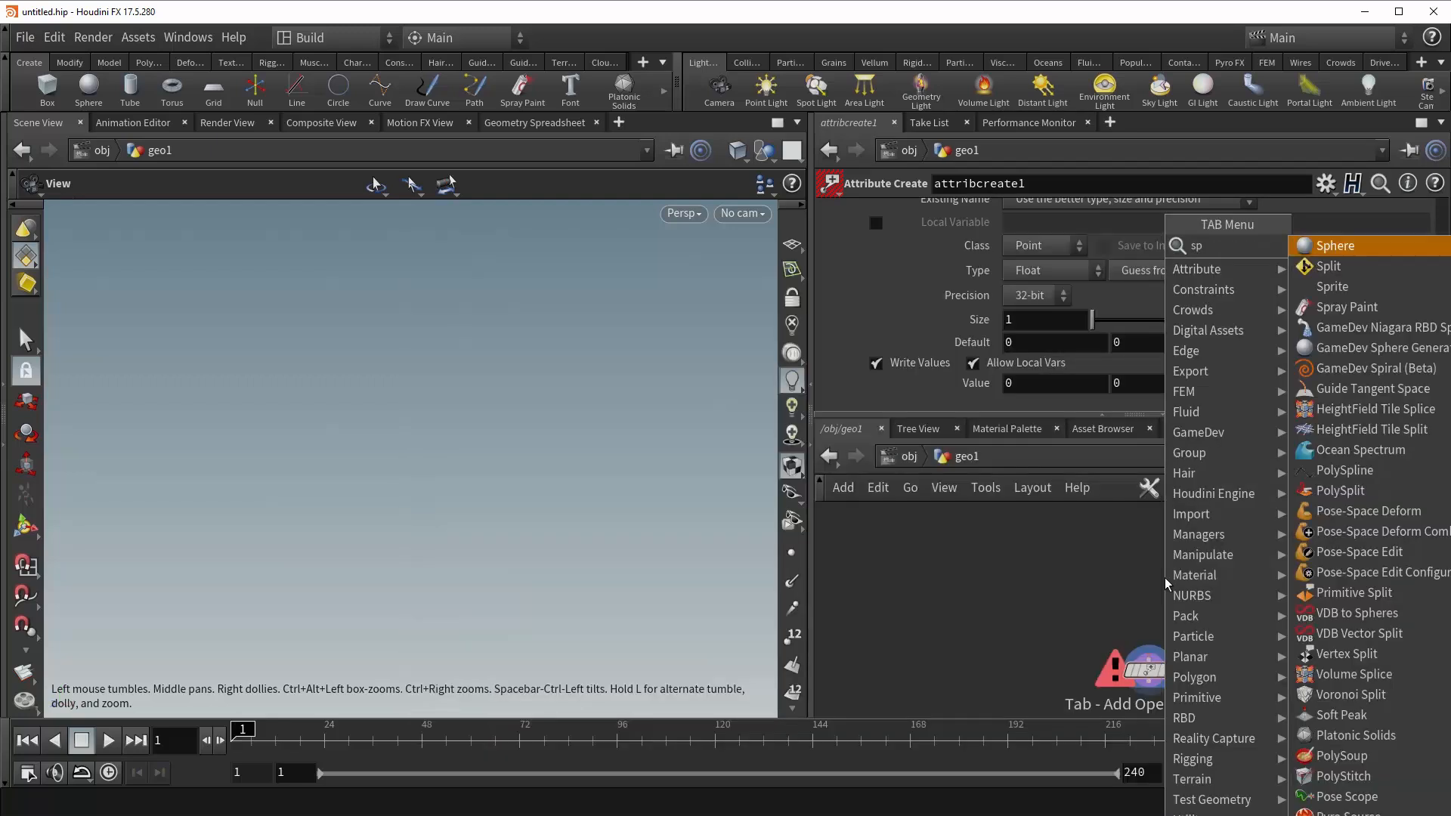
# Add a Sphere node and wire it into attribcreate1 to list attribute1 per point
pyautogui.click(1335, 245)
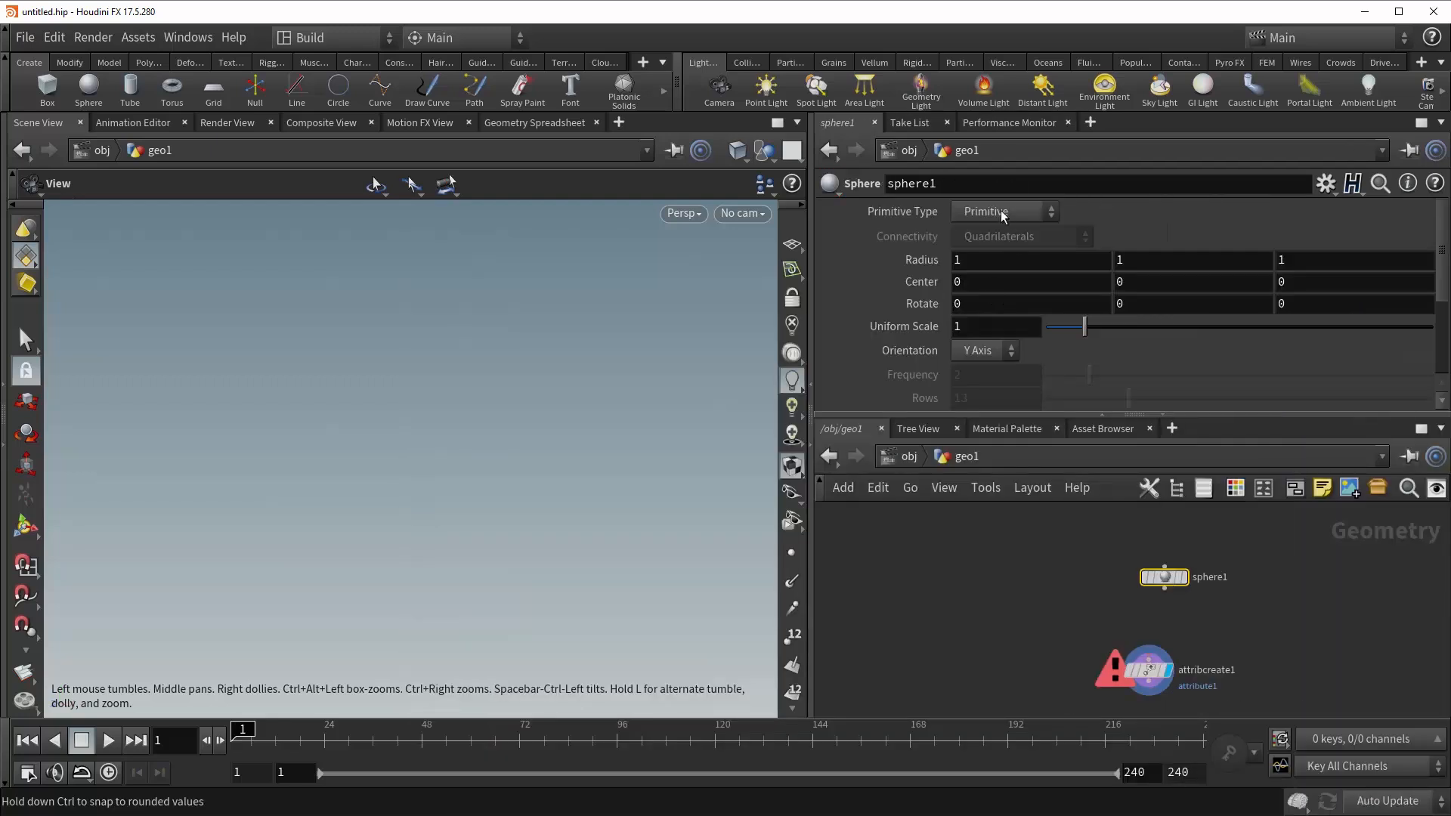
pyautogui.click(1004, 211)
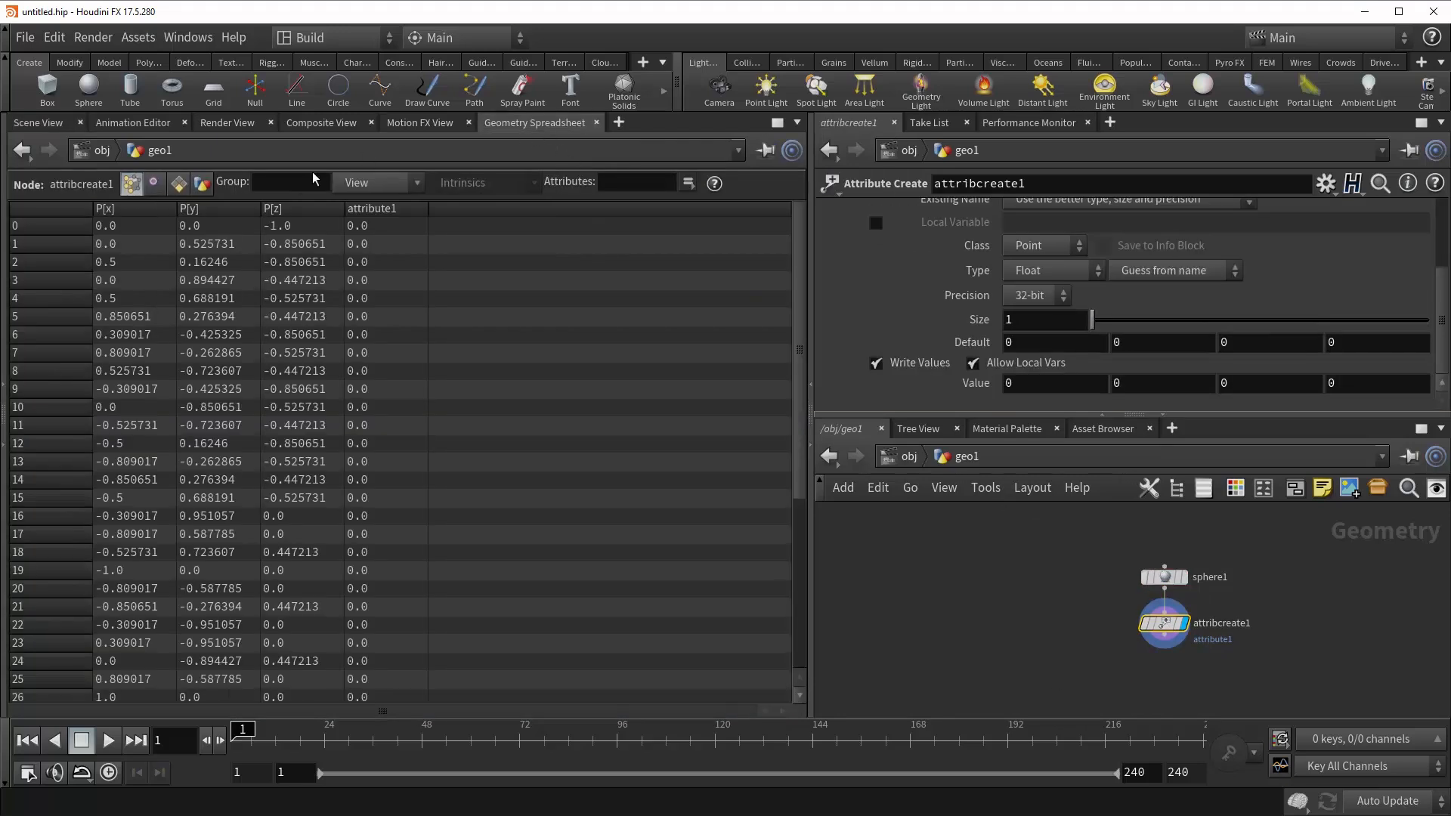
pyautogui.moveTo(1367, 337)
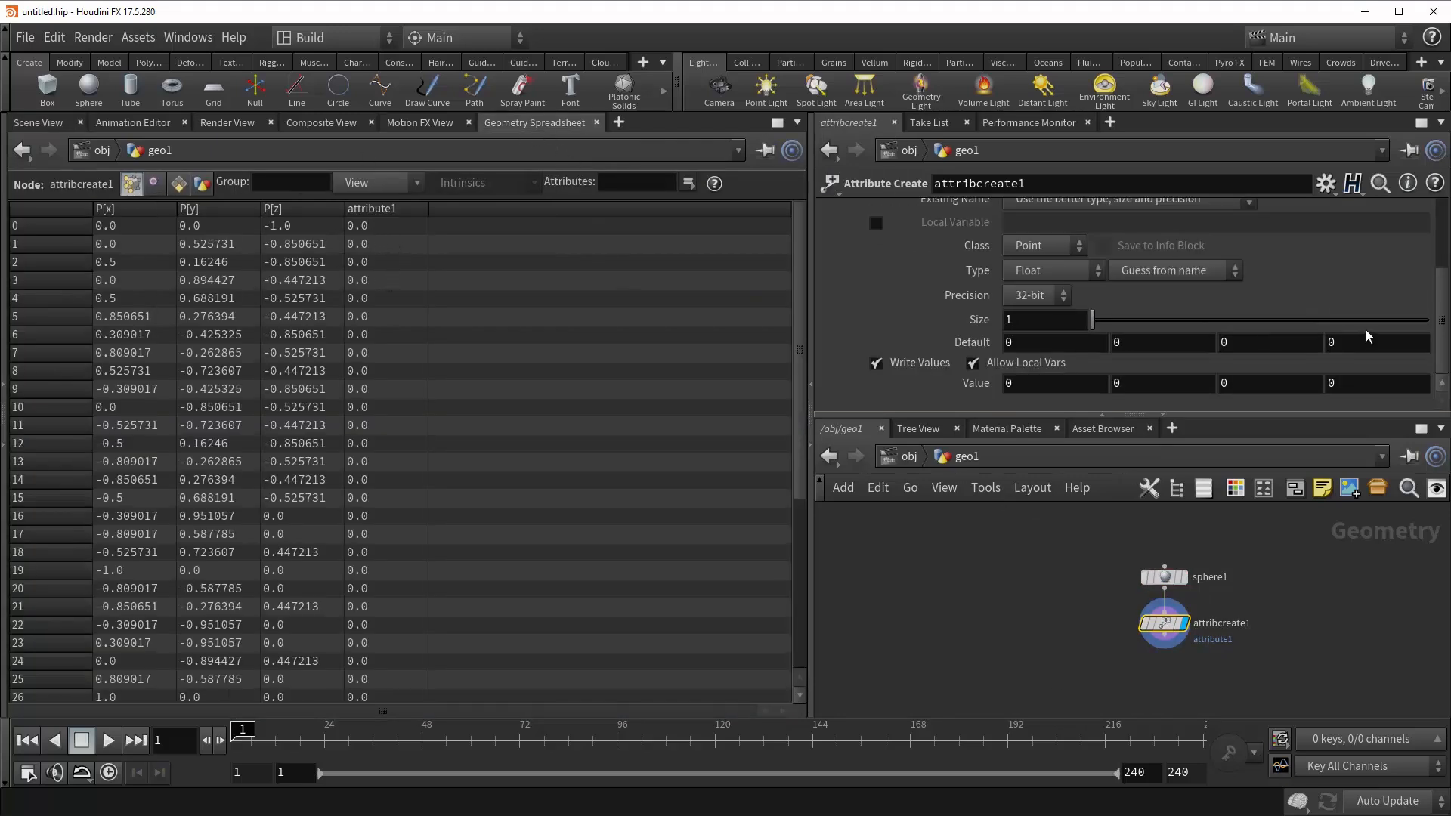
pyautogui.scroll(3)
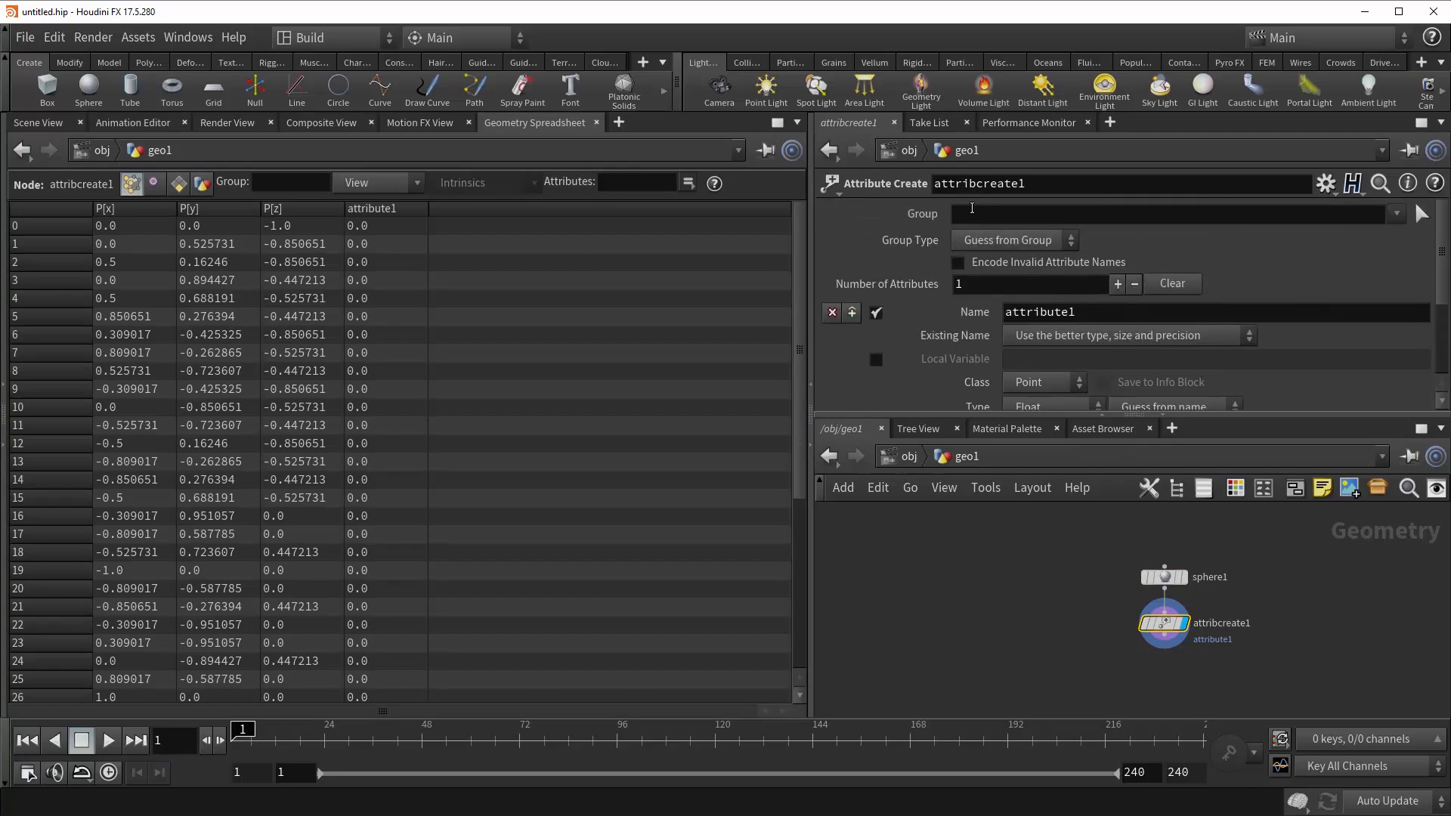
pyautogui.click(1014, 239)
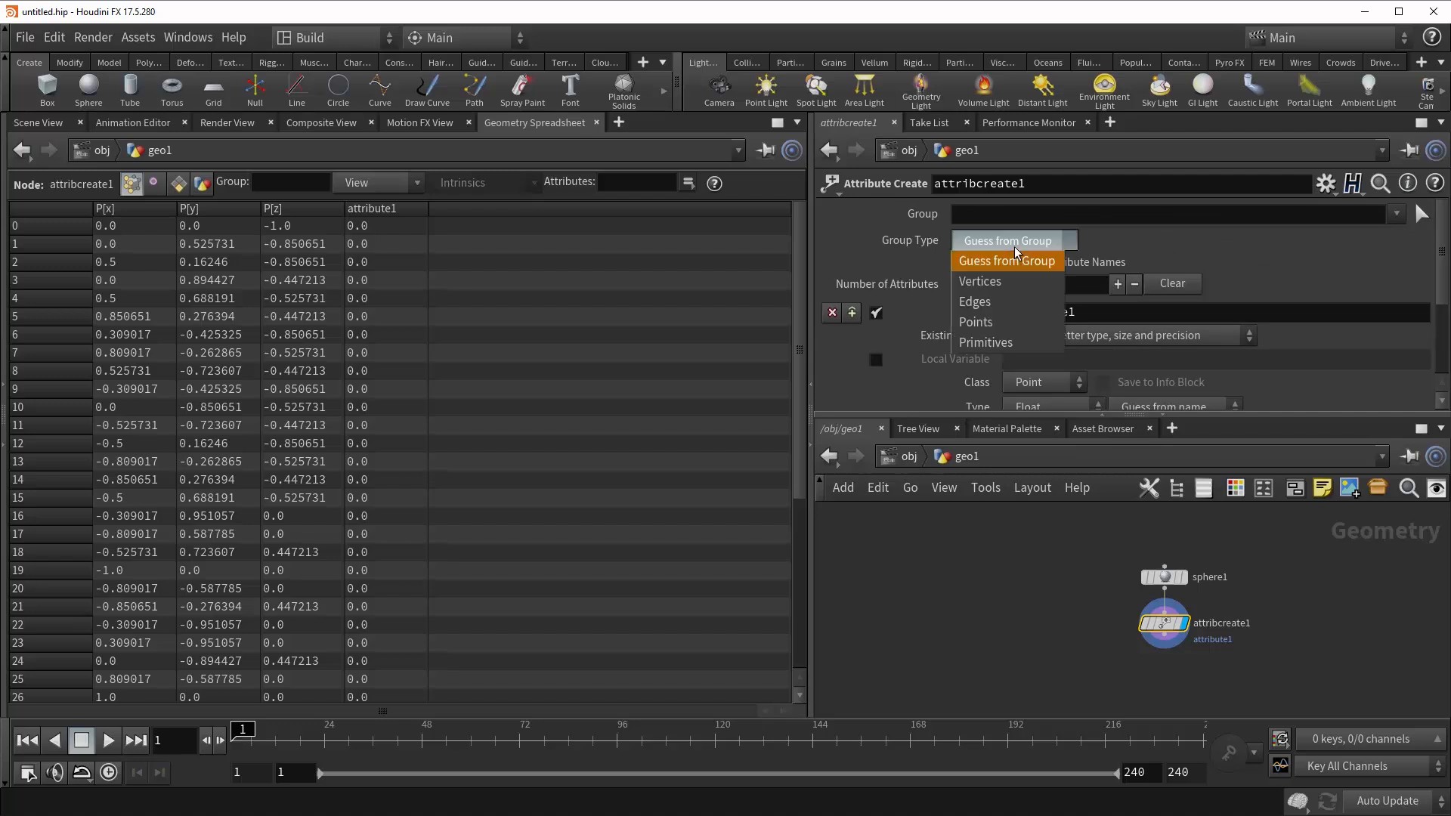
pyautogui.click(1006, 260)
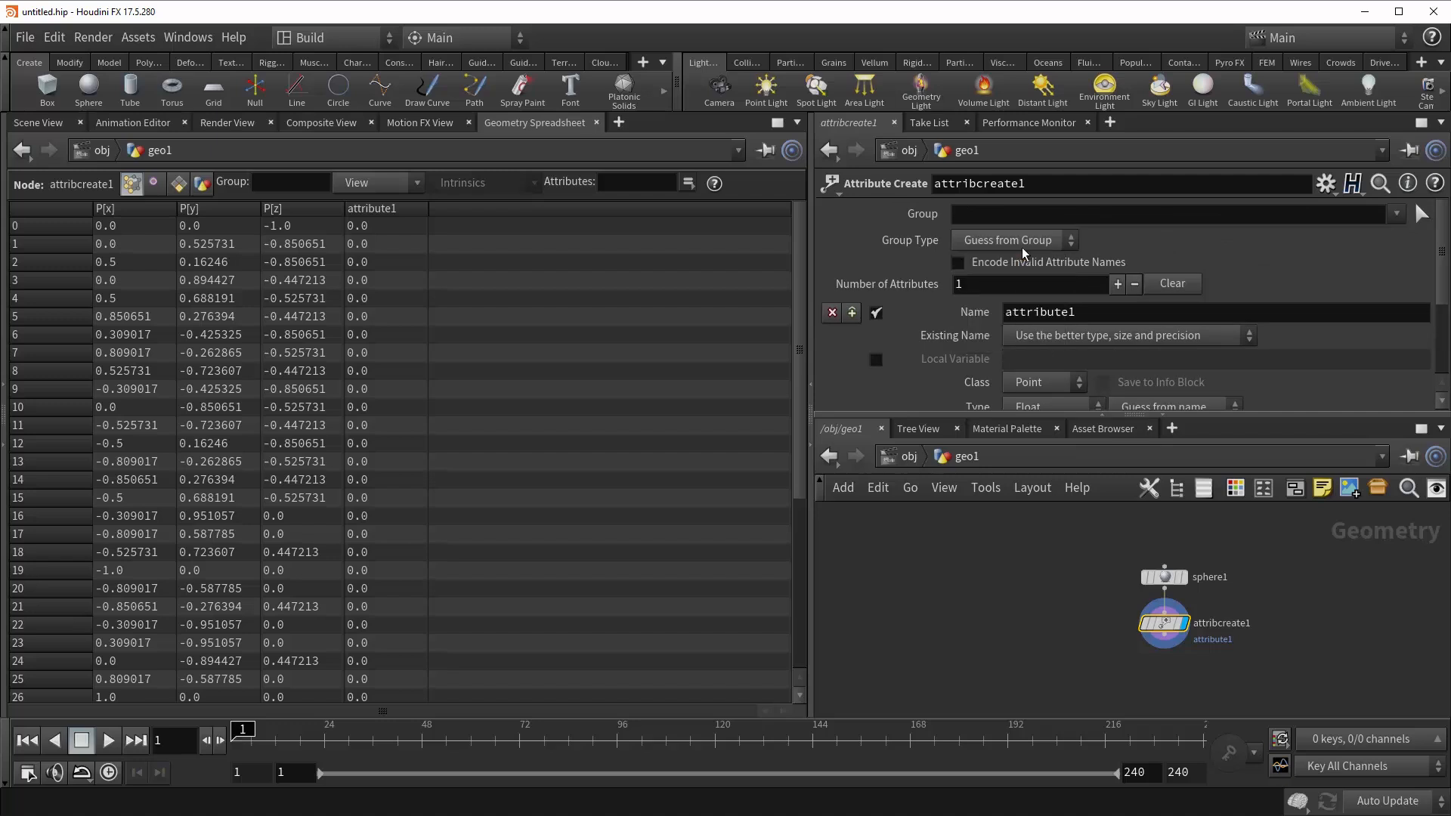
pyautogui.moveTo(990, 262)
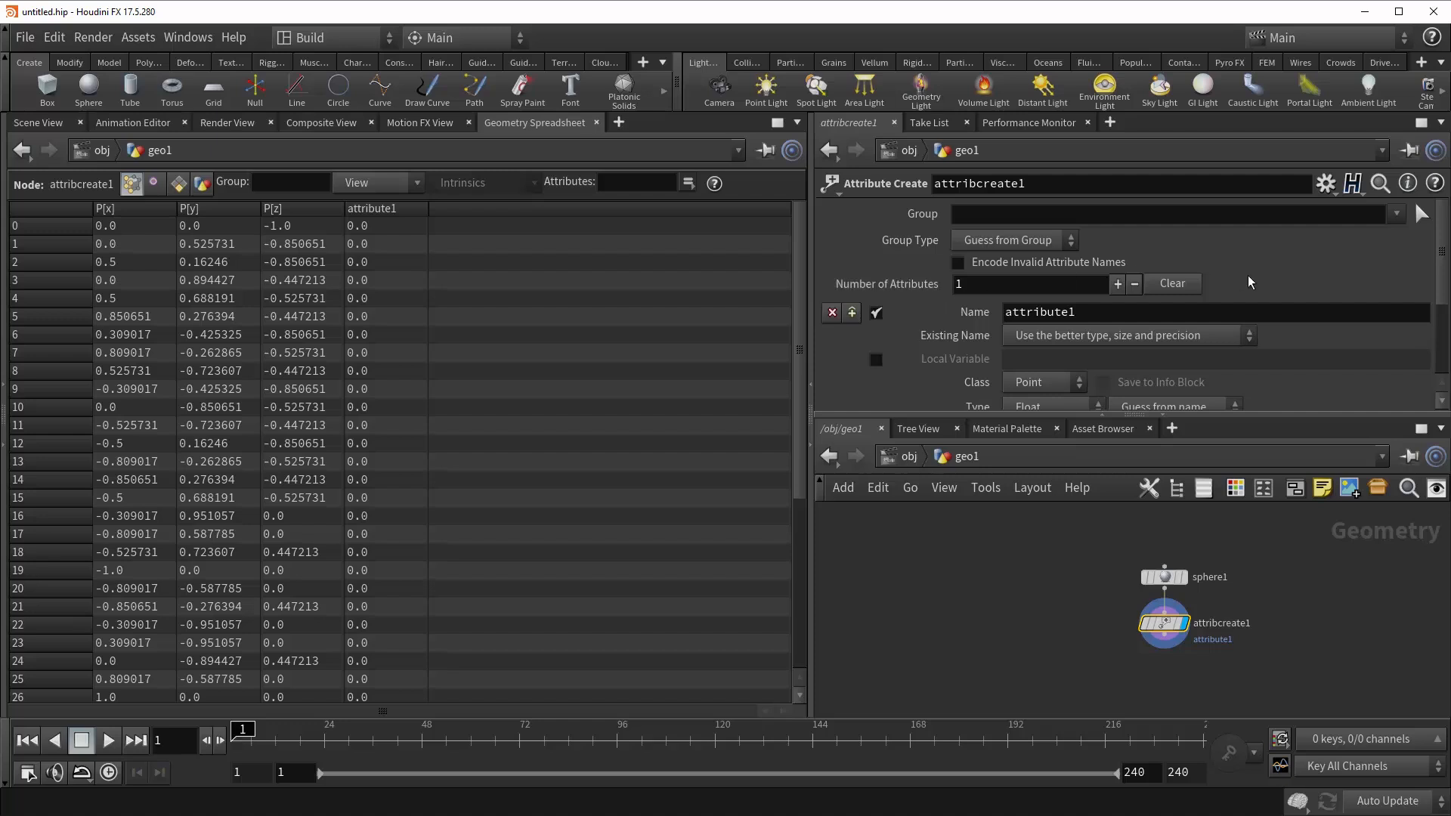
pyautogui.moveTo(1245, 264)
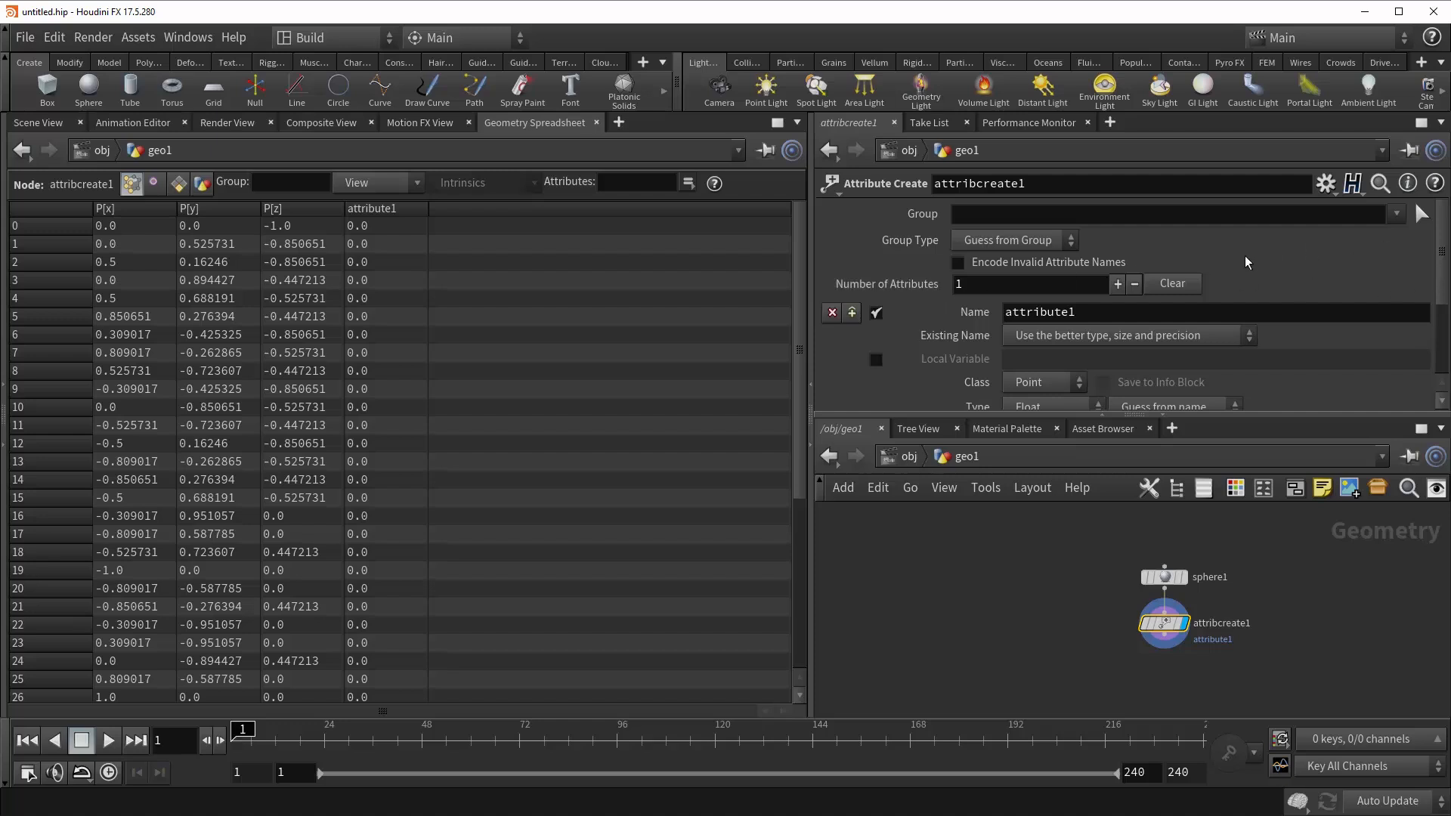
pyautogui.moveTo(1225, 244)
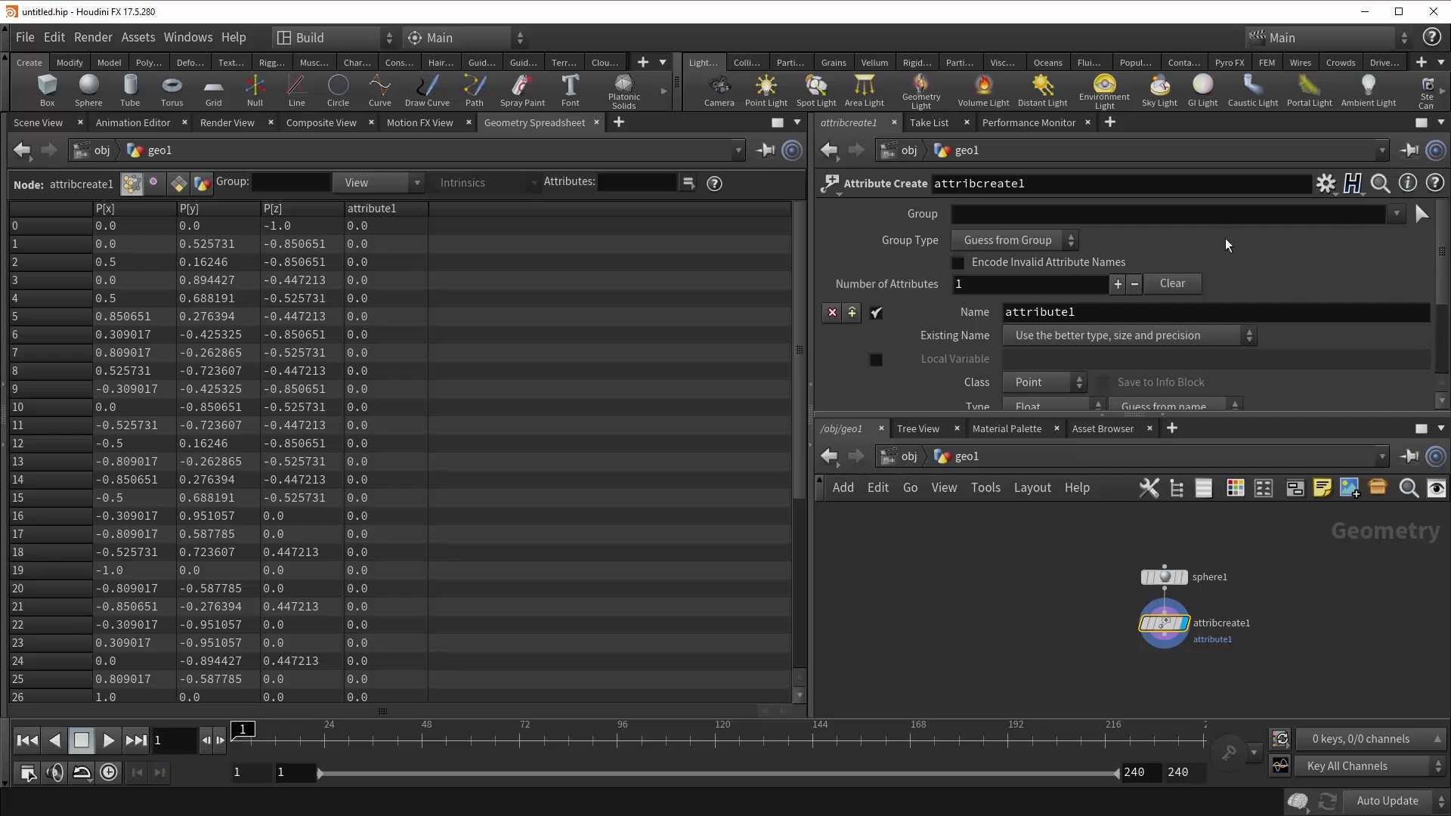
pyautogui.moveTo(1155, 225)
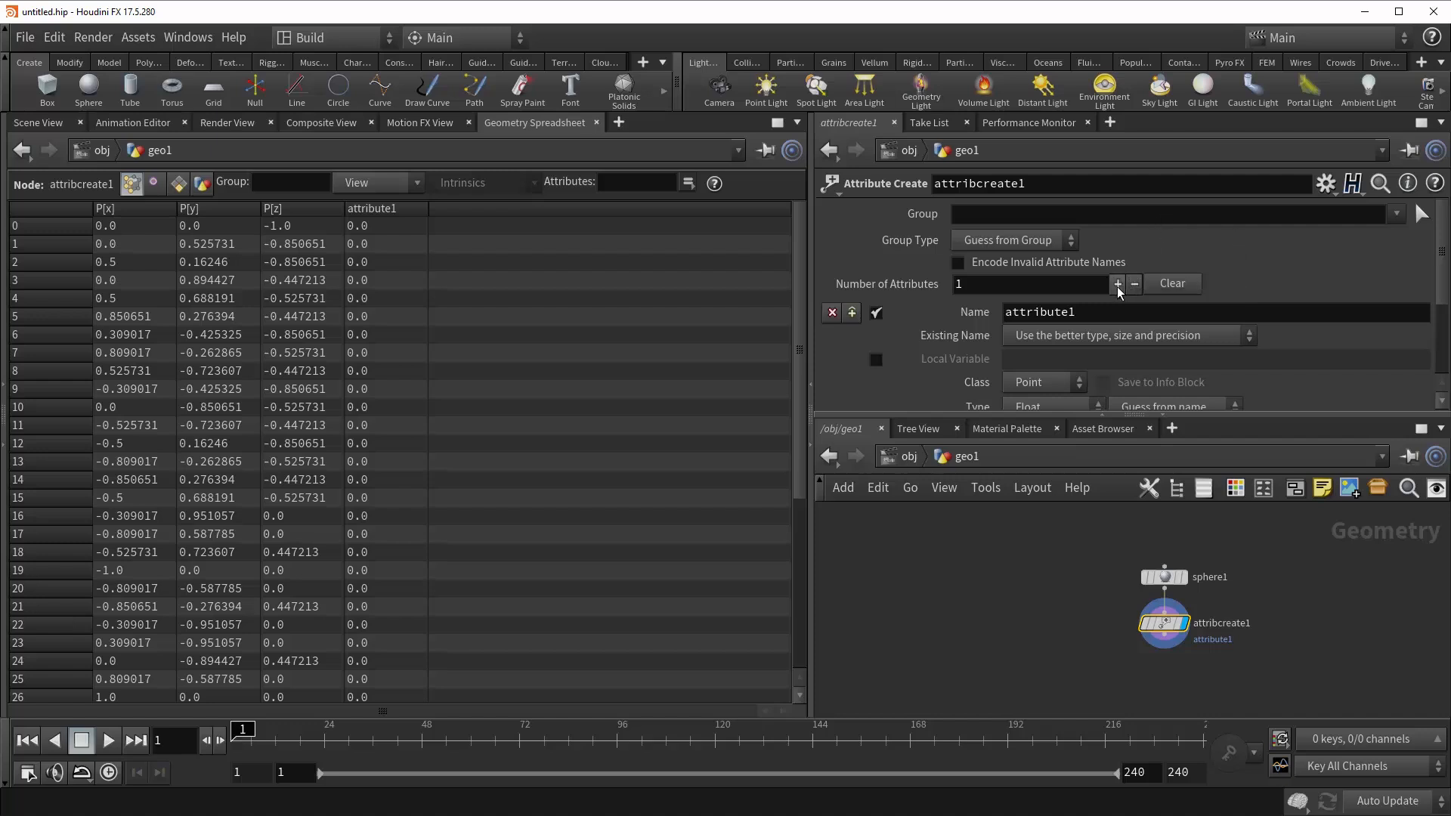
pyautogui.click(1116, 283)
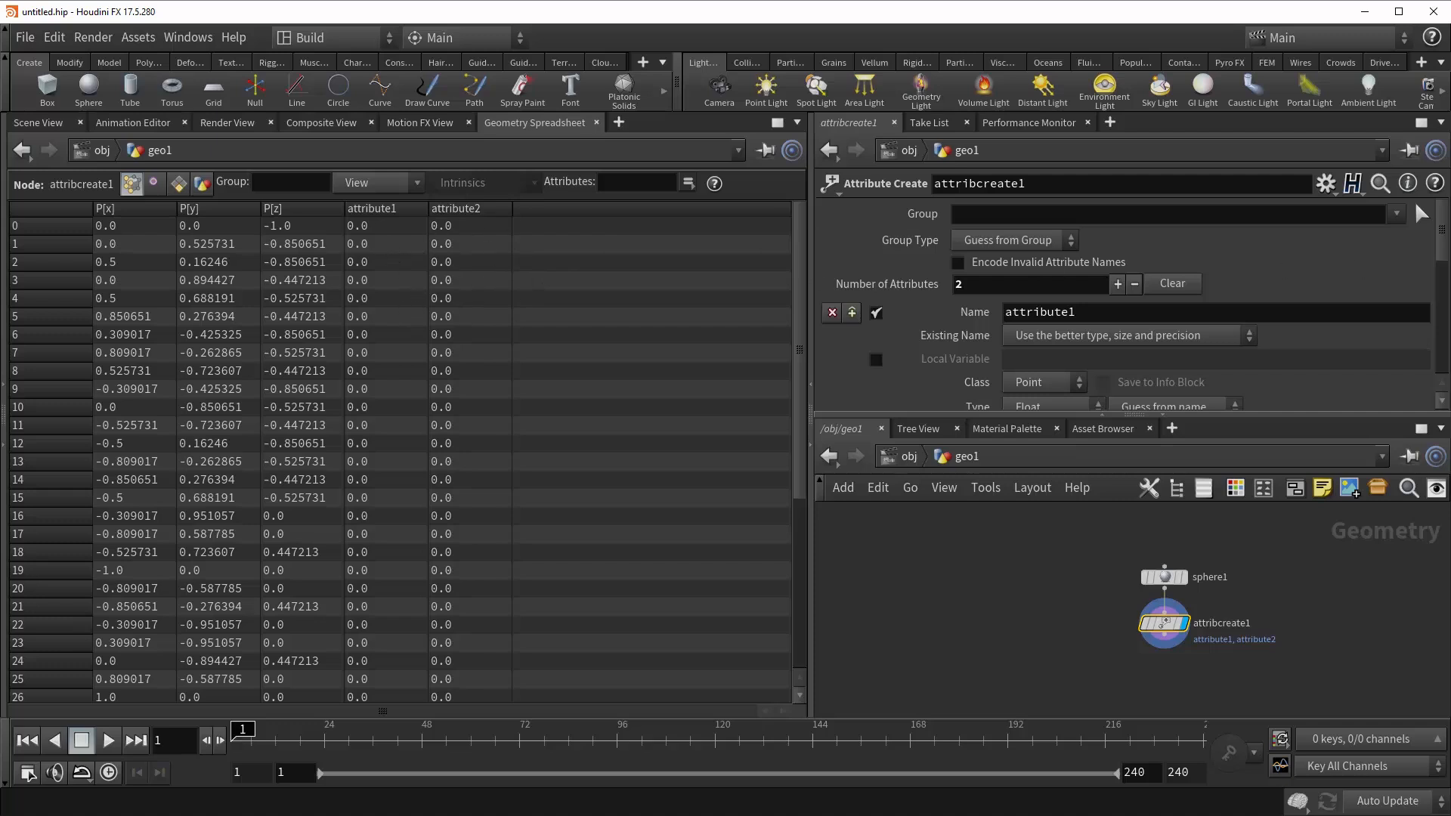
pyautogui.scroll(-3)
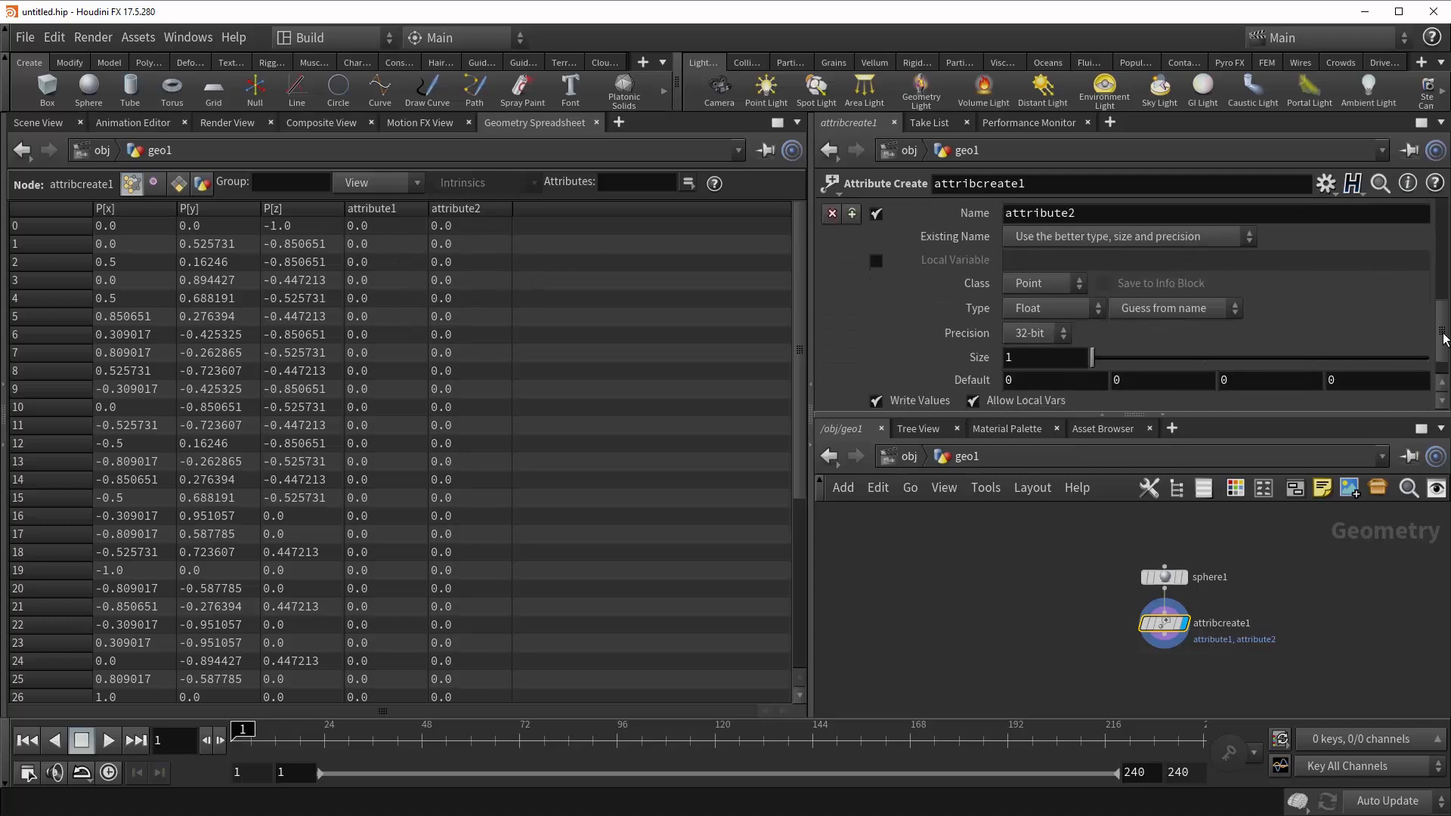
pyautogui.scroll(3)
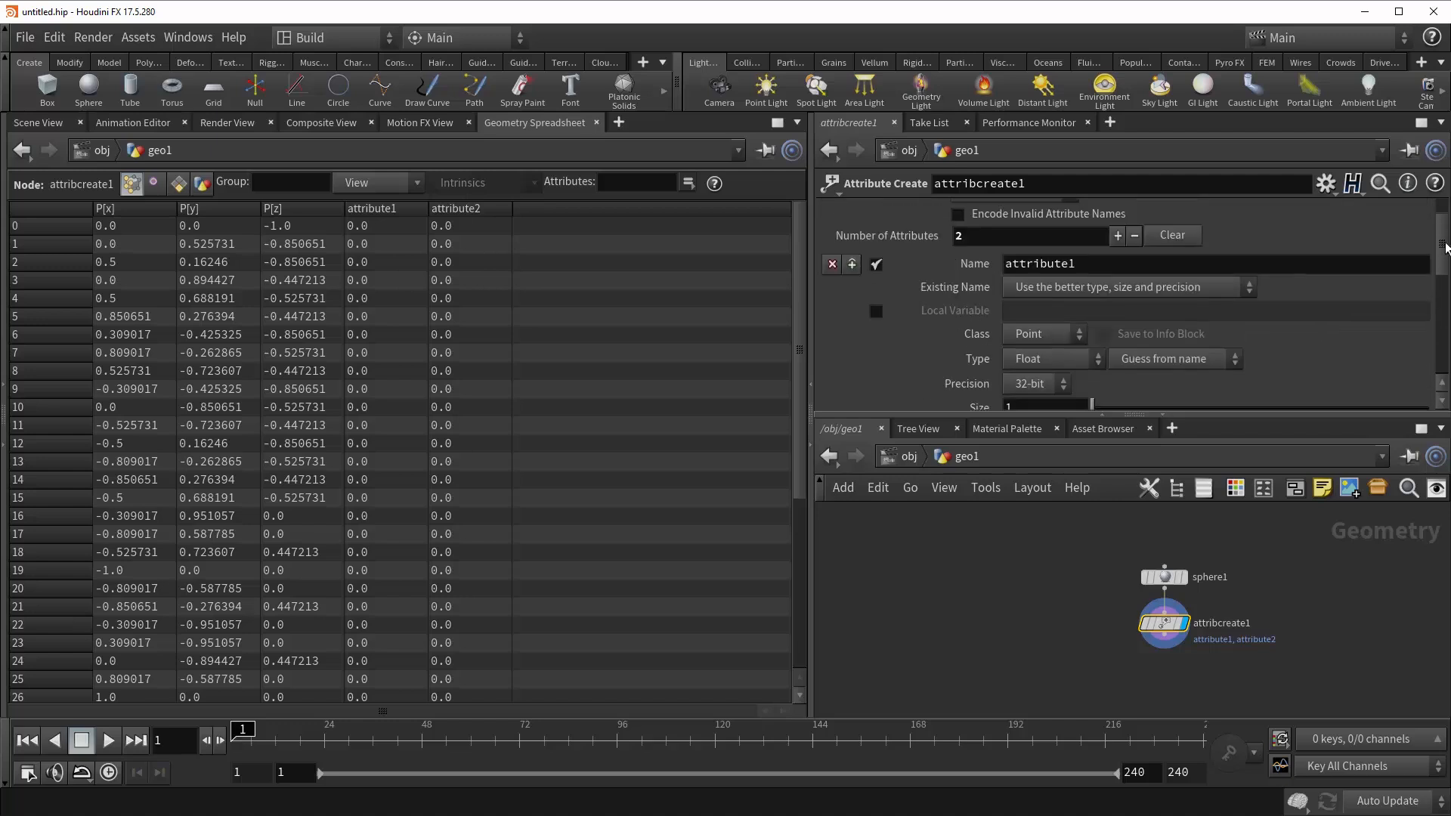
pyautogui.scroll(3)
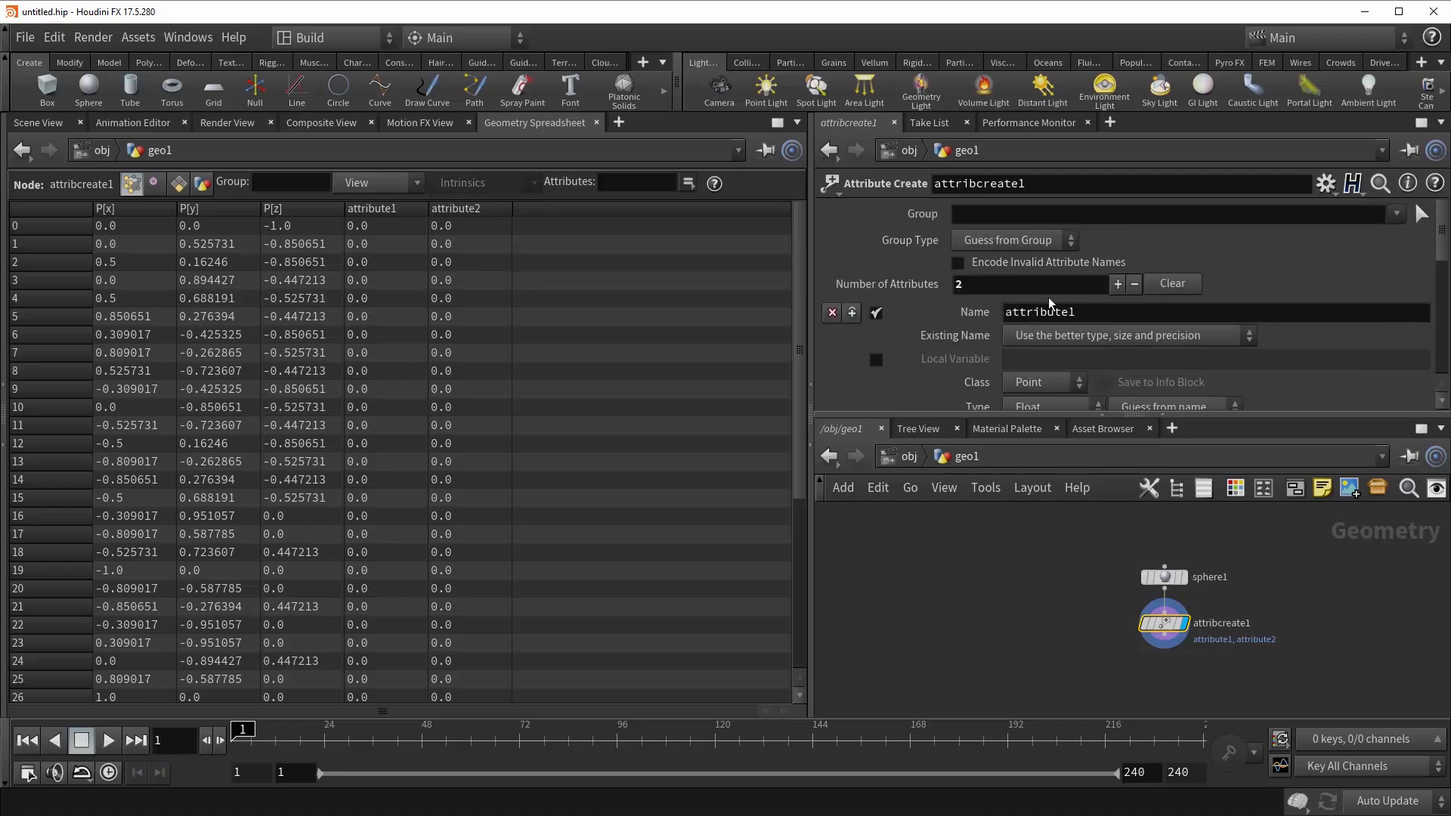
pyautogui.moveTo(1132, 284)
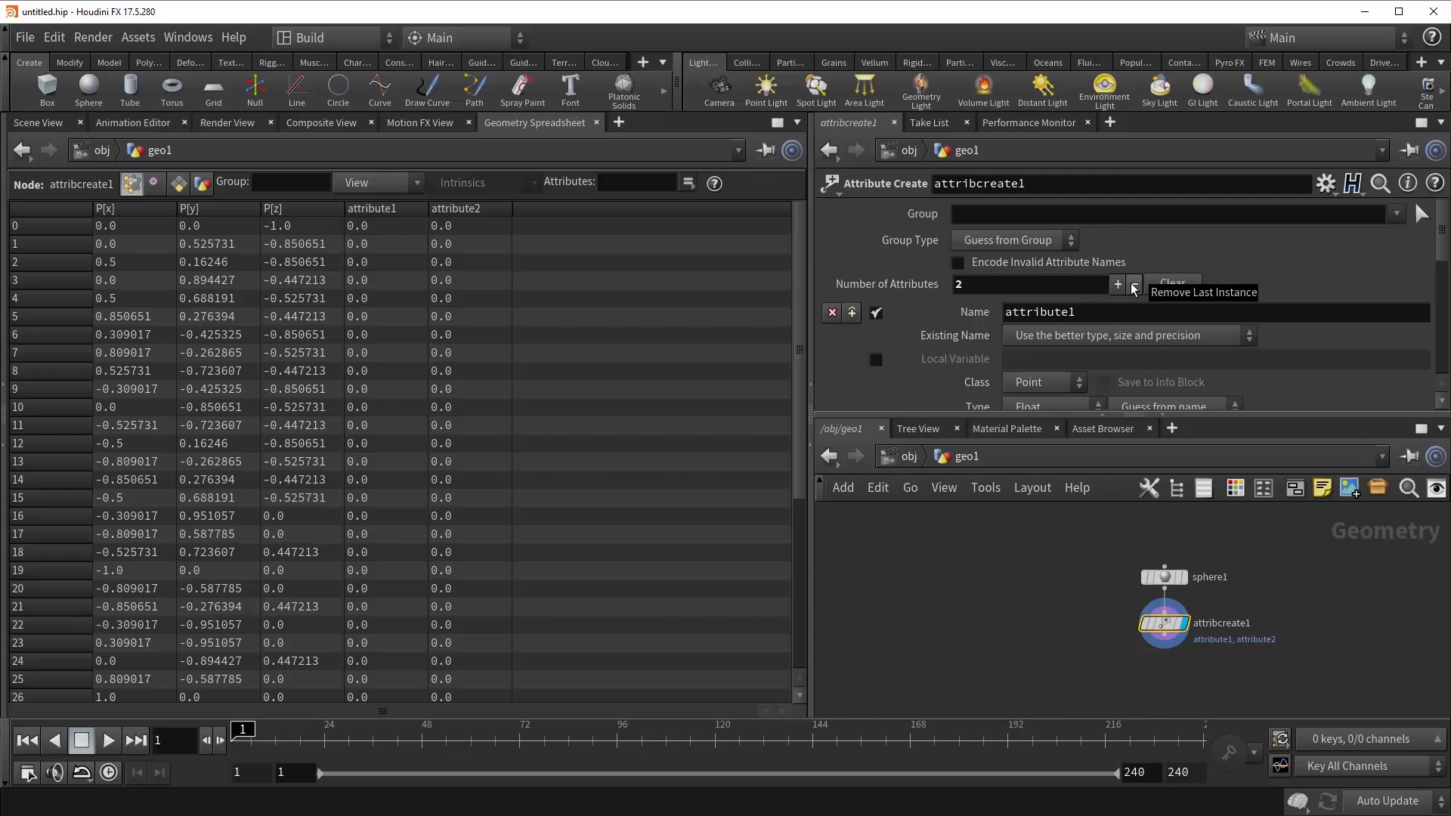
pyautogui.click(1131, 283)
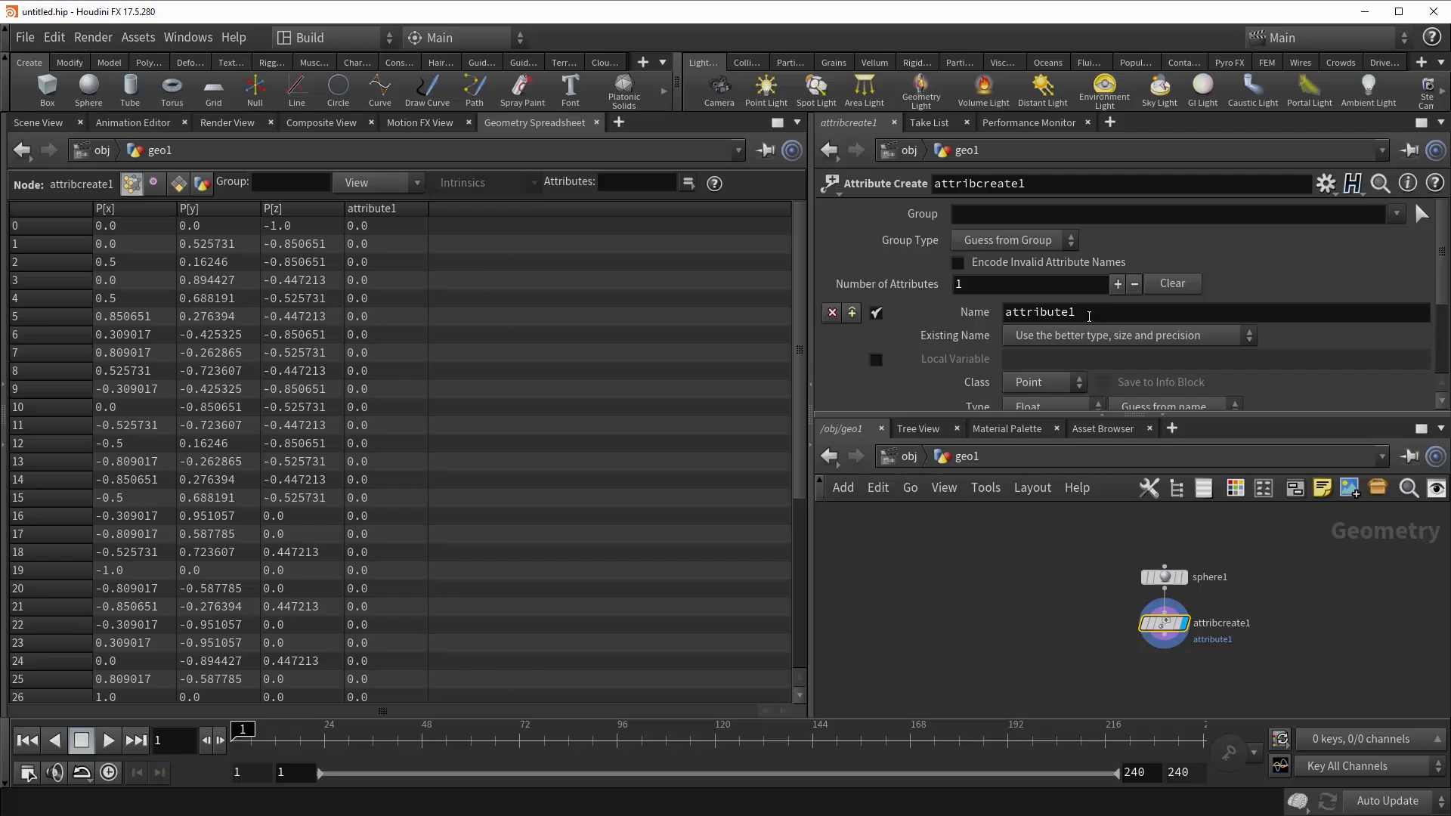
# Rename the attribute from attribute1 to 'what*'
pyautogui.write('wh')
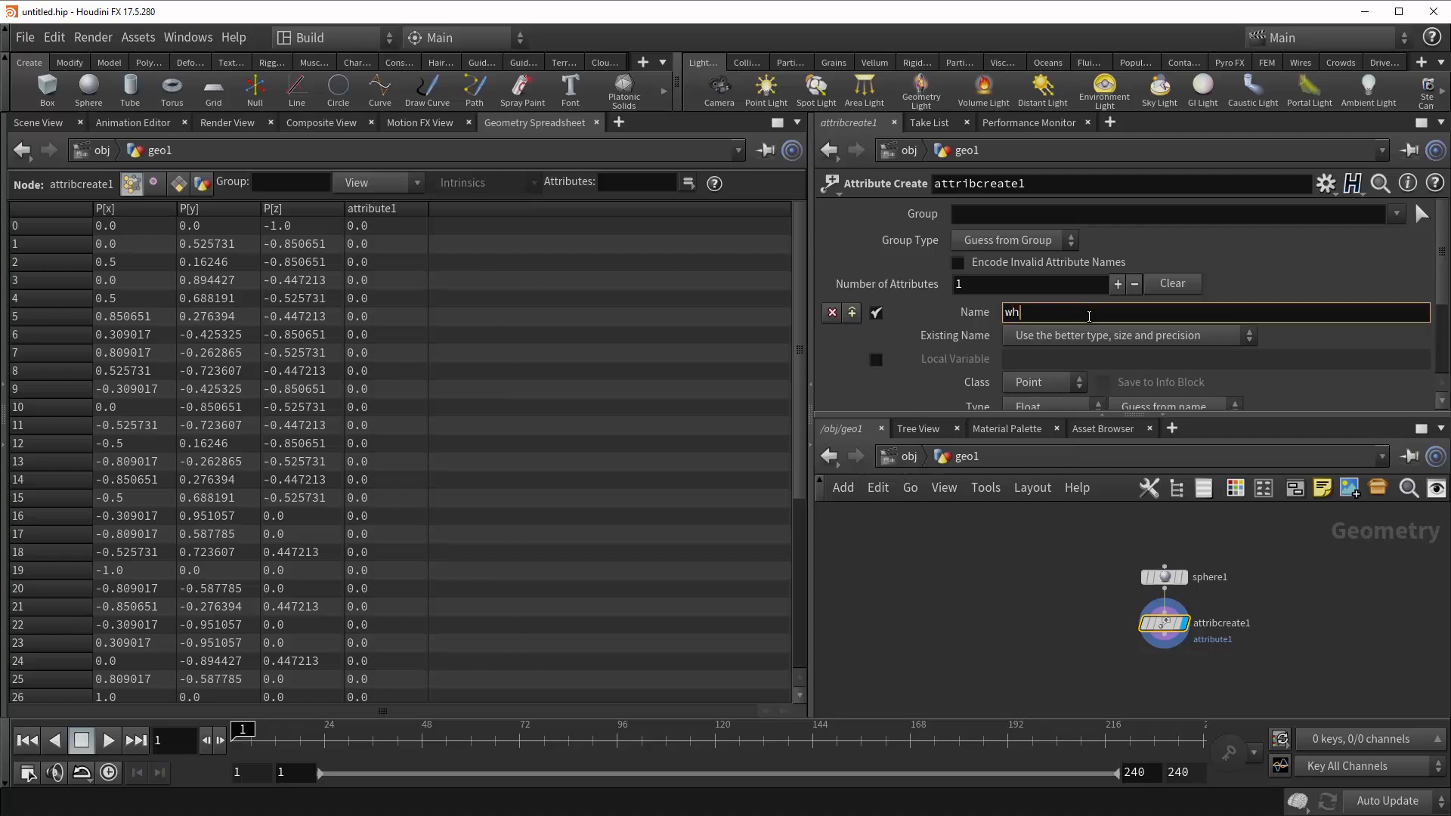
pyautogui.write('at')
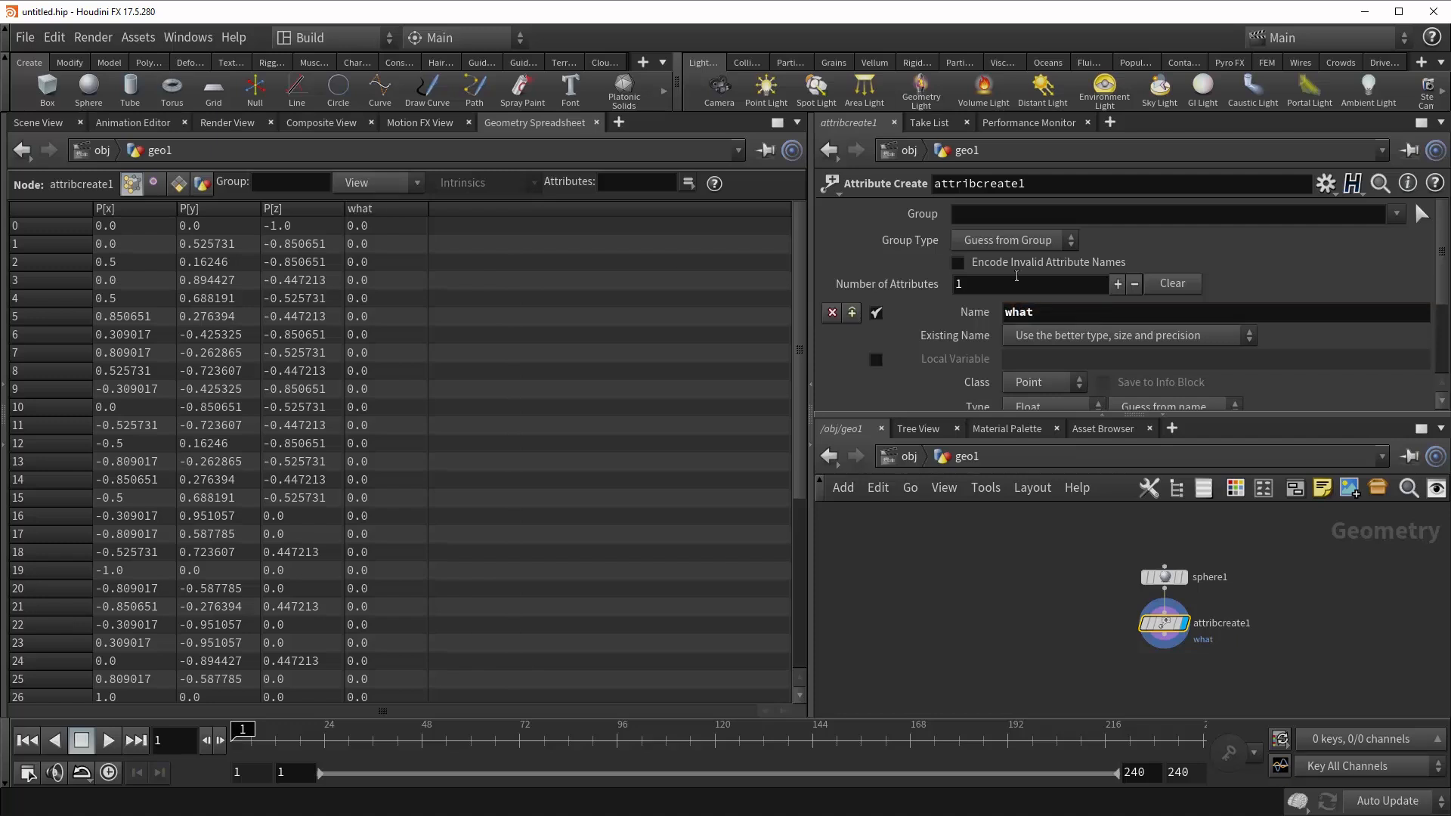
pyautogui.moveTo(129, 158)
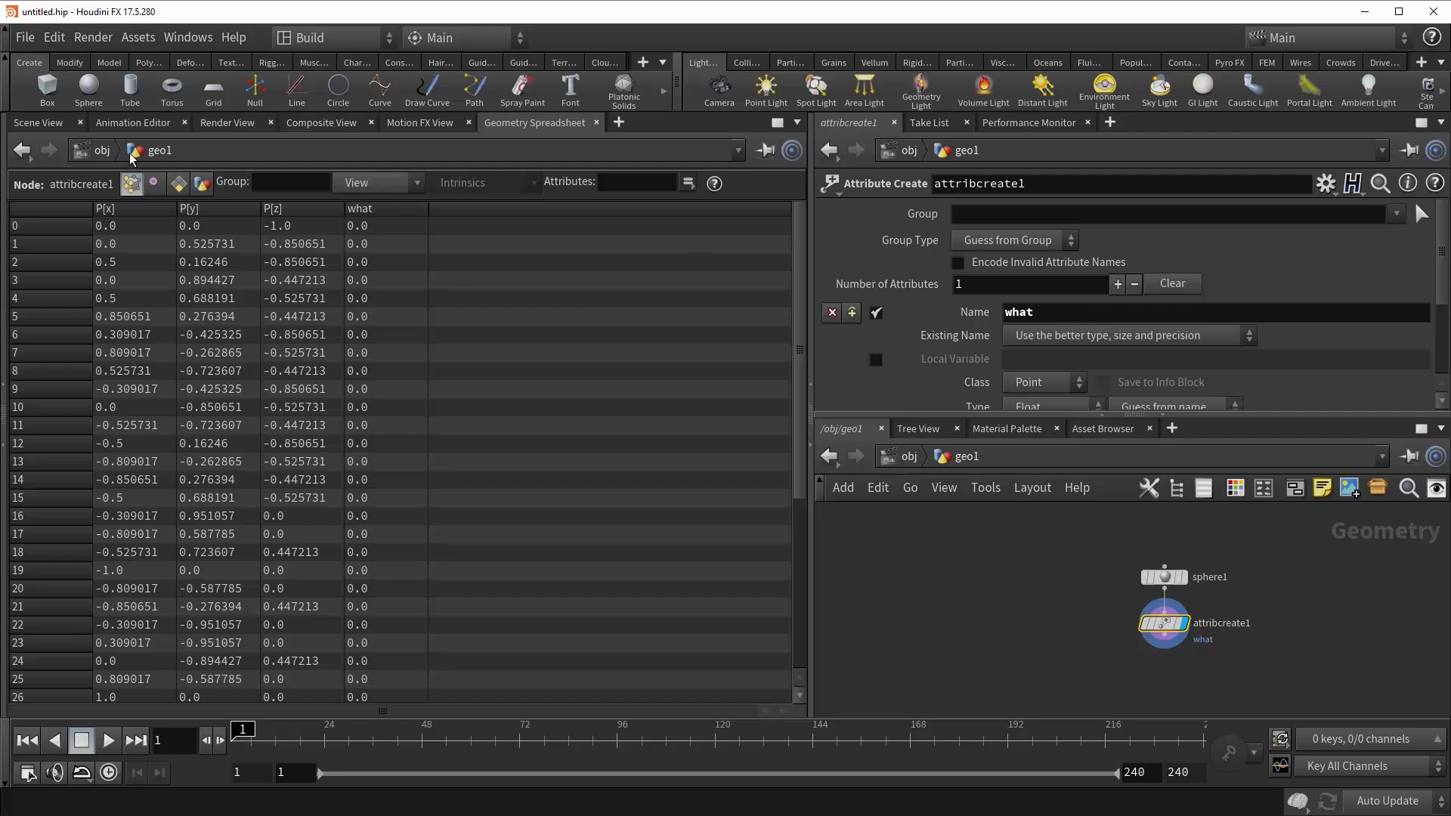
pyautogui.moveTo(949, 269)
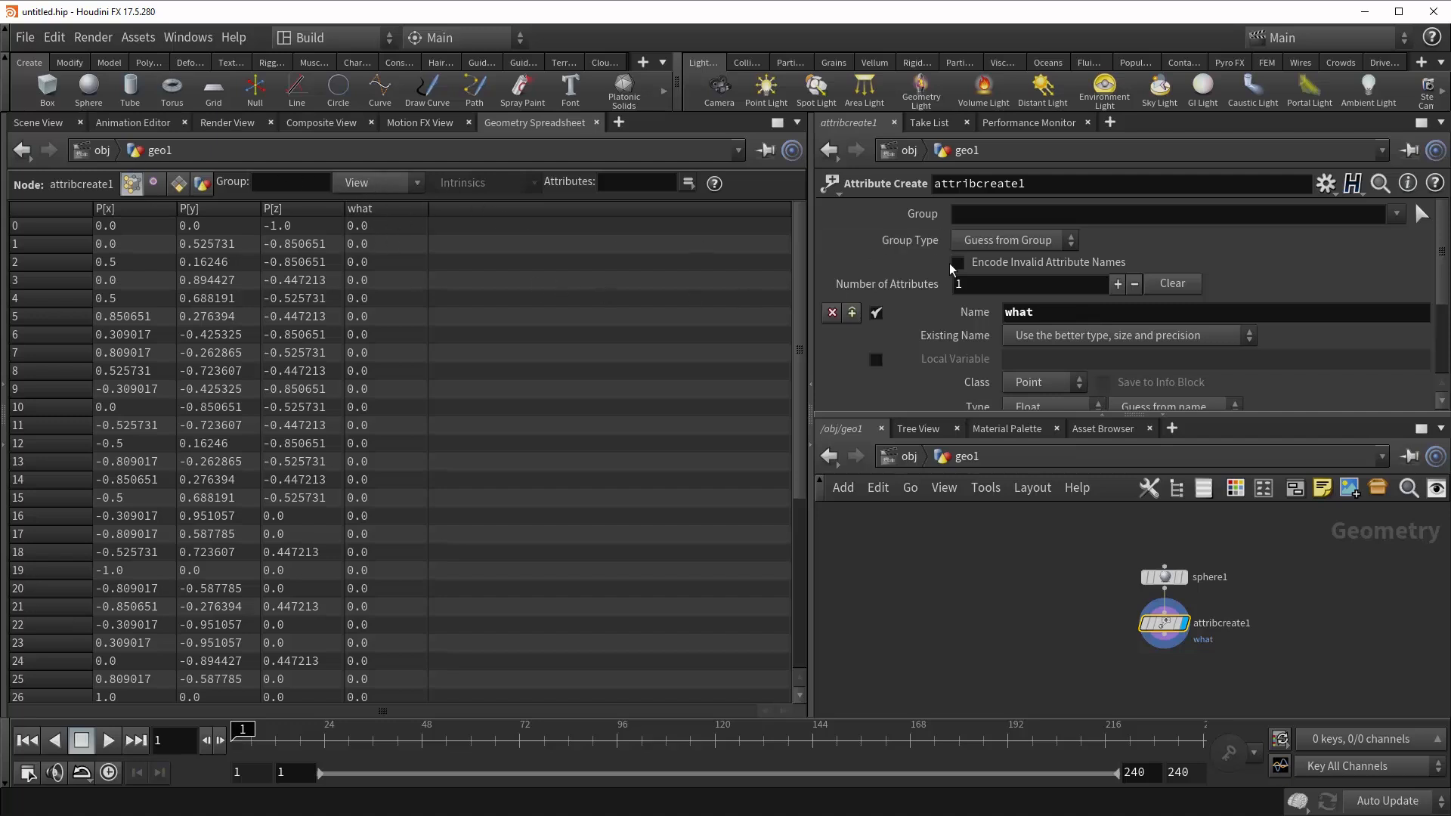
pyautogui.moveTo(1289, 273)
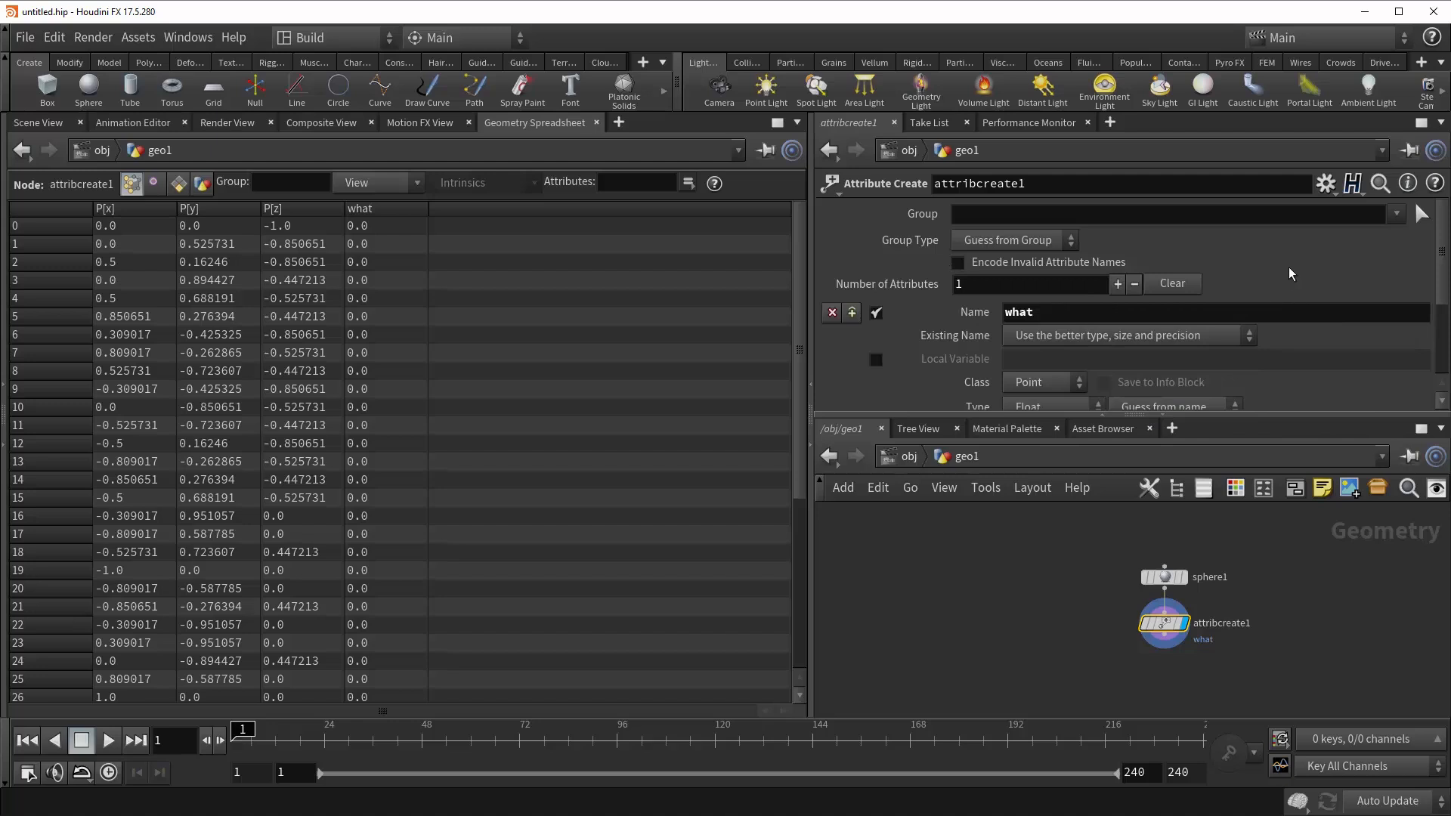
pyautogui.moveTo(1324, 273)
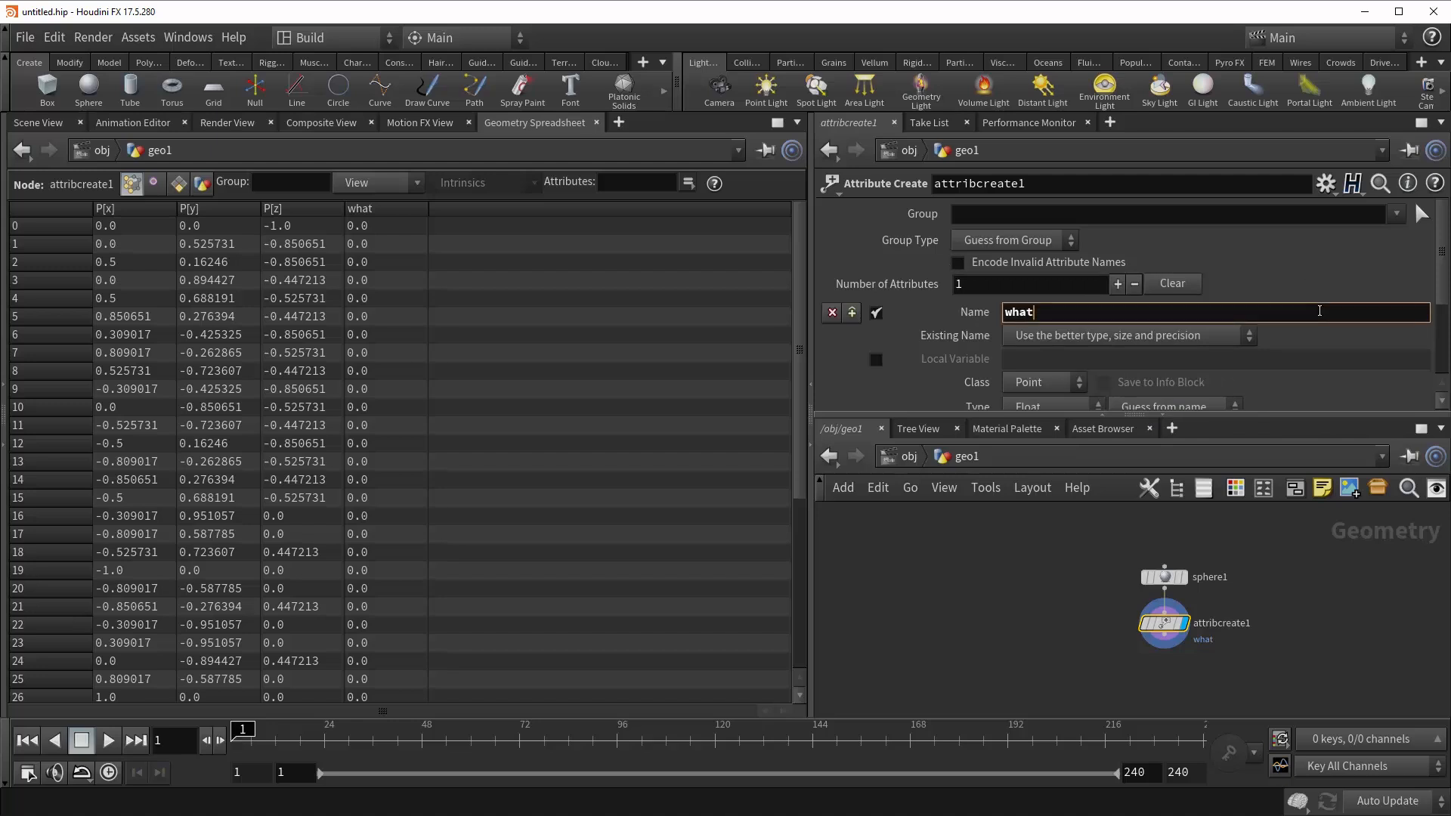
pyautogui.write('*')
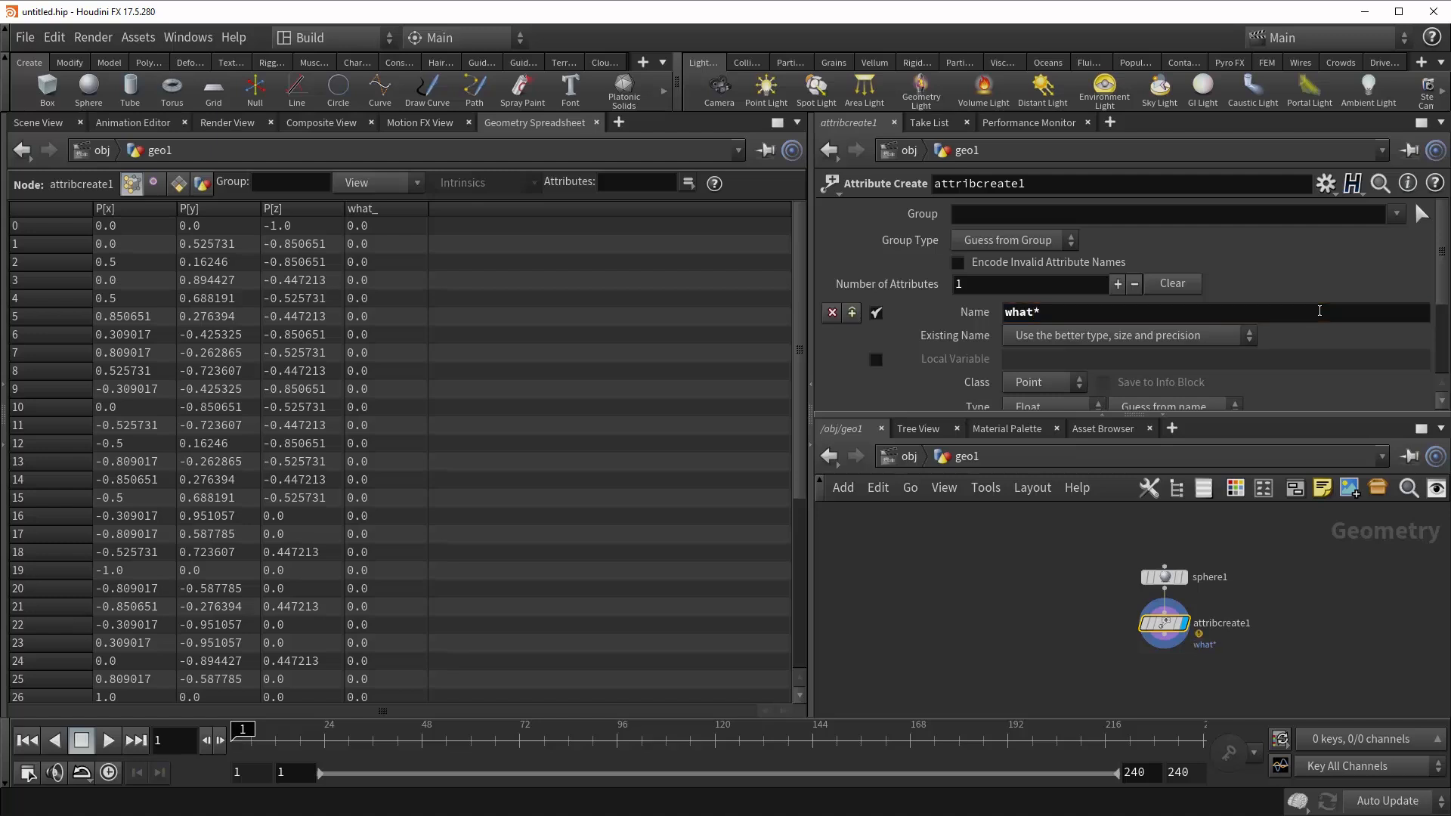
pyautogui.moveTo(1165, 623)
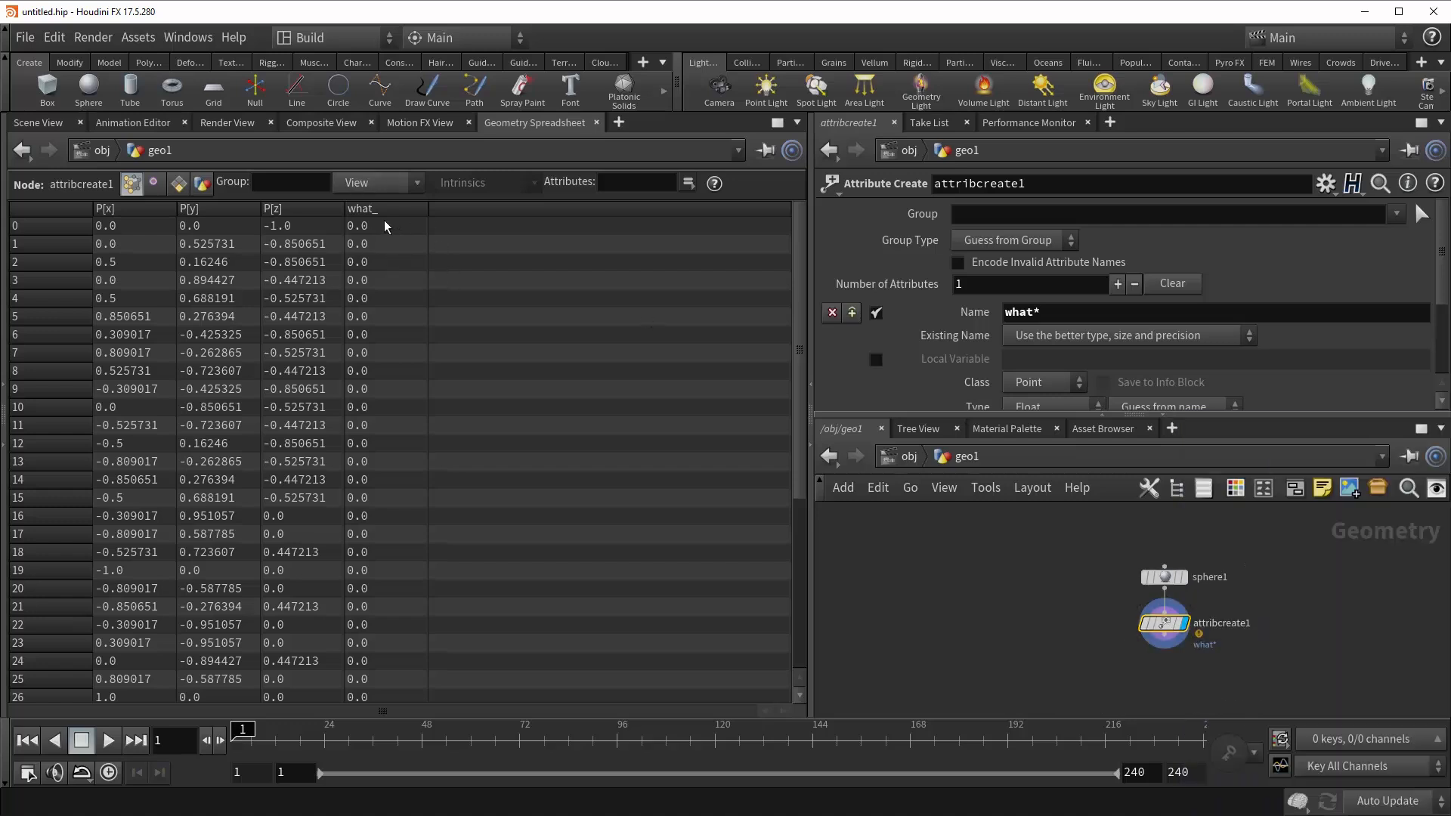
pyautogui.moveTo(424, 243)
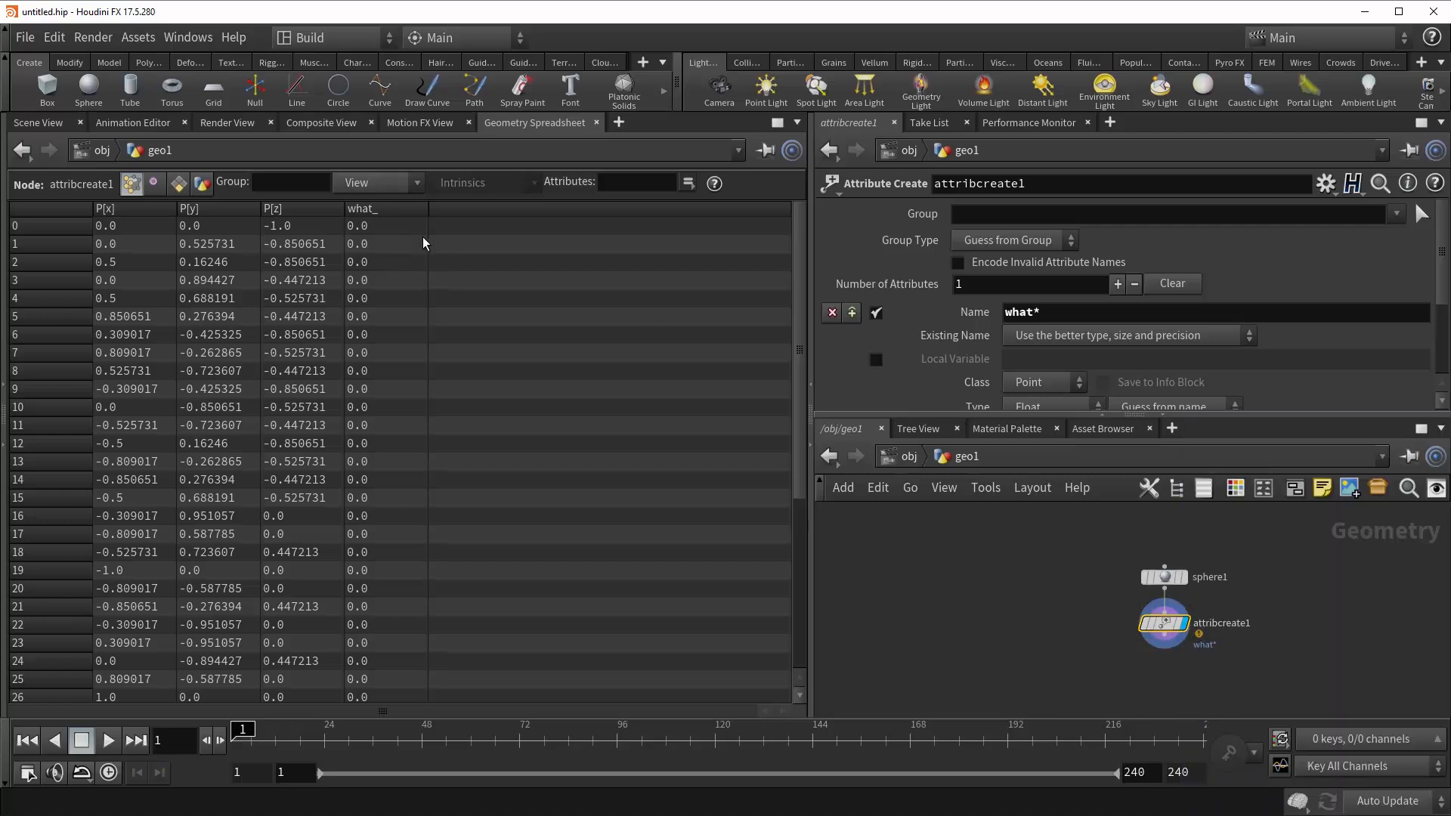
pyautogui.moveTo(412, 239)
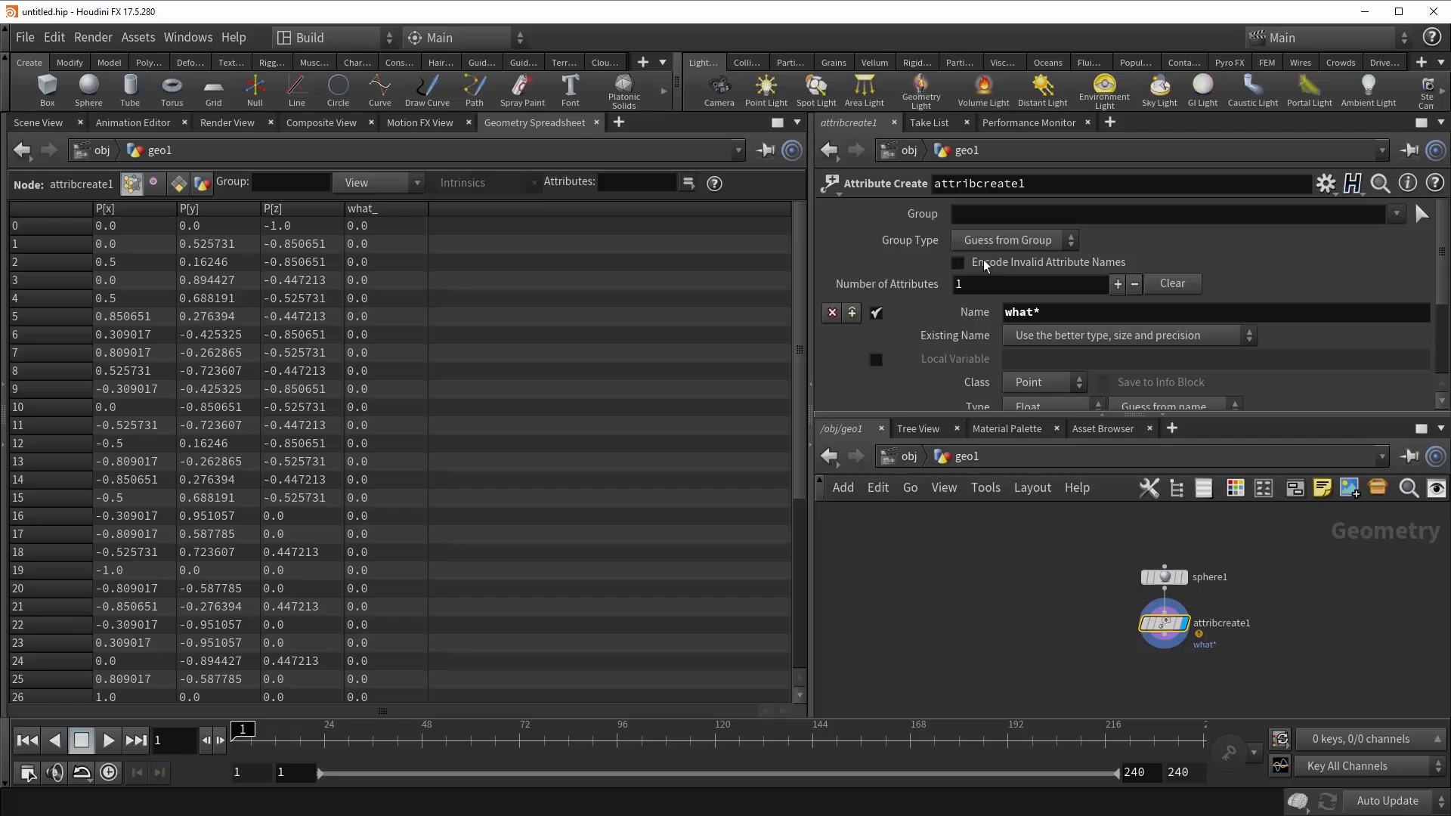
# Enable Encode Invalid Attribute Names so what* appears as xn__what_8fa
pyautogui.click(957, 262)
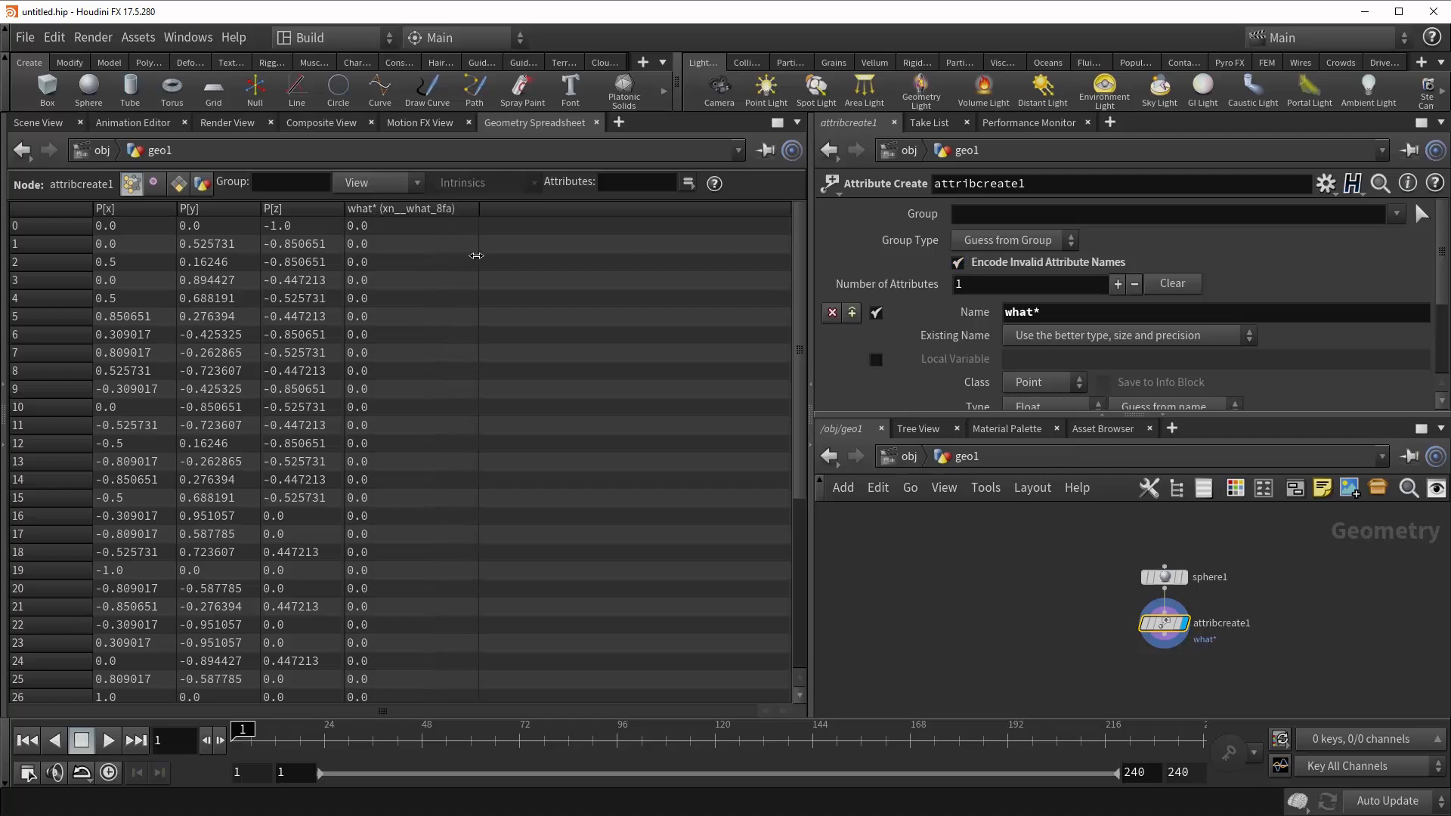
pyautogui.moveTo(444, 220)
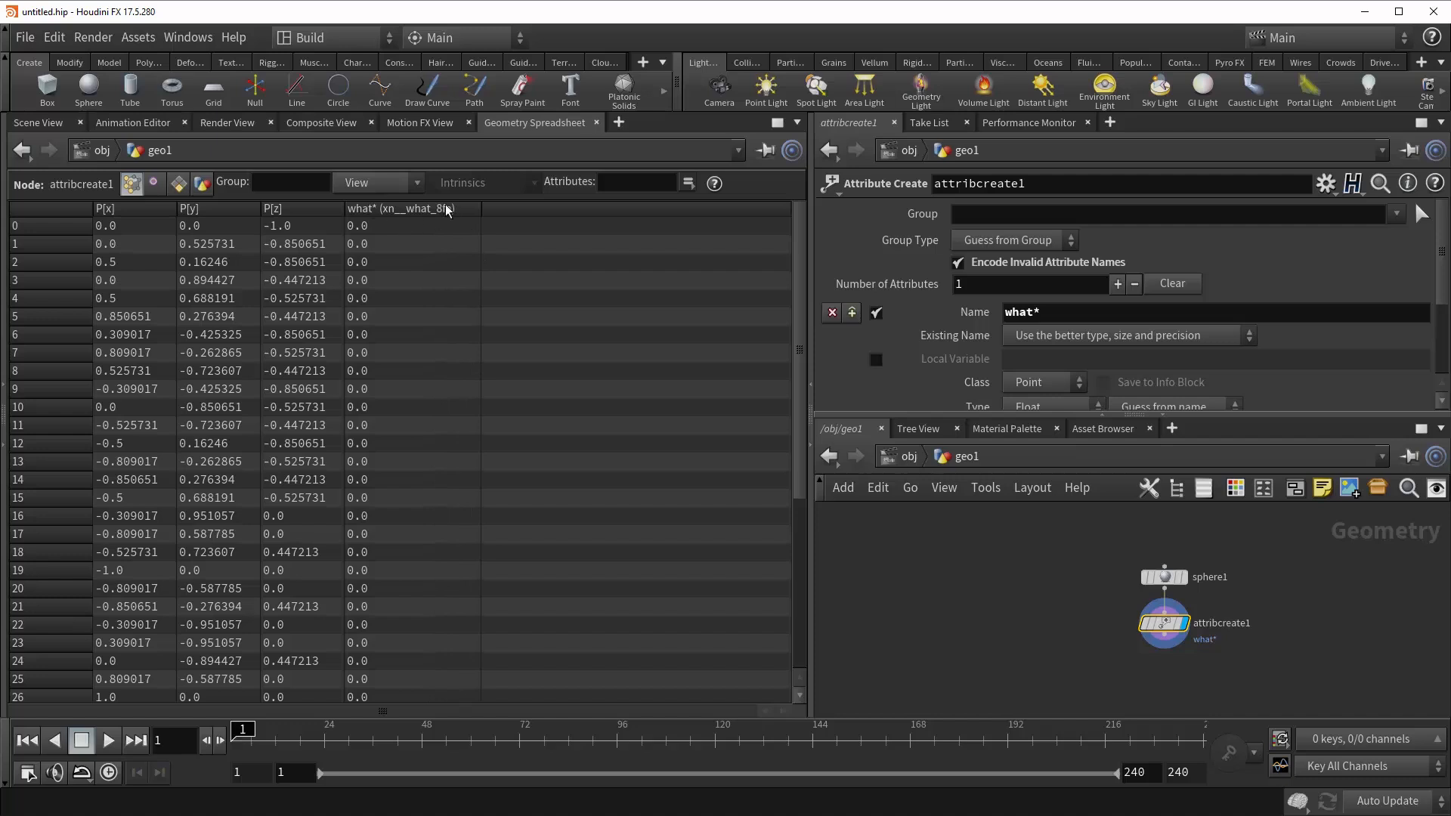
pyautogui.moveTo(1025, 581)
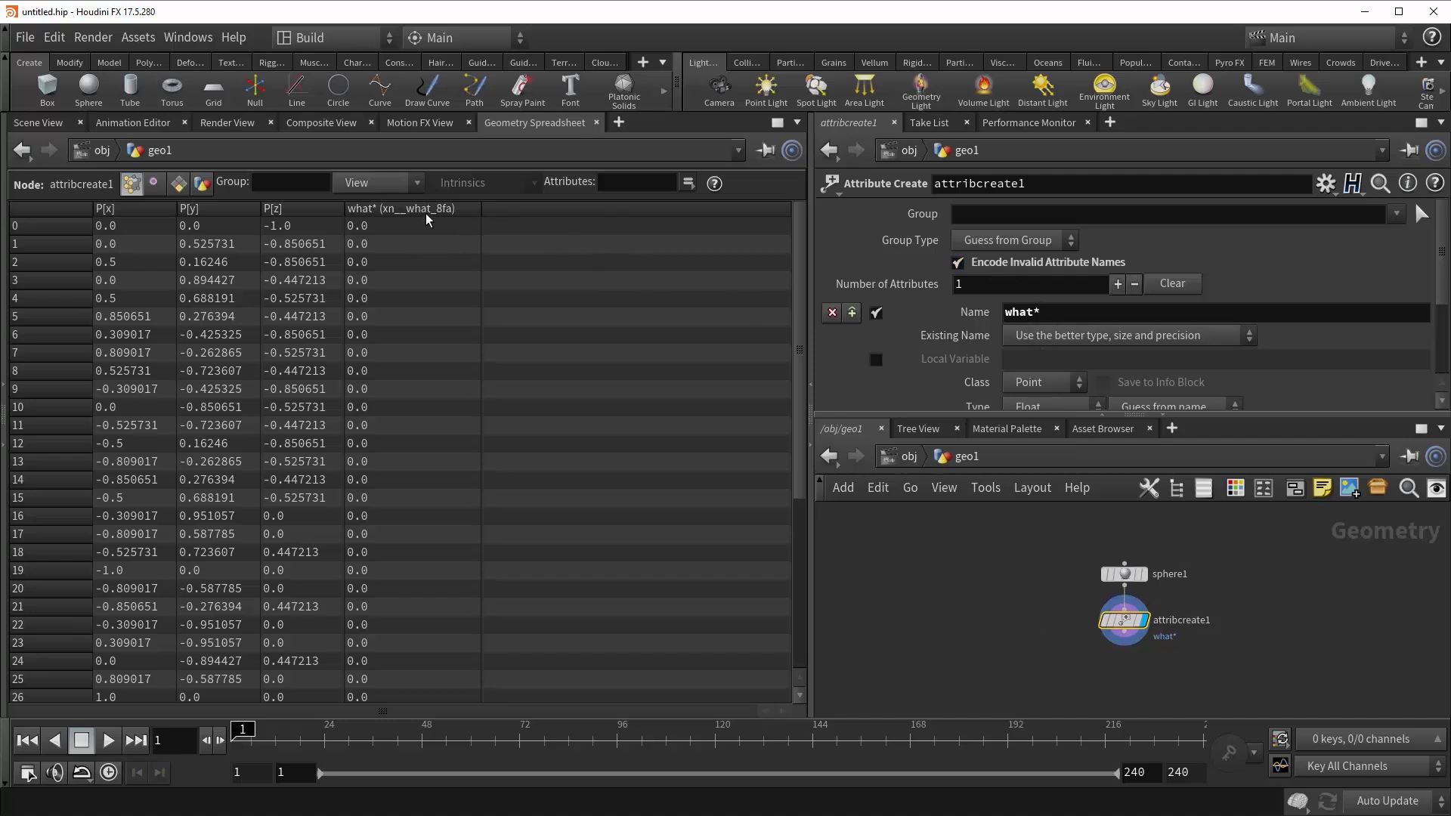
pyautogui.moveTo(980, 647)
pyautogui.write('powr')
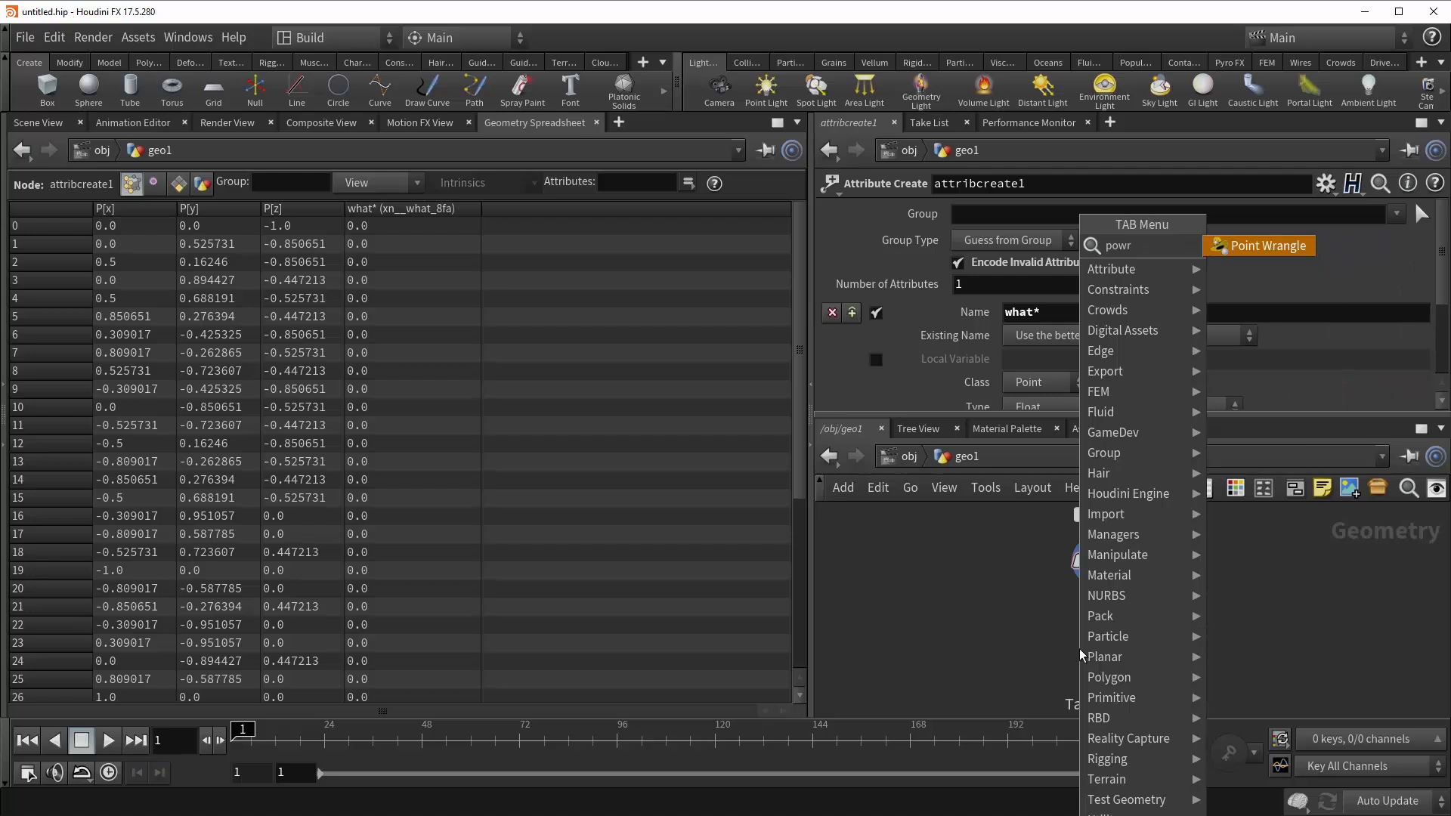
# Place a Point Wrangle node below attribcreate1
pyautogui.click(1264, 245)
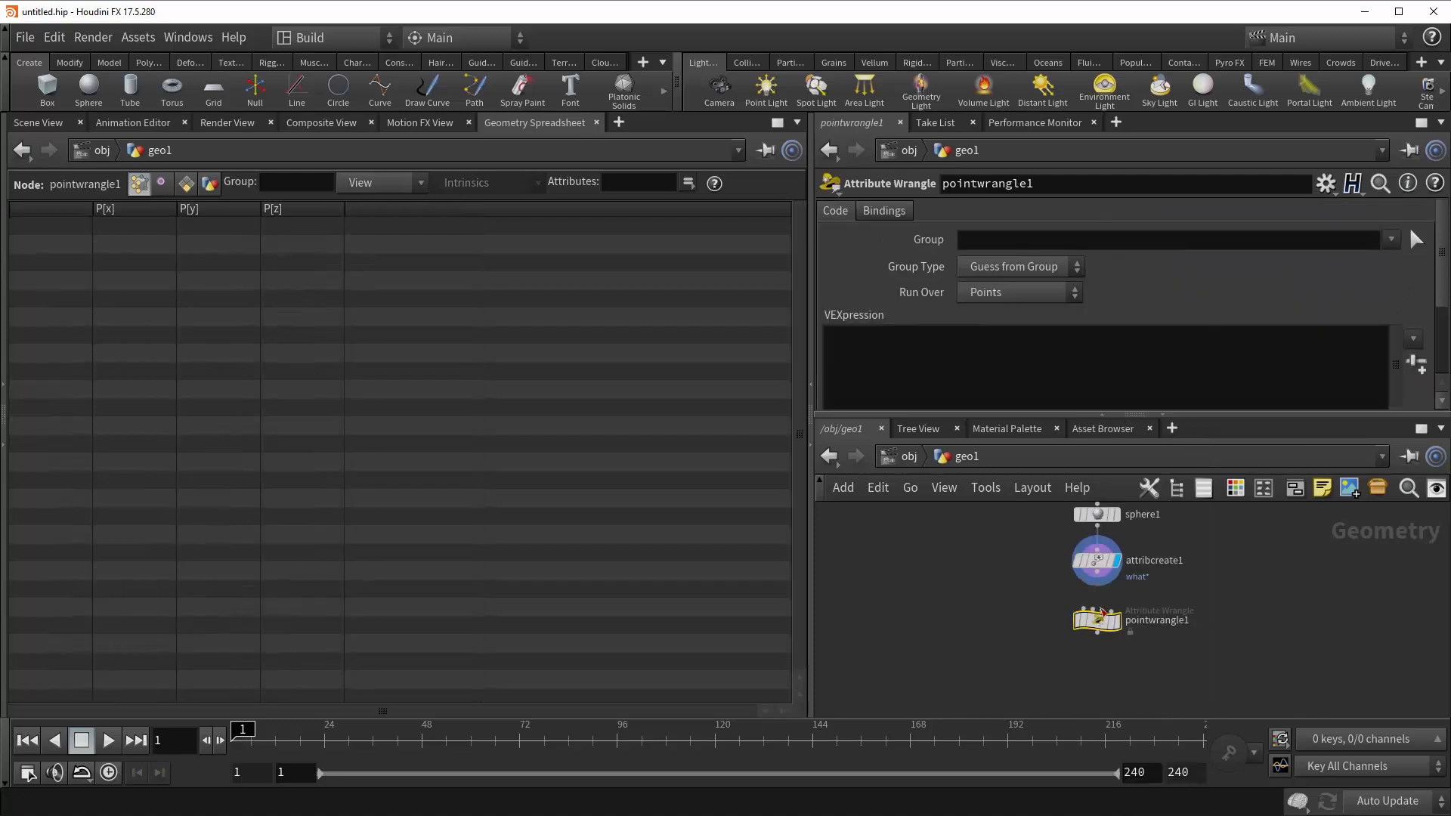
pyautogui.click(1096, 619)
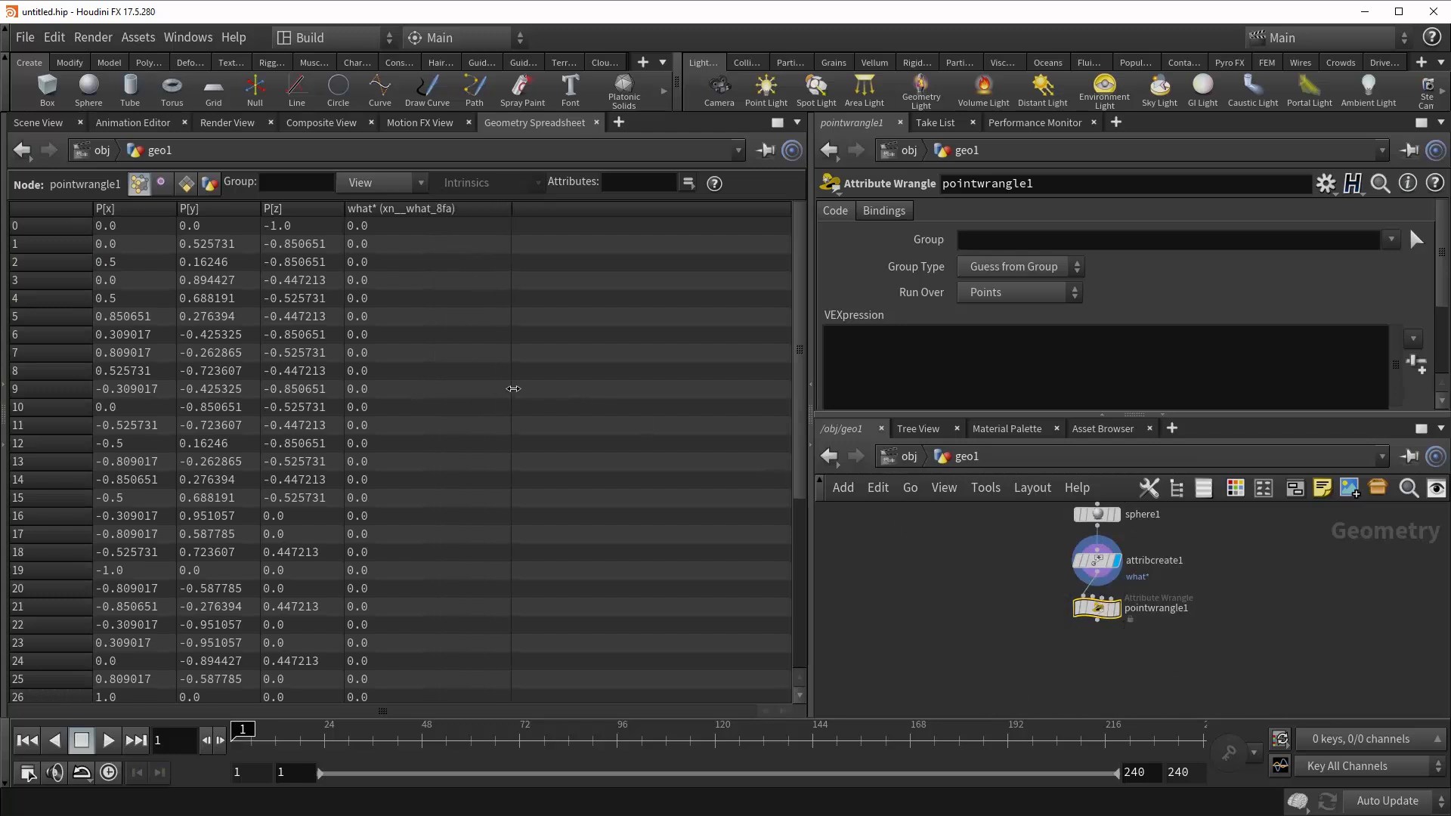
pyautogui.moveTo(350, 205)
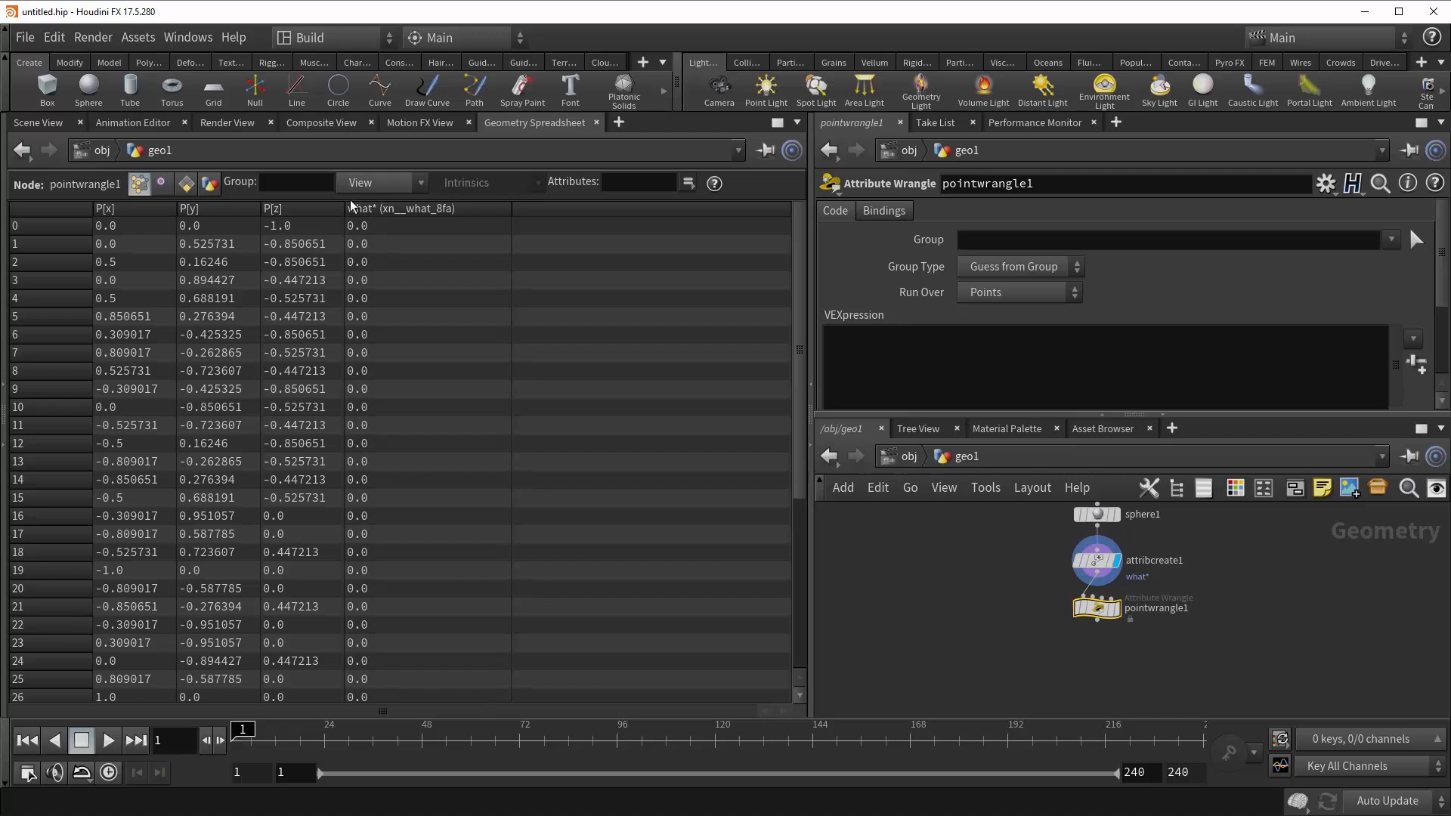
pyautogui.moveTo(354, 218)
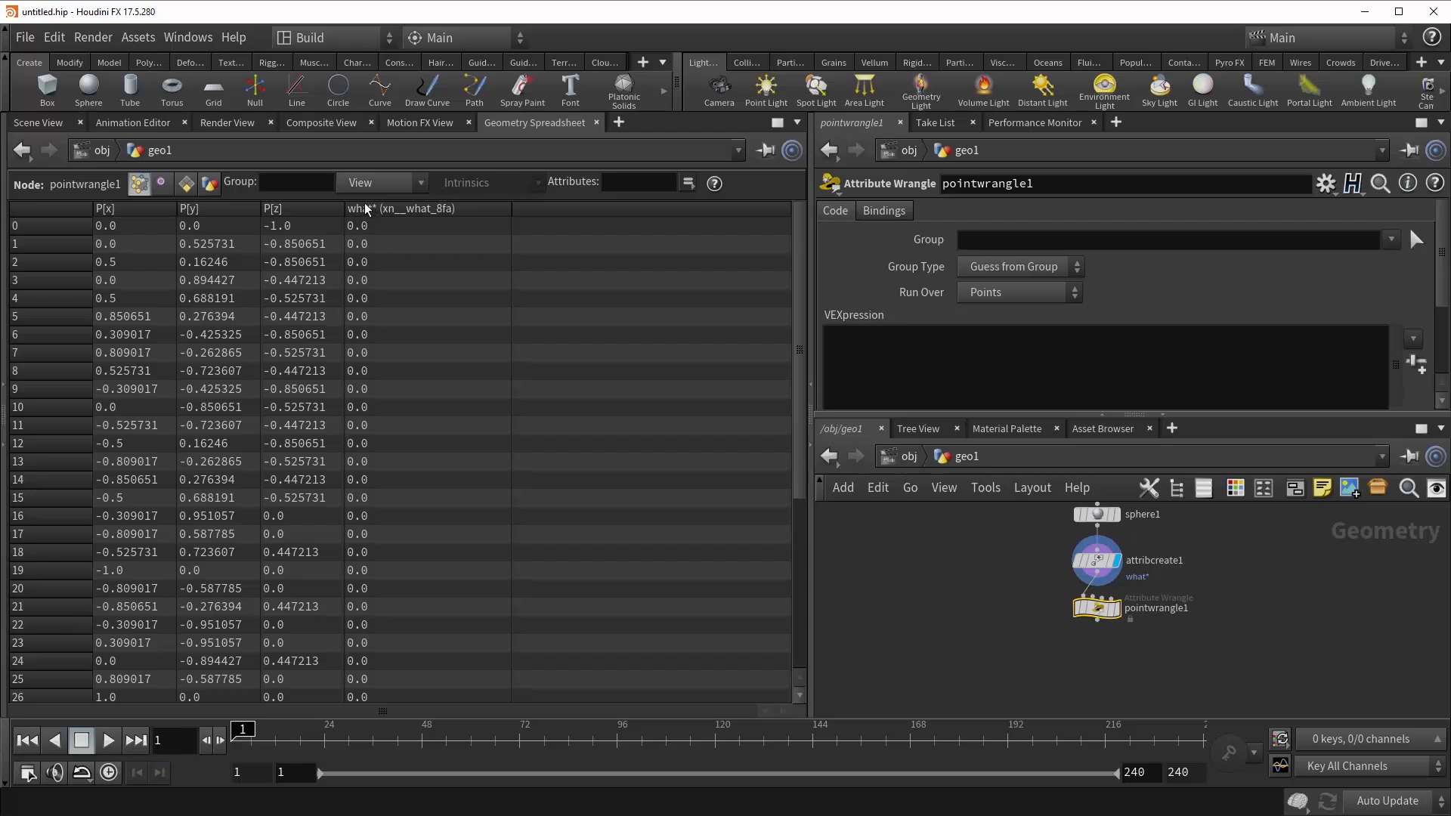
pyautogui.moveTo(379, 218)
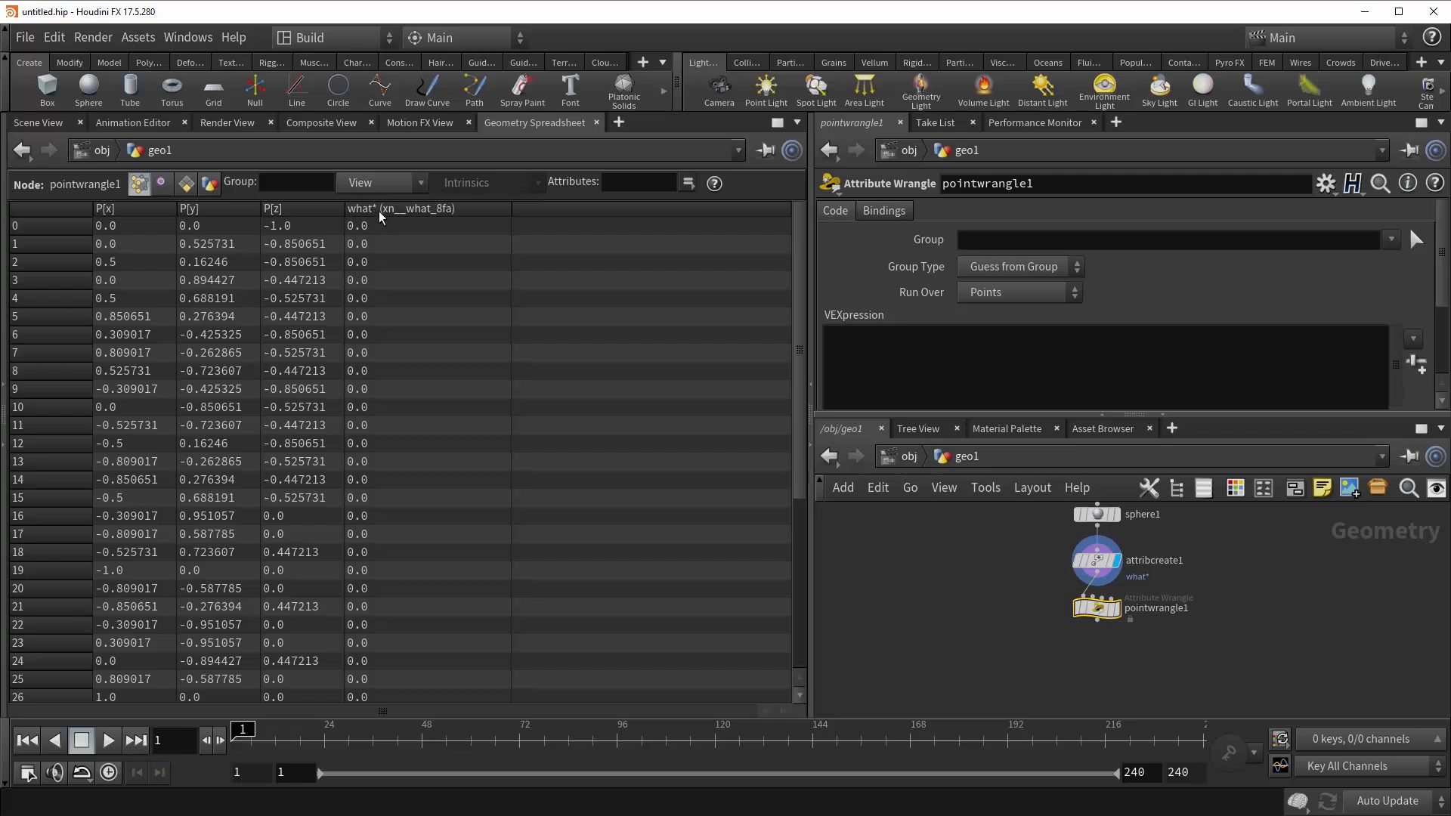
pyautogui.moveTo(383, 262)
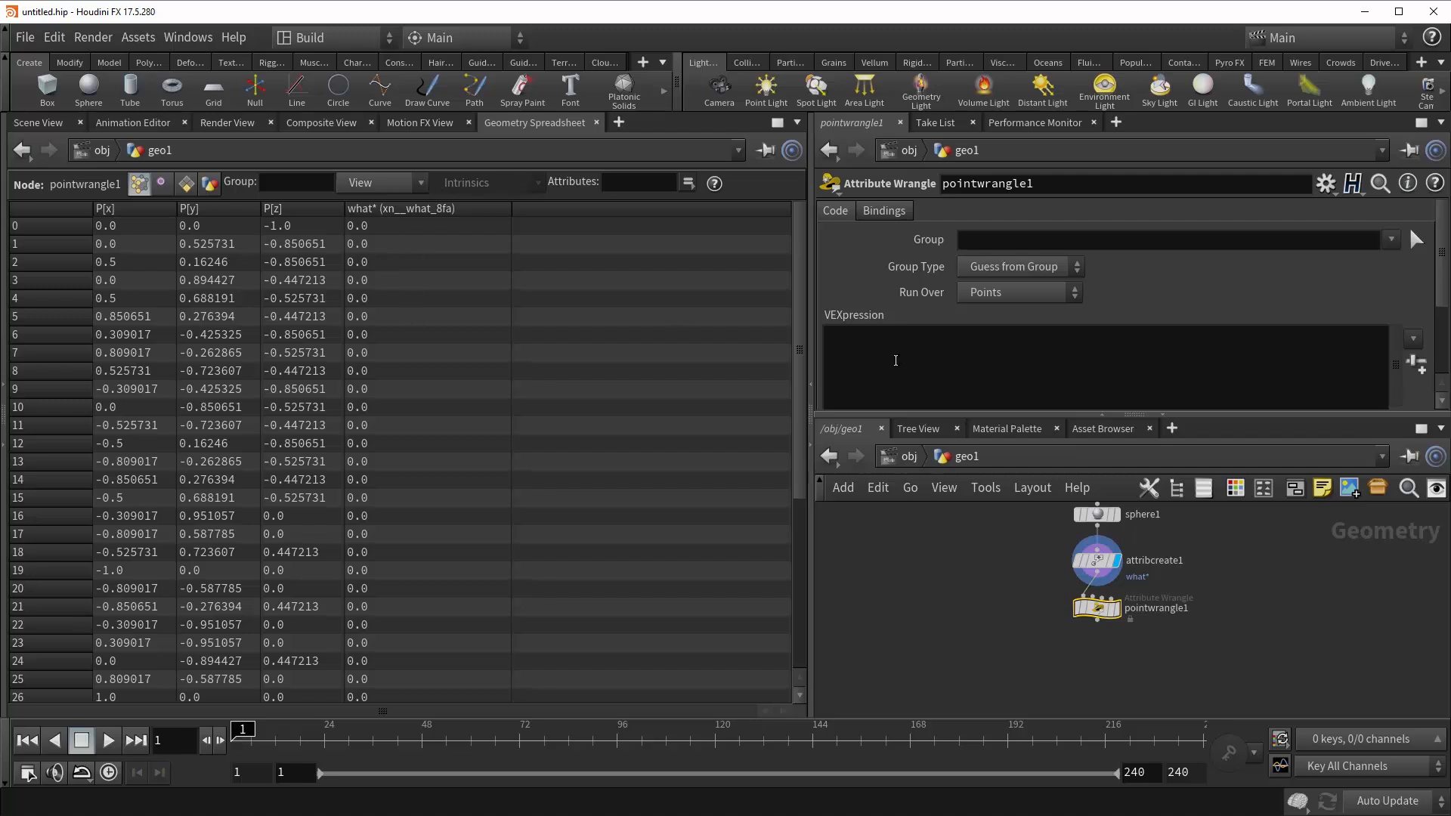
# Enter the VEXpression s@foo = decode('xn__what_8fa'); and reselect attribcreate1
pyautogui.write('s@')
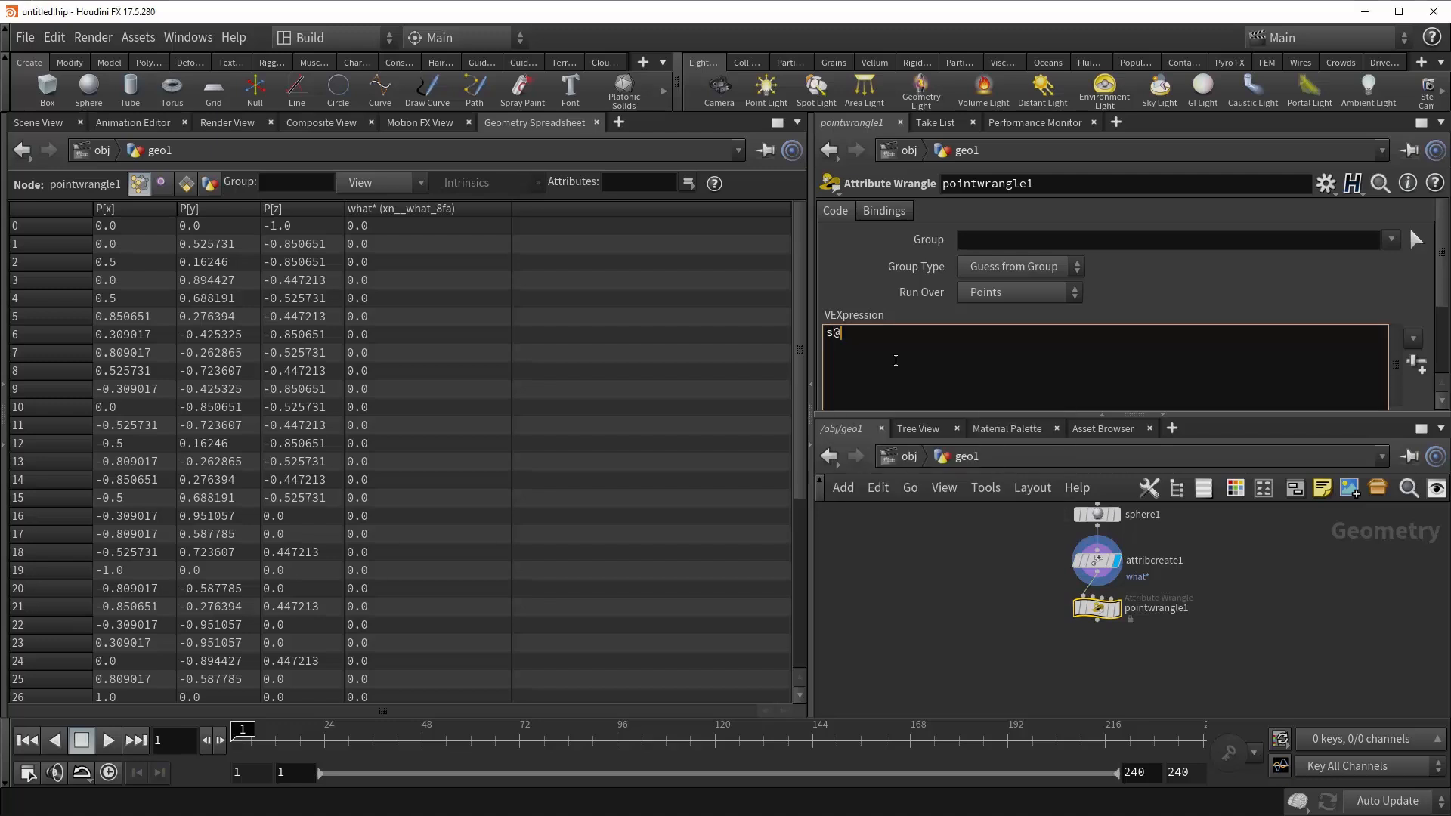
pyautogui.write('foo =')
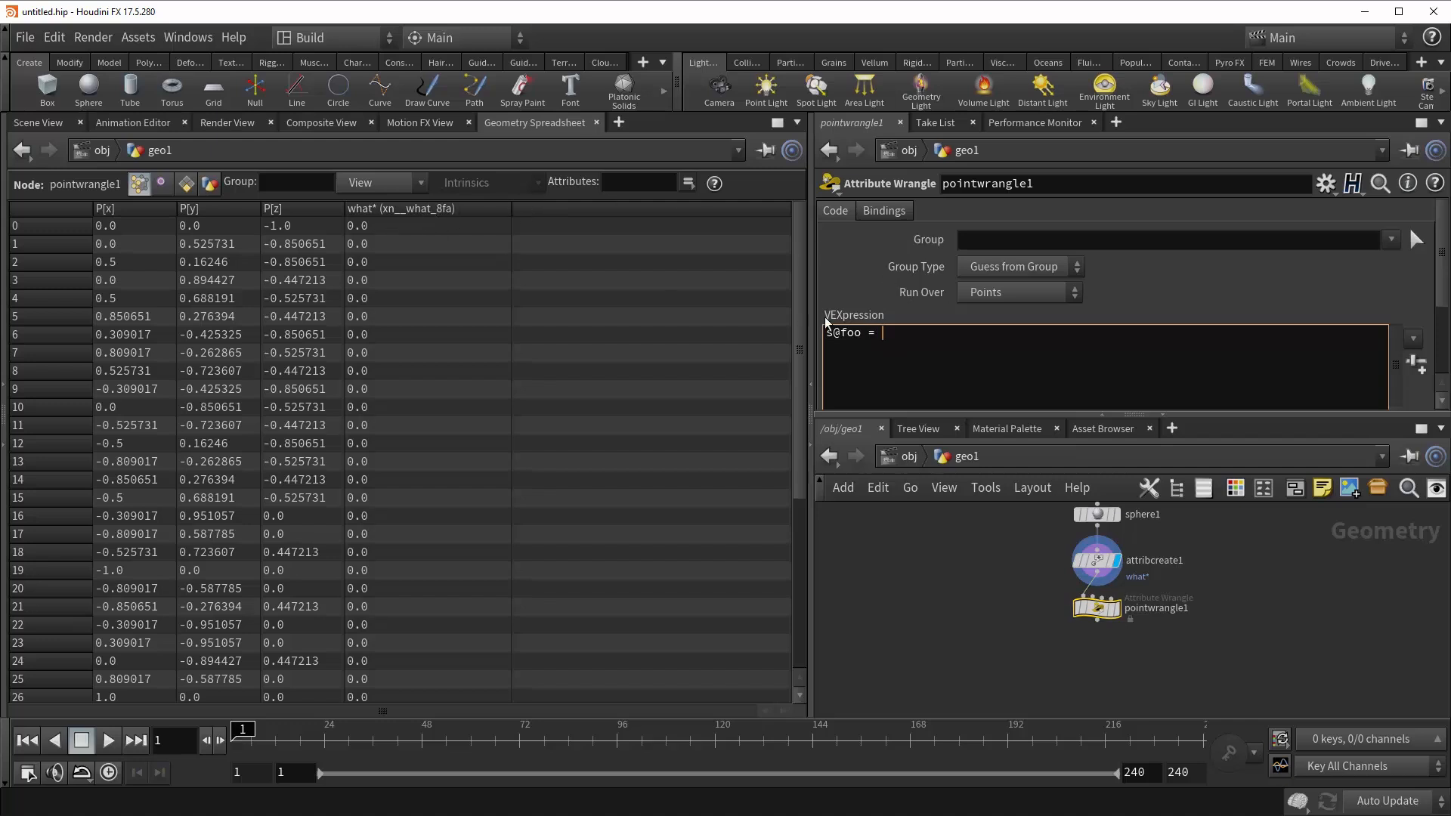
pyautogui.write('dec')
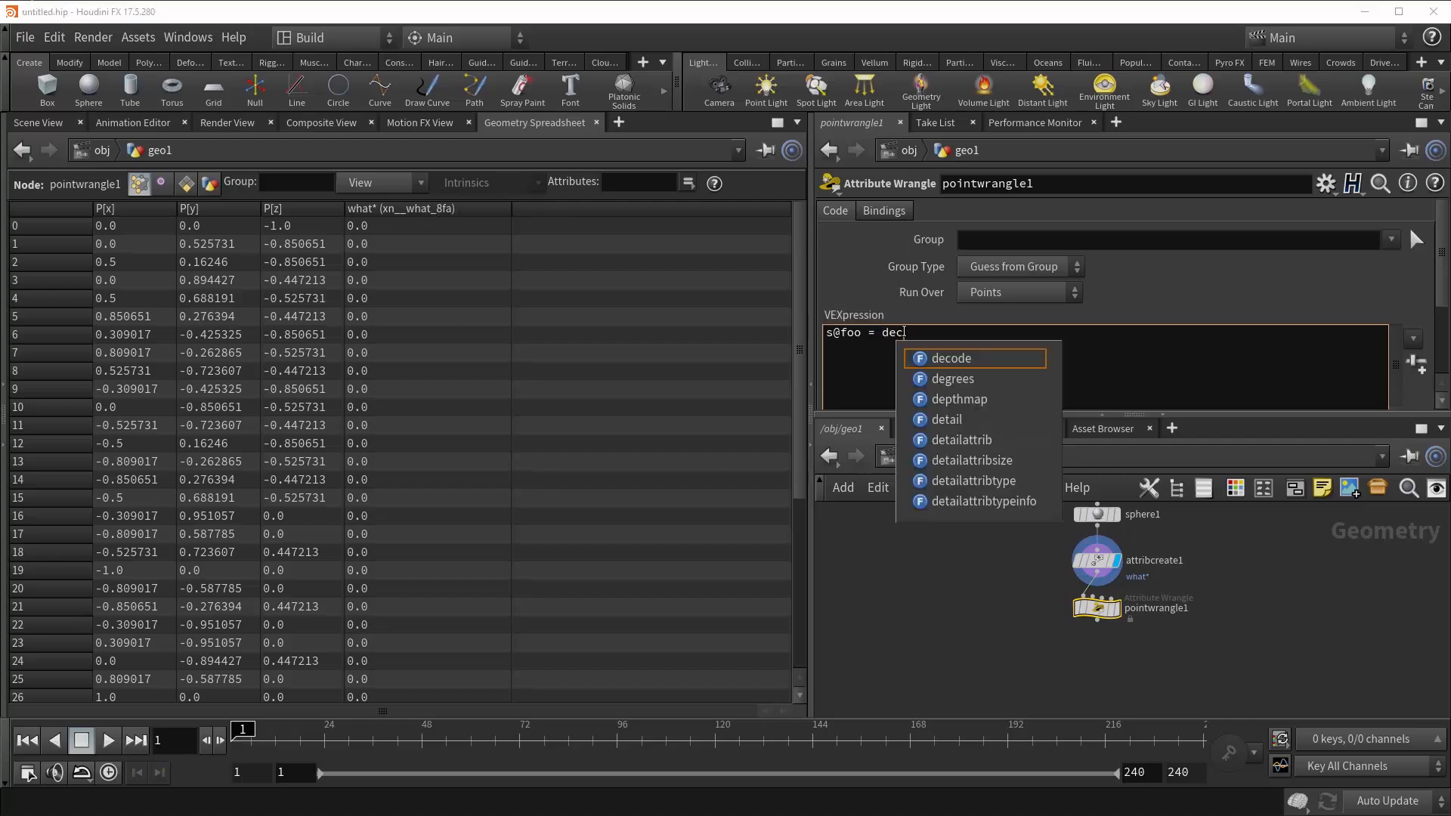
pyautogui.click(951, 358)
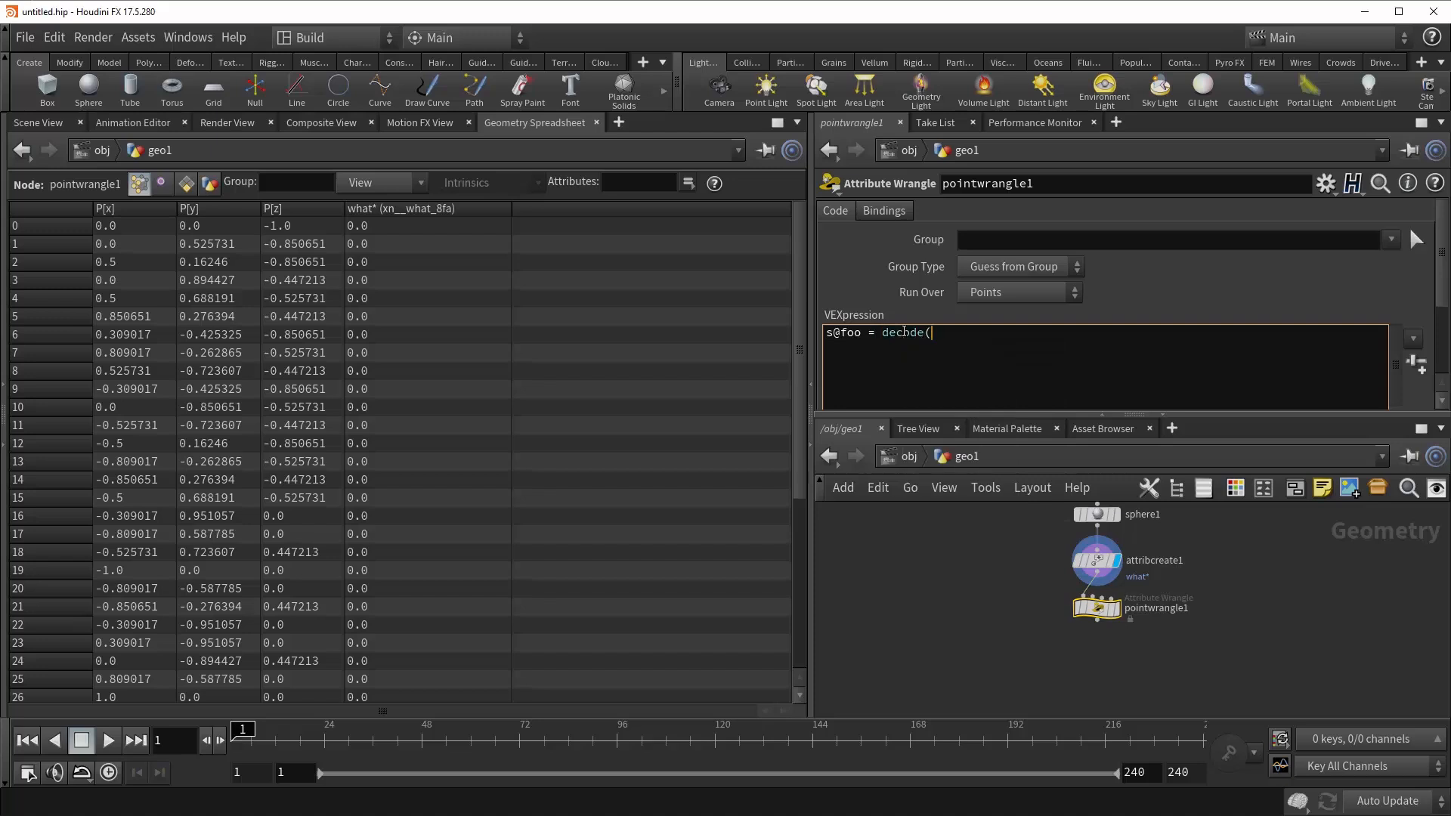
pyautogui.write("'")
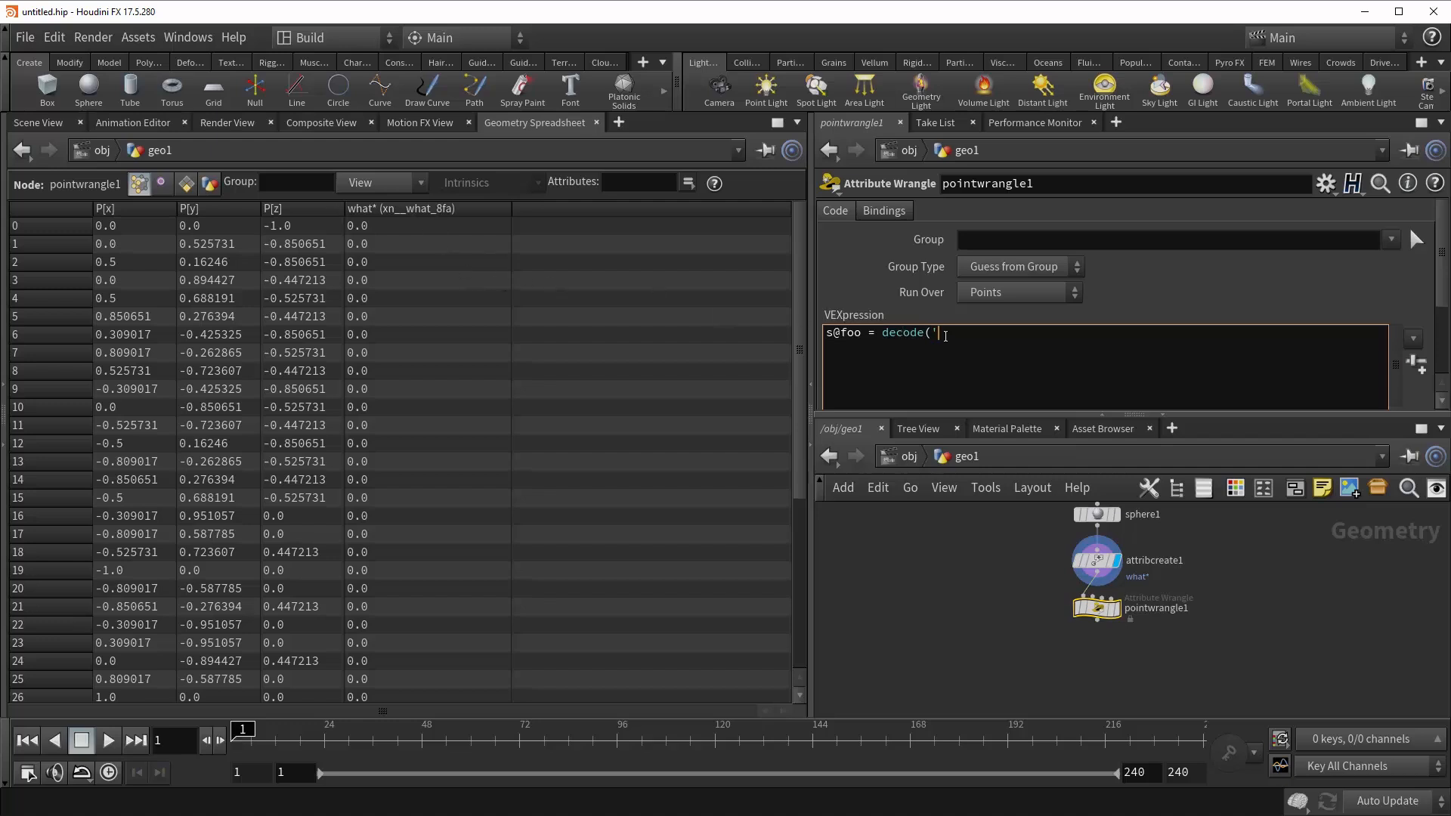
pyautogui.write('x')
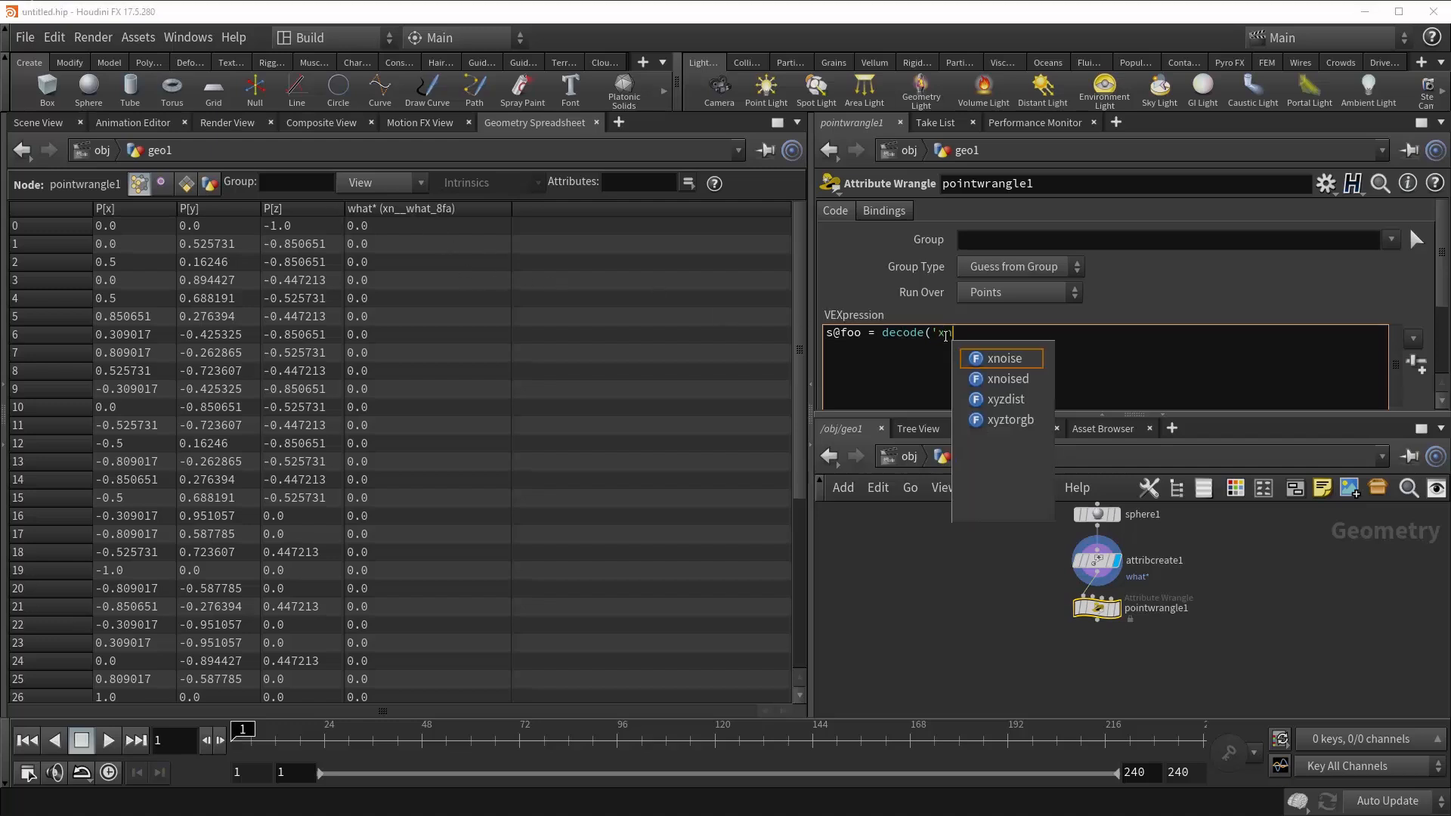
pyautogui.write('__w')
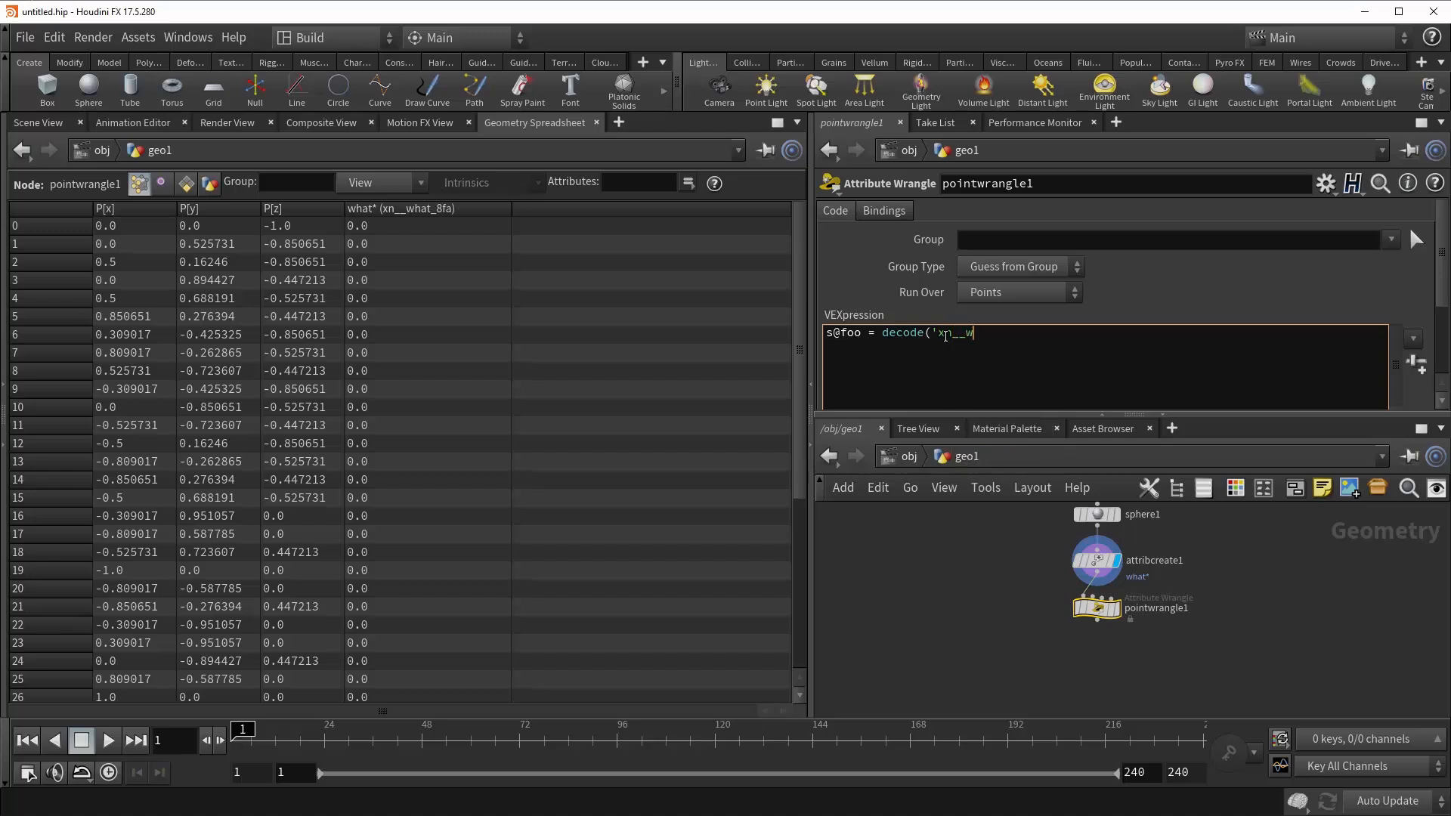
pyautogui.write('hat_')
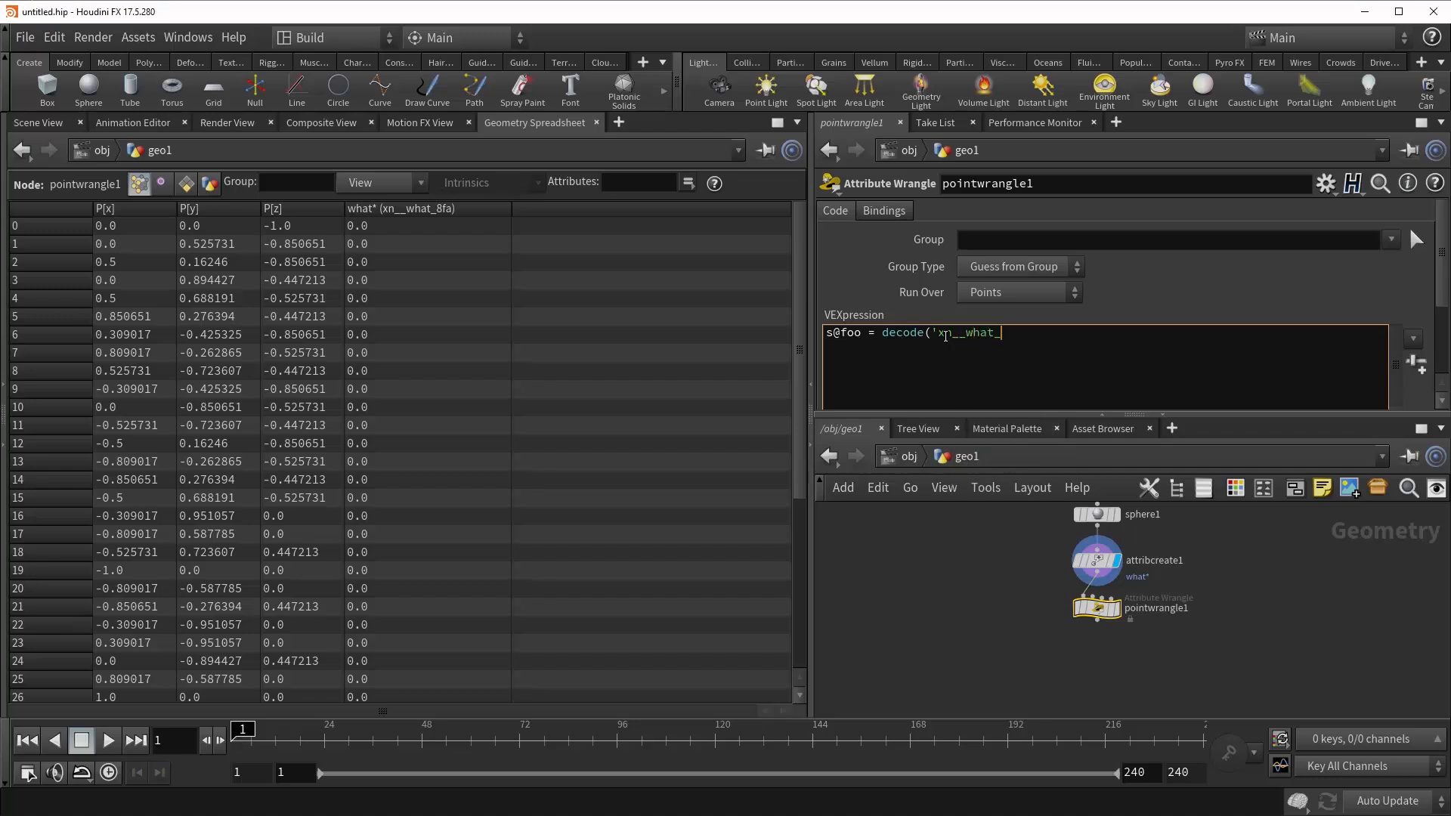
pyautogui.write('8fa')
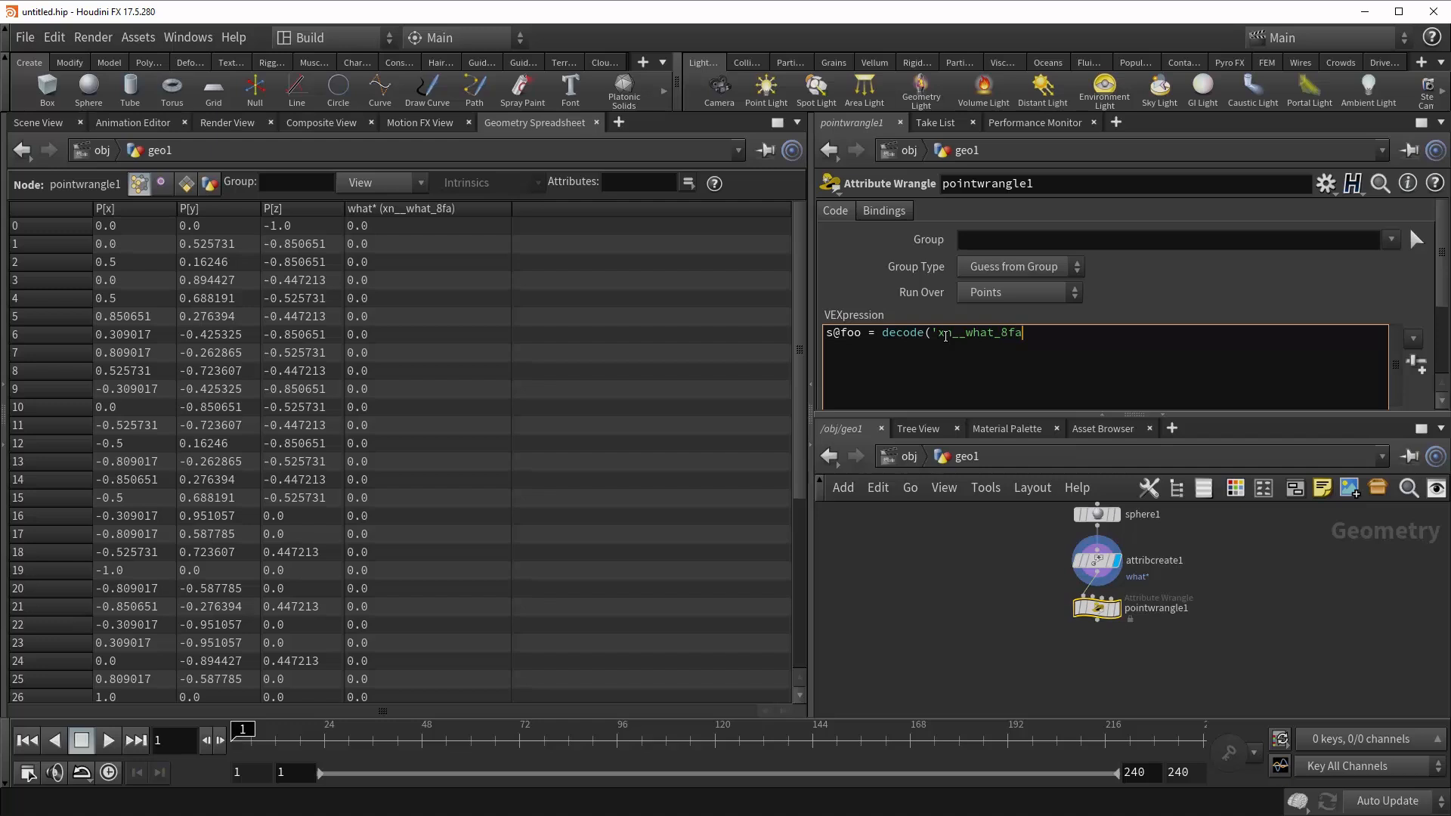
pyautogui.write("')")
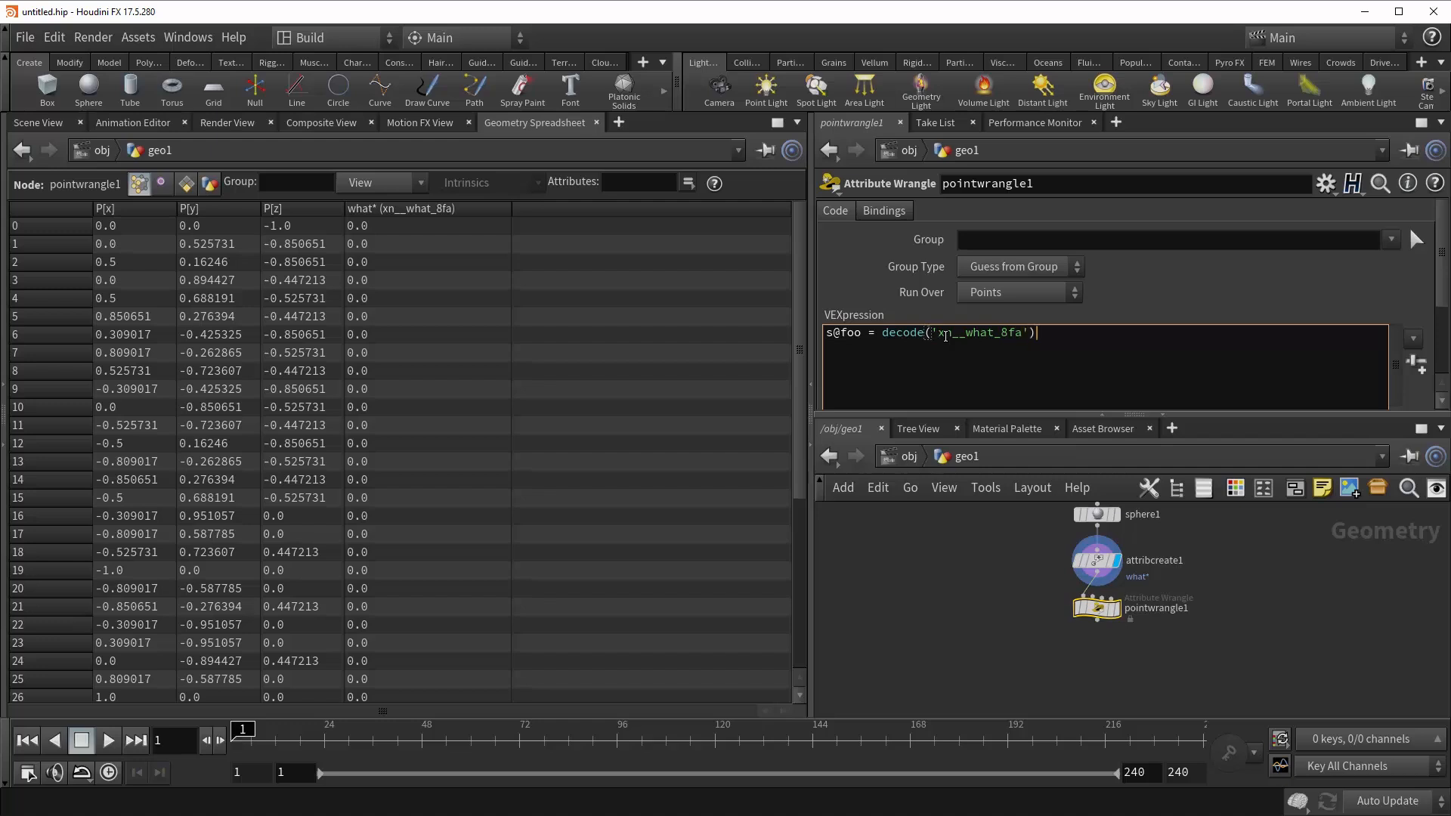
pyautogui.write(';')
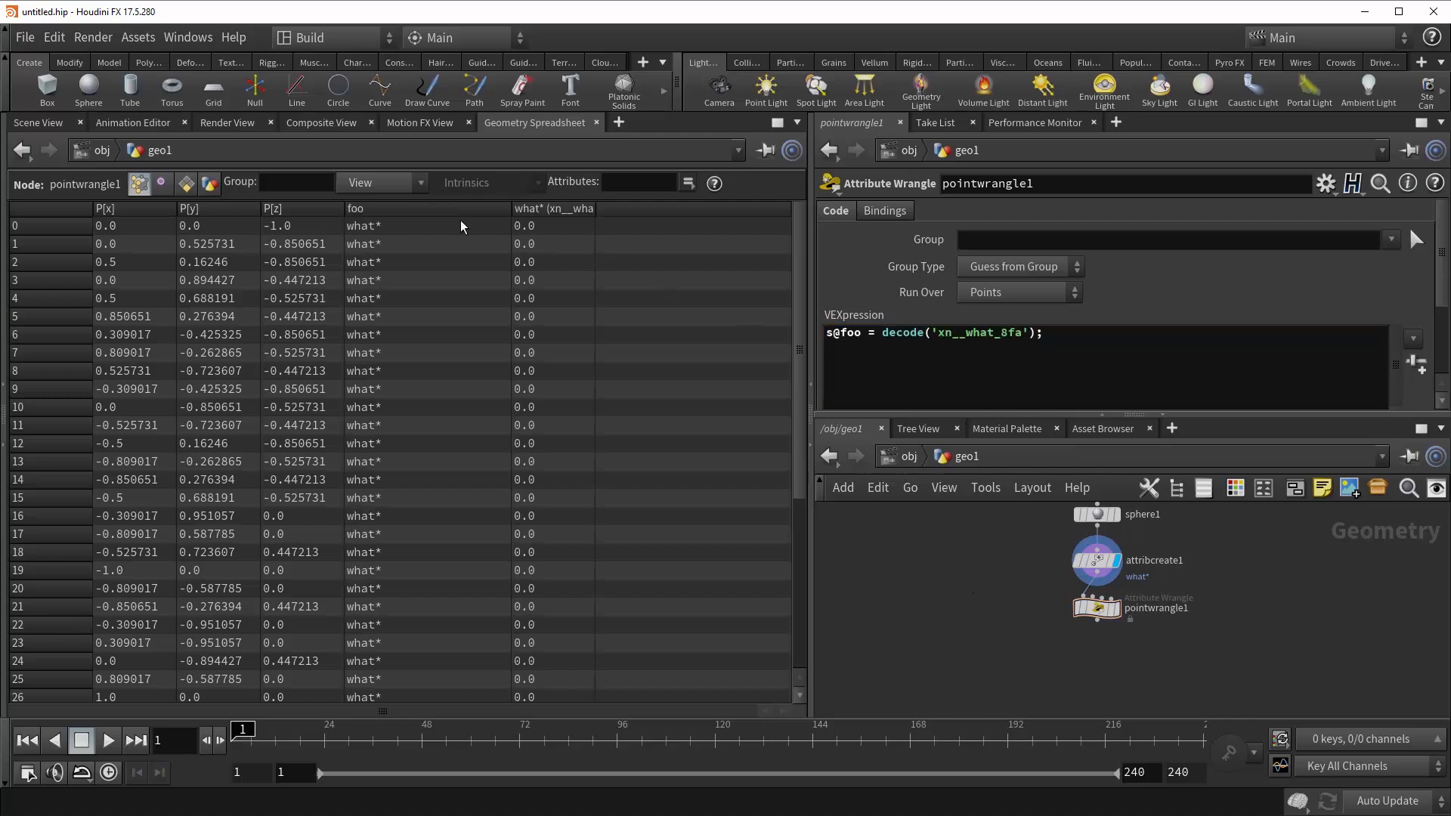
pyautogui.moveTo(380, 226)
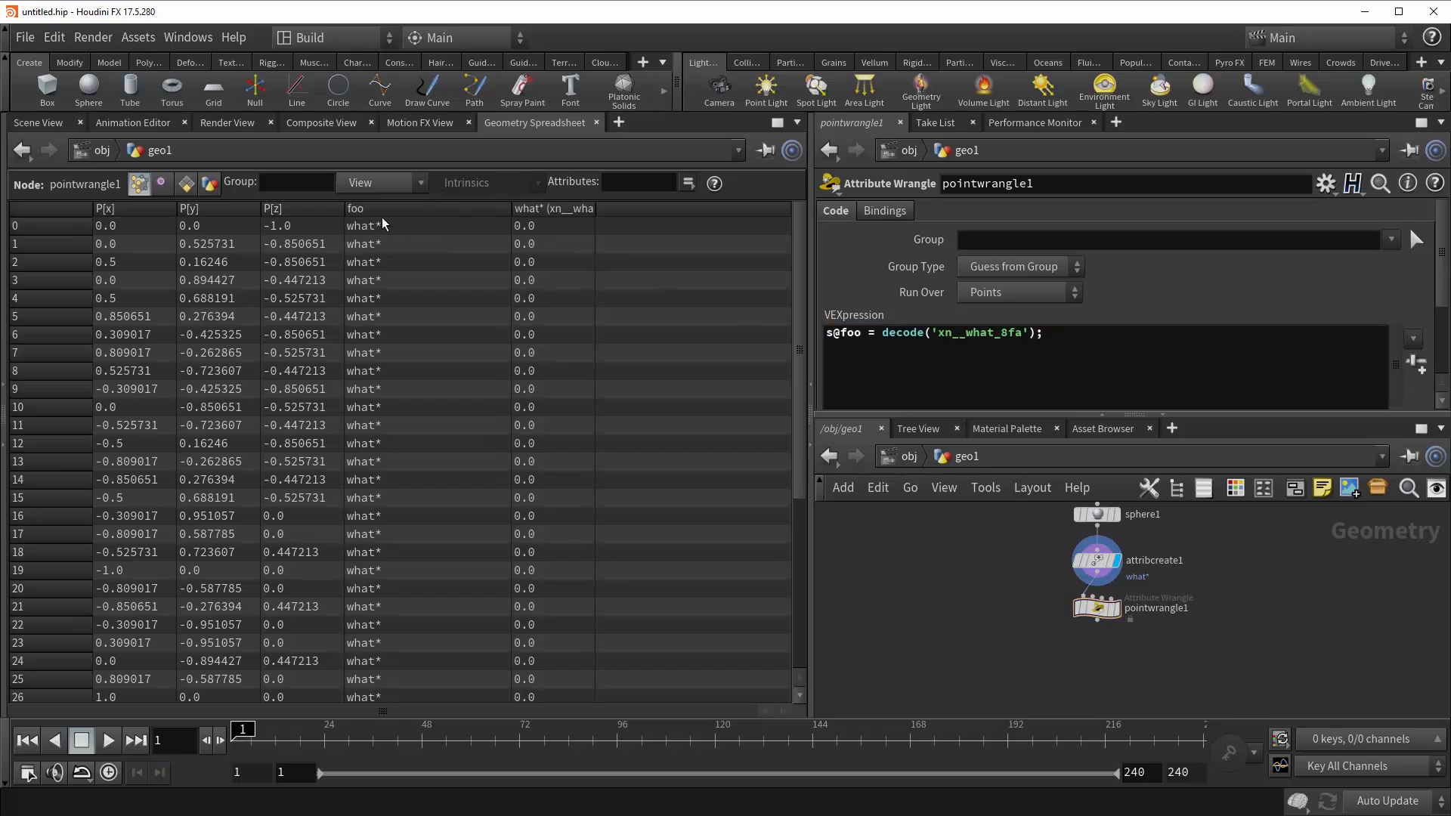
pyautogui.moveTo(398, 236)
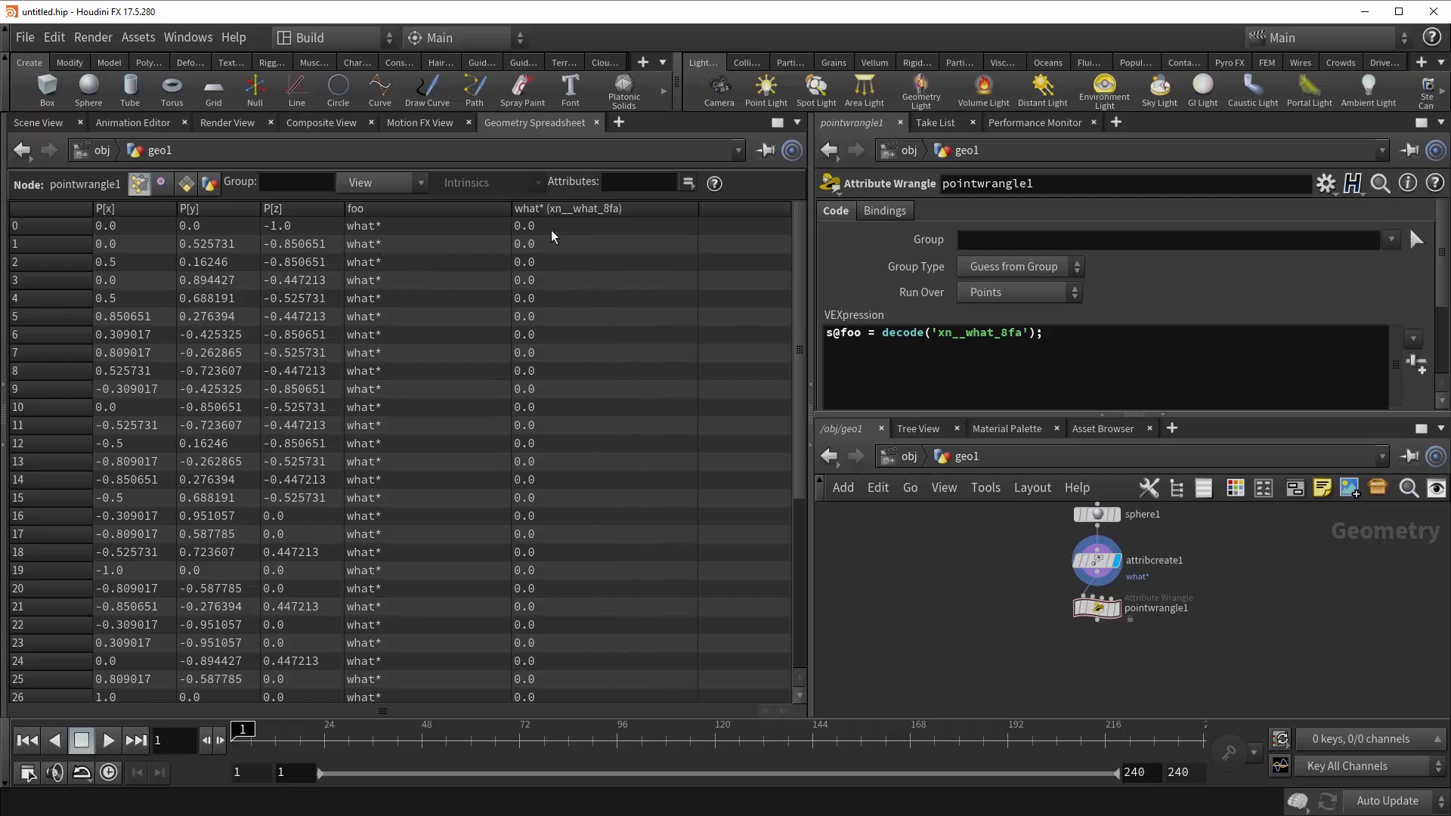
pyautogui.moveTo(388, 257)
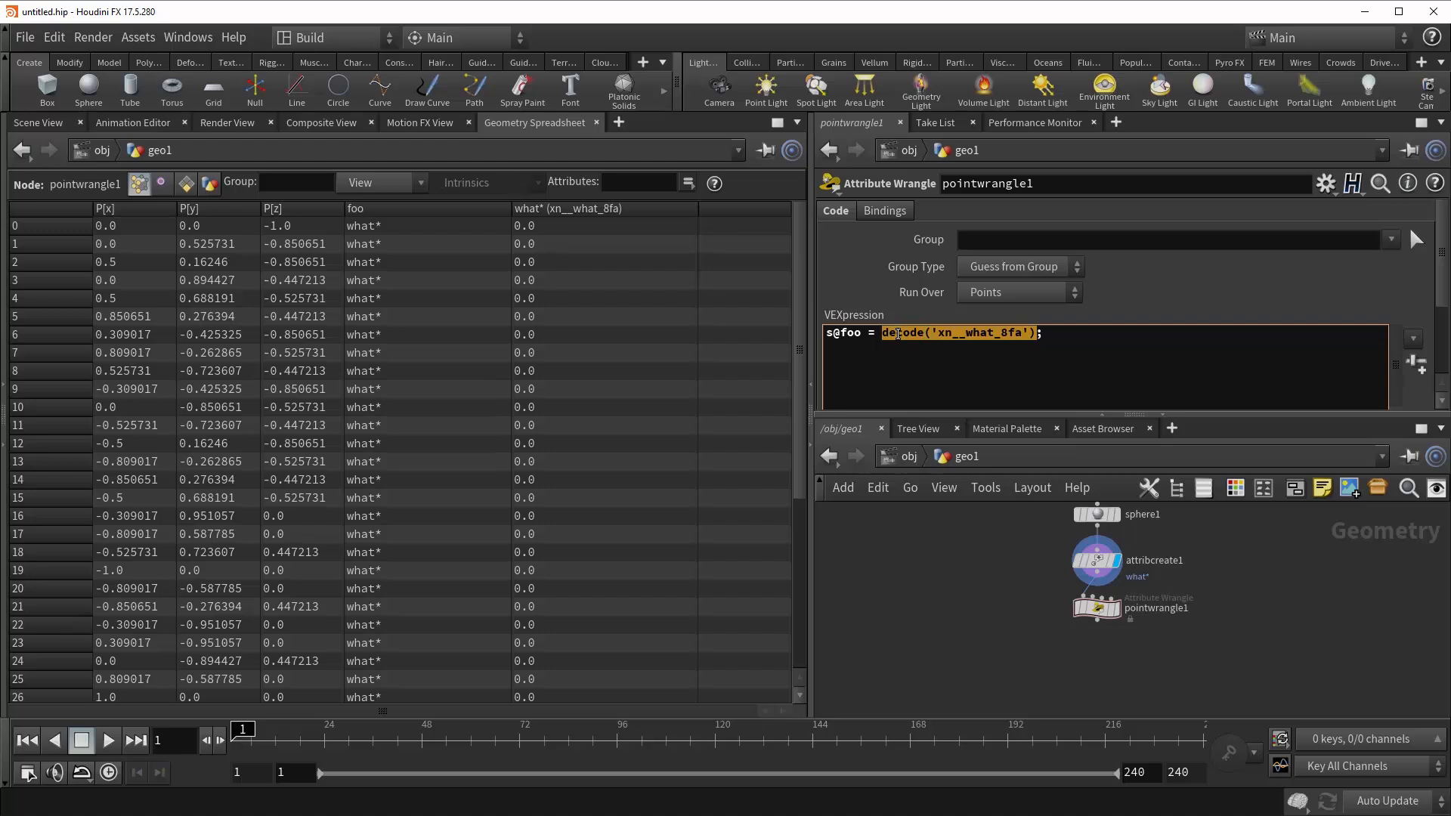
pyautogui.click(1096, 560)
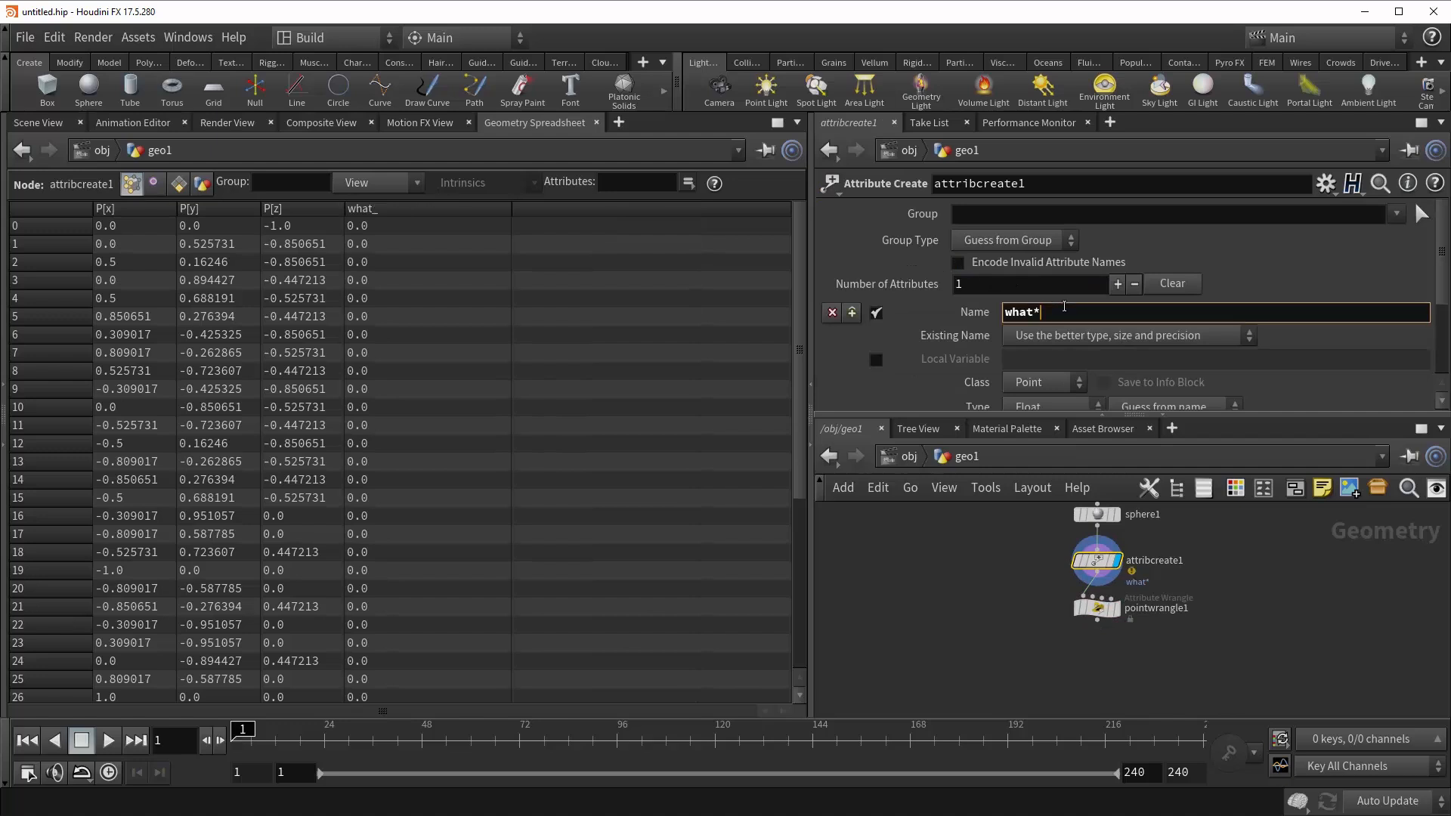
pyautogui.click(1097, 608)
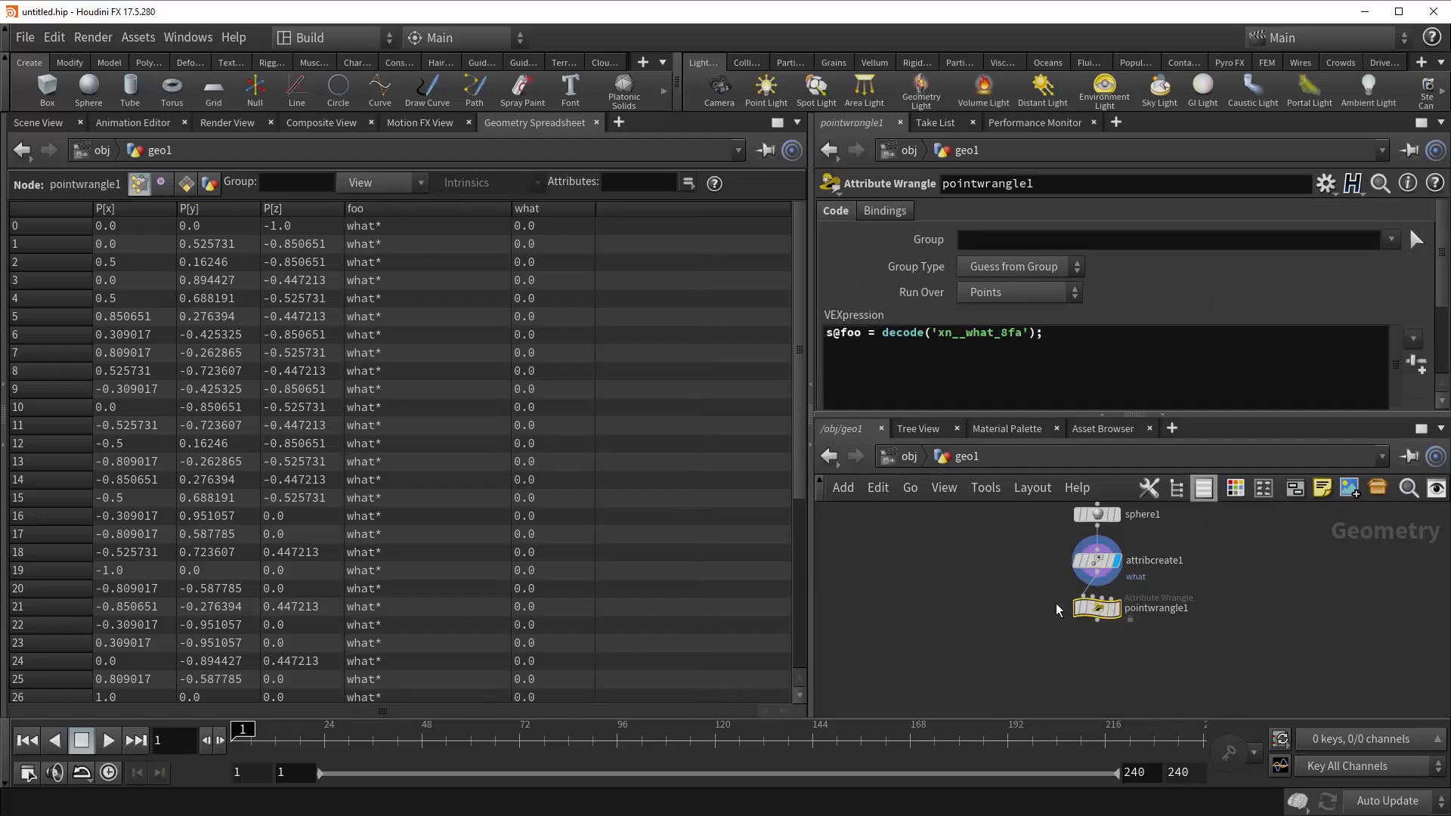
pyautogui.click(1095, 560)
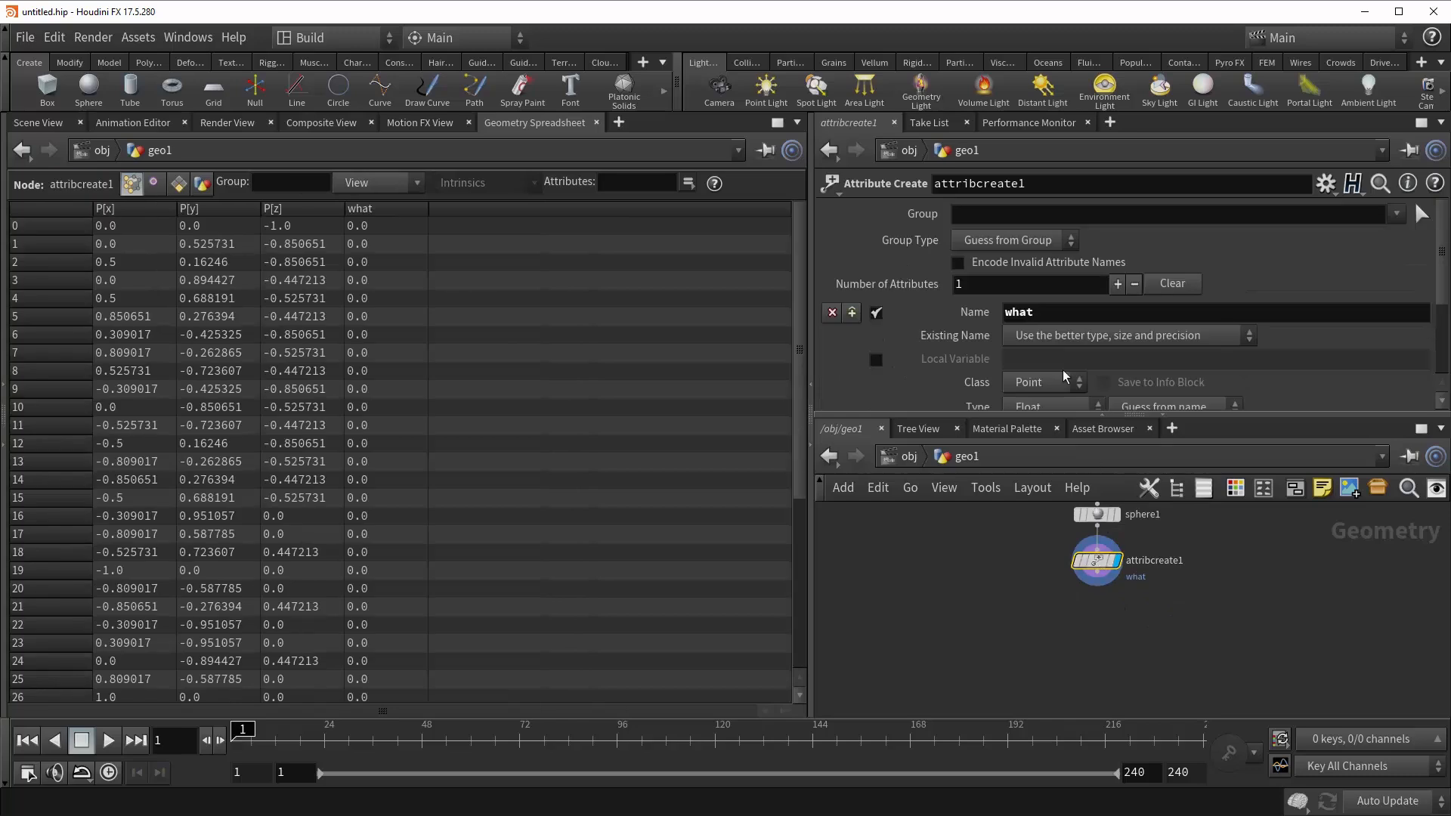
pyautogui.moveTo(1013, 358)
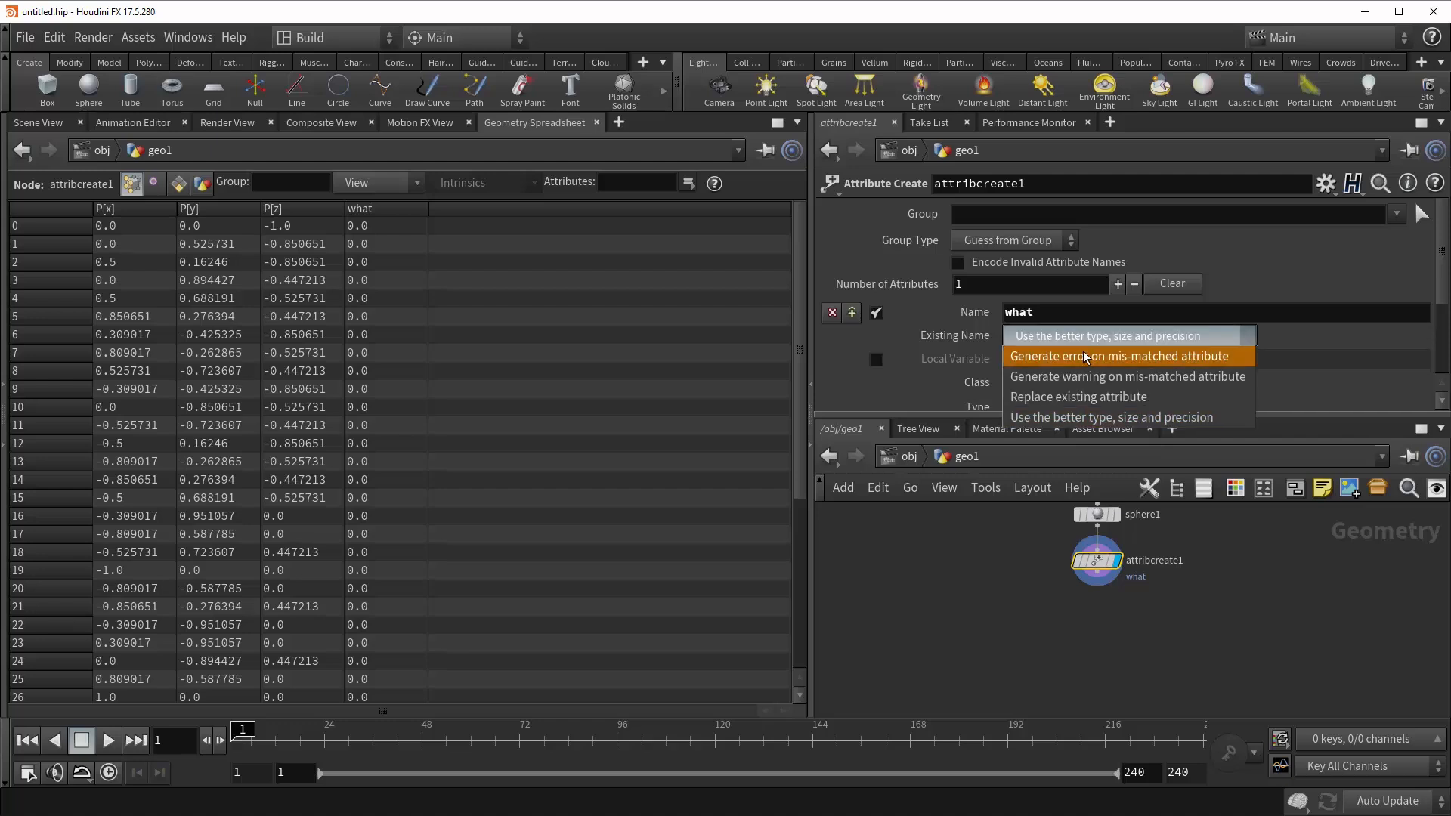
pyautogui.moveTo(1070, 361)
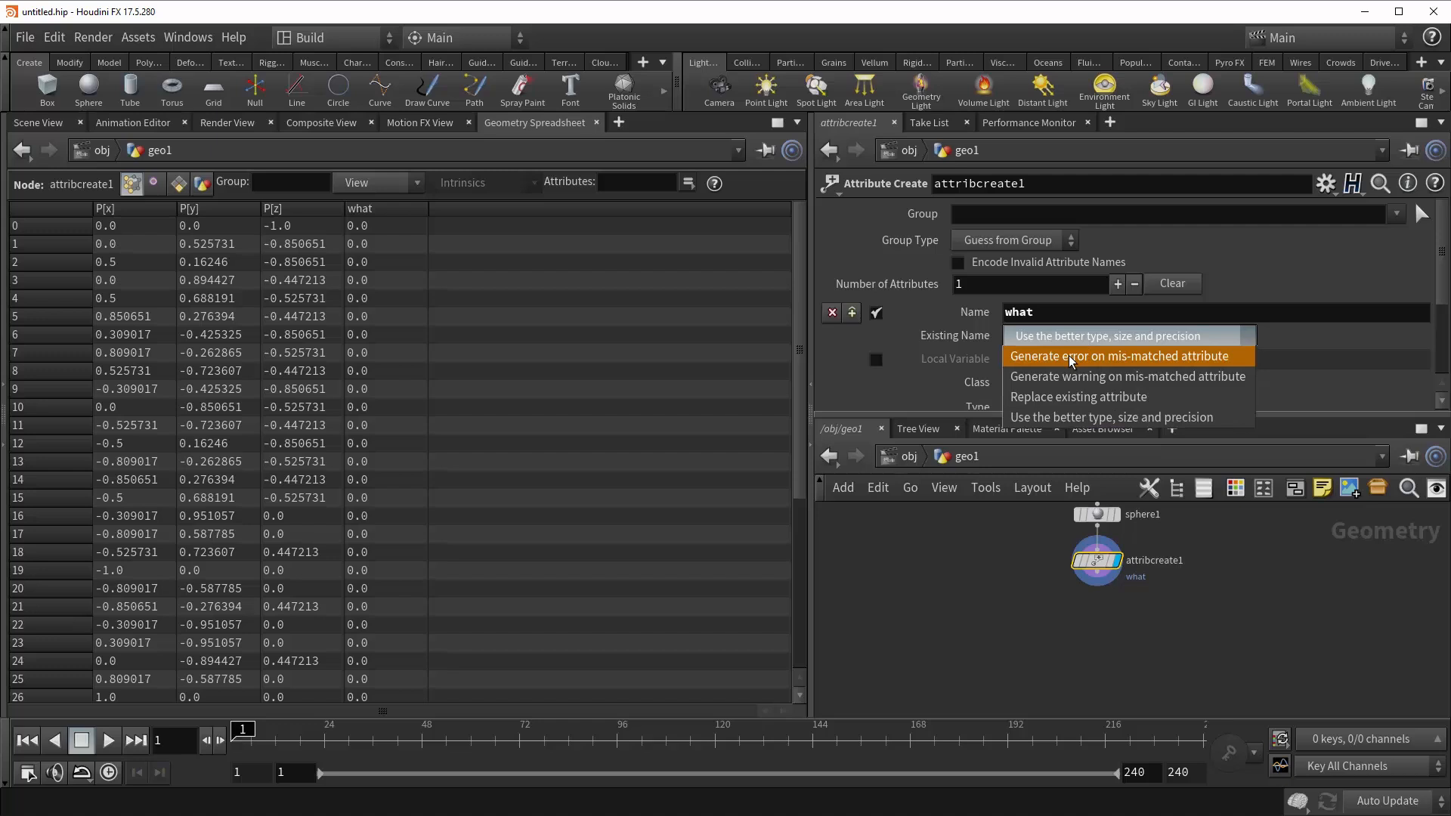
pyautogui.moveTo(1087, 375)
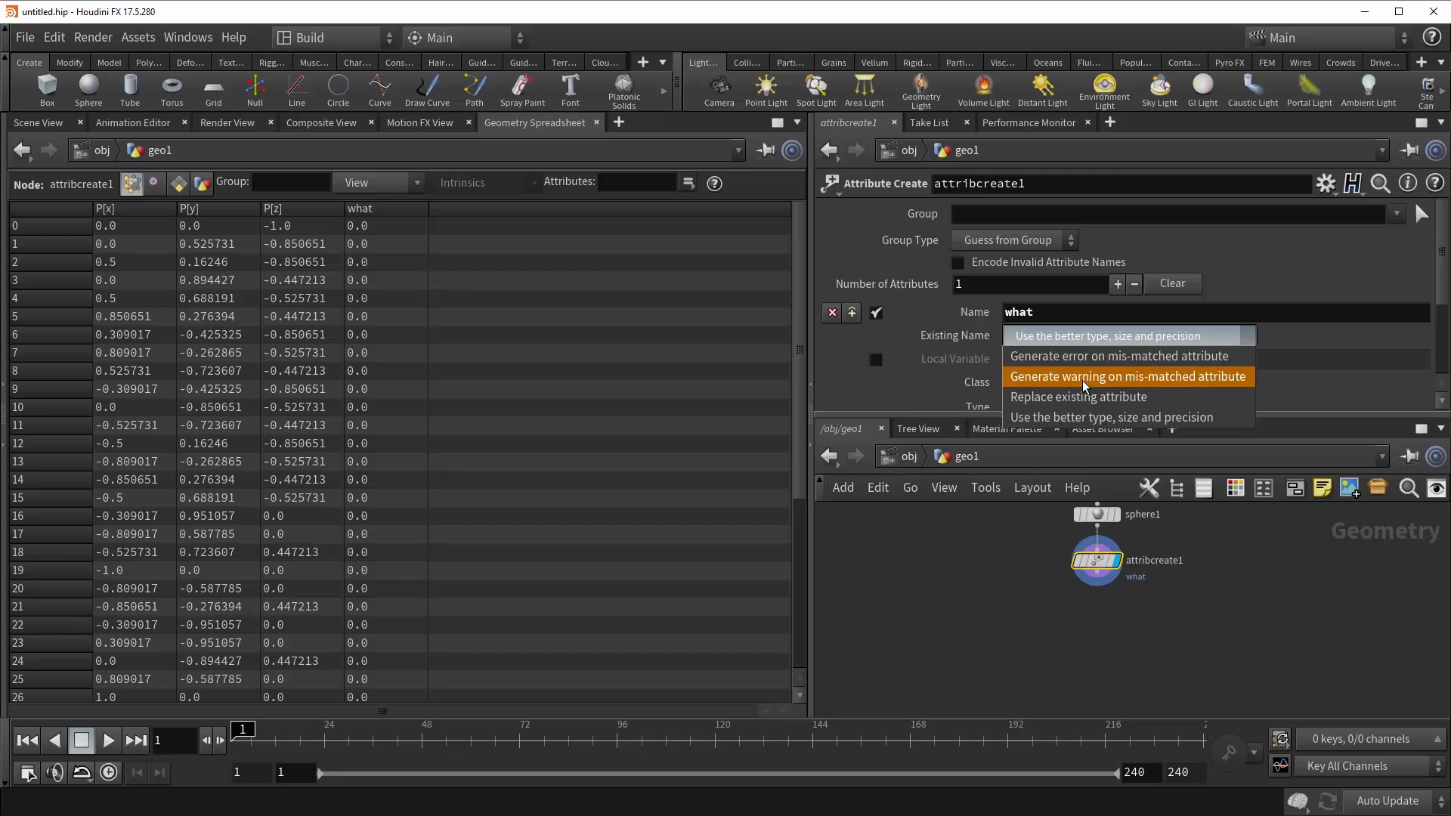
pyautogui.moveTo(1118, 396)
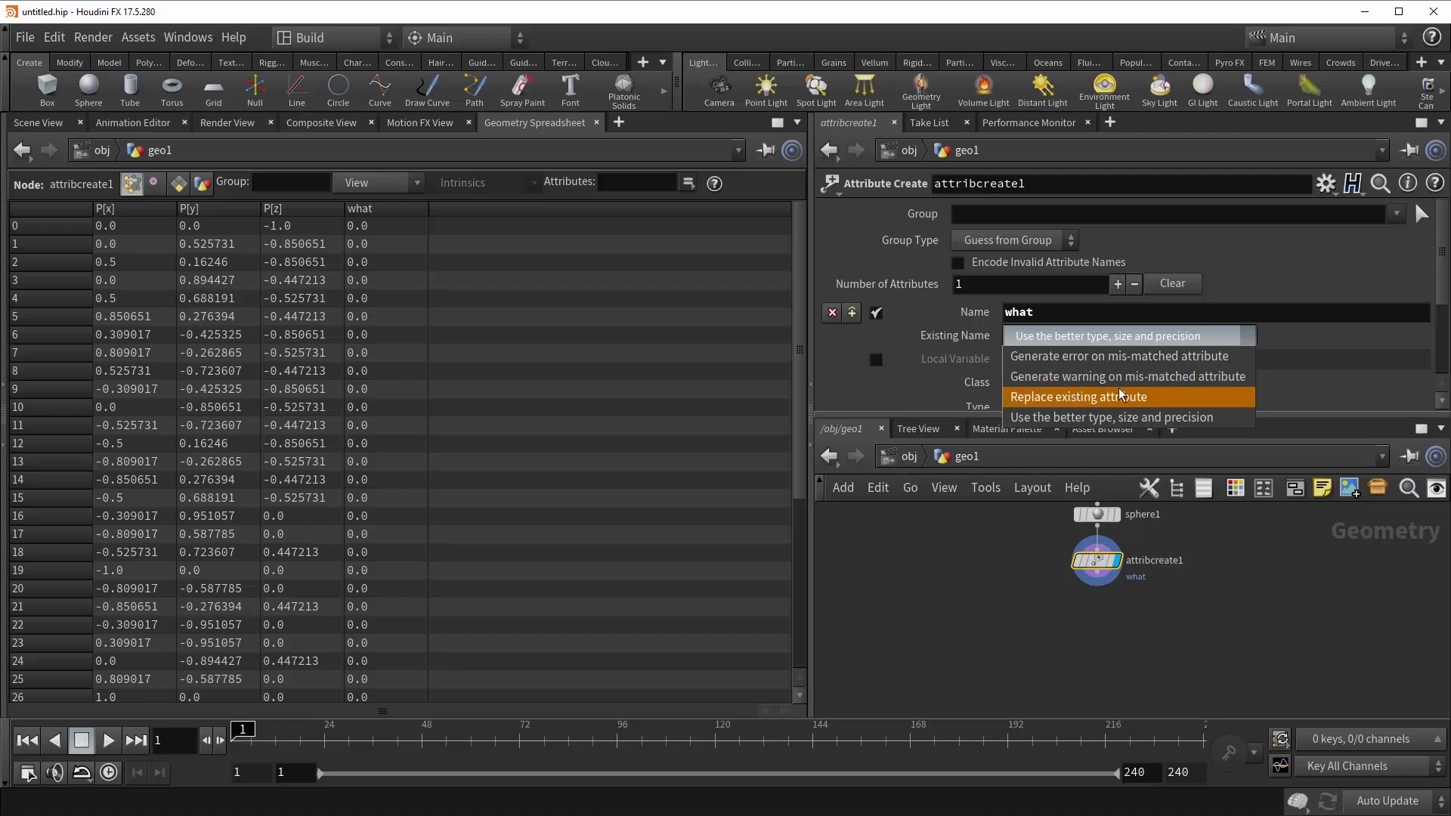
pyautogui.moveTo(1096, 403)
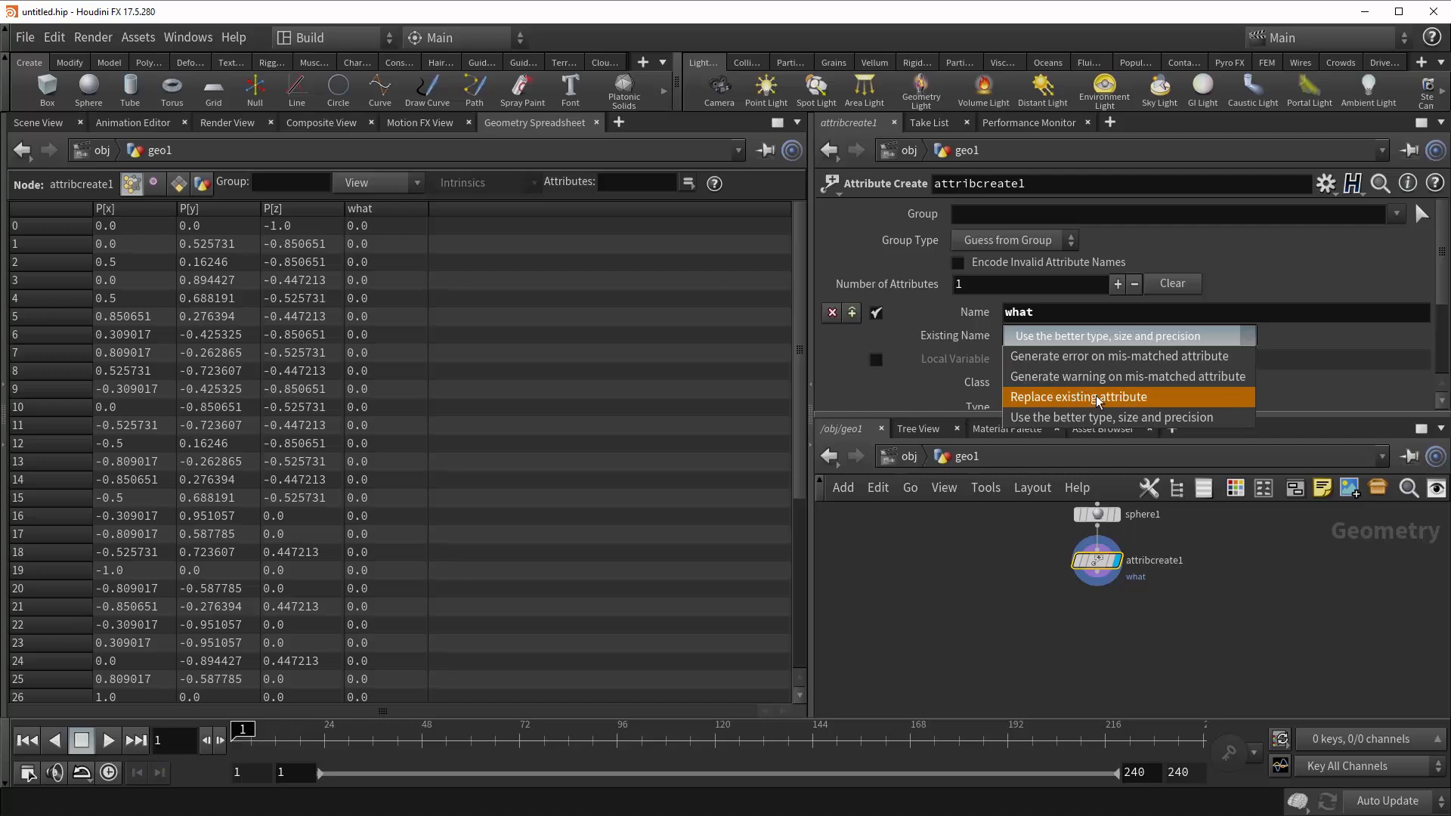
pyautogui.moveTo(1115, 417)
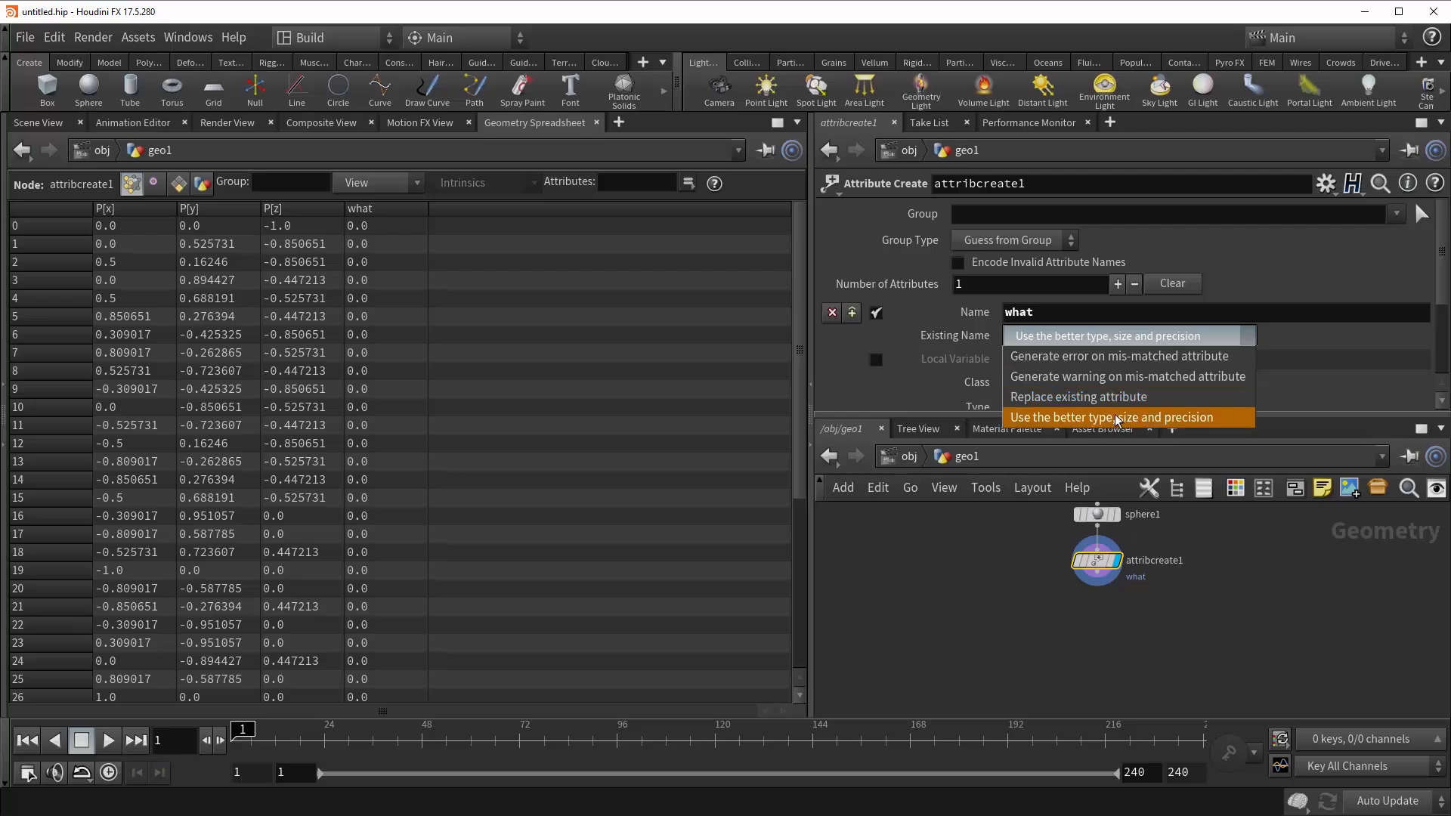
pyautogui.moveTo(1089, 420)
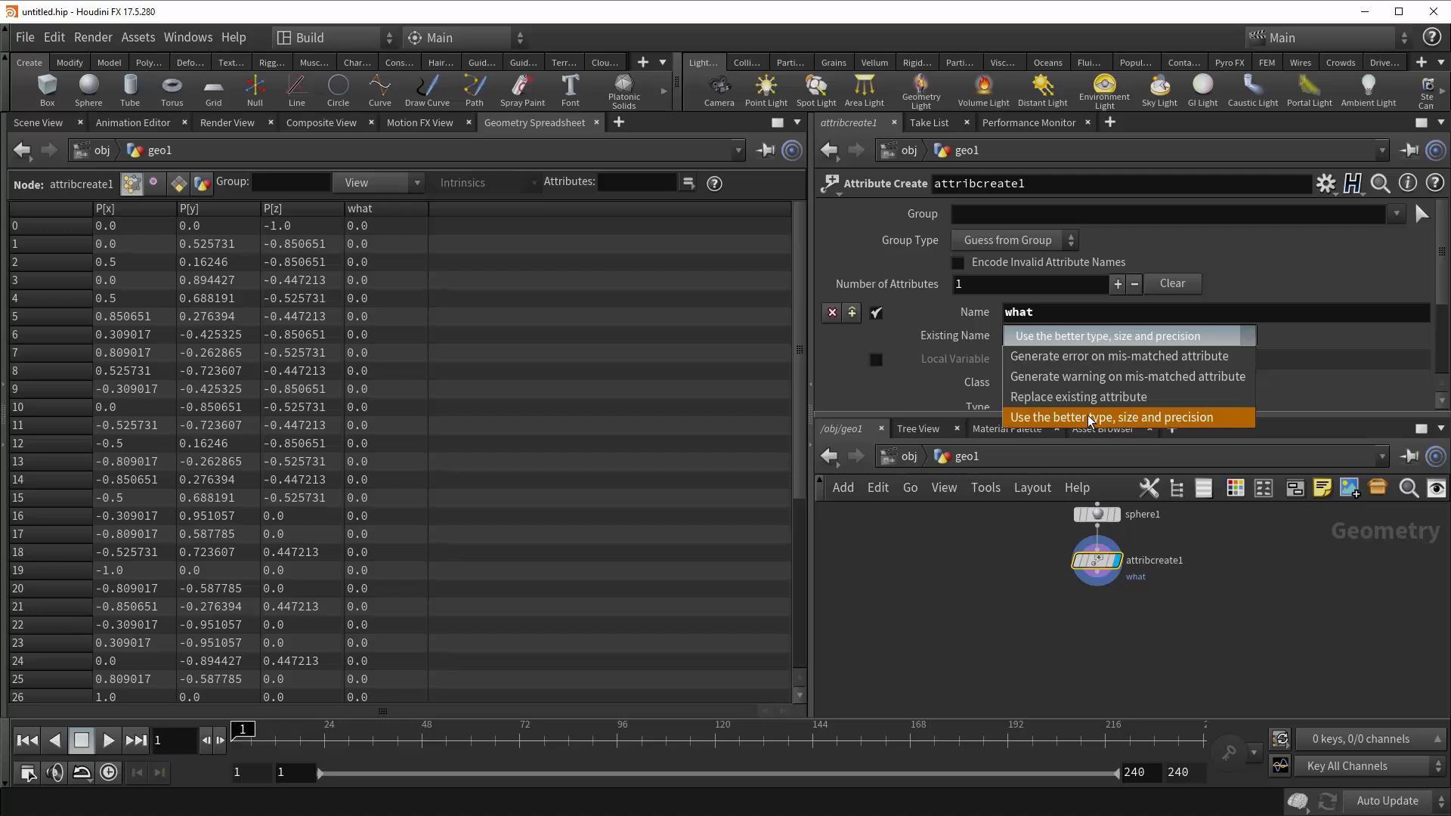
pyautogui.moveTo(1071, 335)
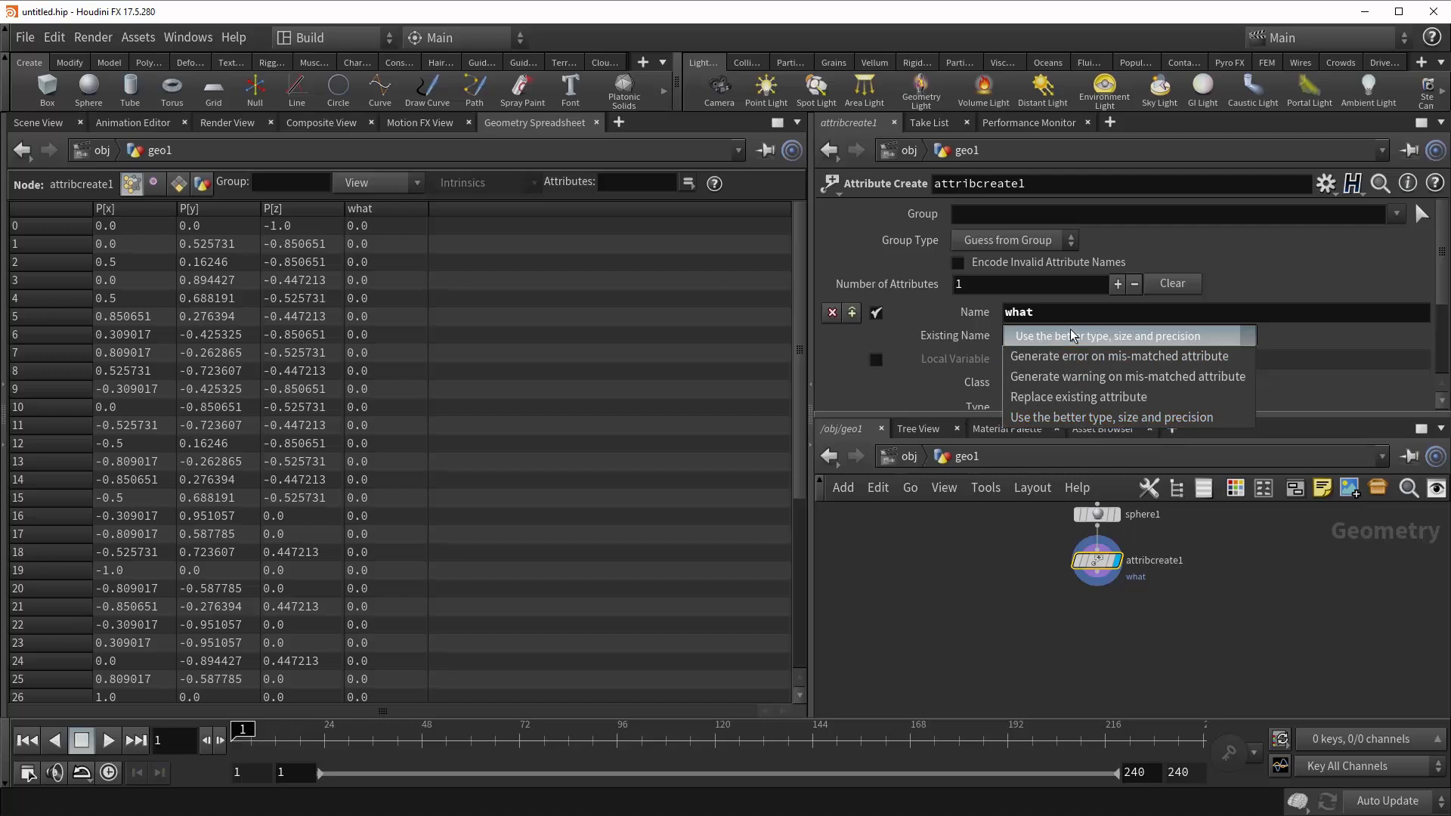
pyautogui.moveTo(1138, 416)
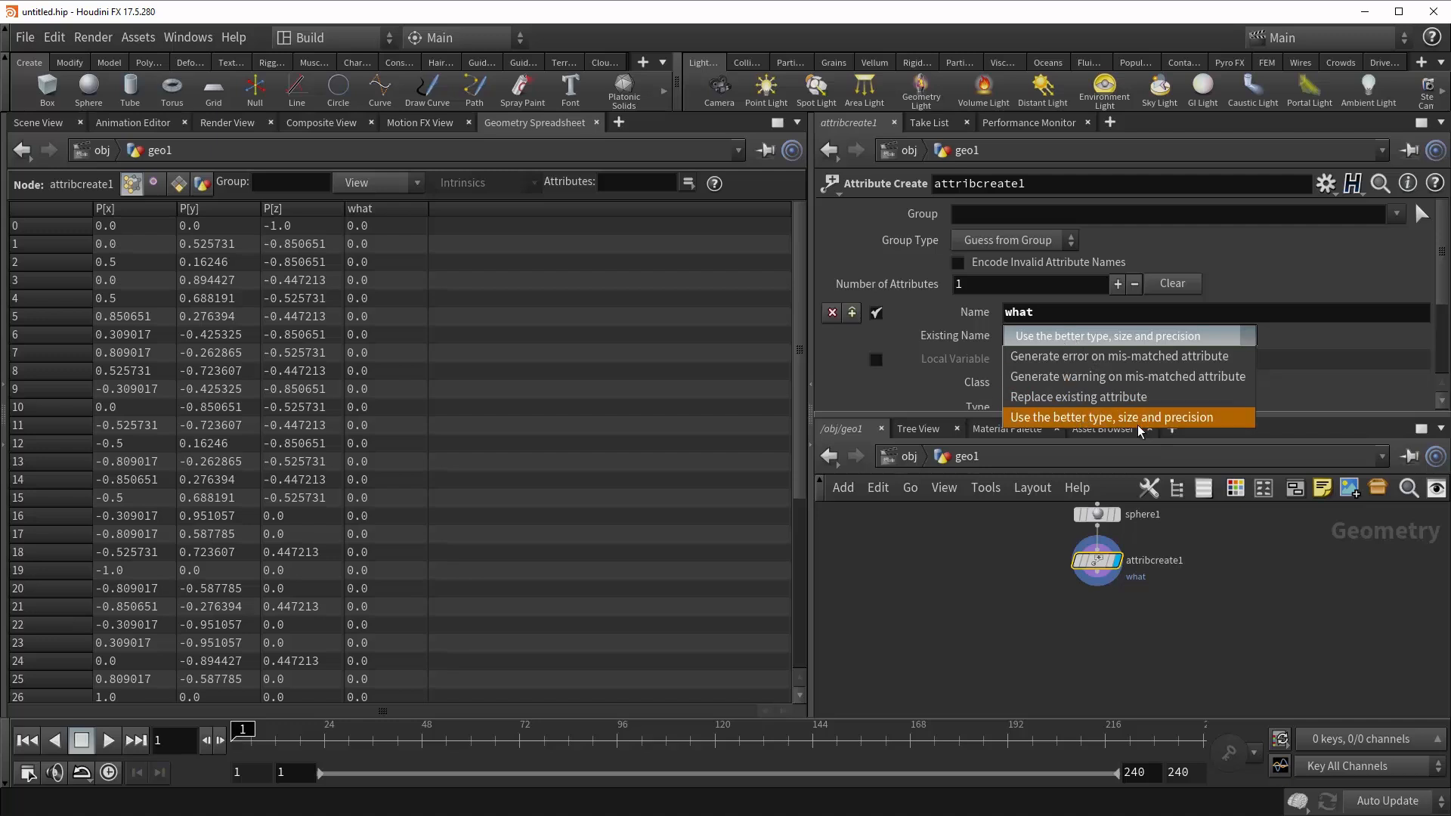
pyautogui.click(1109, 416)
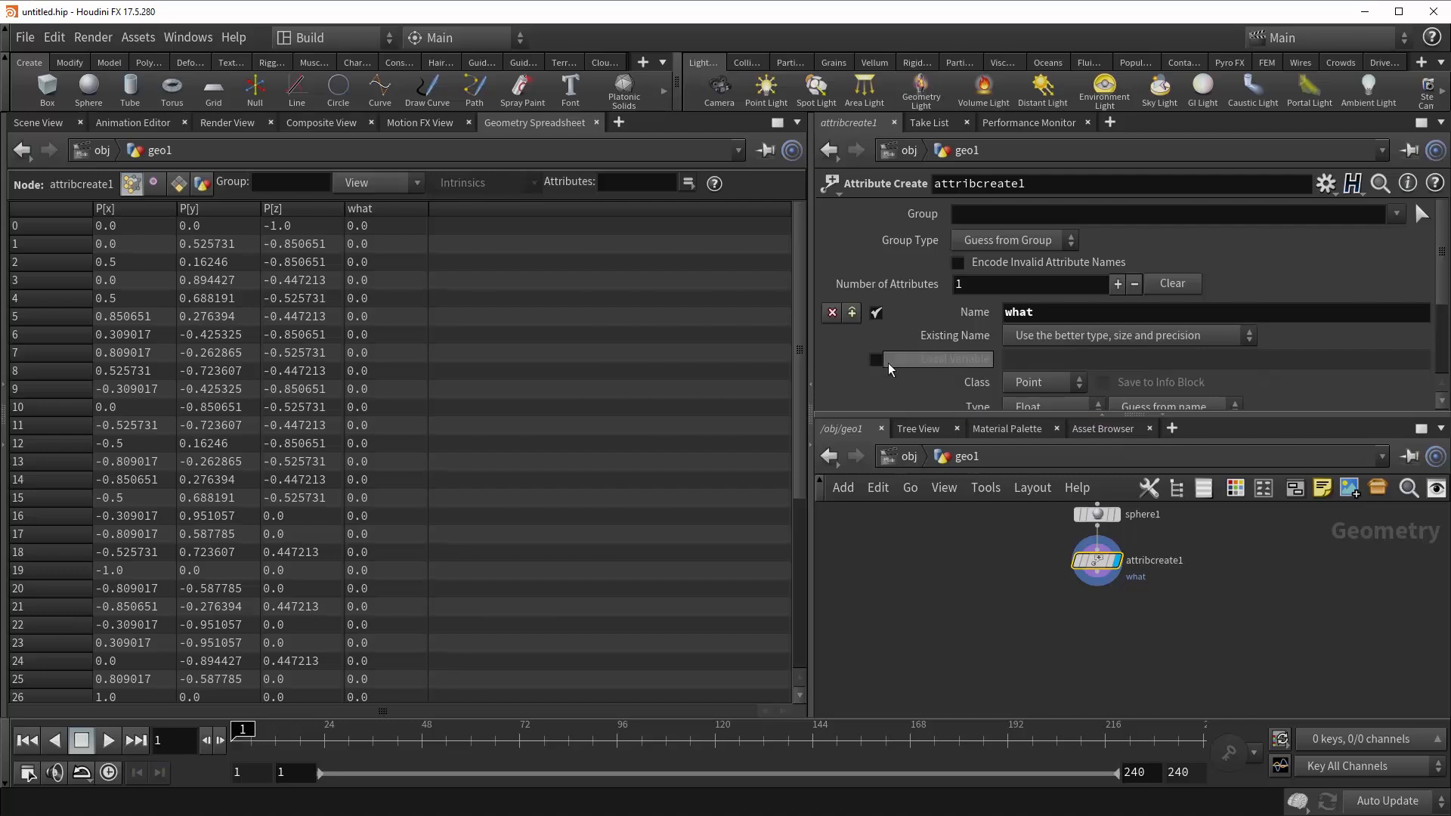
# Enable Local Variable, name it W, then switch the option off again
pyautogui.click(875, 359)
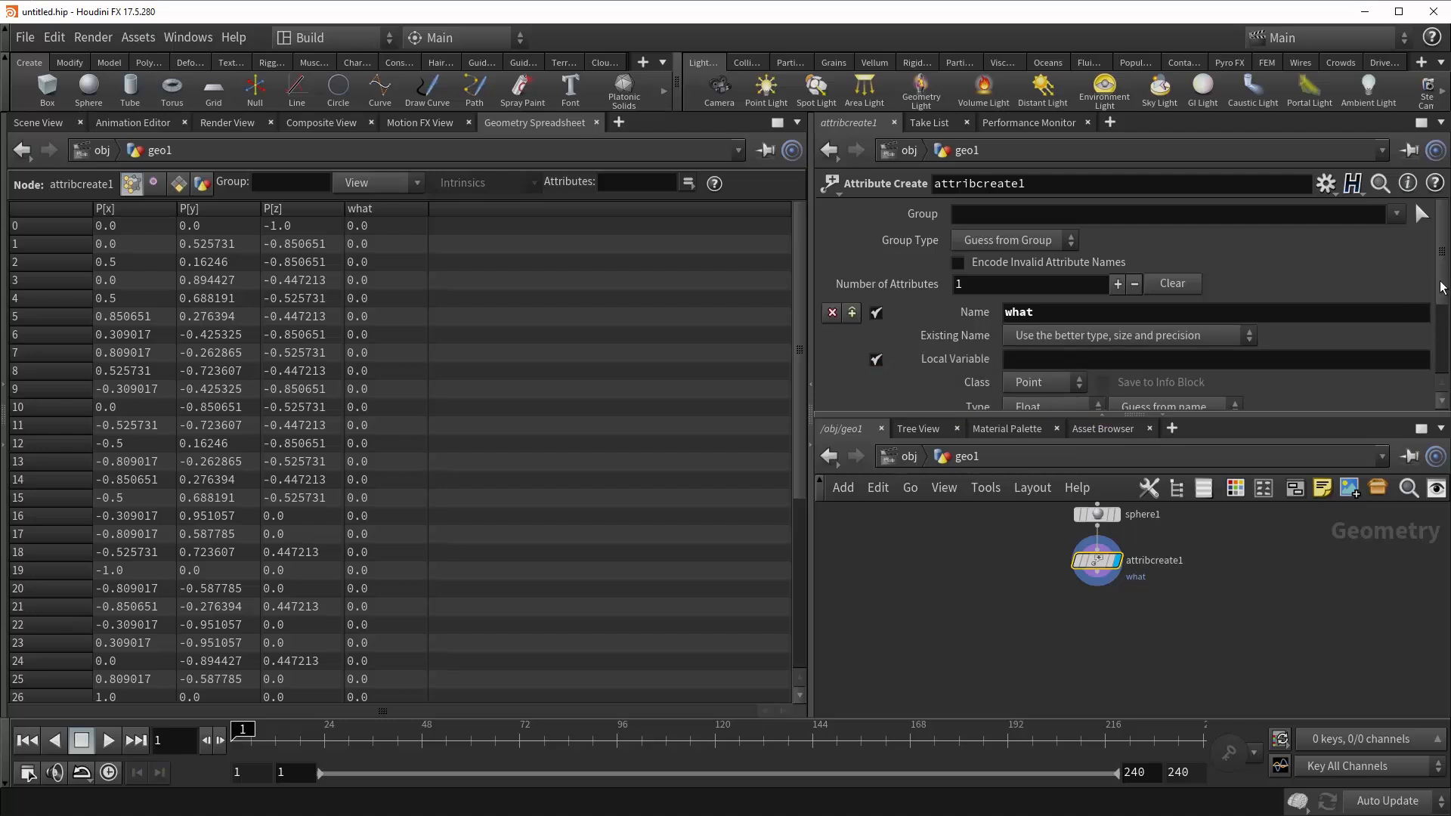
pyautogui.scroll(-3)
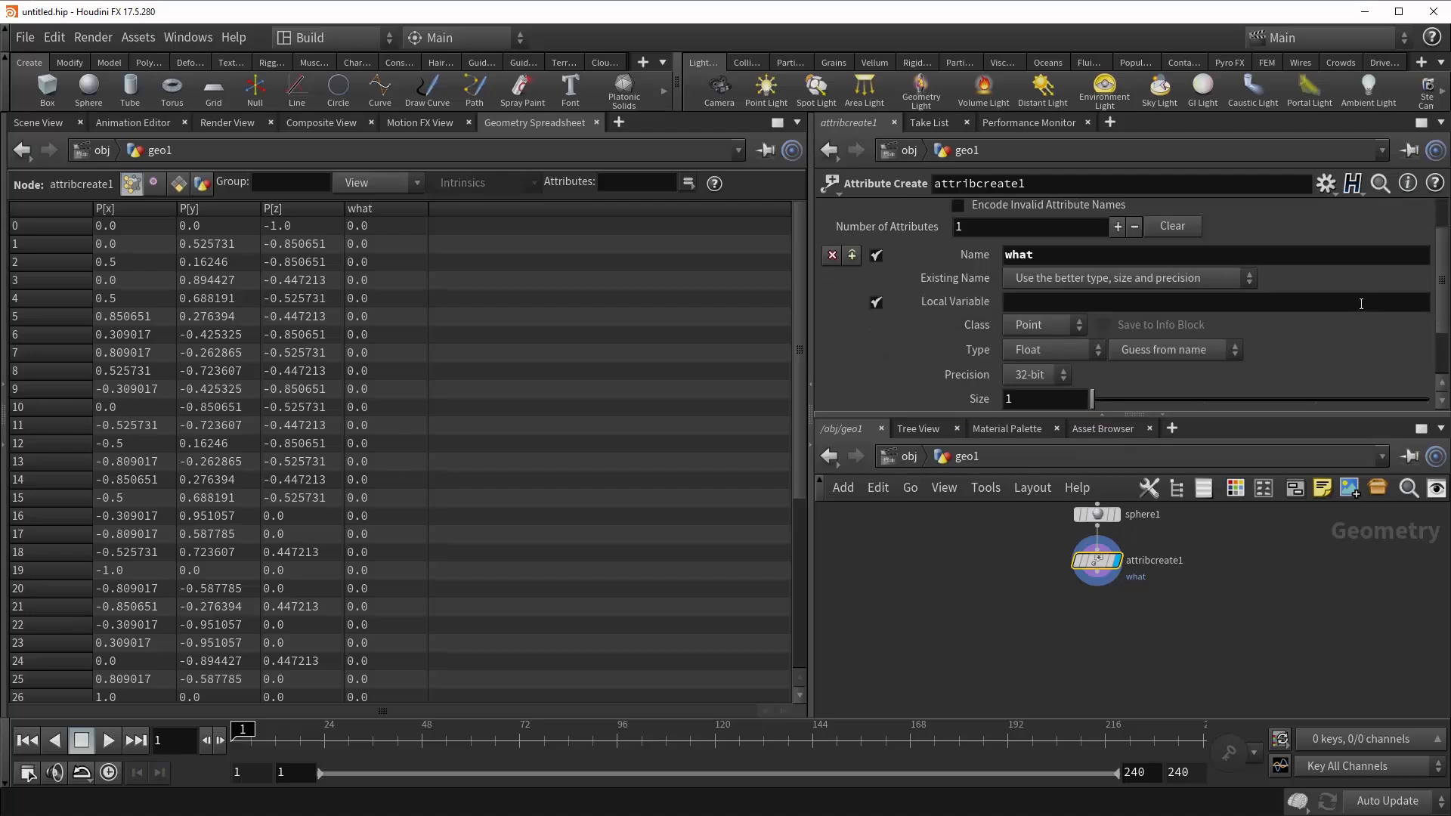
pyautogui.click(1021, 255)
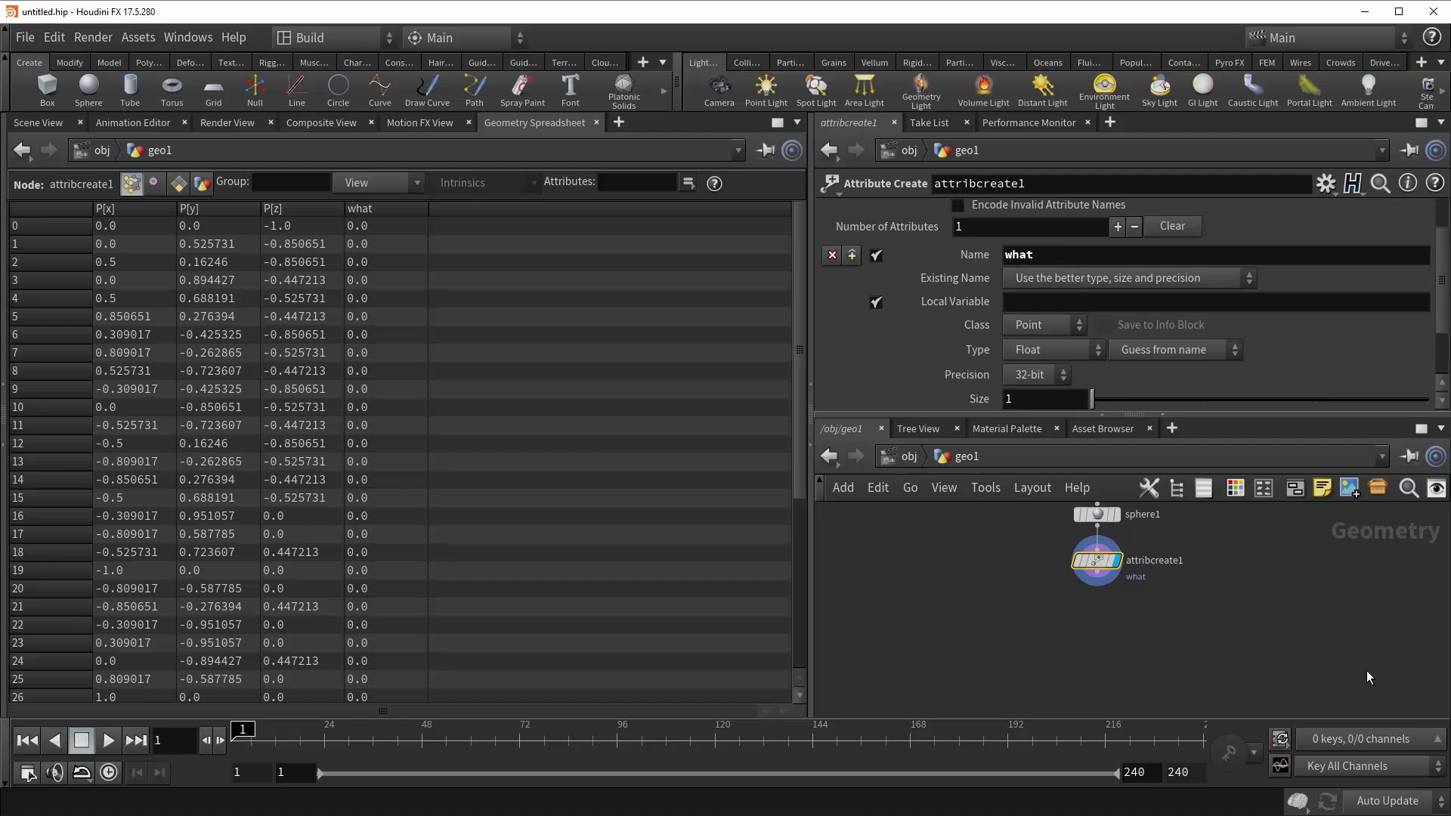
pyautogui.moveTo(1316, 625)
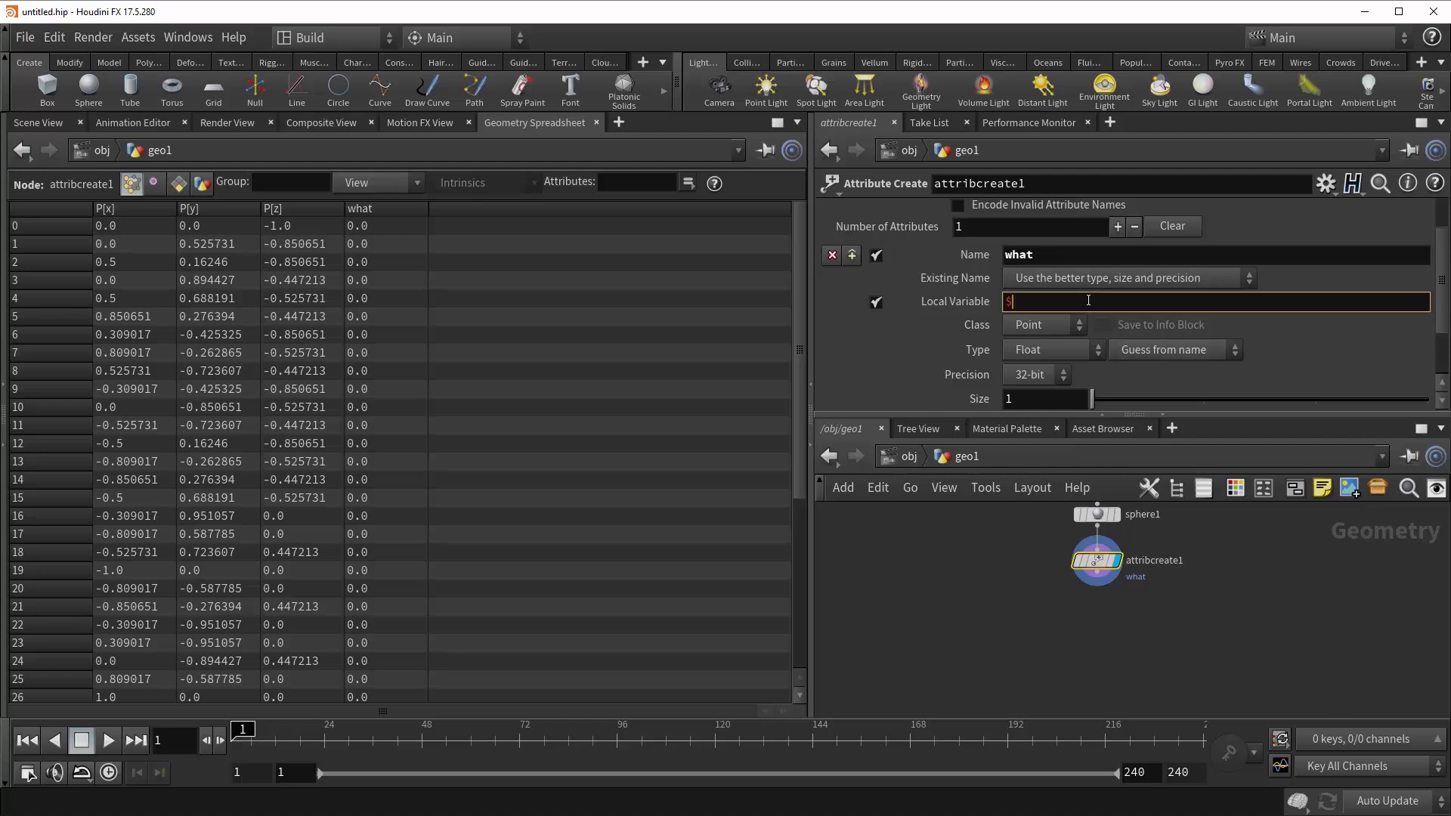
pyautogui.write('BBX')
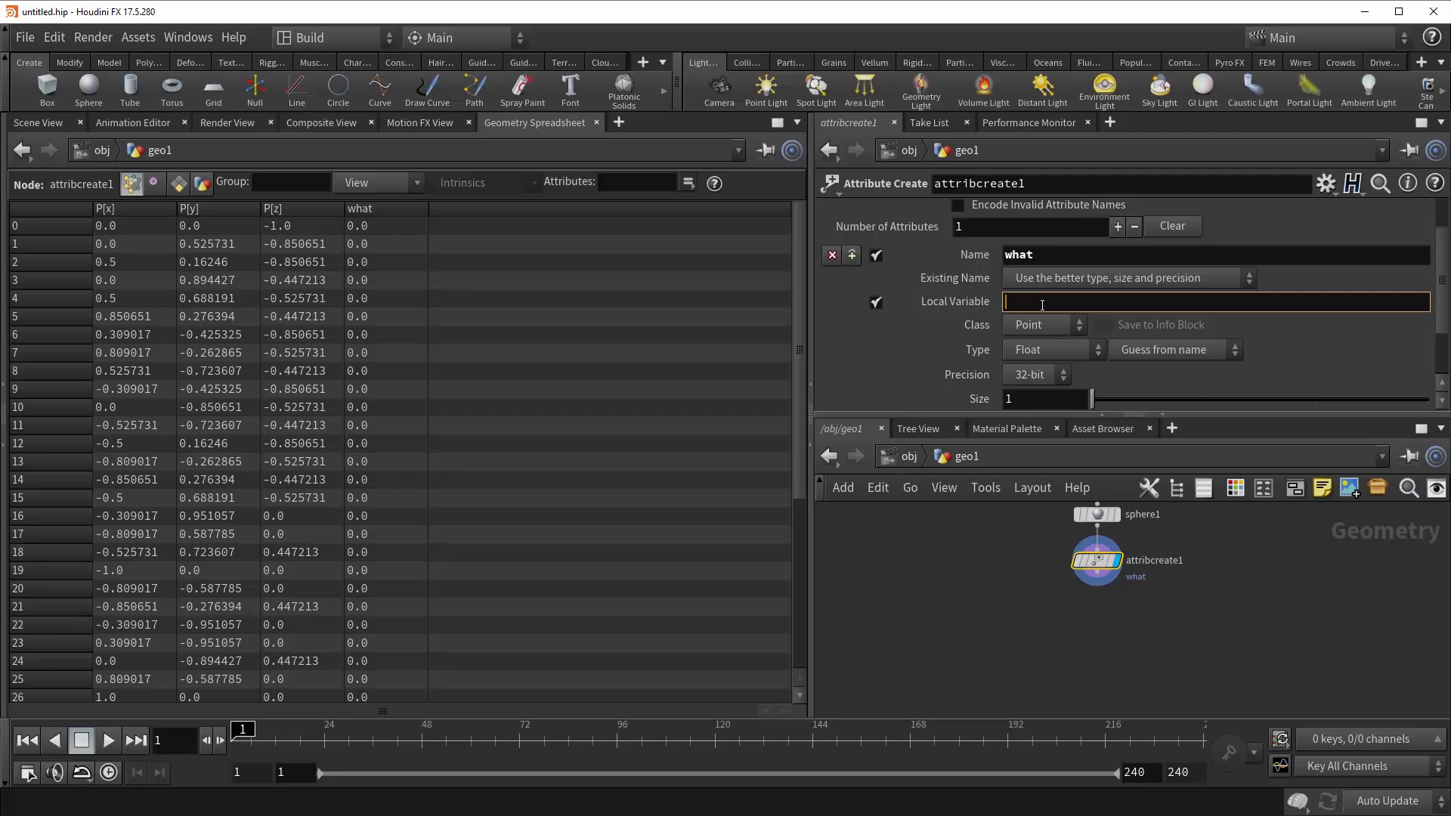
pyautogui.write('w')
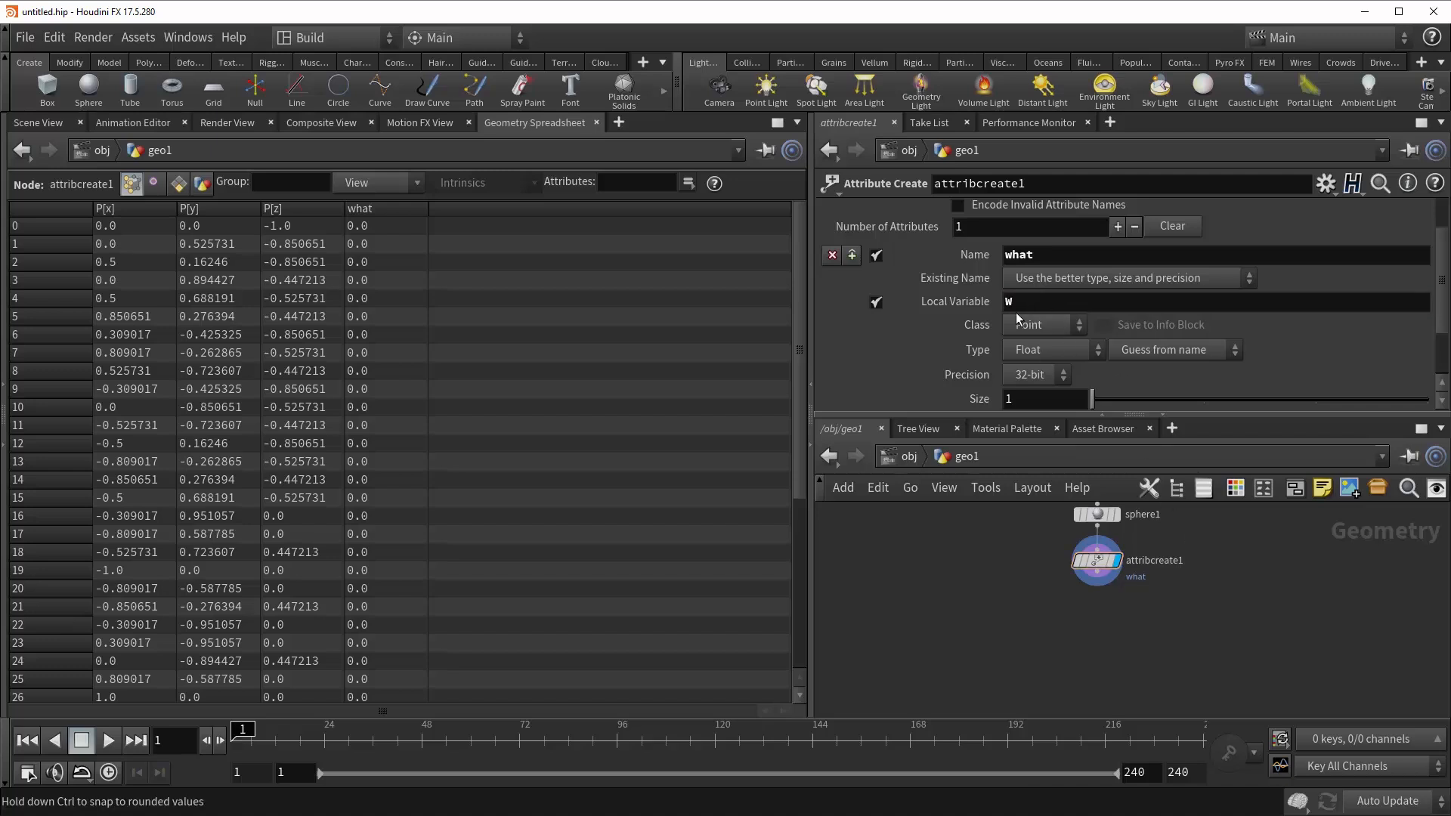
pyautogui.moveTo(988, 305)
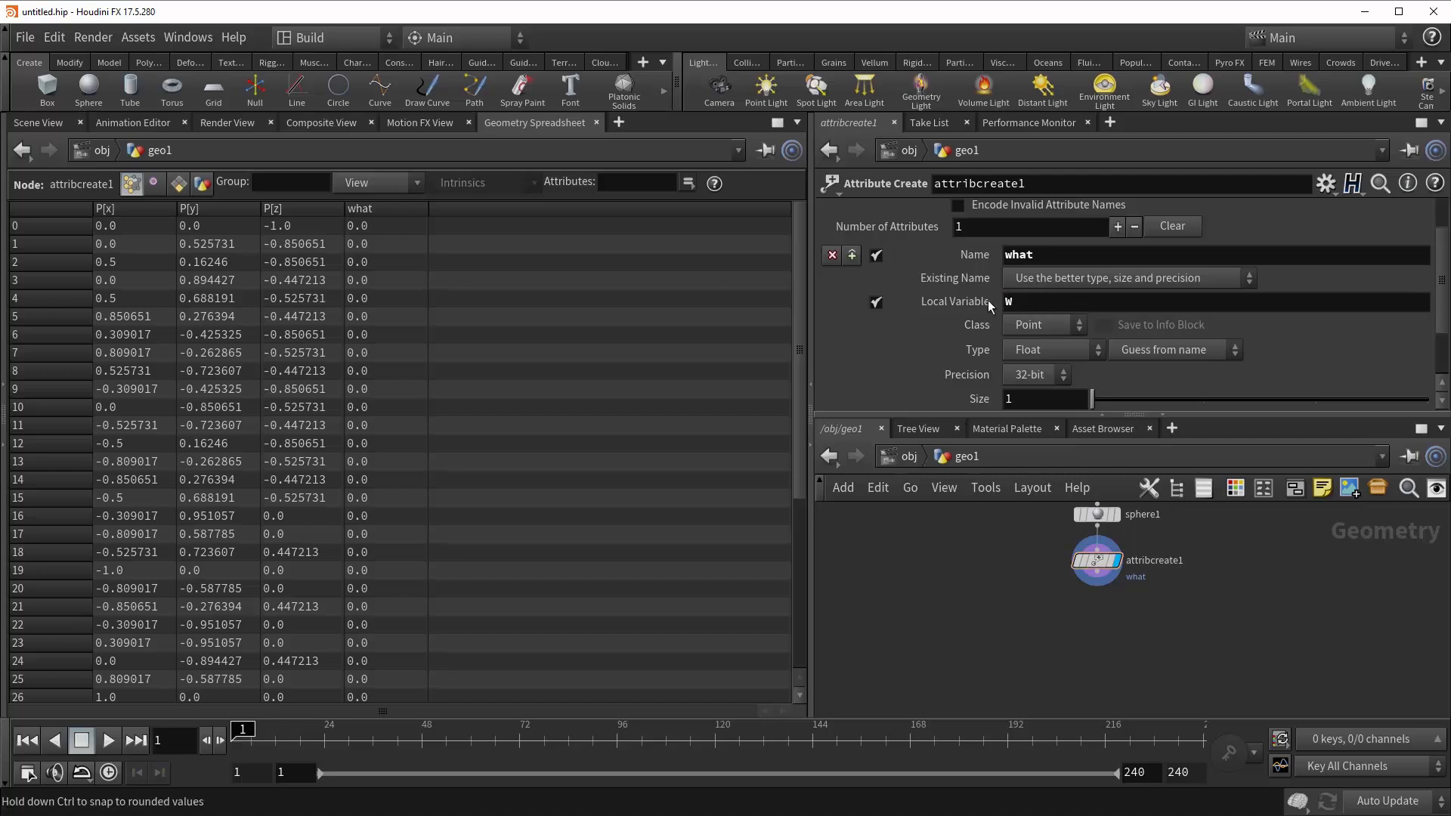
pyautogui.click(875, 301)
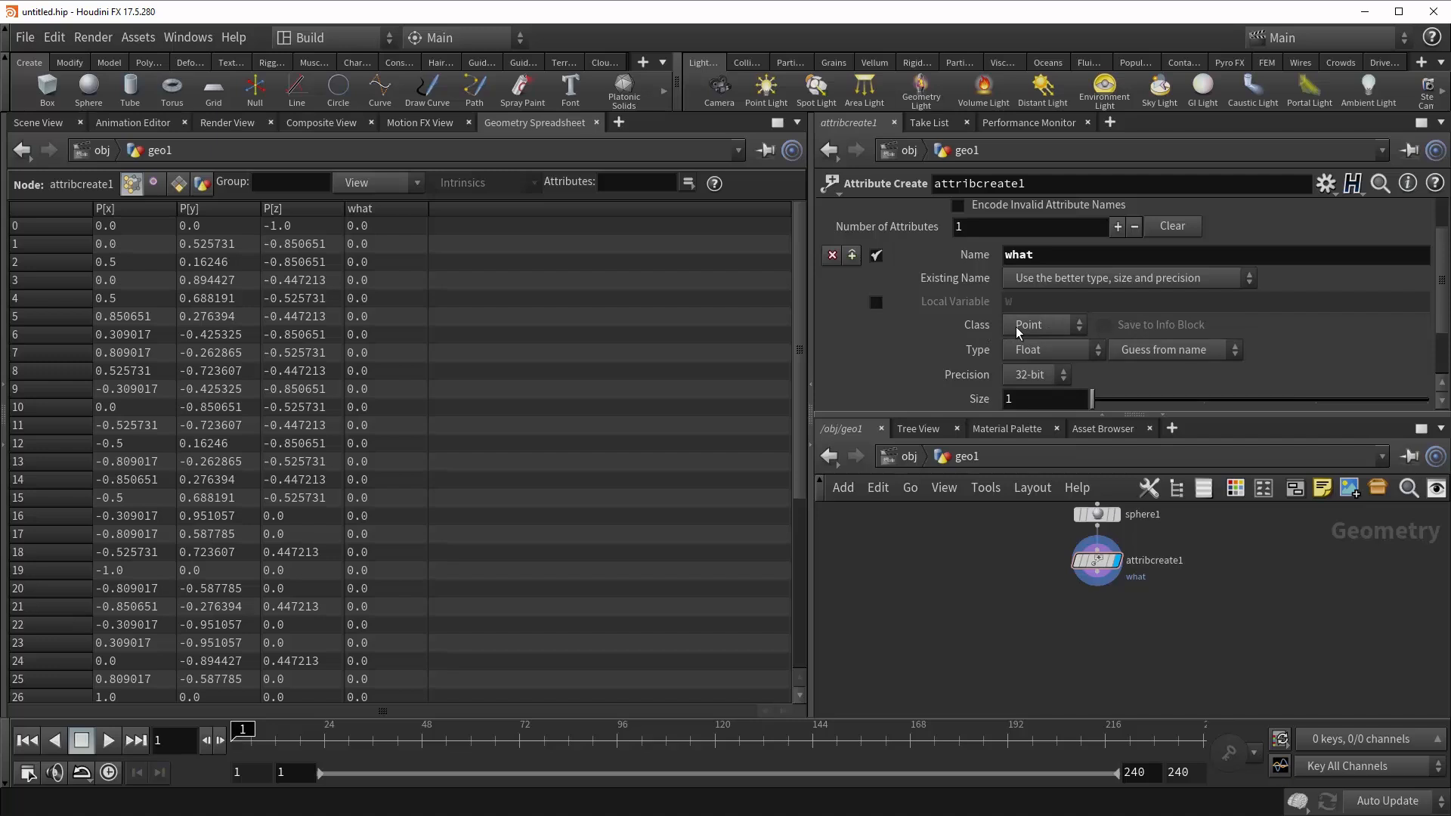
pyautogui.moveTo(378, 251)
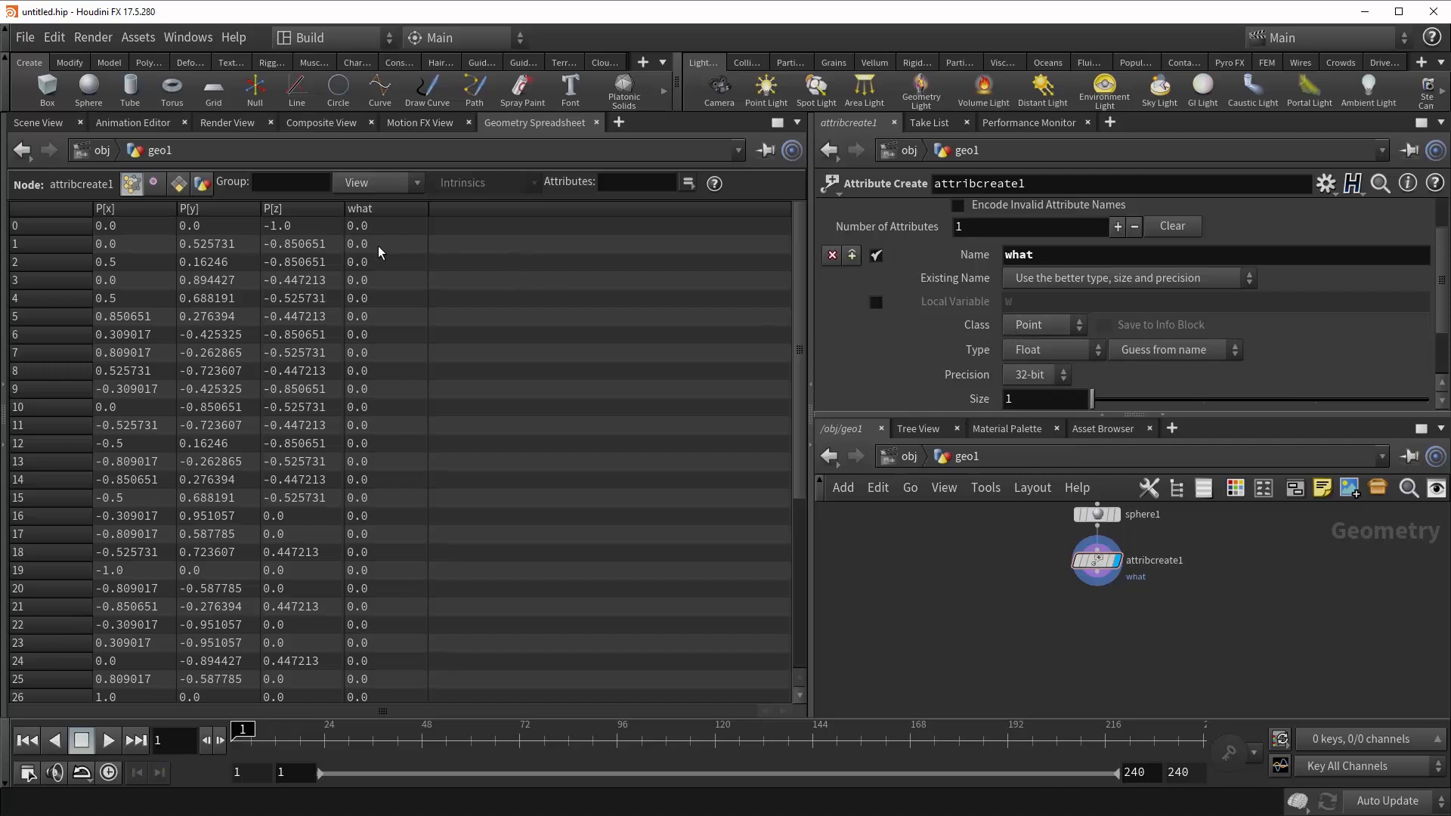
# Change the what attribute's class to Primitive, then Detail, and enable Save to Info Block
pyautogui.click(1041, 324)
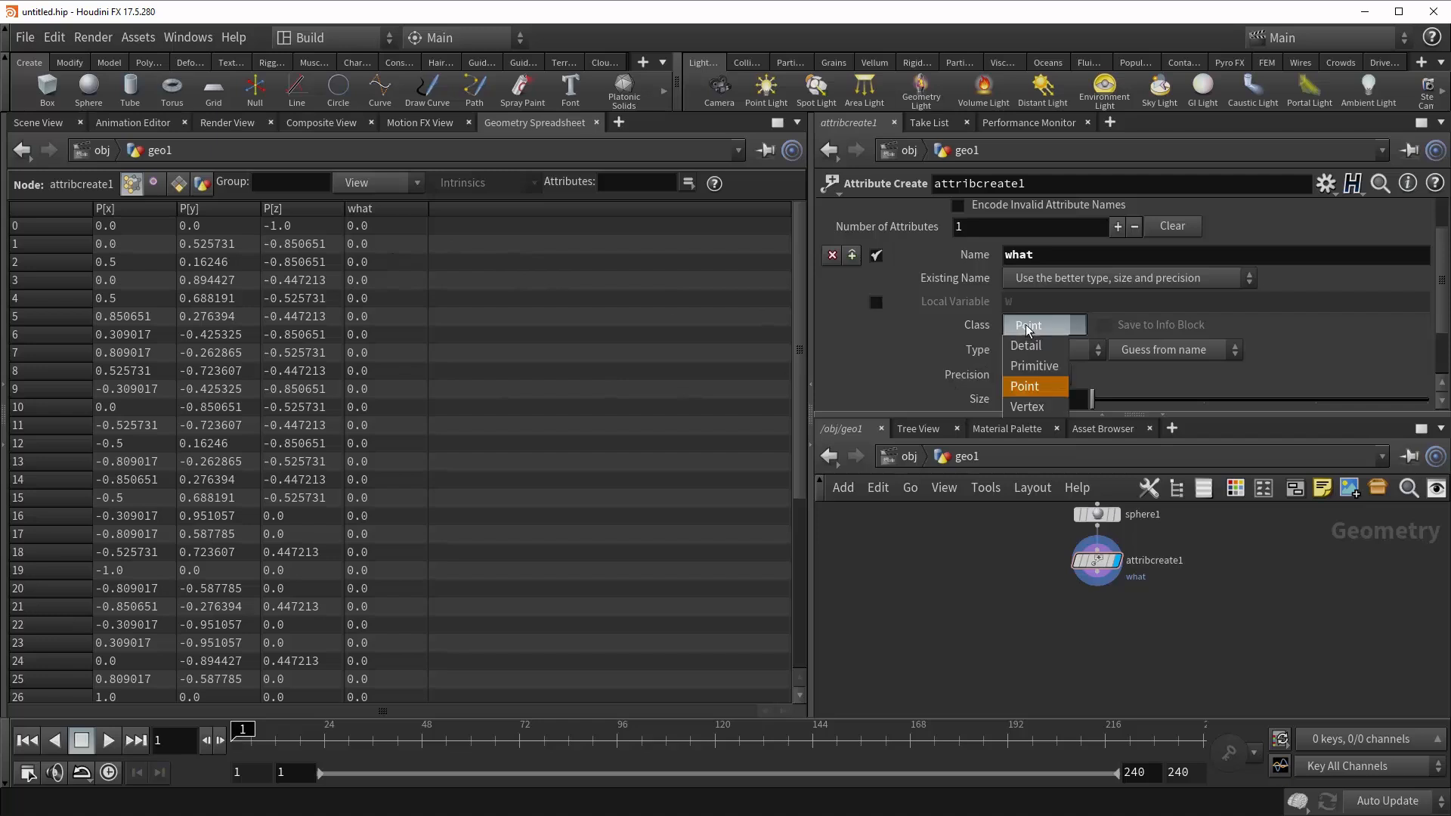
pyautogui.click(1034, 364)
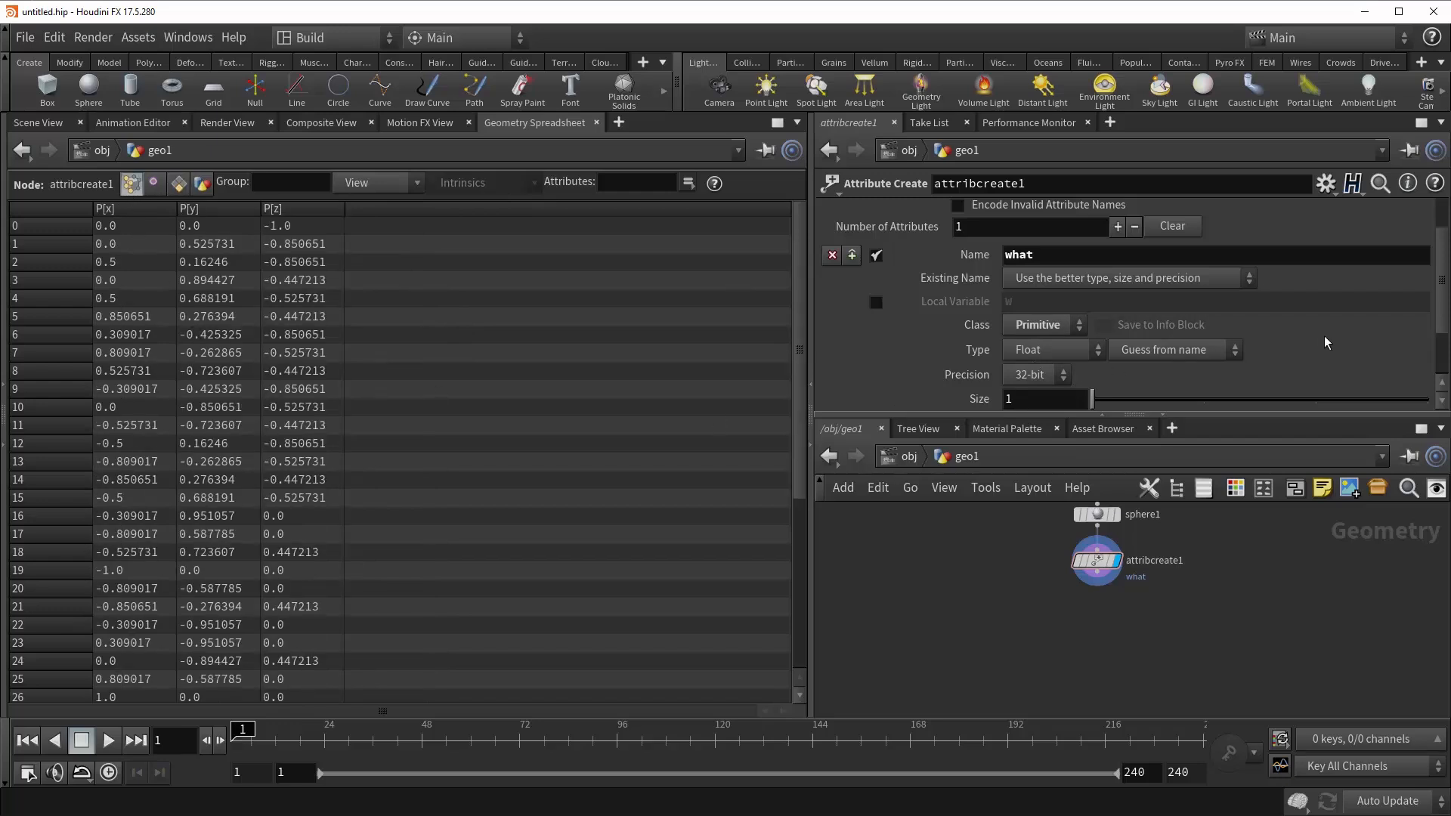
pyautogui.moveTo(1120, 336)
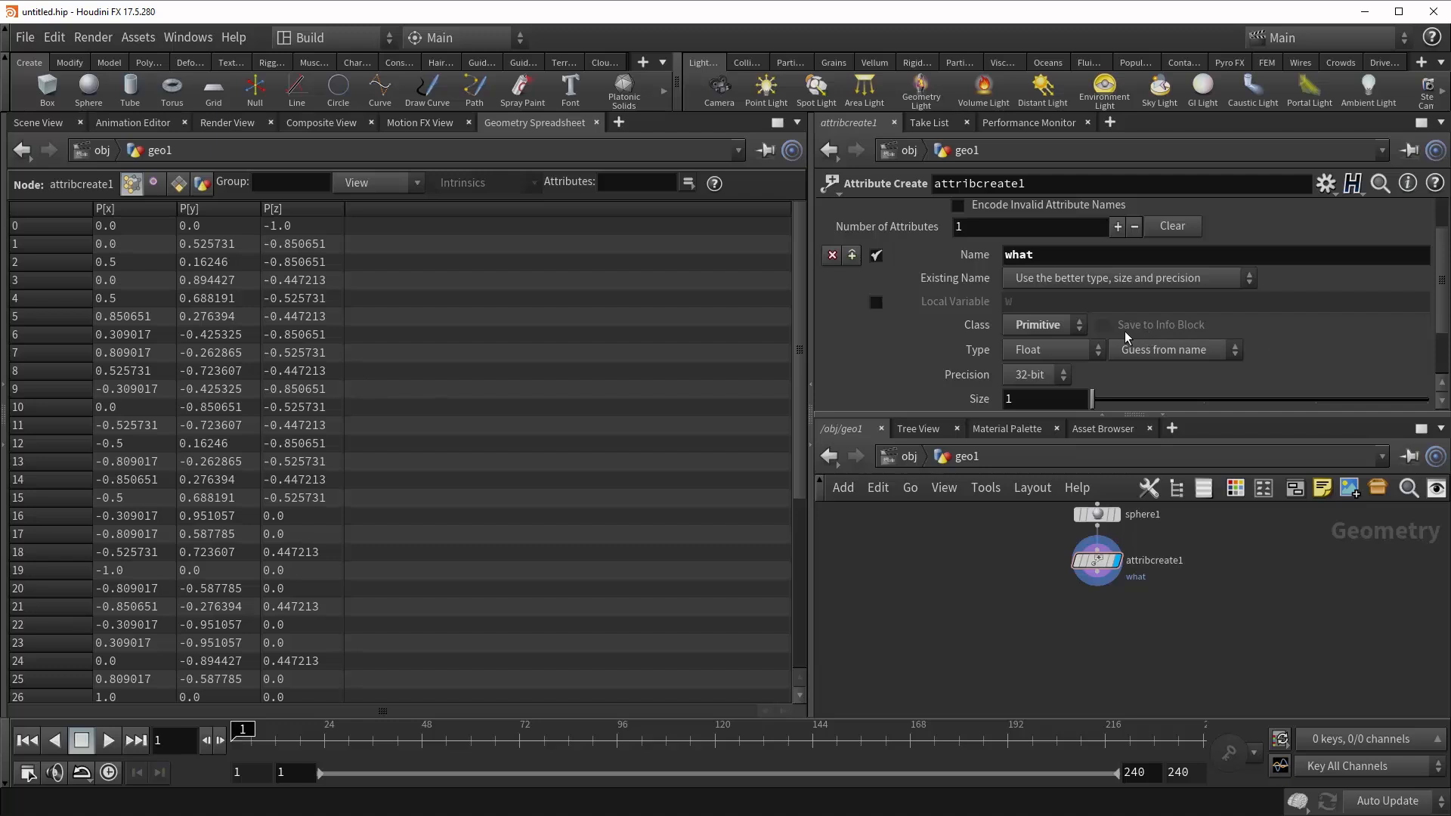
pyautogui.moveTo(1062, 329)
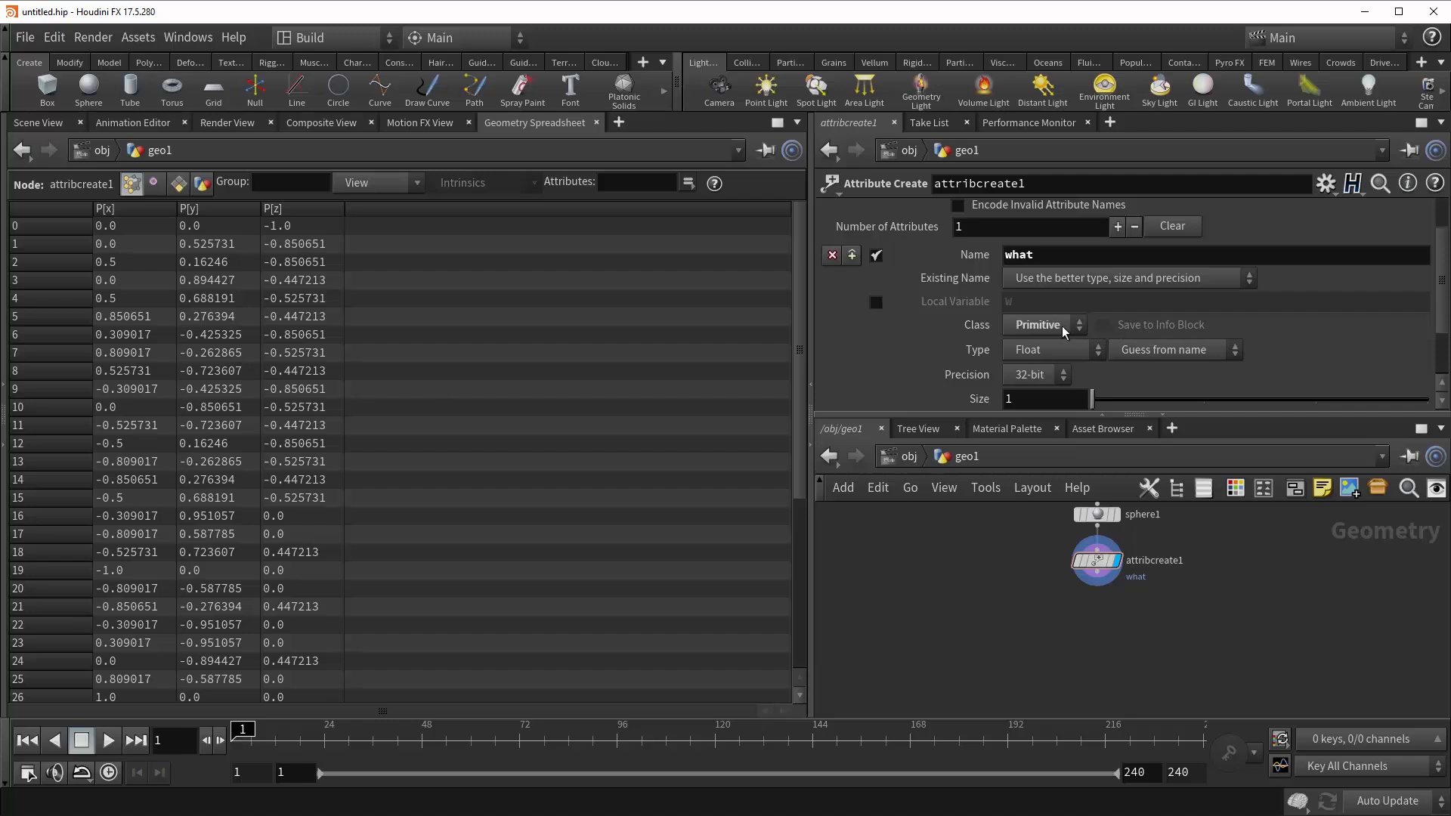
pyautogui.click(1050, 324)
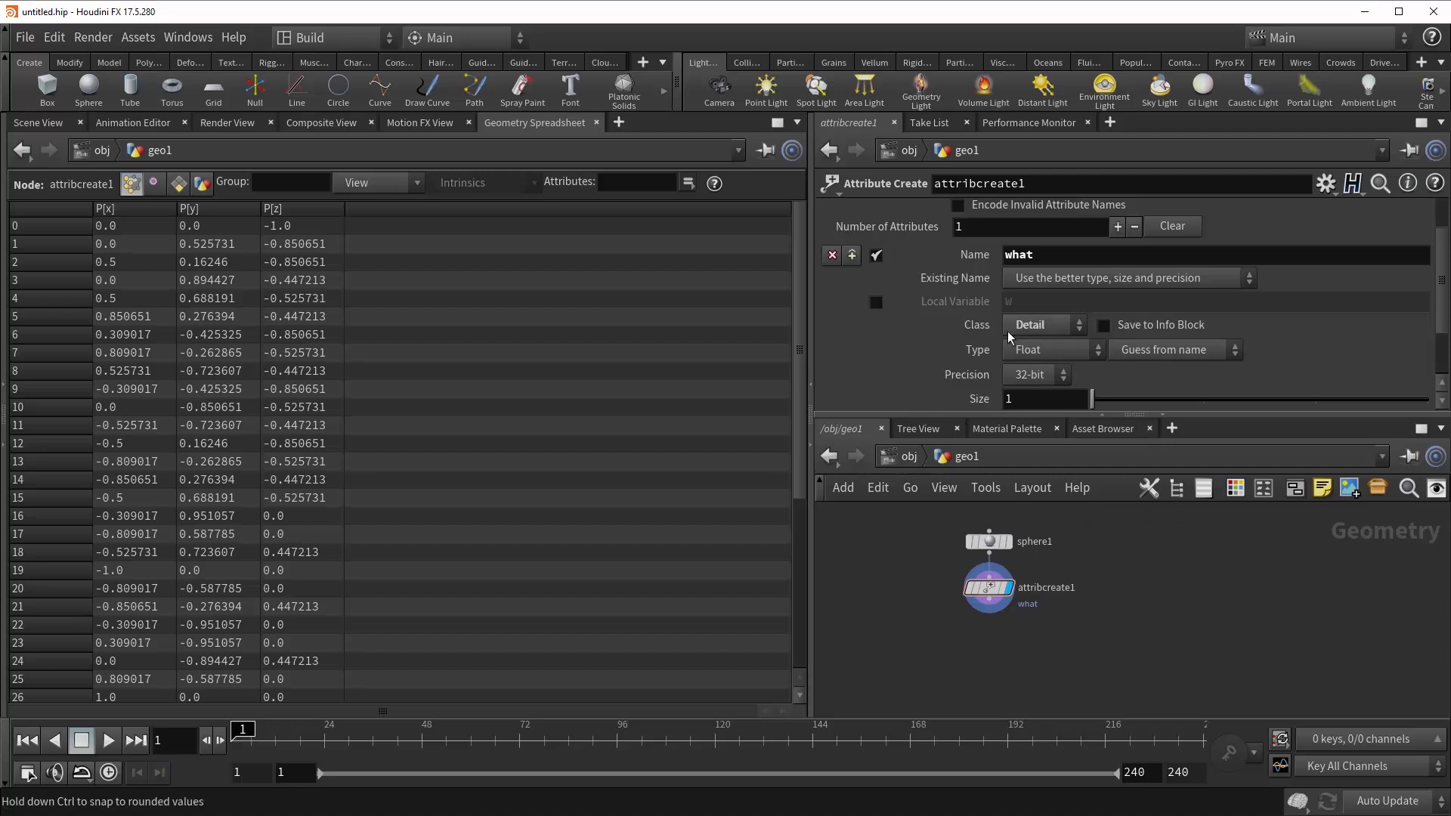
pyautogui.click(1102, 325)
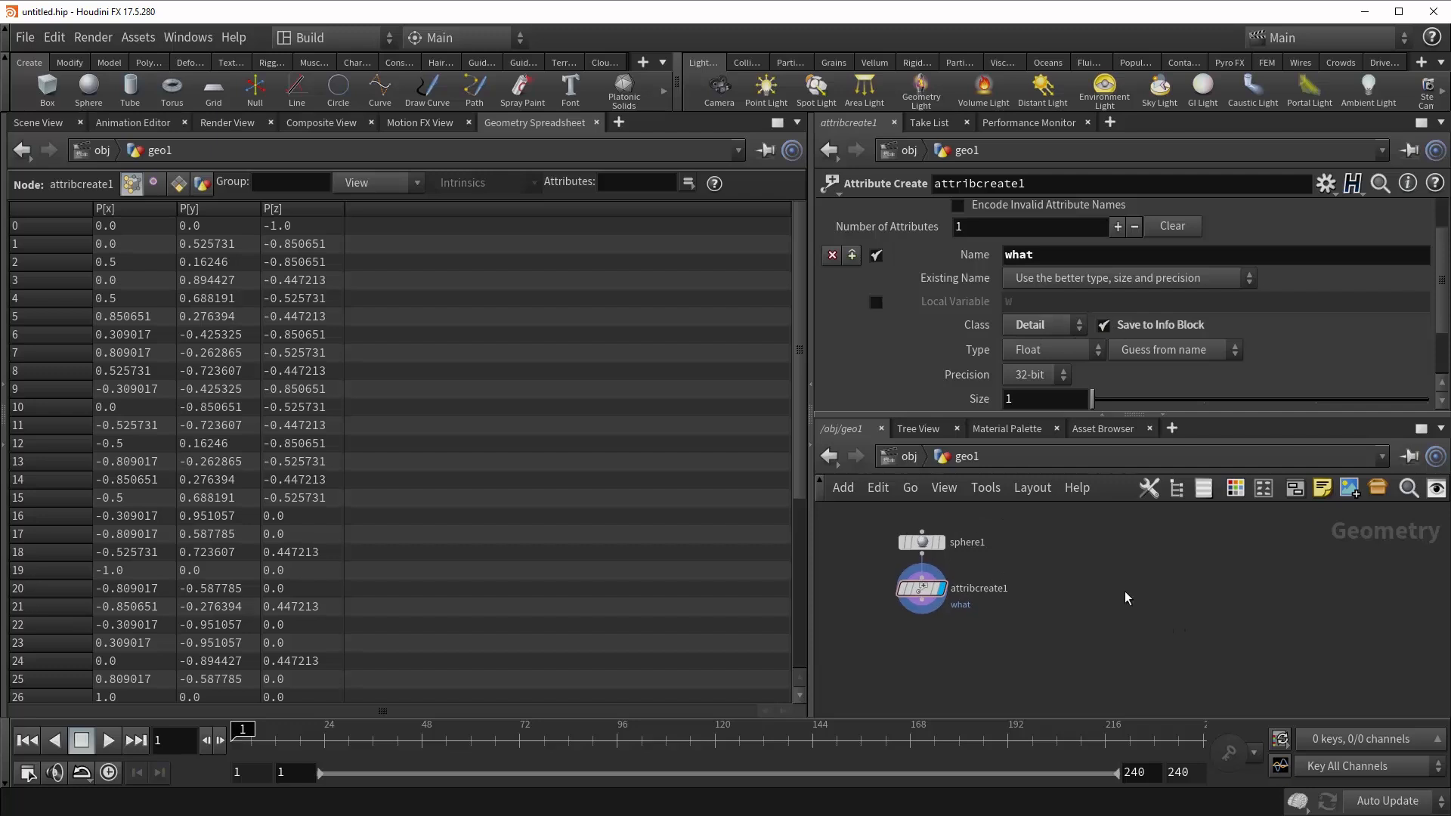
pyautogui.moveTo(1155, 607)
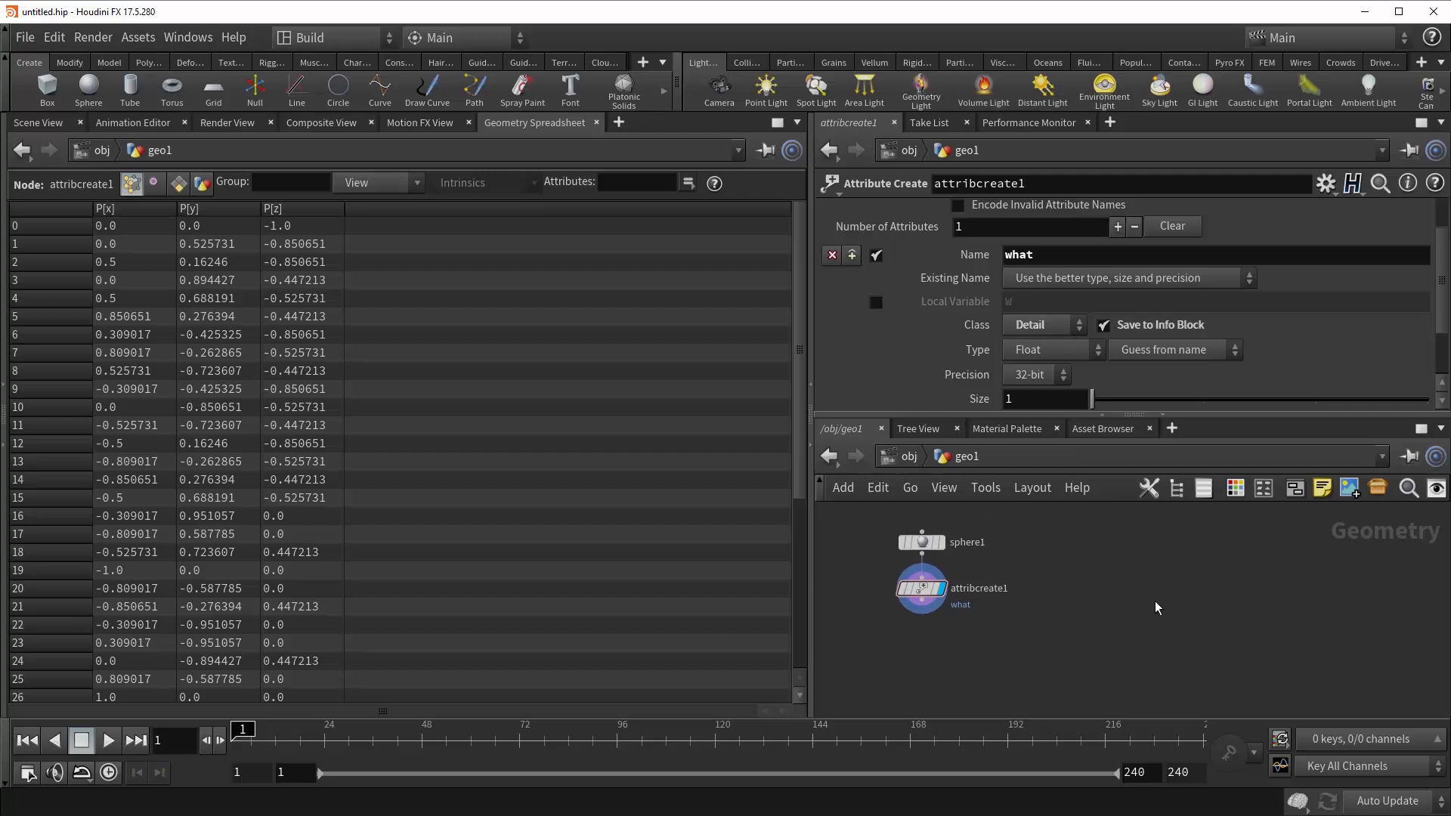
pyautogui.moveTo(1137, 358)
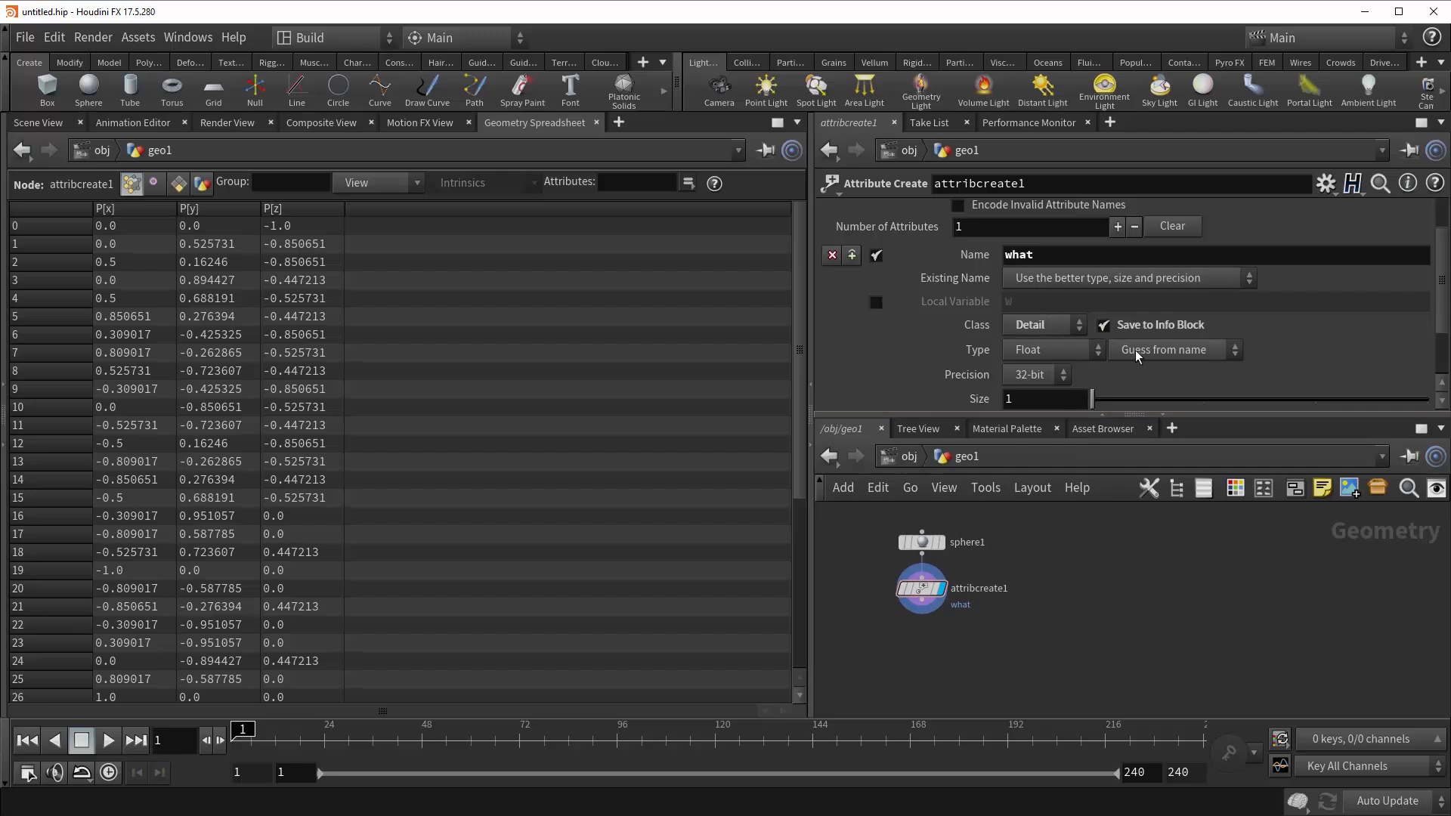
# Add a File node set to load only the info block
pyautogui.press('Tab')
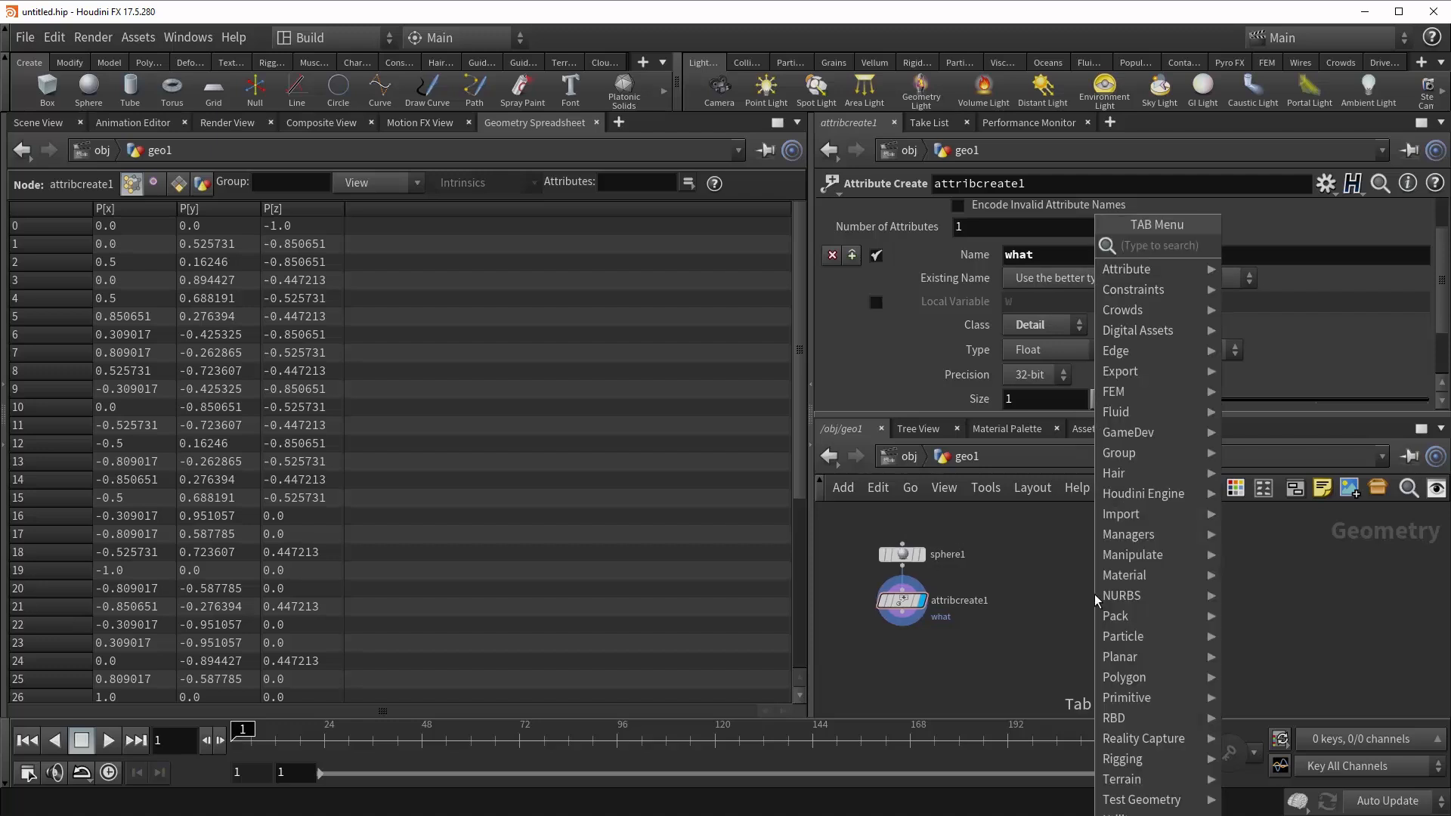
pyautogui.click(1093, 597)
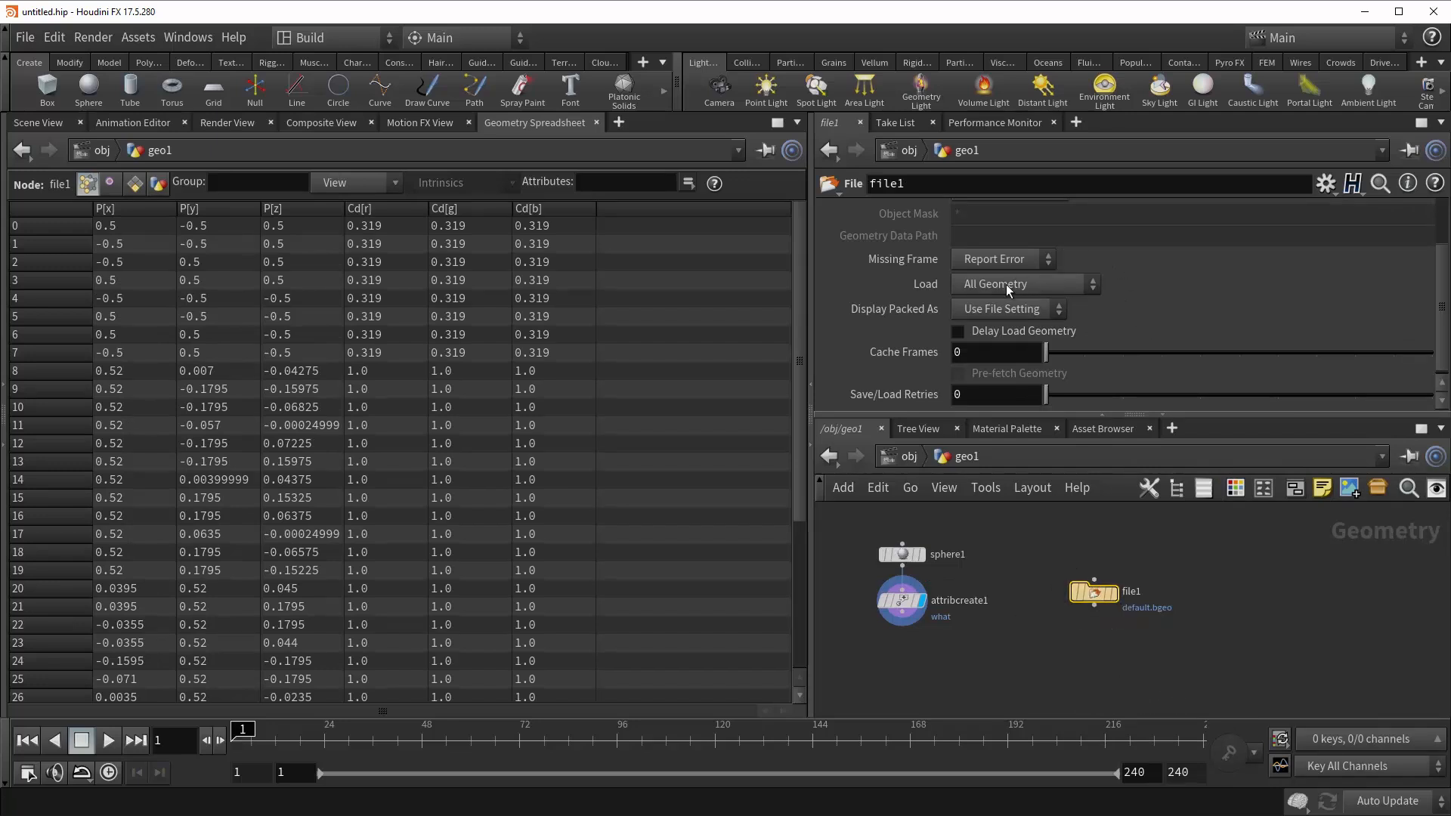
pyautogui.click(1018, 284)
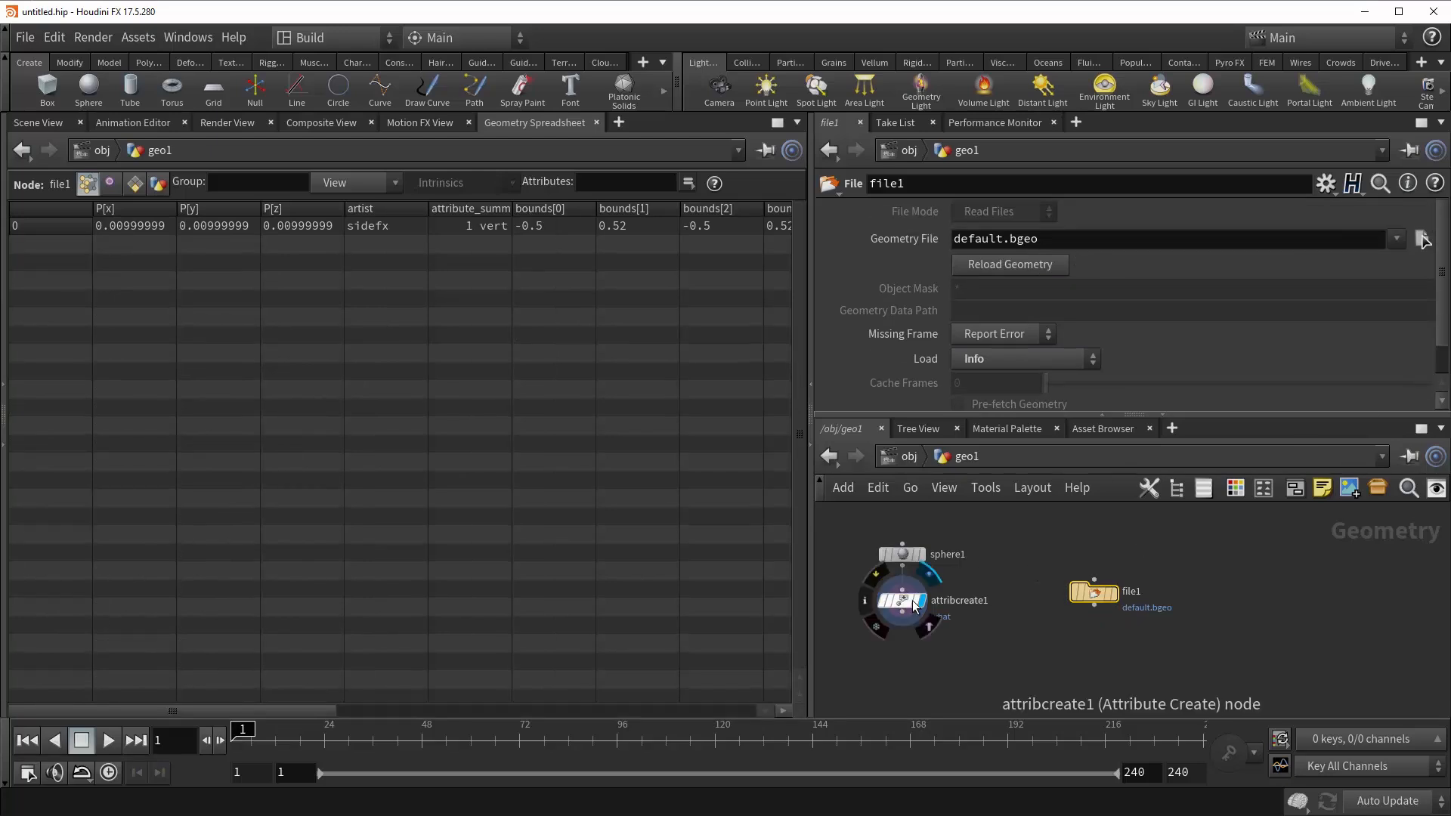
# Compare the File node's geometry data with attribcreate1's parameters
pyautogui.click(900, 598)
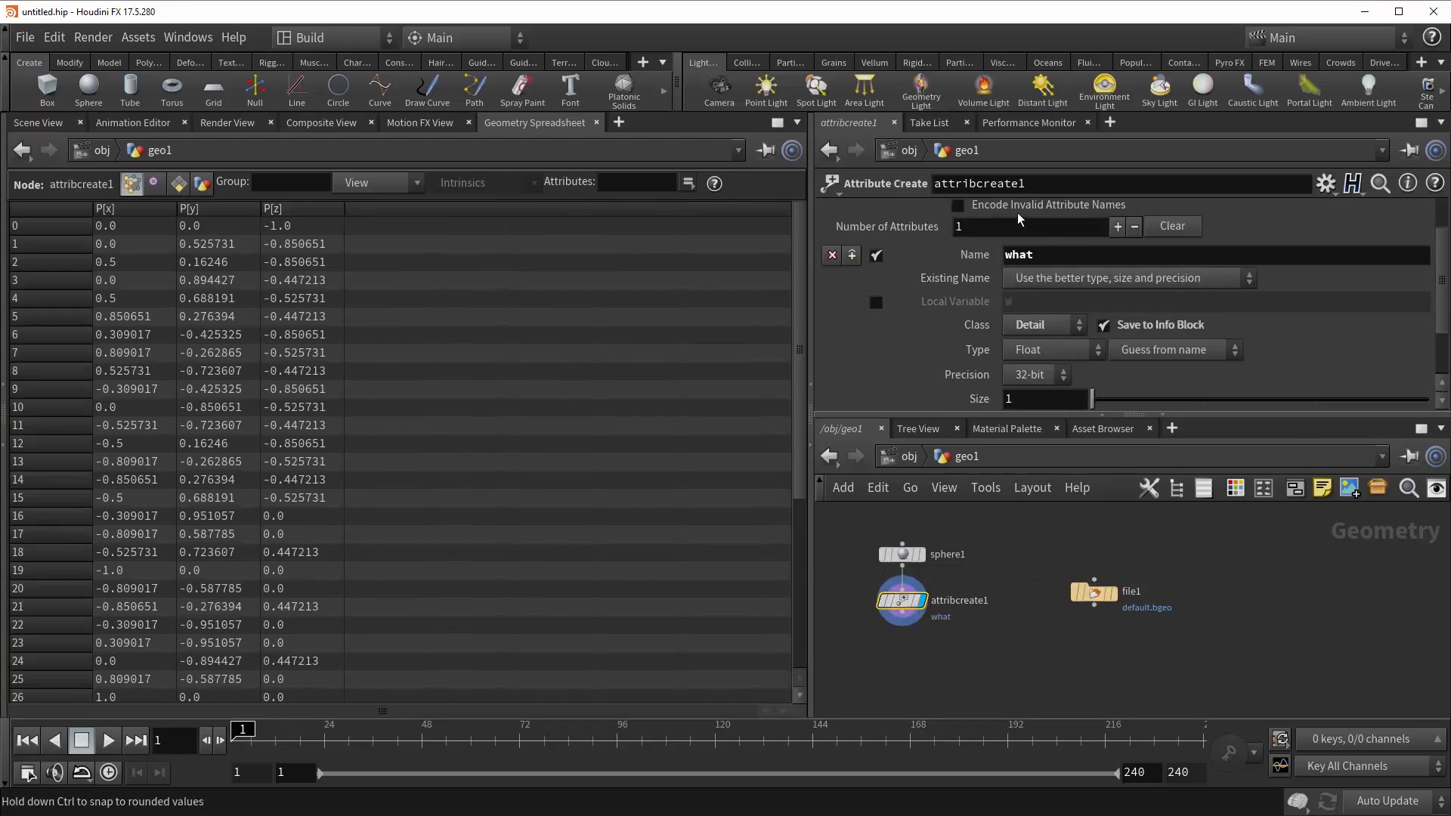
pyautogui.moveTo(1093, 592)
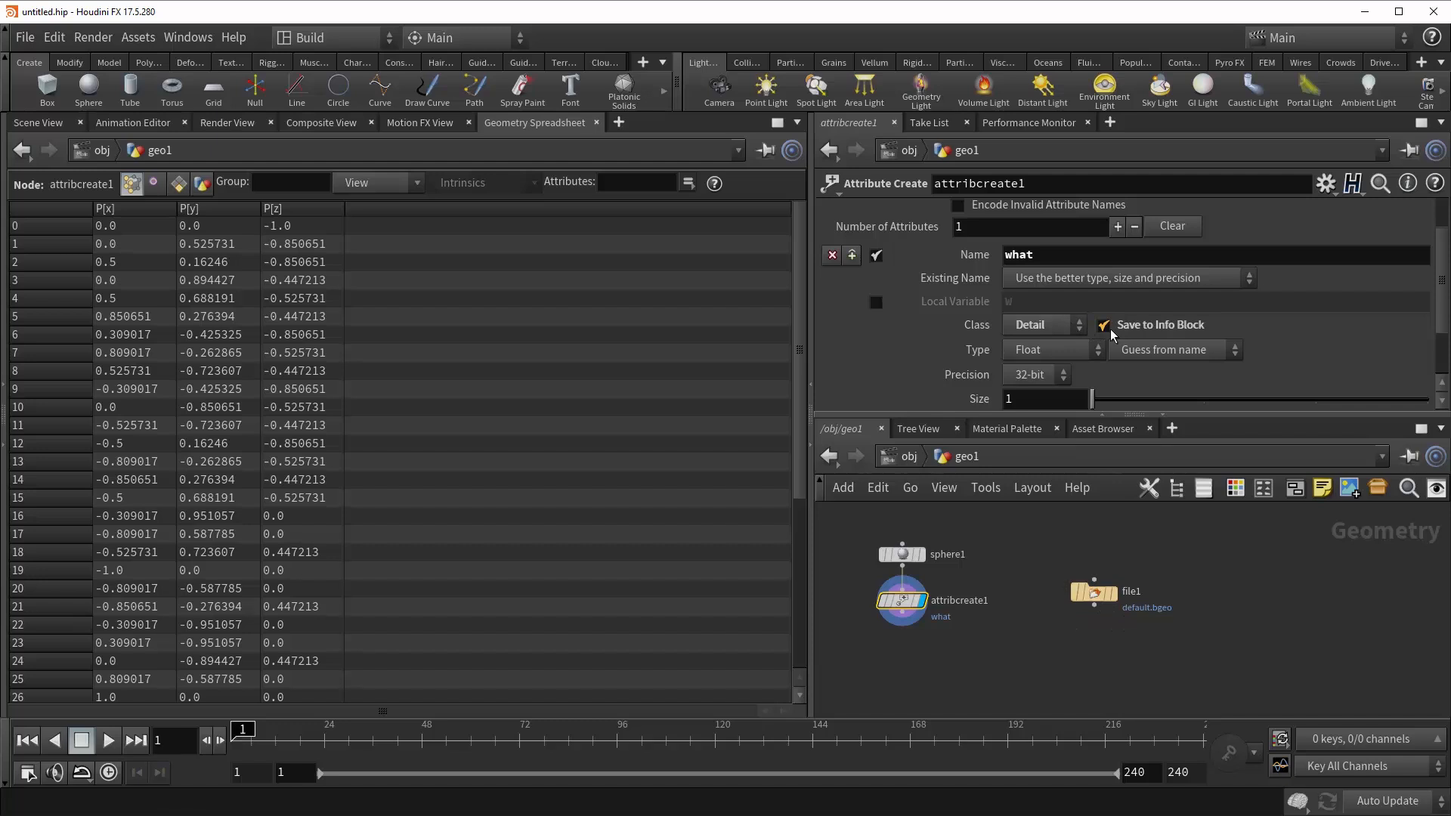
pyautogui.moveTo(1105, 328)
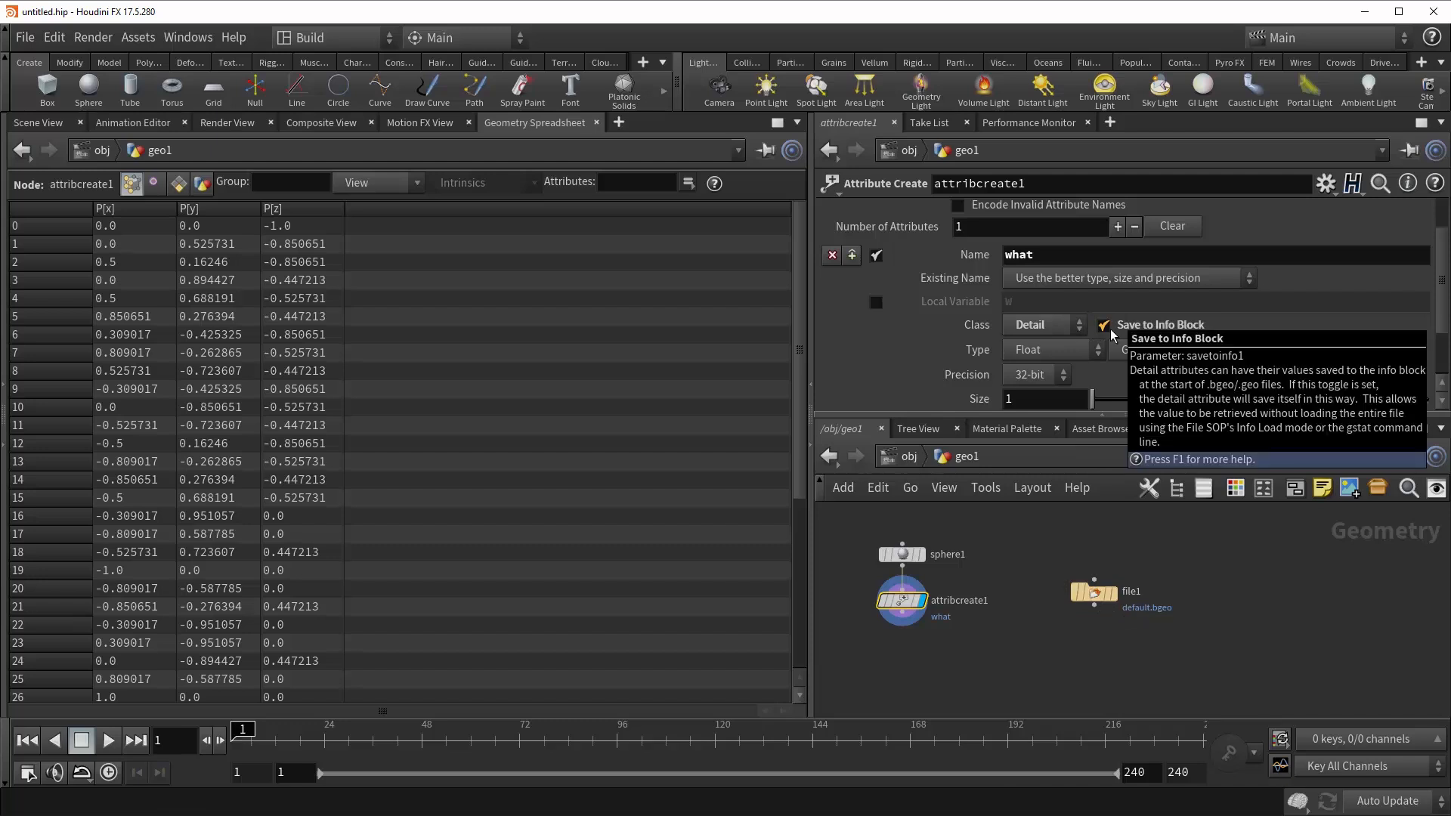
pyautogui.click(1092, 590)
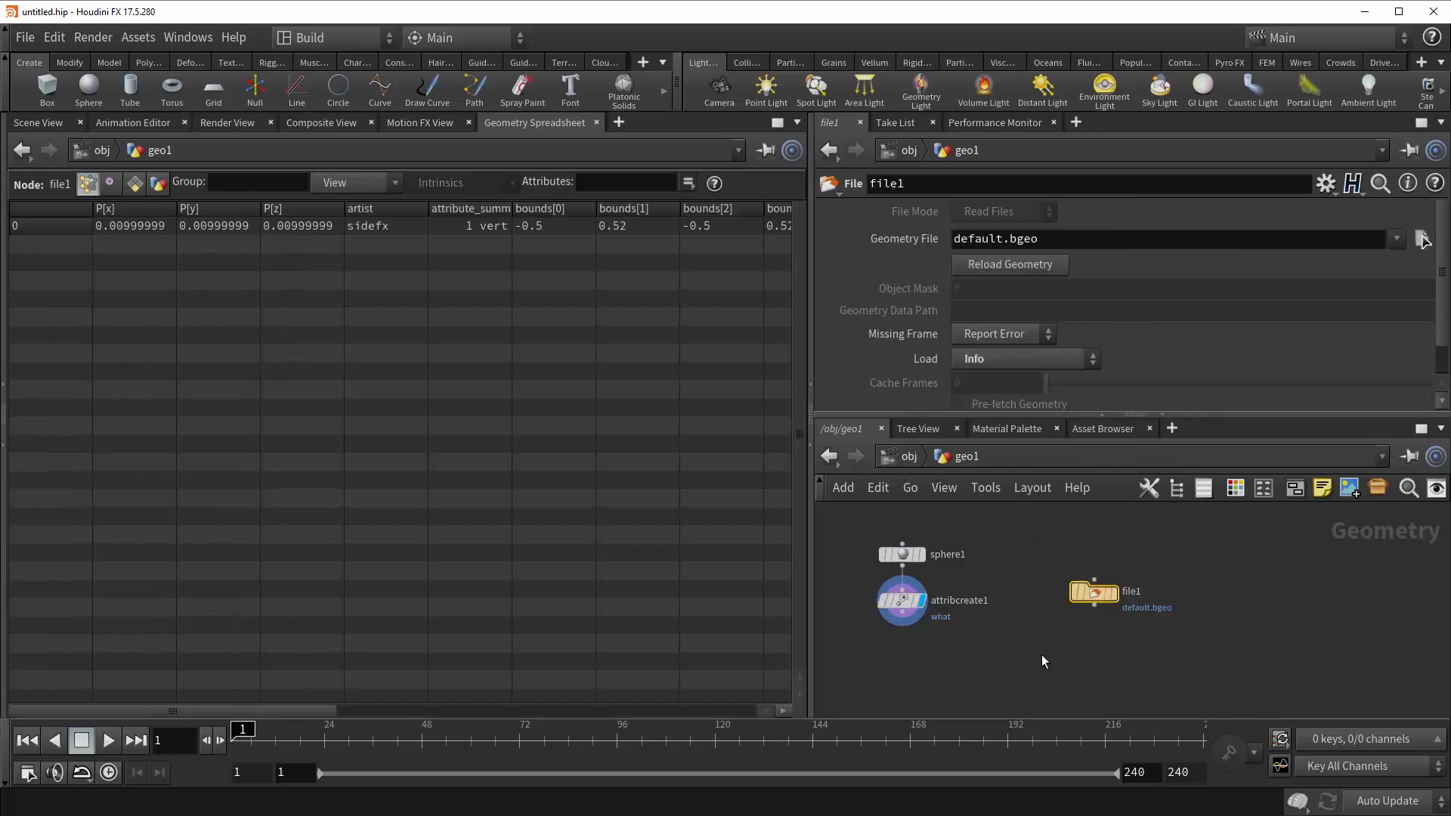
pyautogui.click(900, 599)
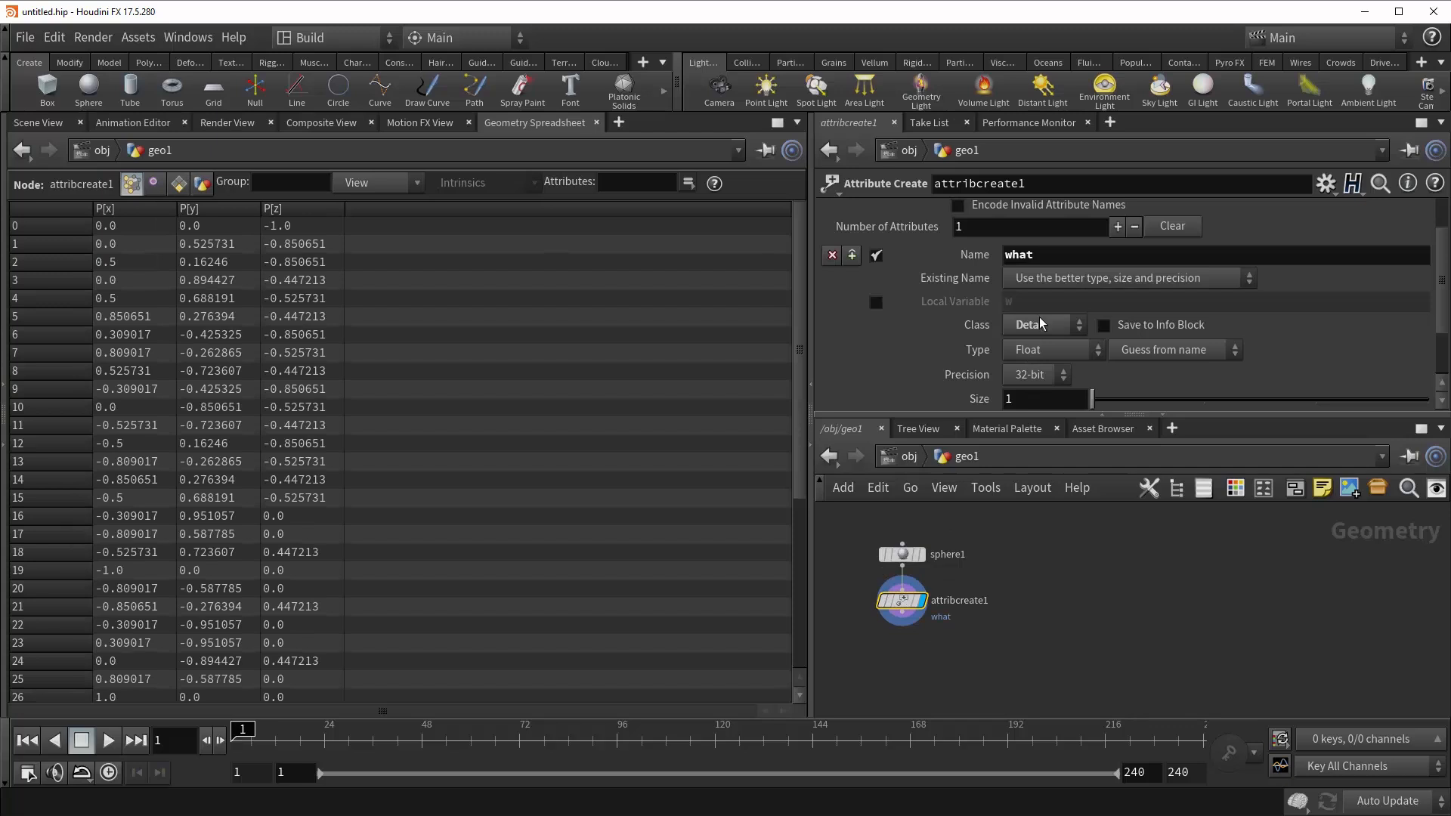
# Set the what attribute's class to Point and its type to Vector, then Float
pyautogui.click(1036, 325)
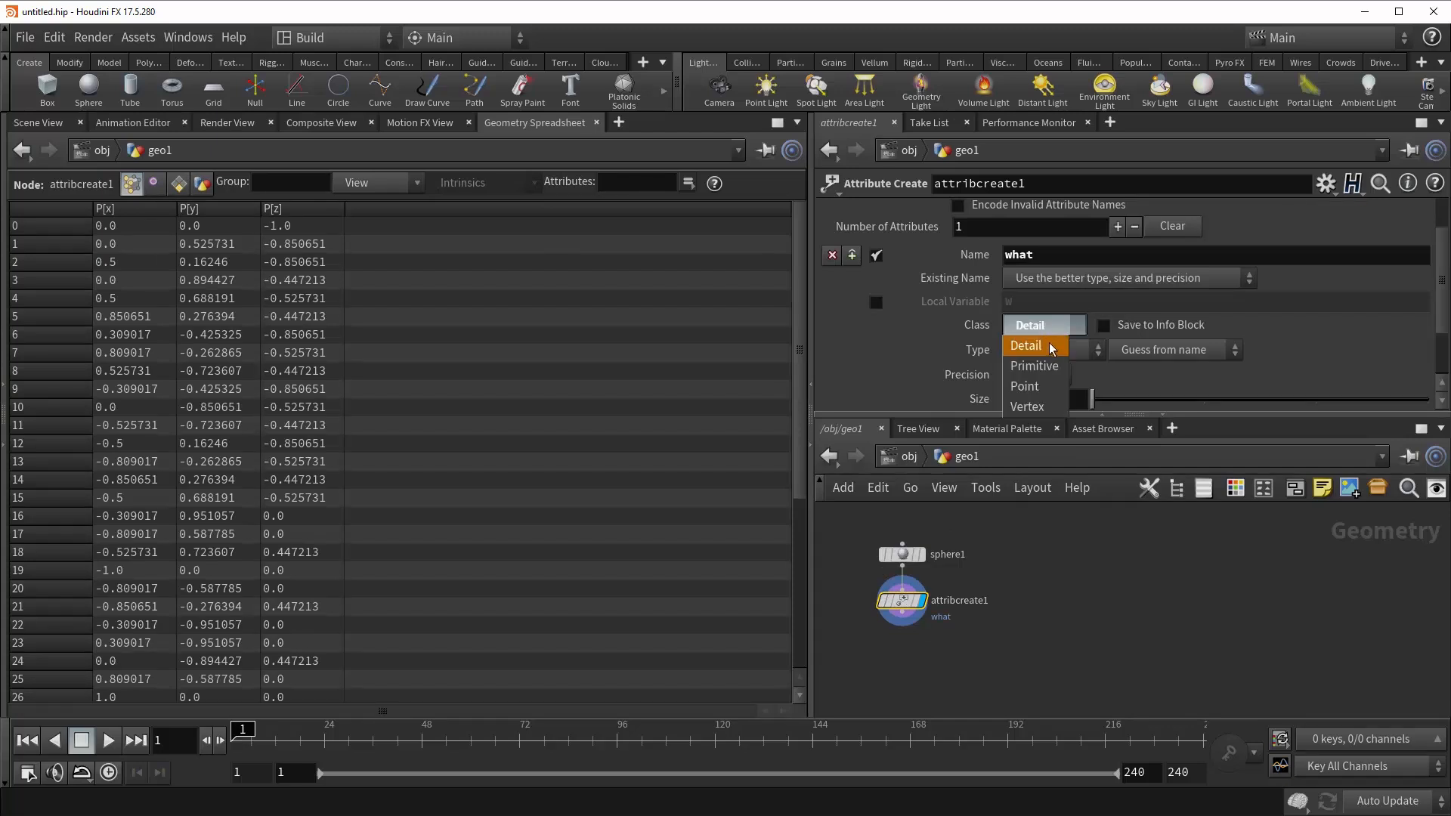
pyautogui.click(1023, 387)
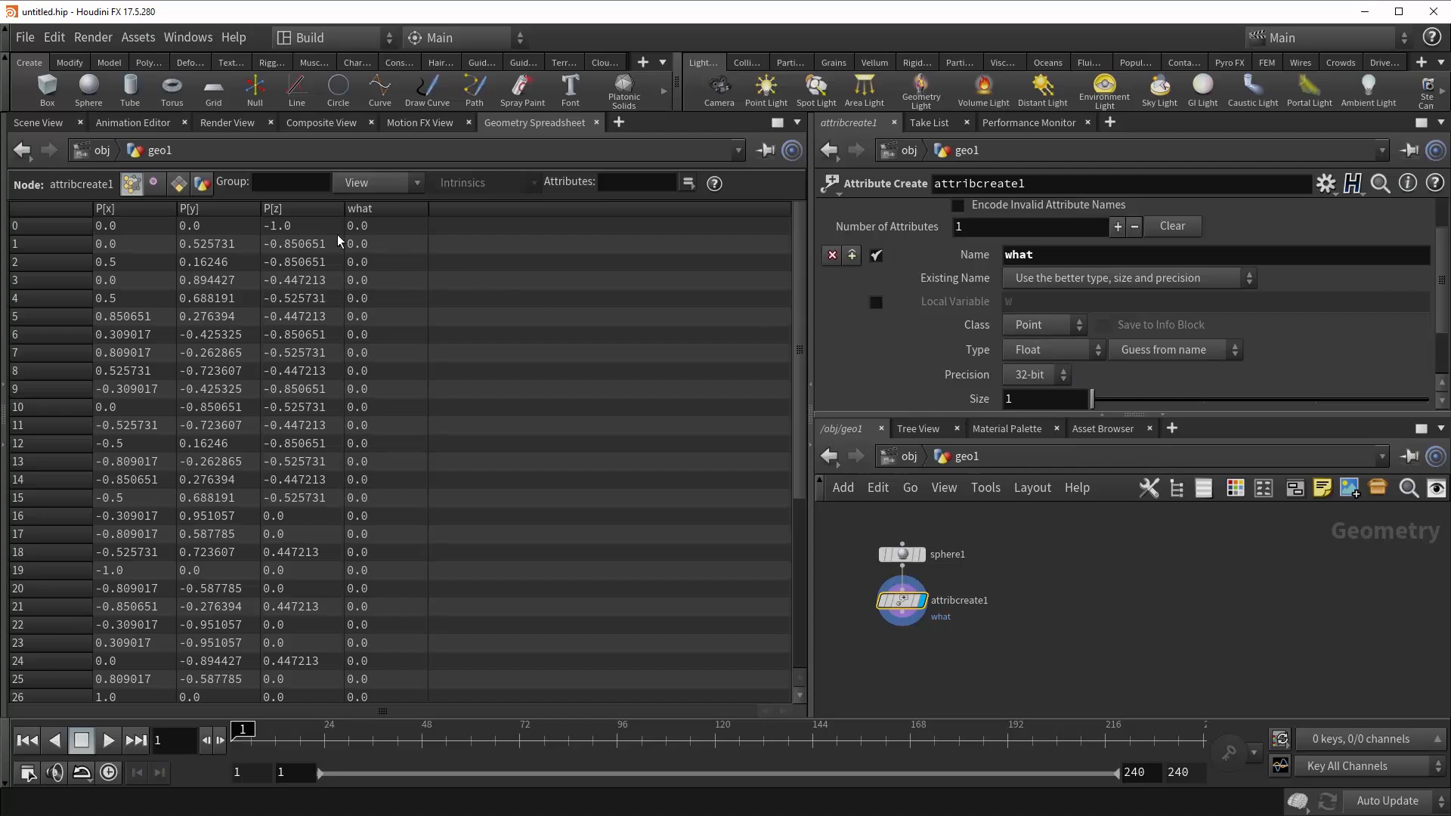
pyautogui.click(1050, 349)
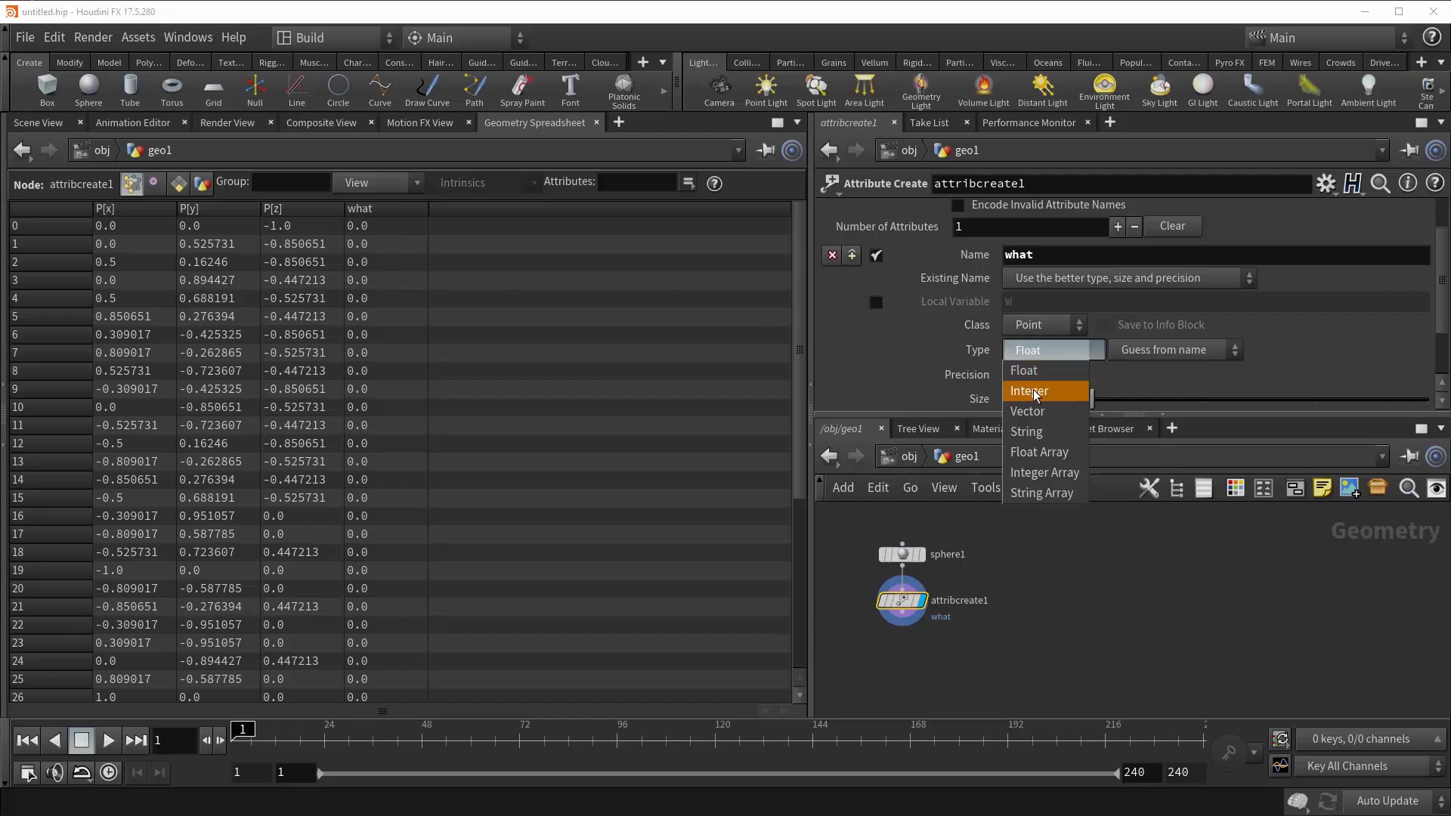
pyautogui.click(1027, 411)
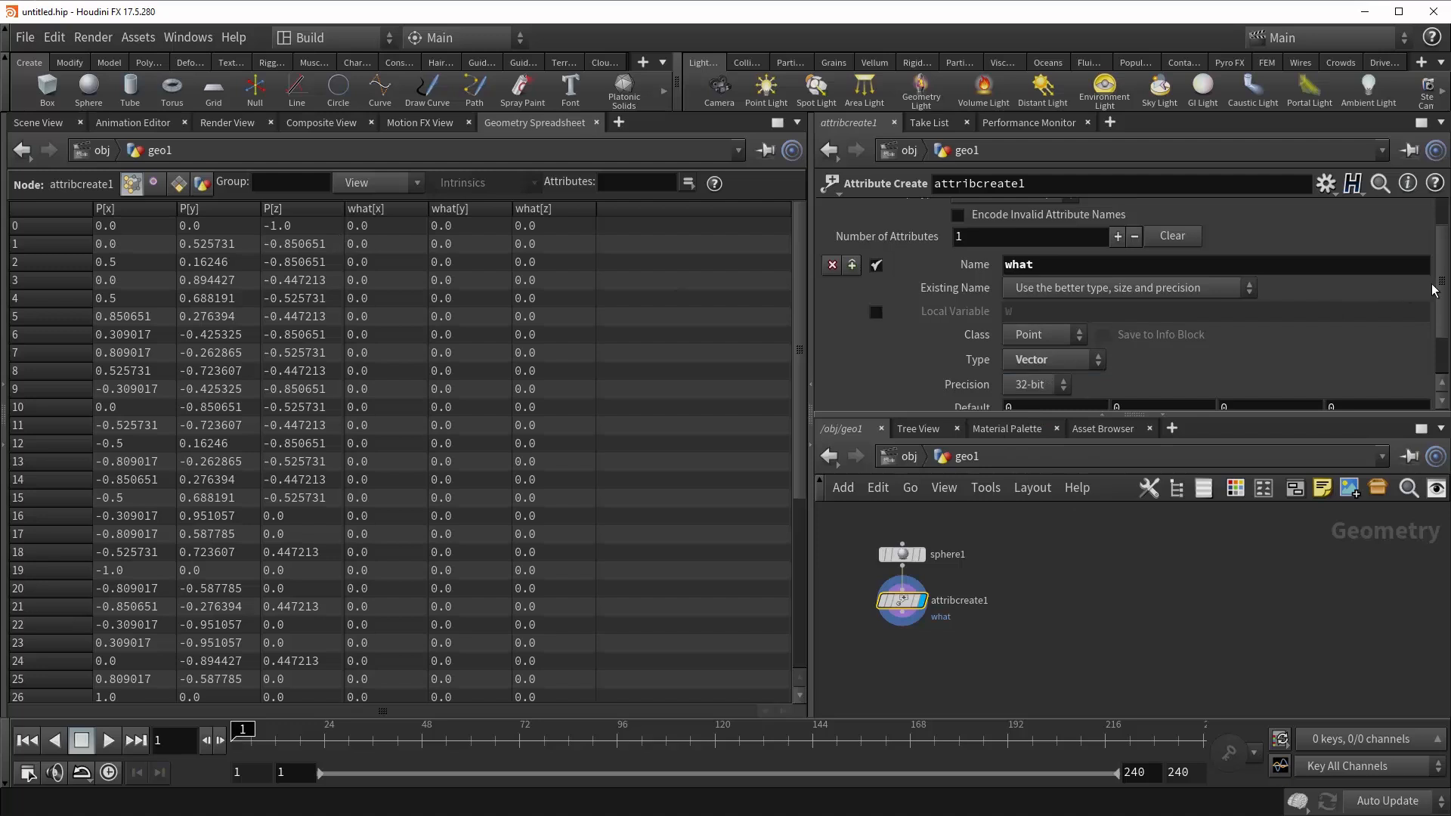
pyautogui.click(1050, 359)
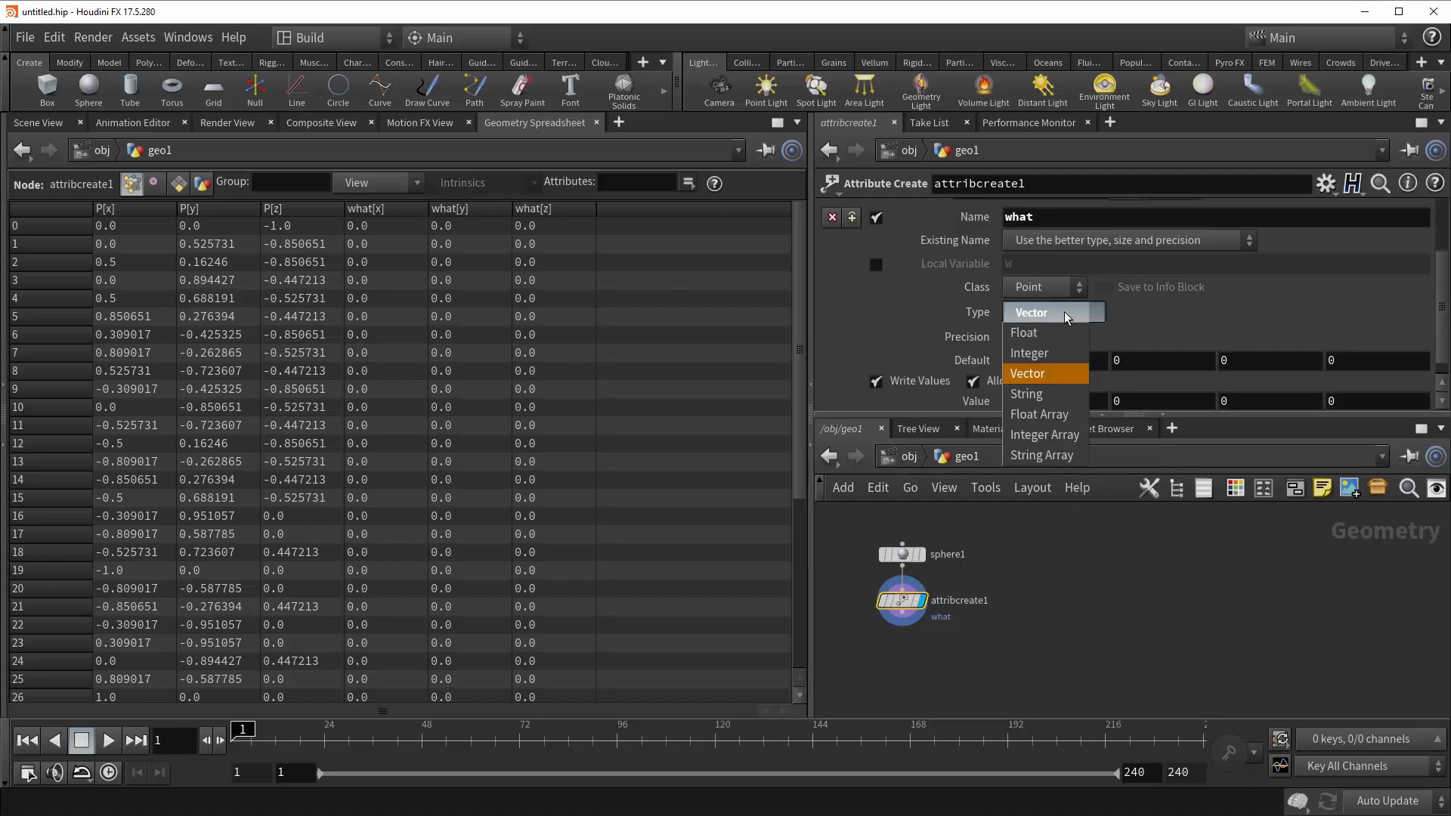
pyautogui.click(1023, 332)
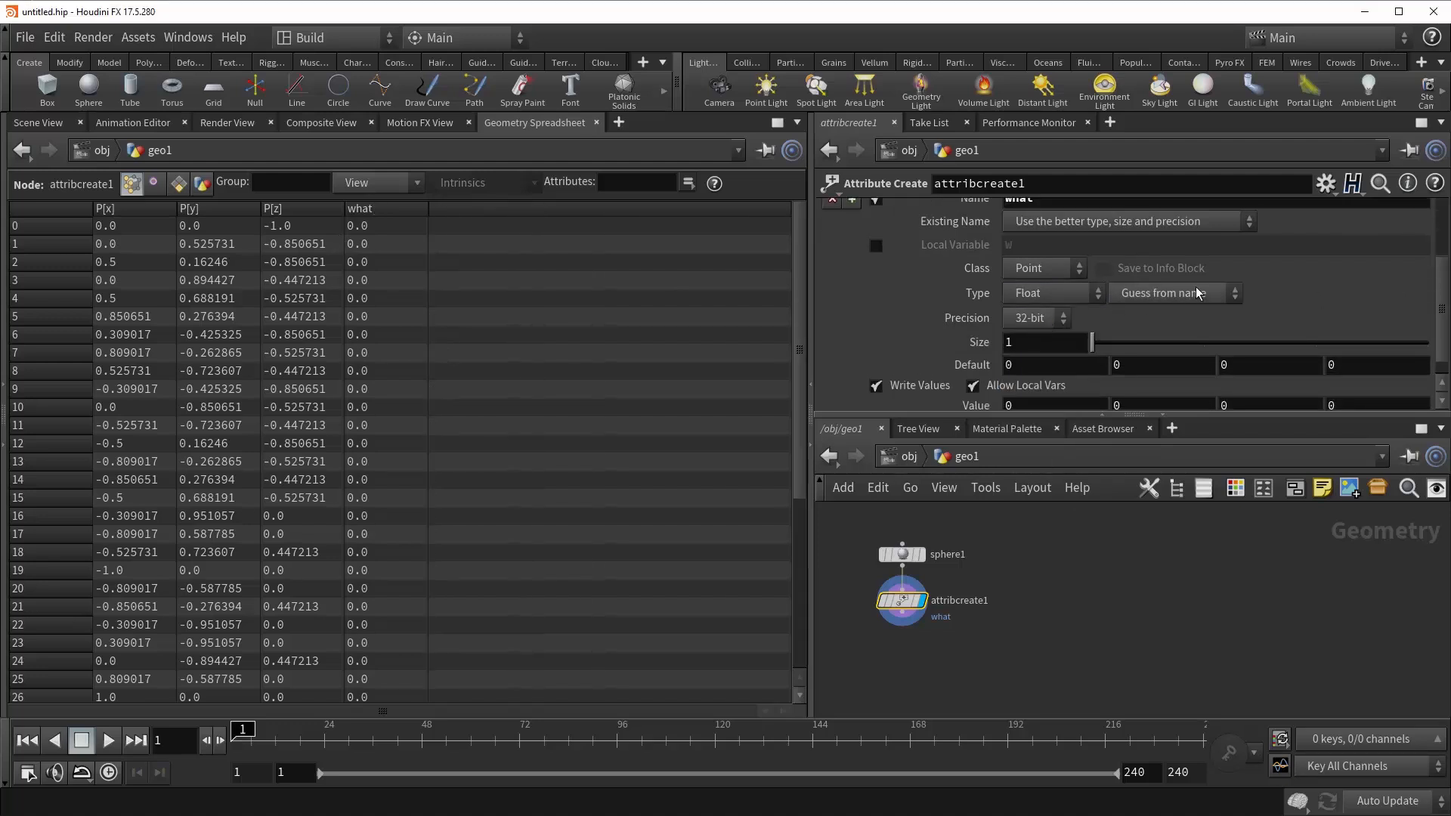
pyautogui.moveTo(1167, 296)
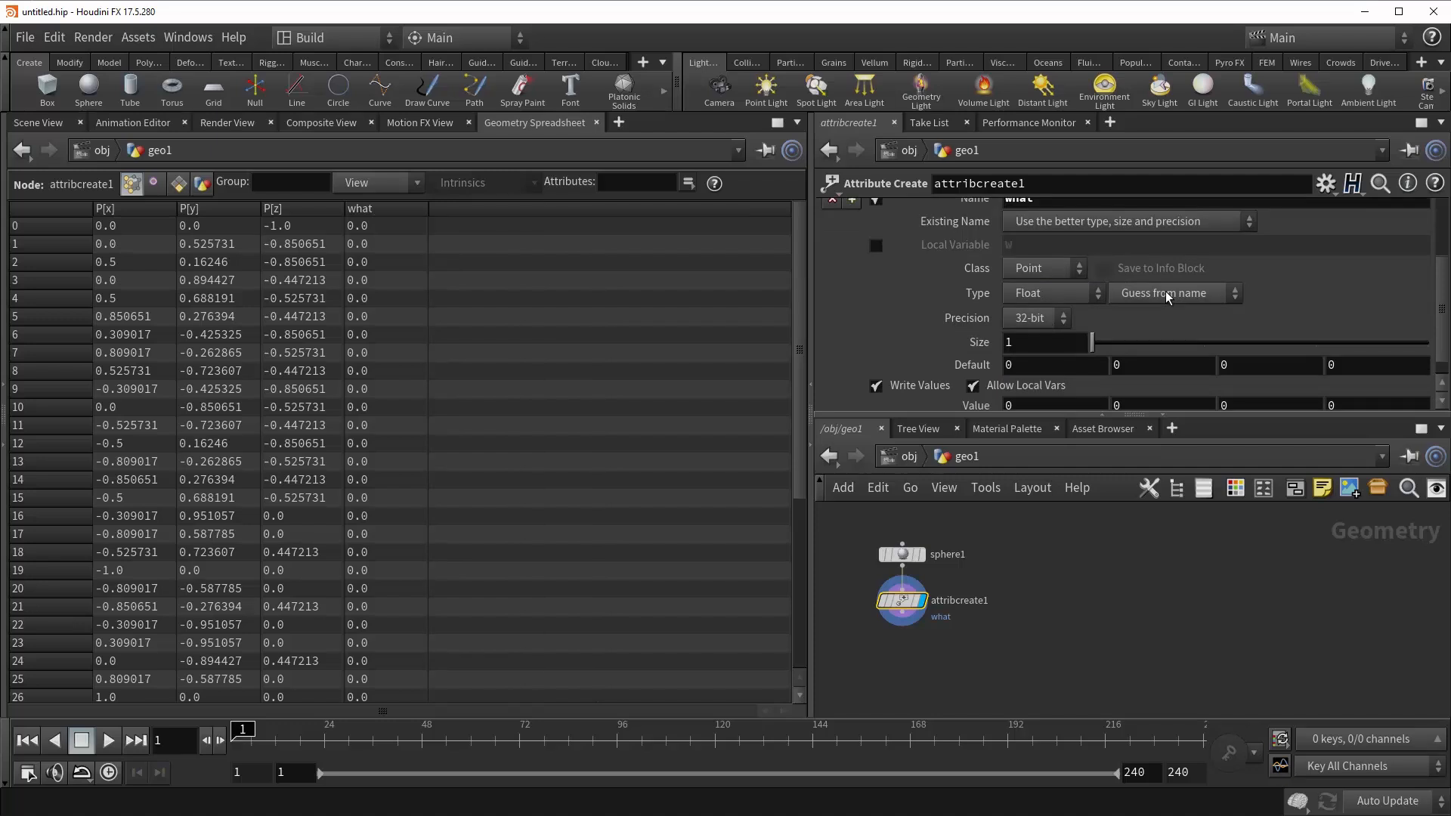
# Set the attribute's type info to Vector, then to Quaternion
pyautogui.click(1170, 293)
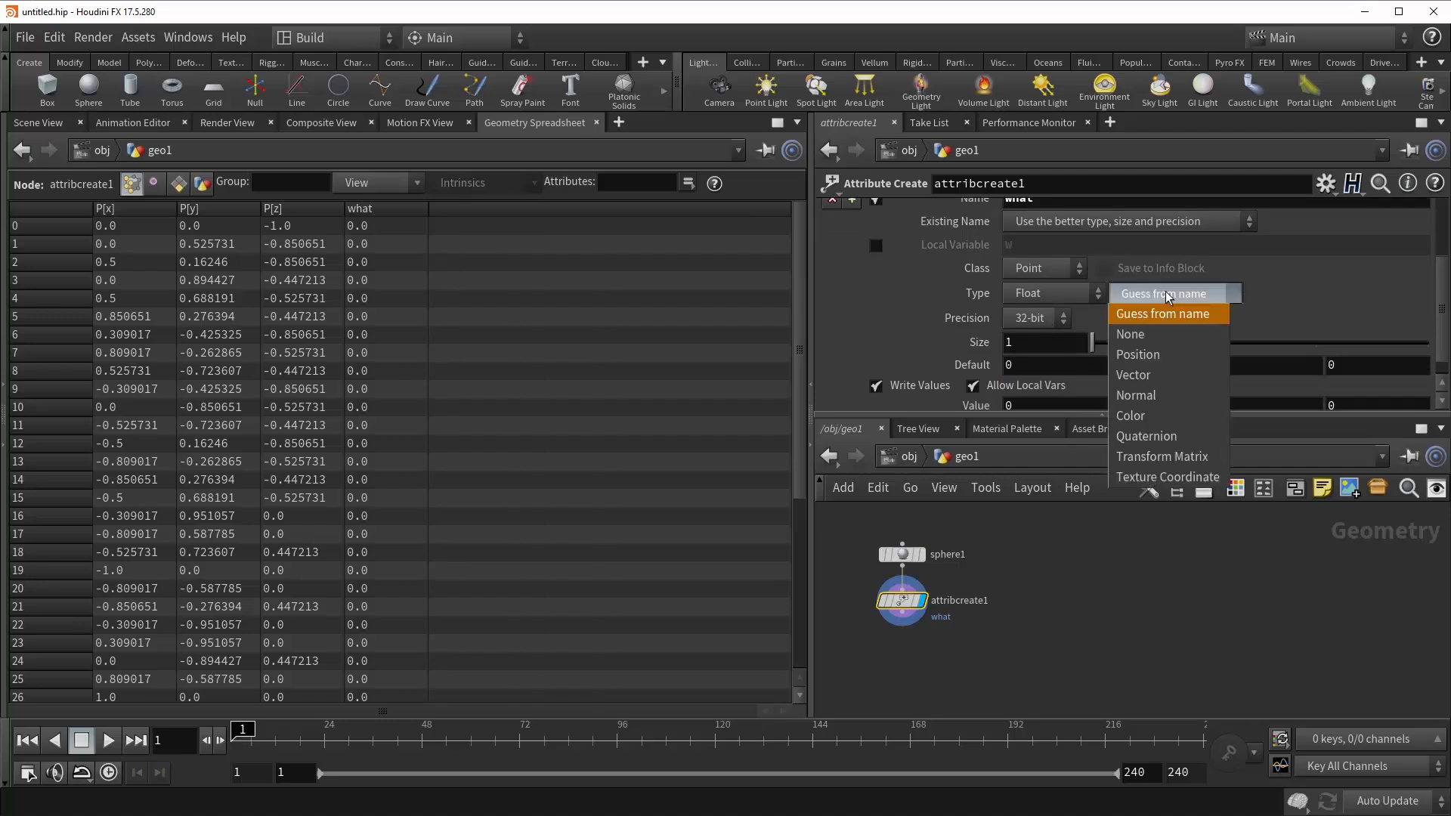
pyautogui.moveTo(1175, 300)
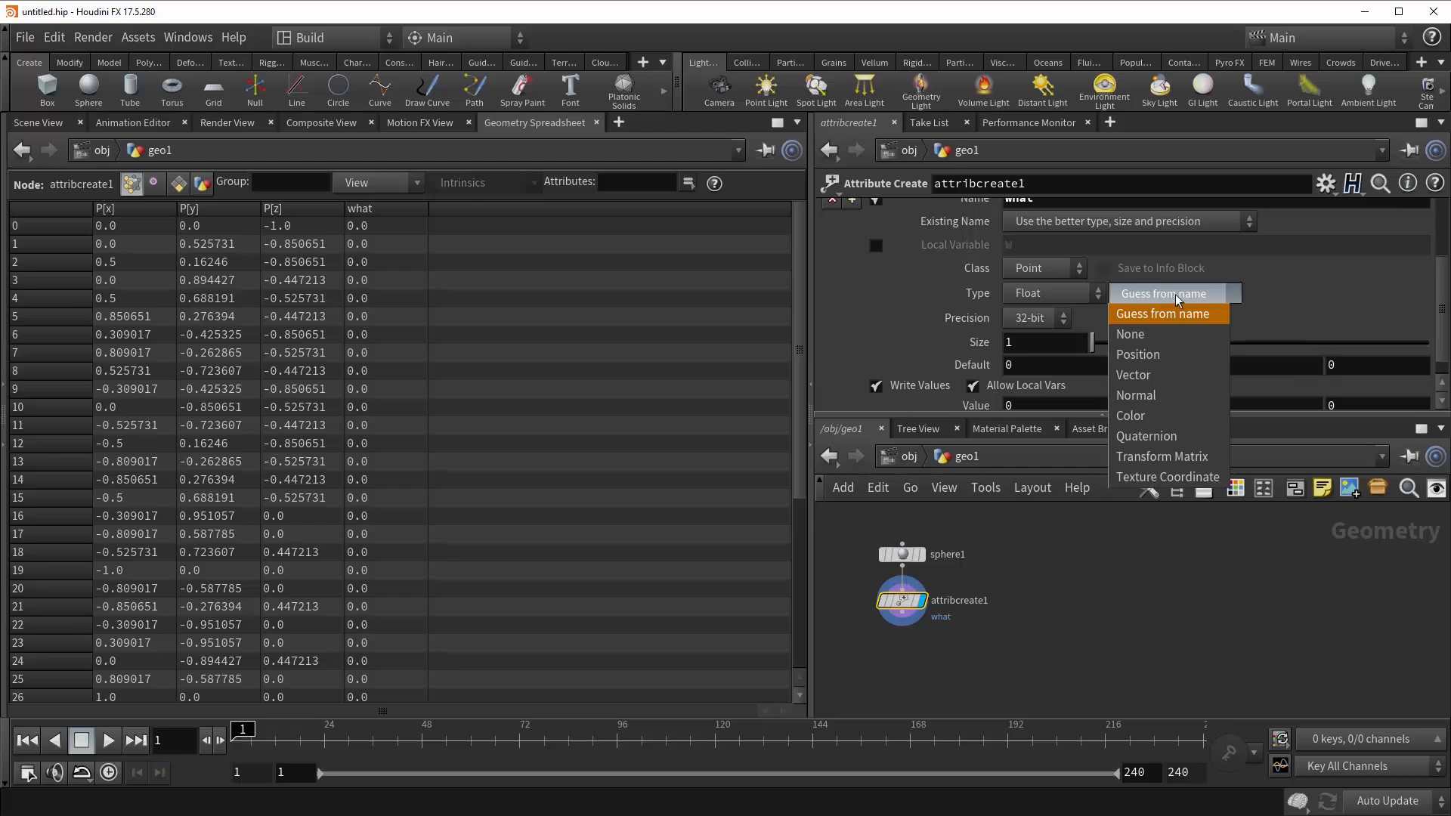
pyautogui.moveTo(1152, 375)
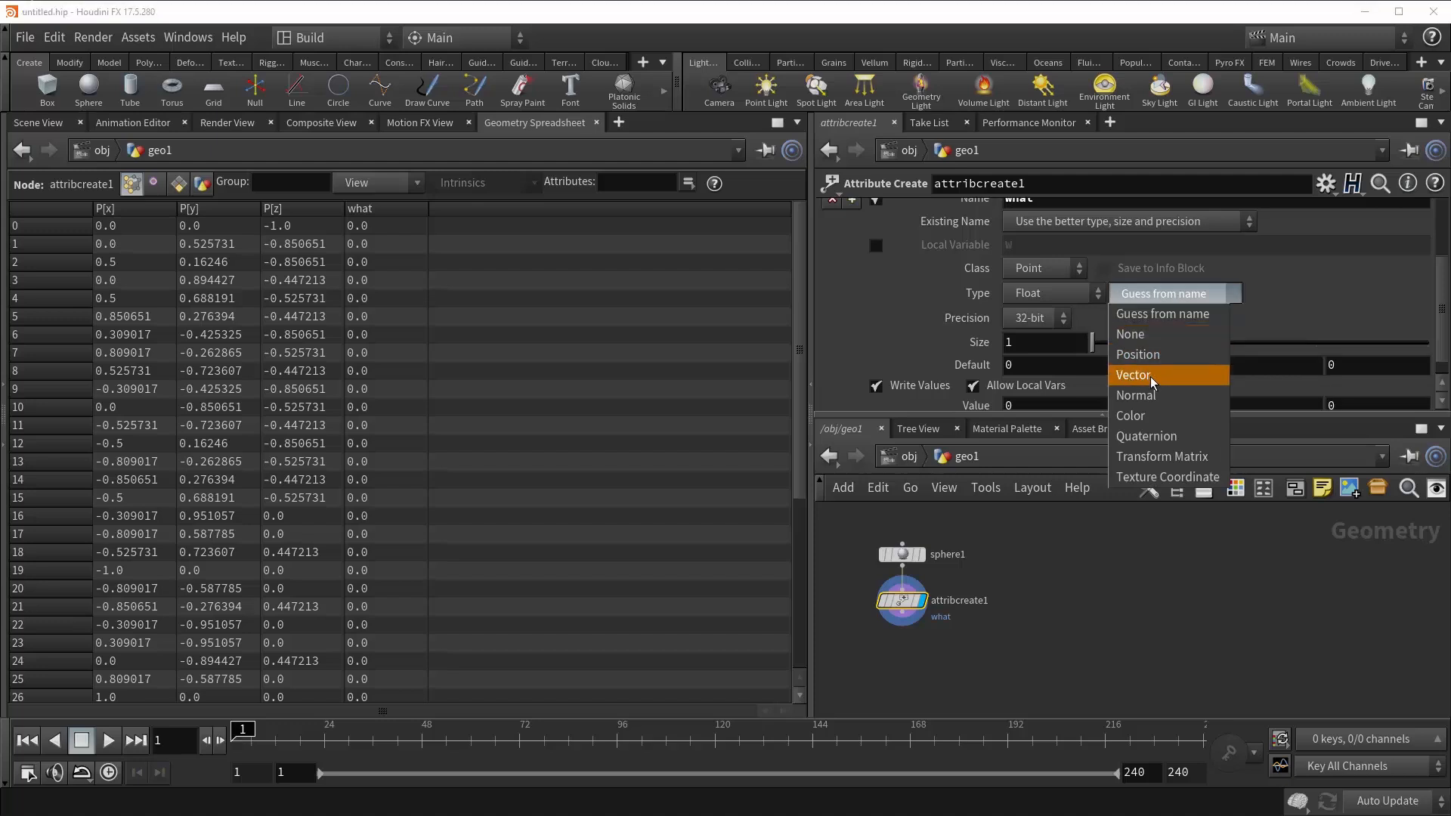
pyautogui.click(1133, 374)
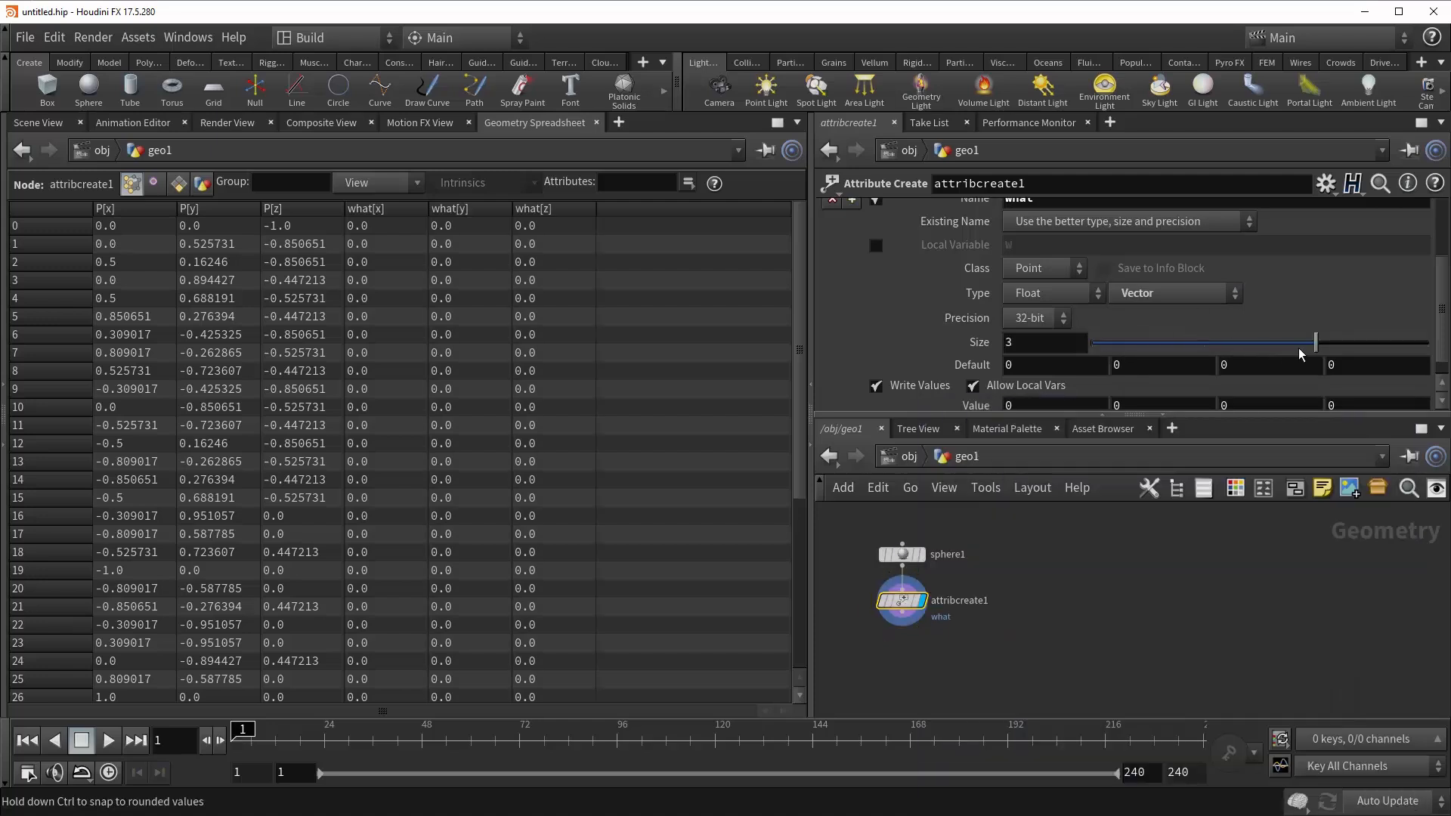
pyautogui.moveTo(1032, 499)
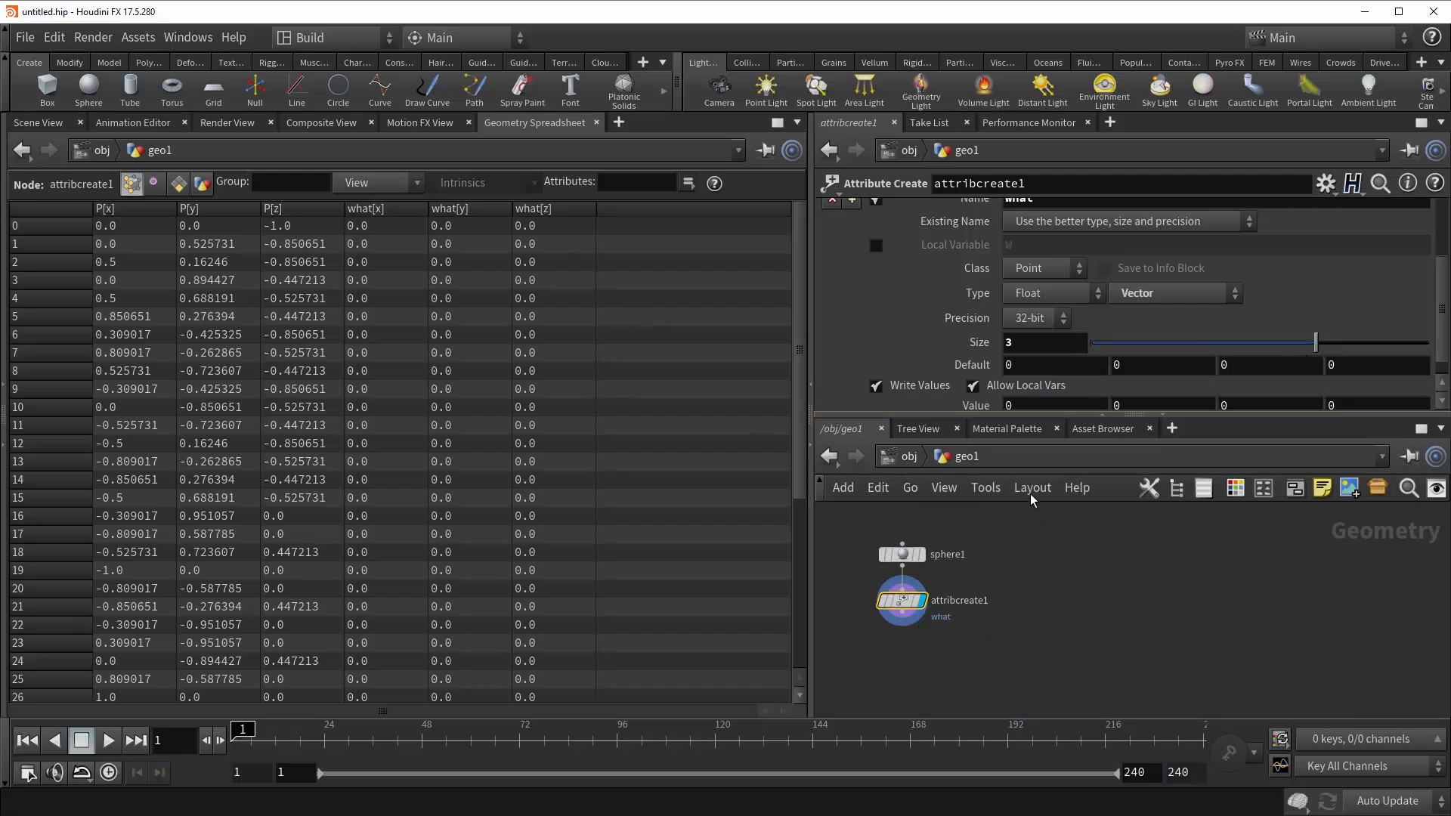
pyautogui.moveTo(454, 284)
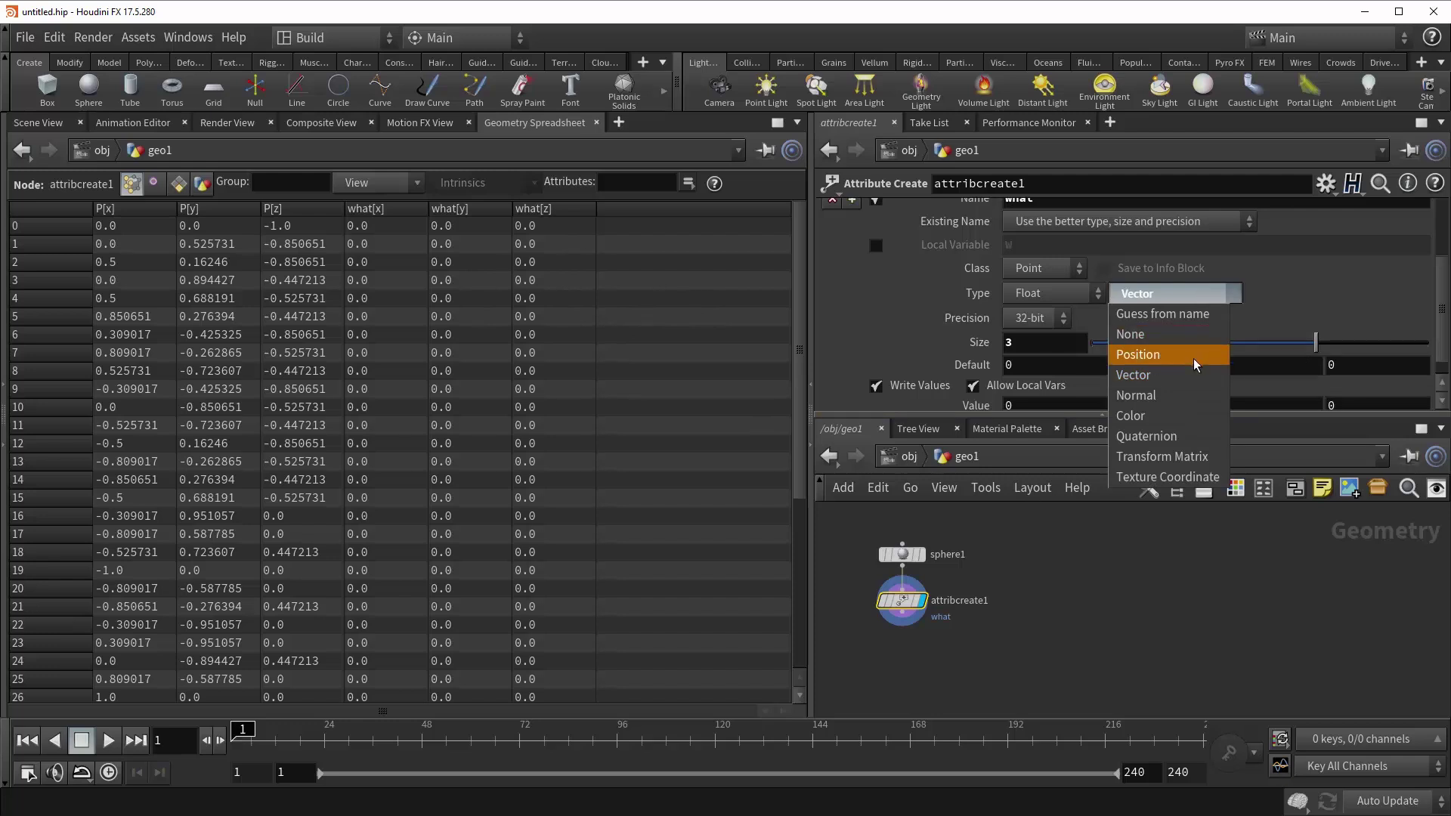
pyautogui.moveTo(1164, 436)
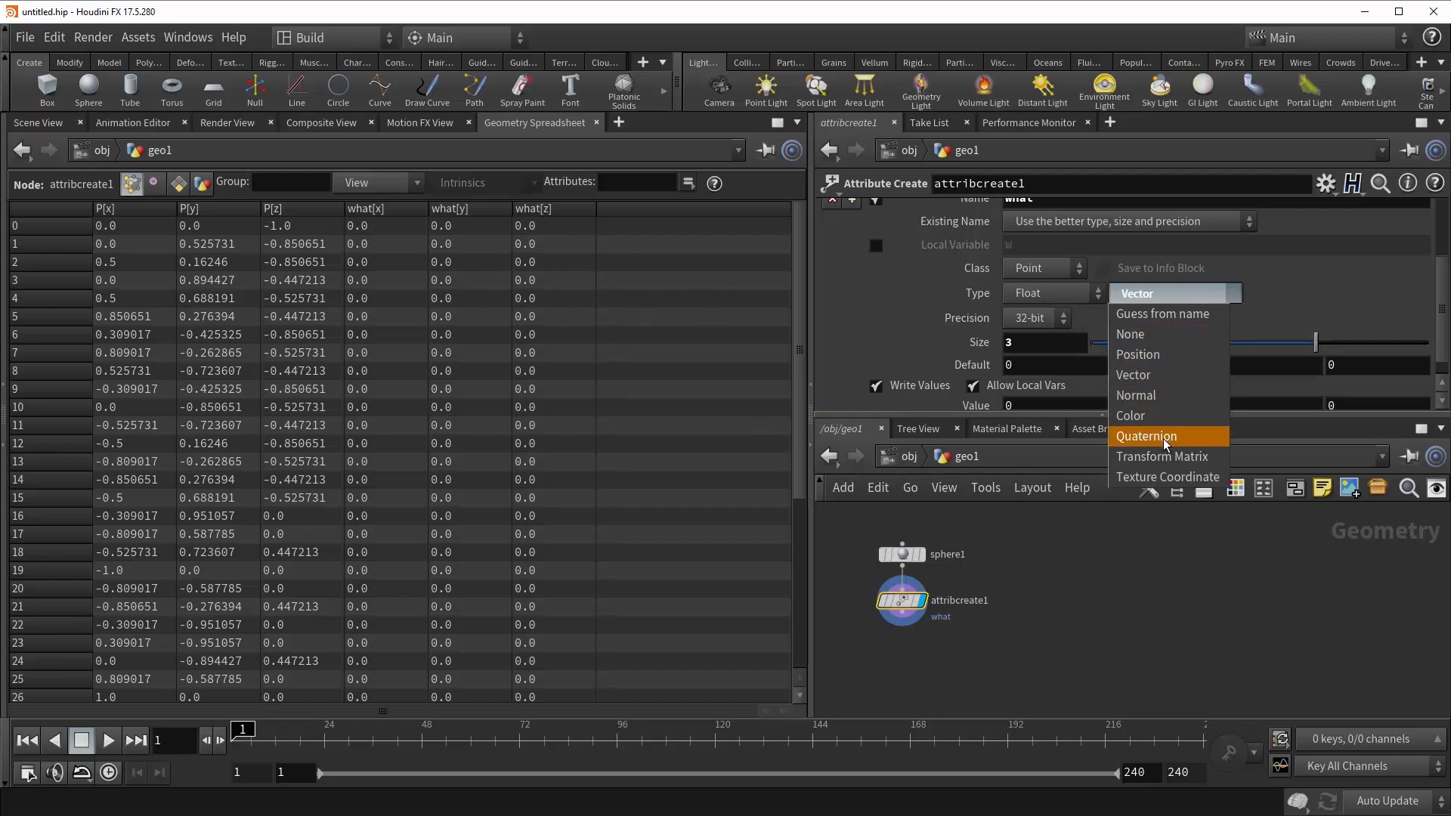
pyautogui.click(1146, 436)
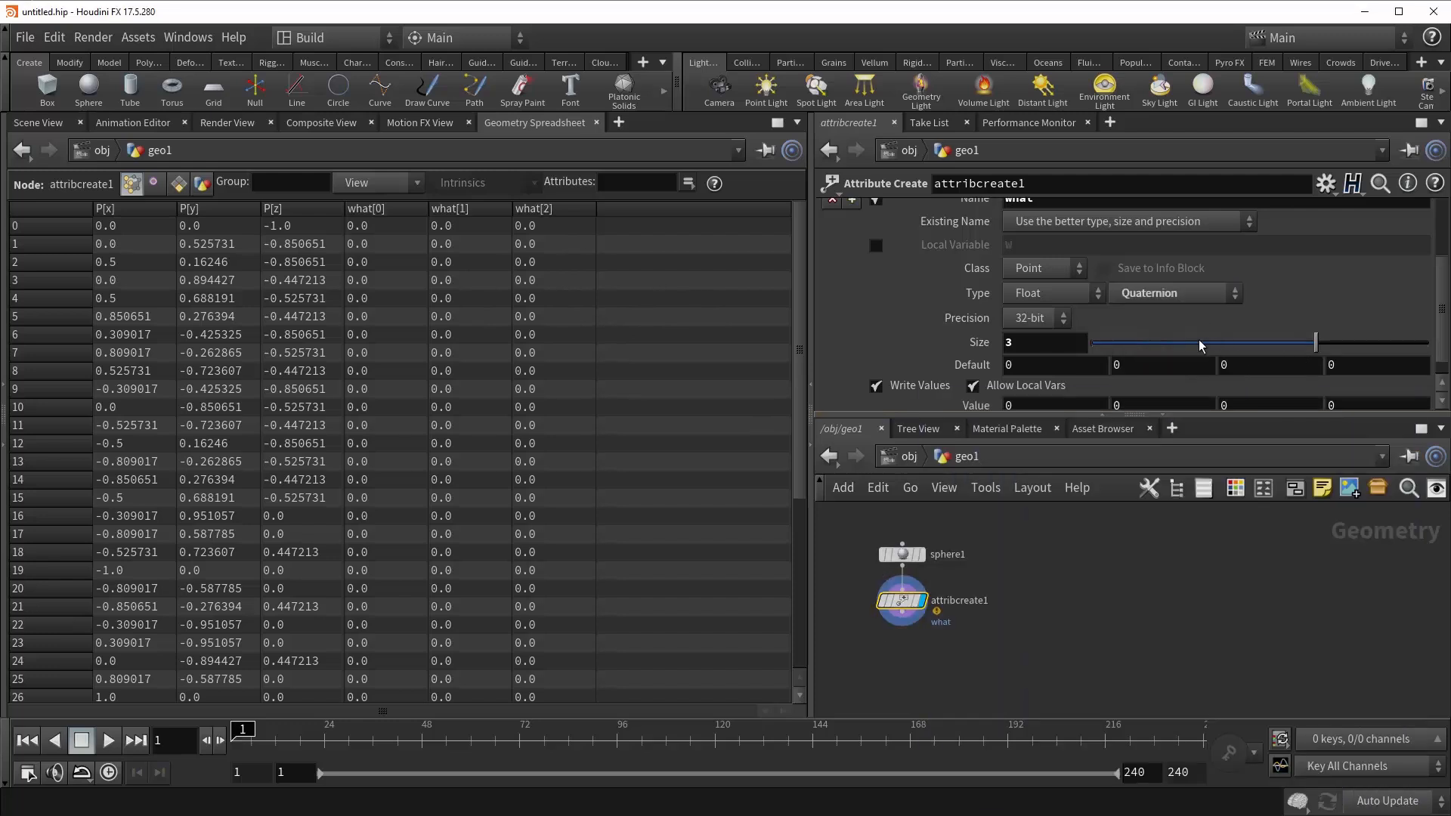
pyautogui.moveTo(1187, 357)
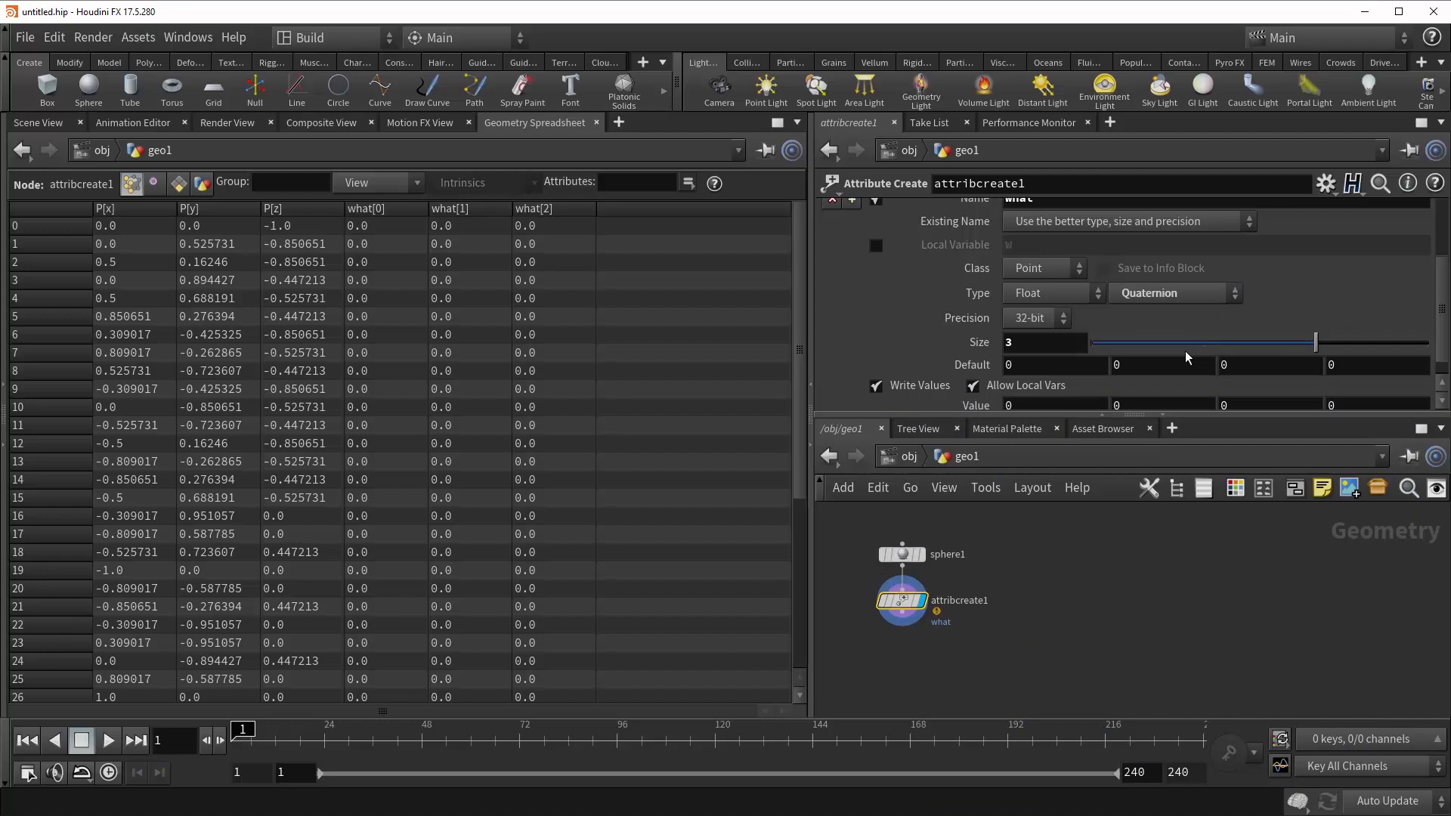
pyautogui.moveTo(1357, 304)
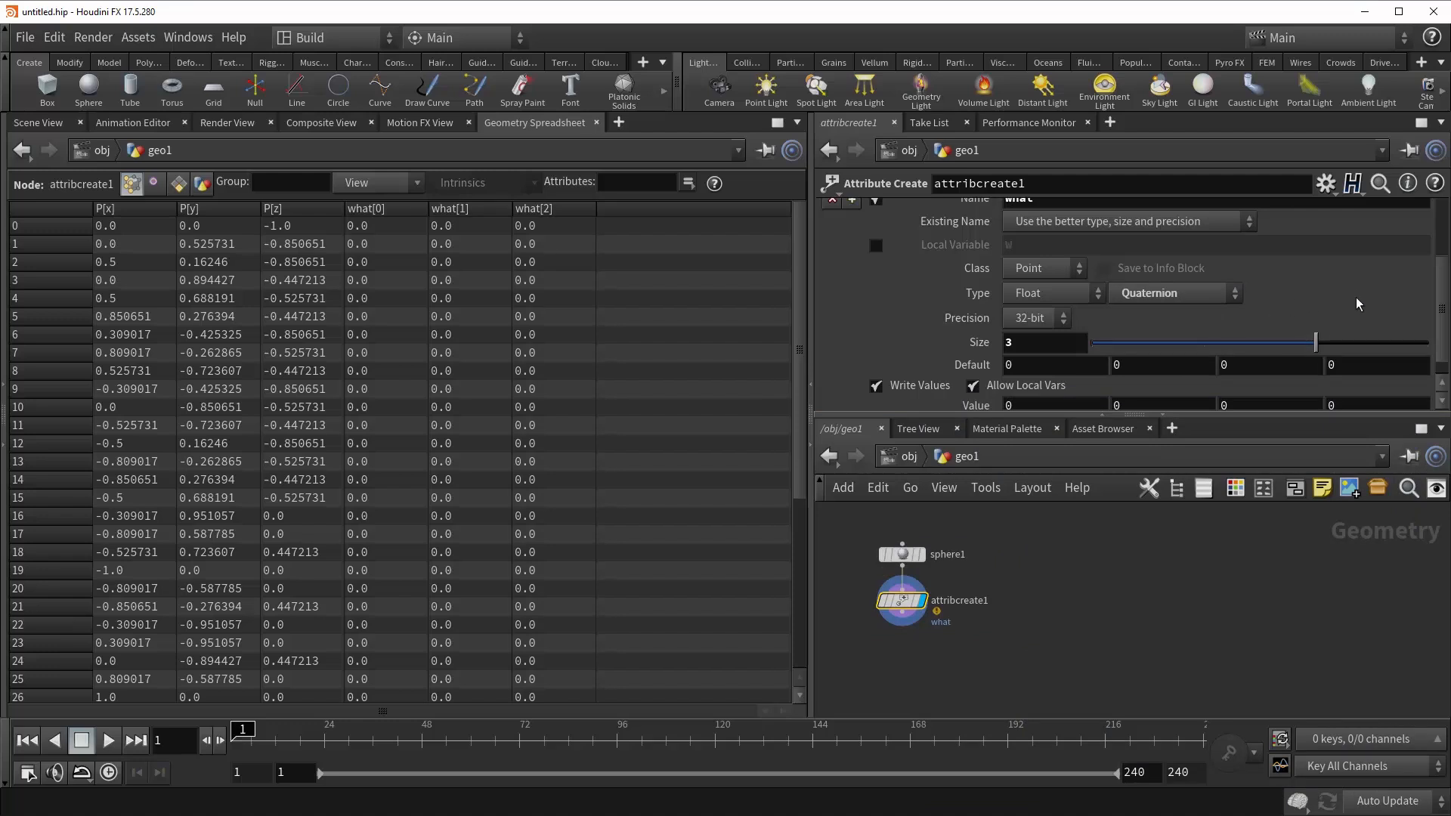
pyautogui.moveTo(1214, 301)
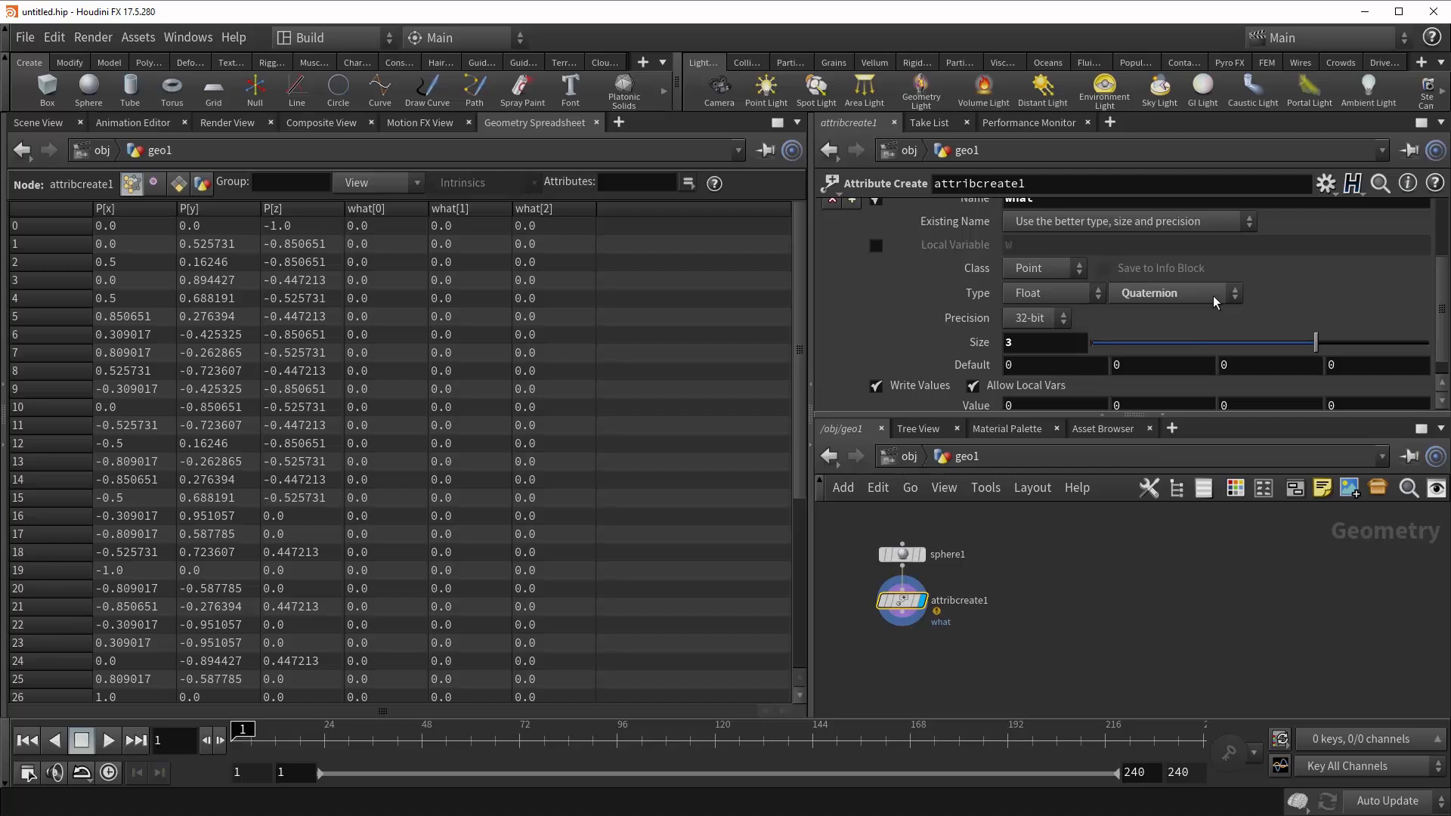
pyautogui.click(1171, 292)
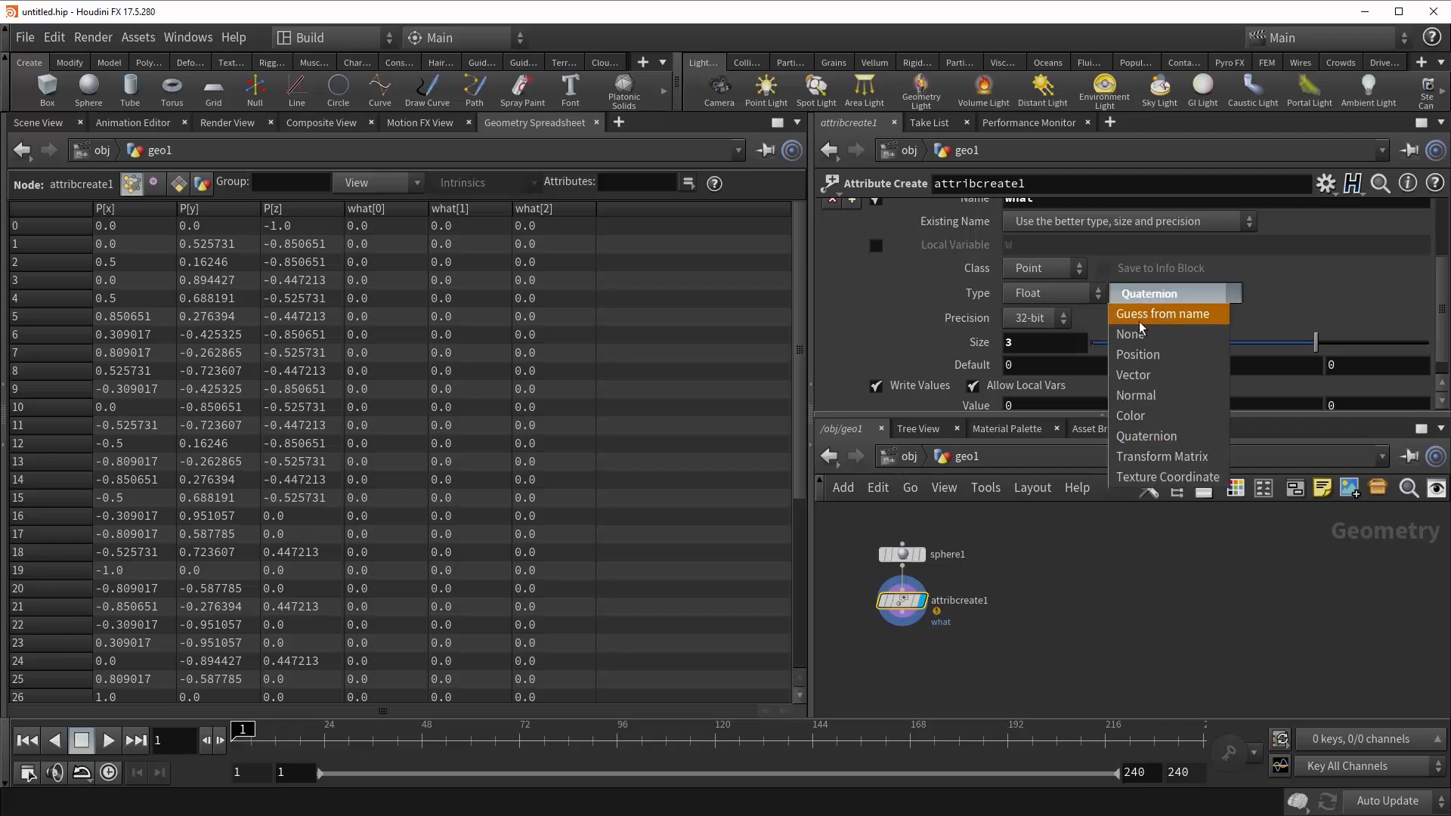
pyautogui.click(1162, 313)
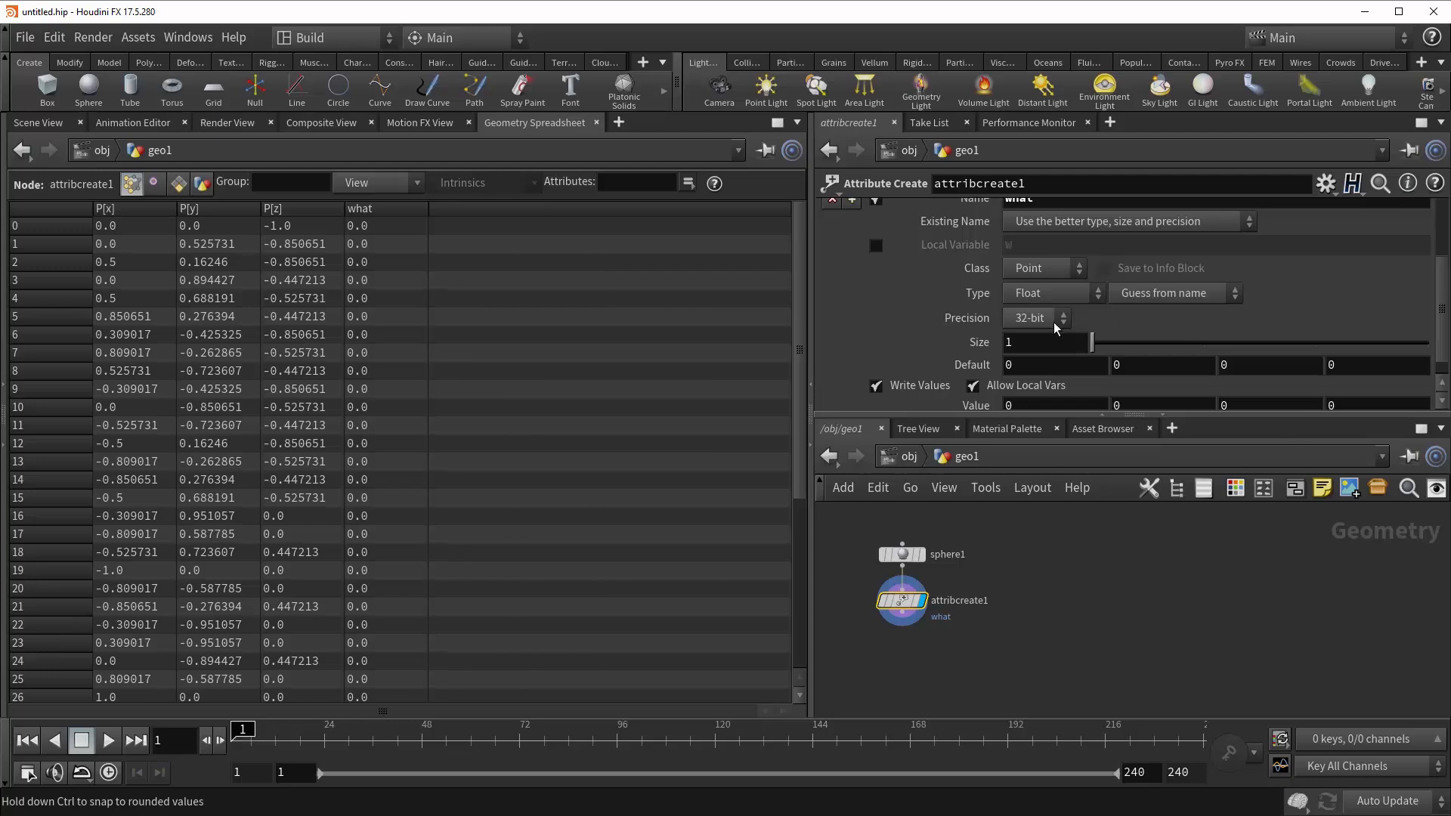
pyautogui.moveTo(1044, 331)
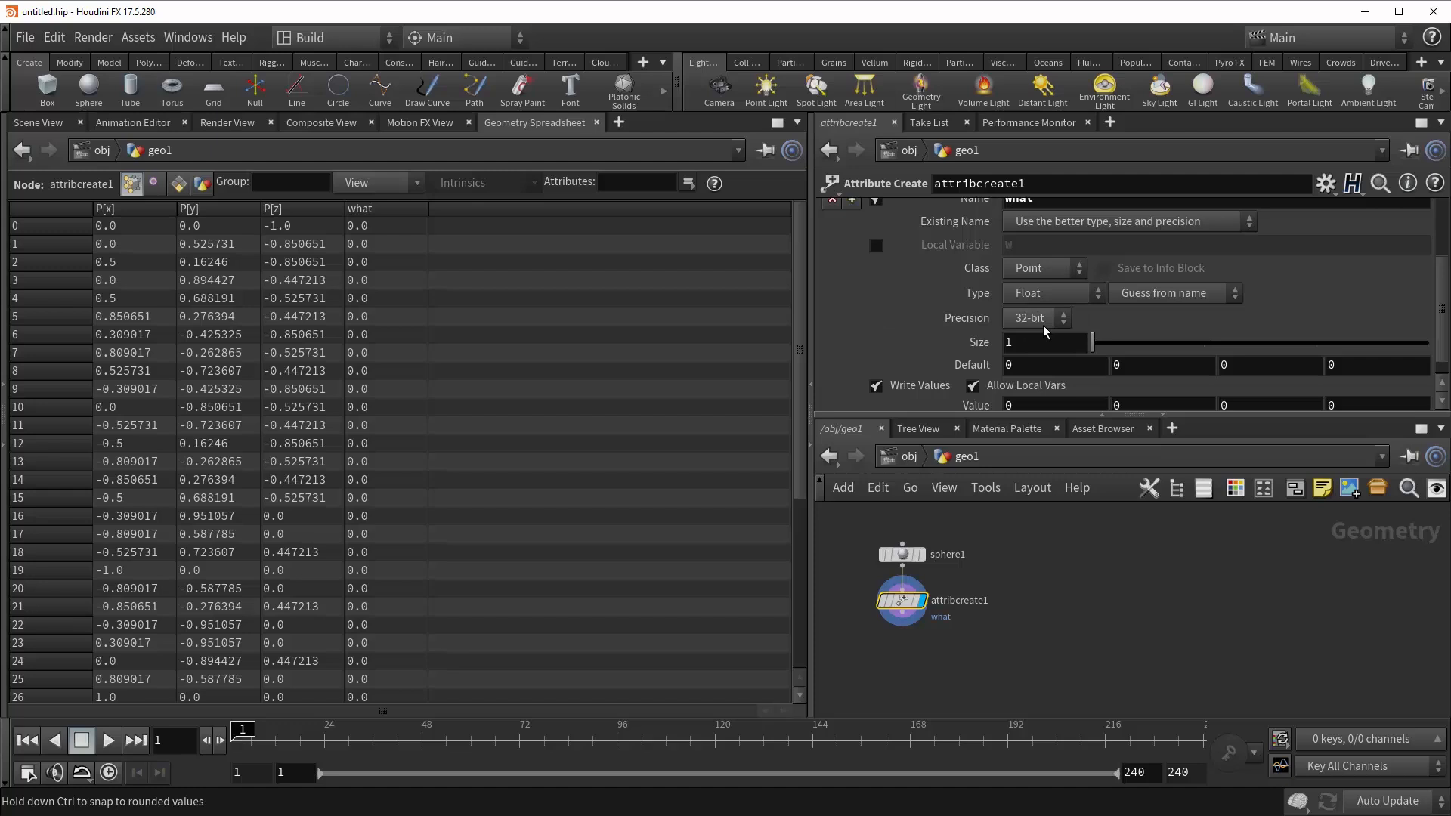
pyautogui.scroll(3)
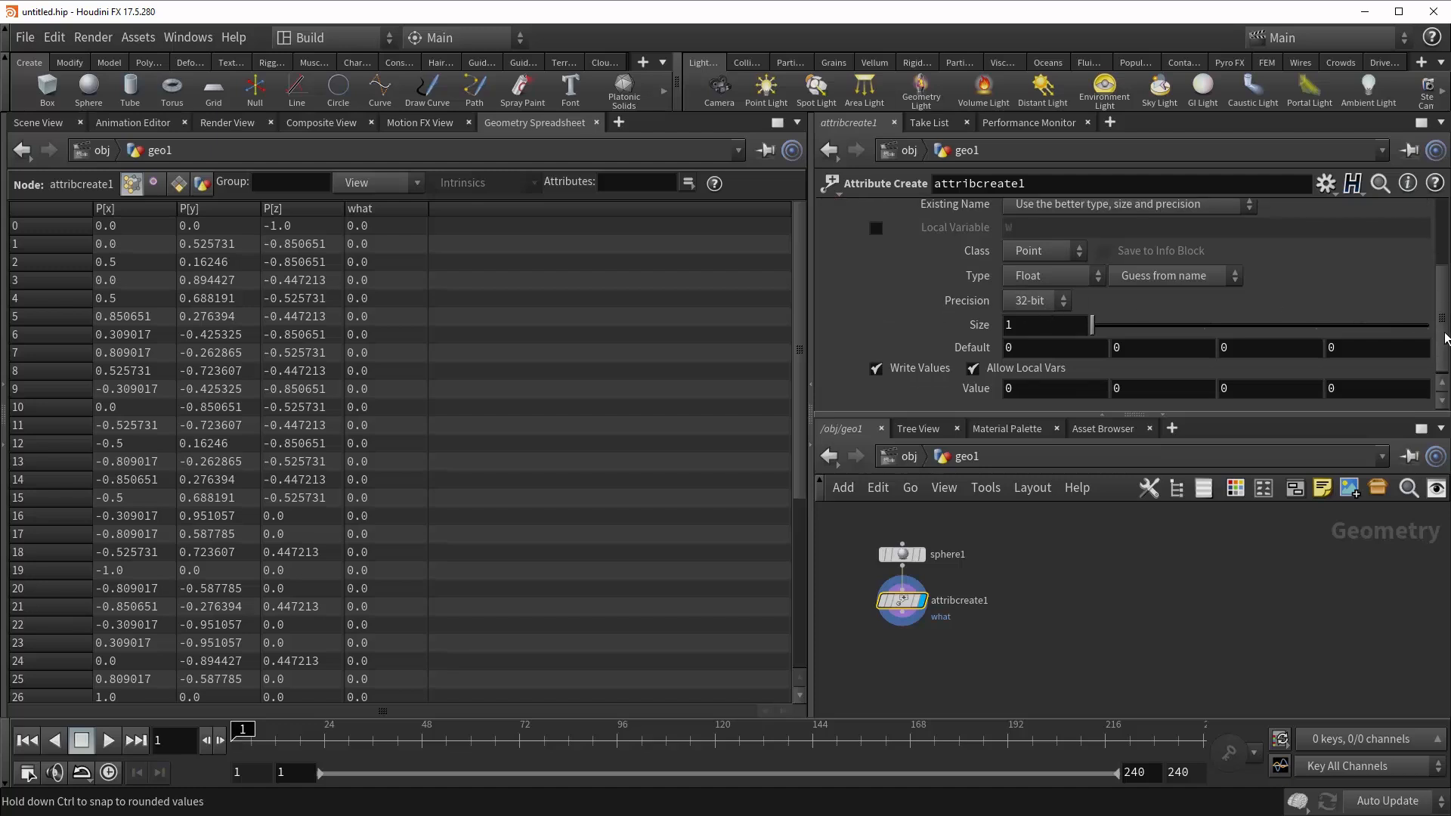
pyautogui.click(1036, 300)
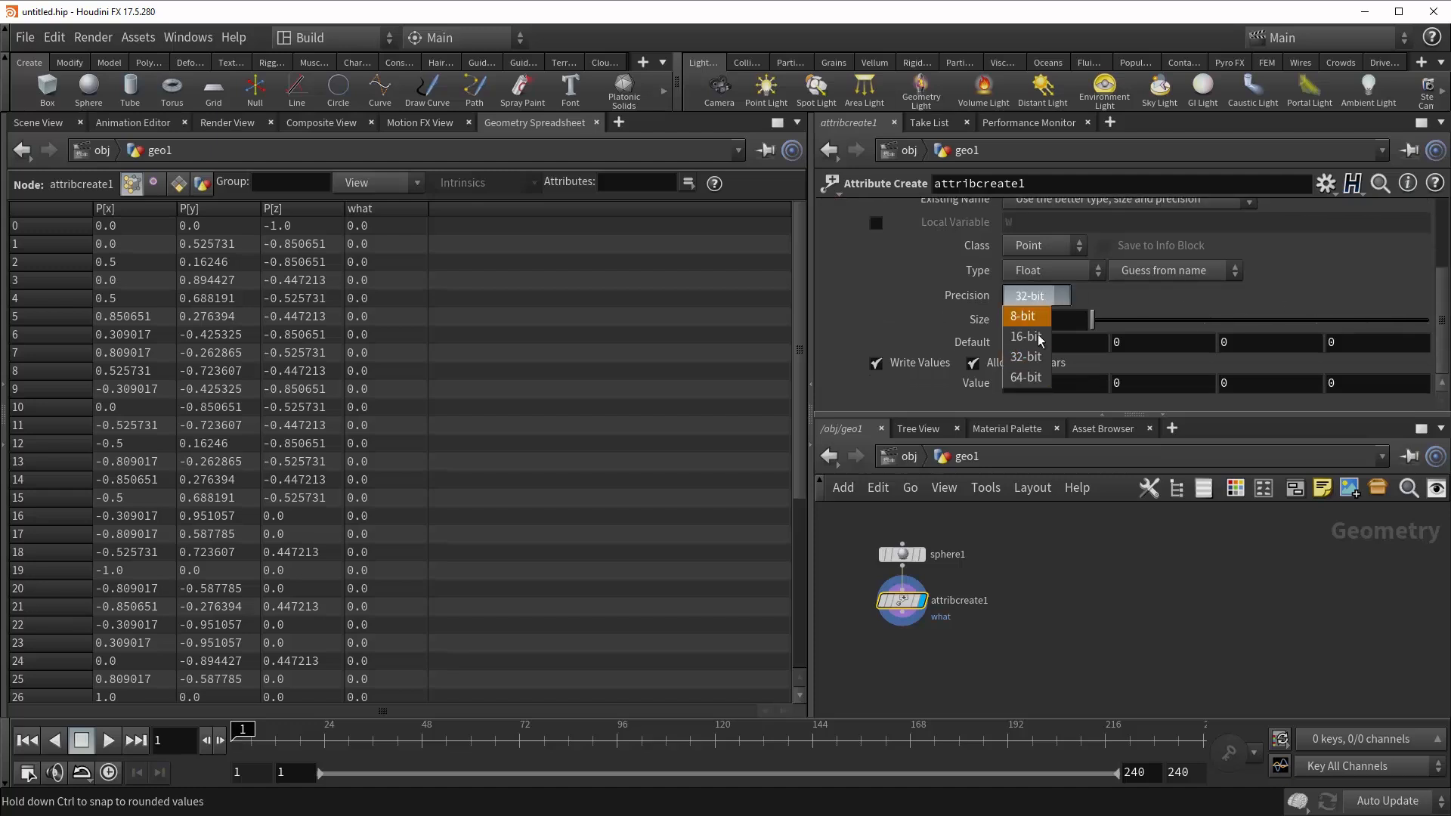
pyautogui.click(1025, 336)
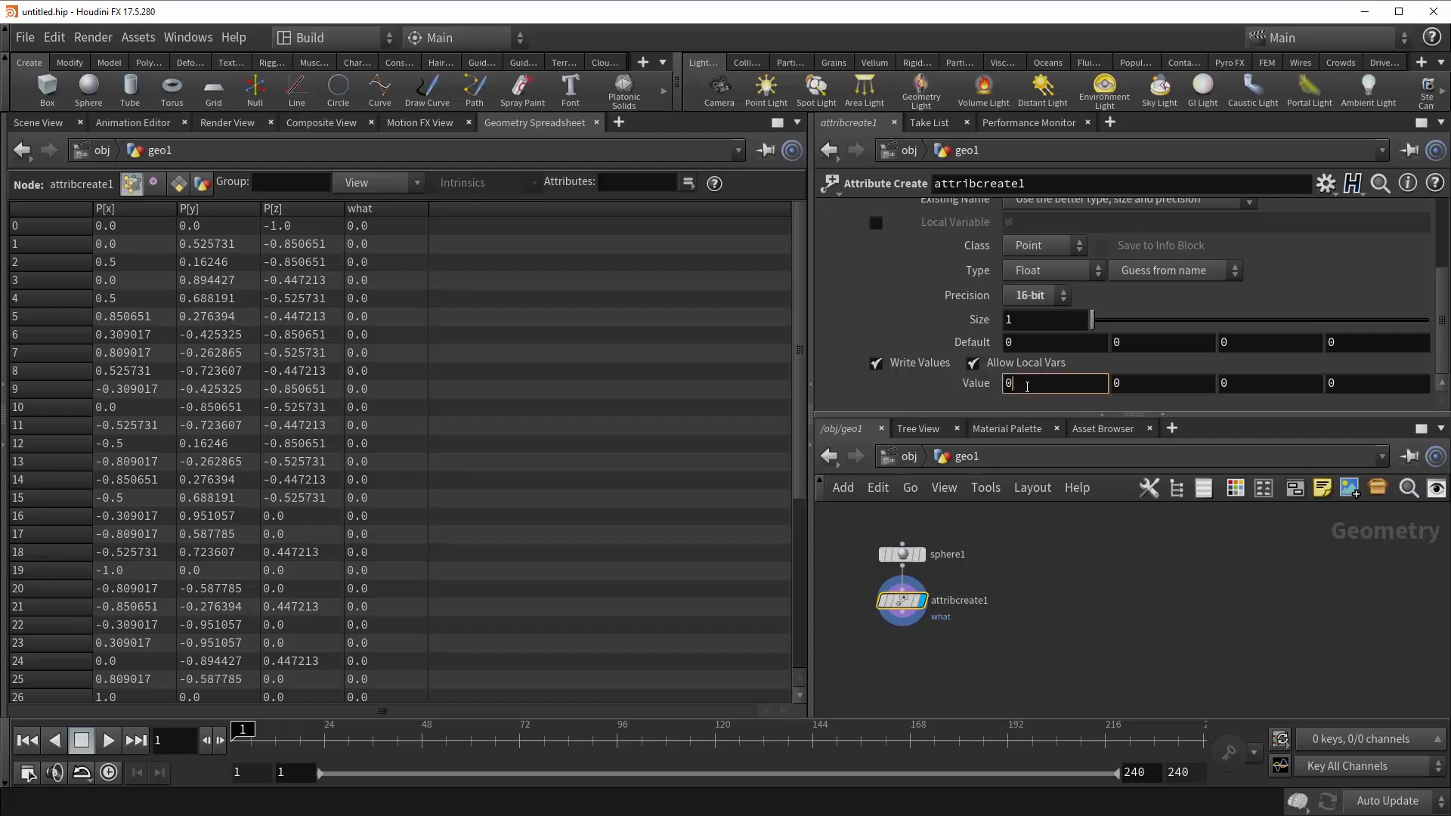
pyautogui.write('0.7')
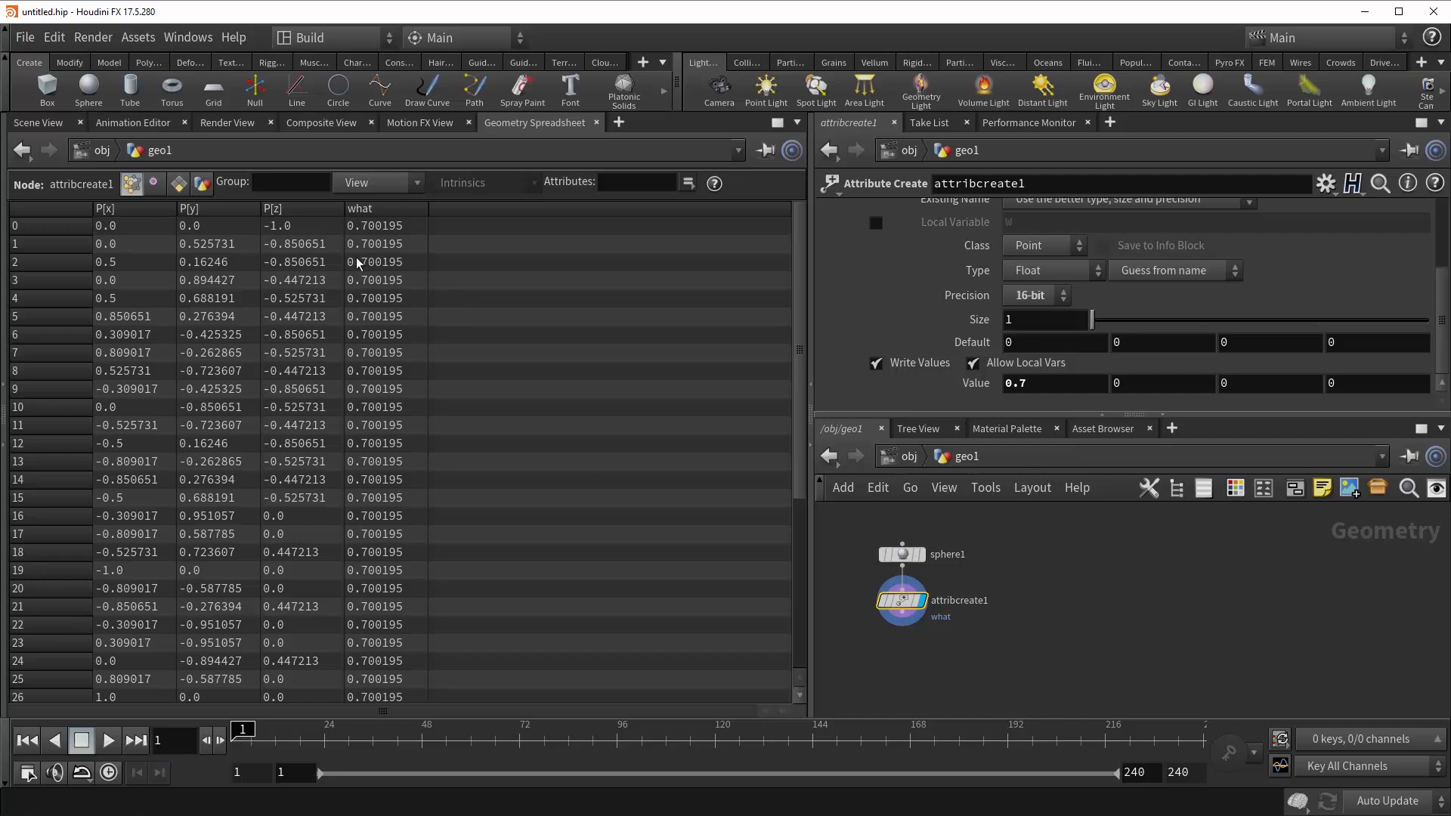
pyautogui.moveTo(419, 250)
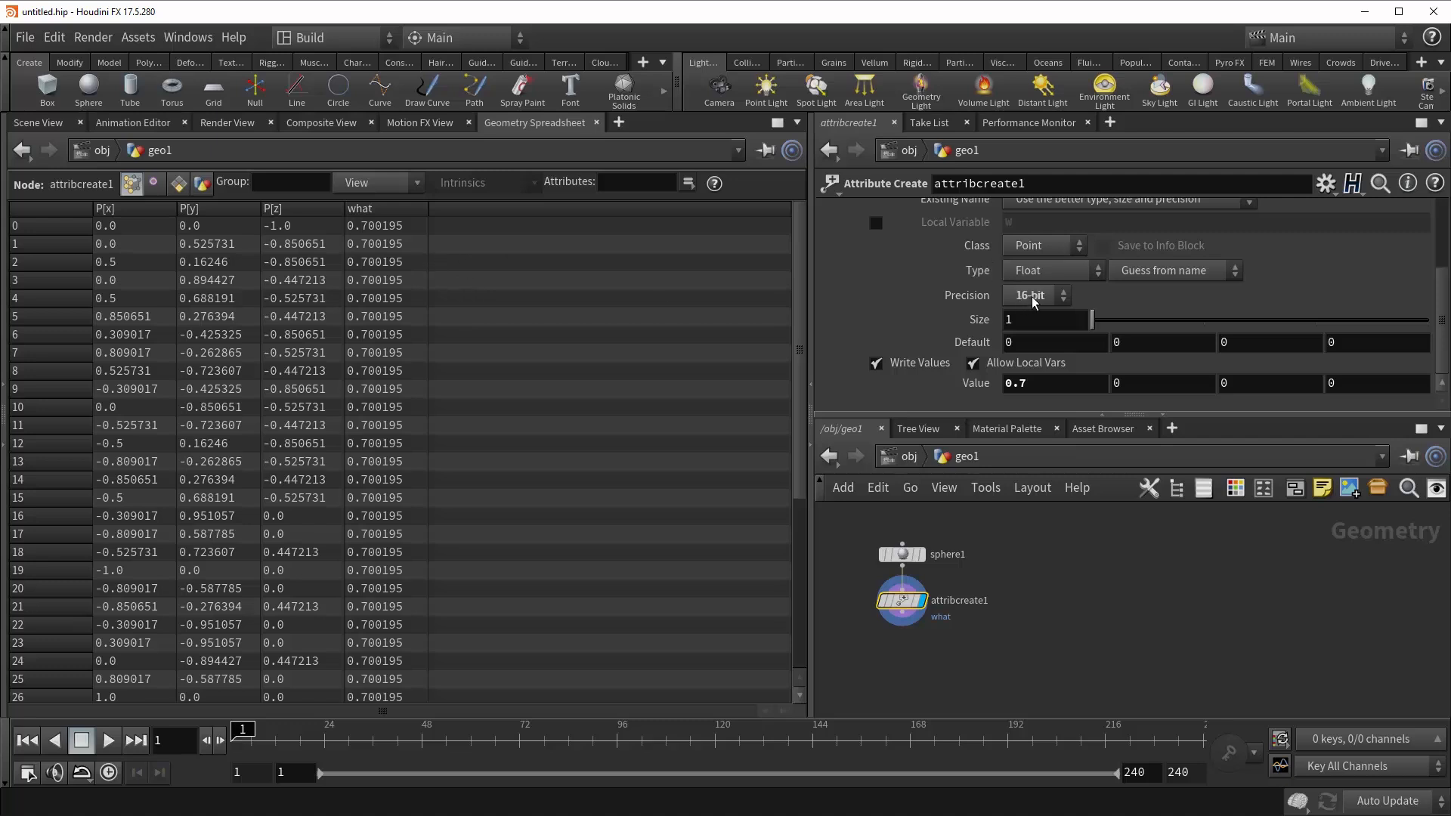
pyautogui.click(1063, 294)
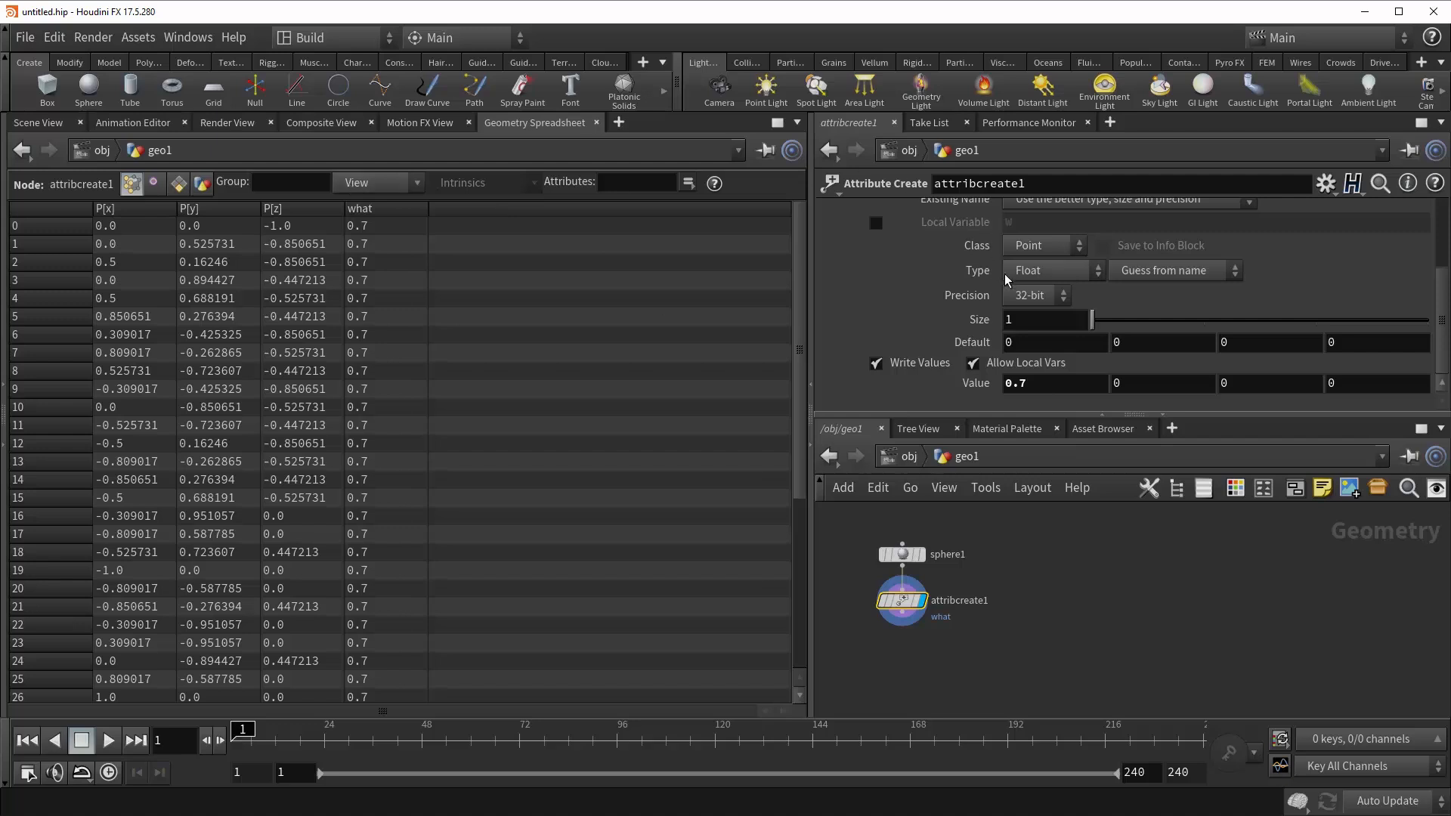
pyautogui.click(1036, 294)
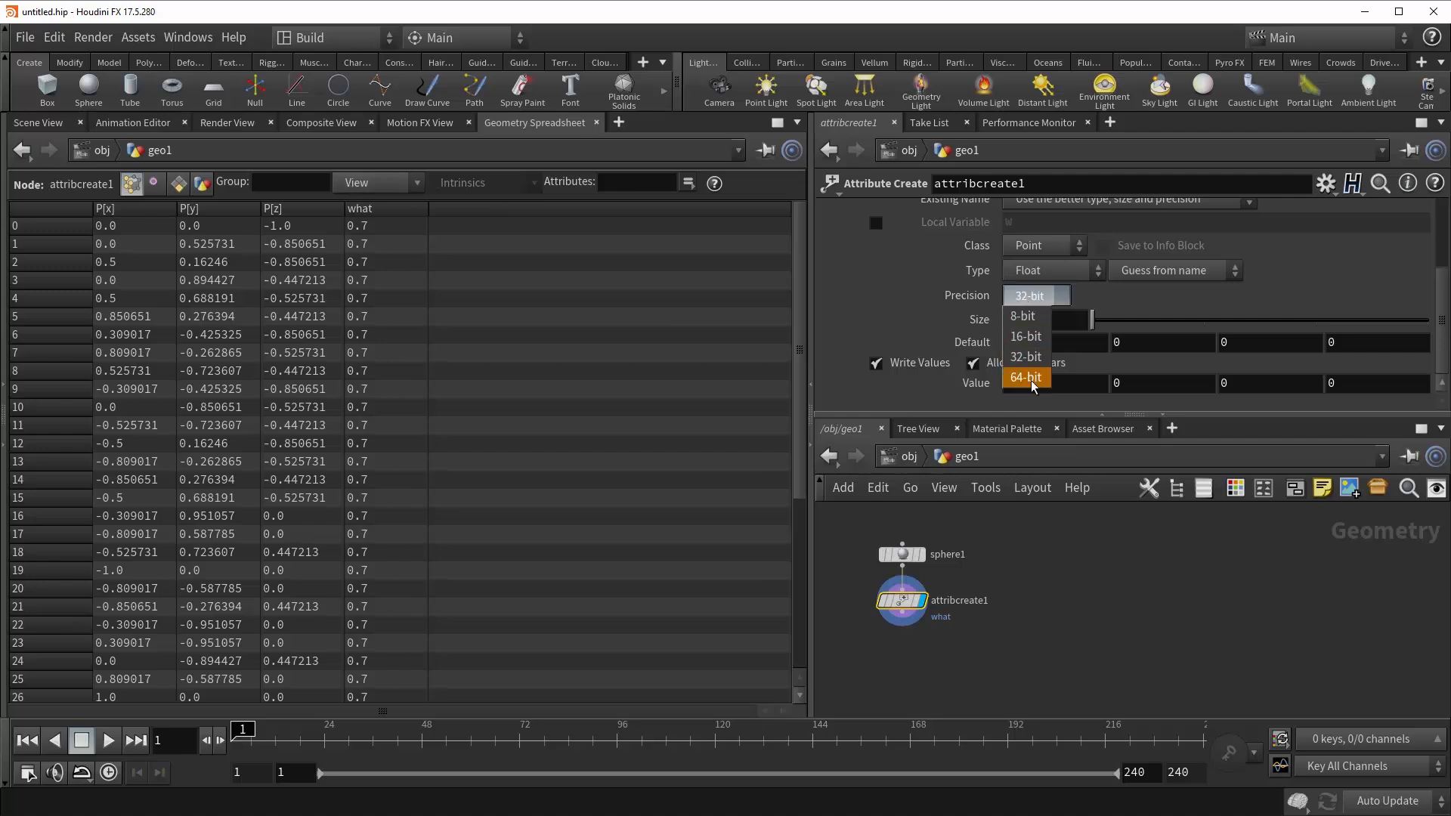
pyautogui.click(1029, 356)
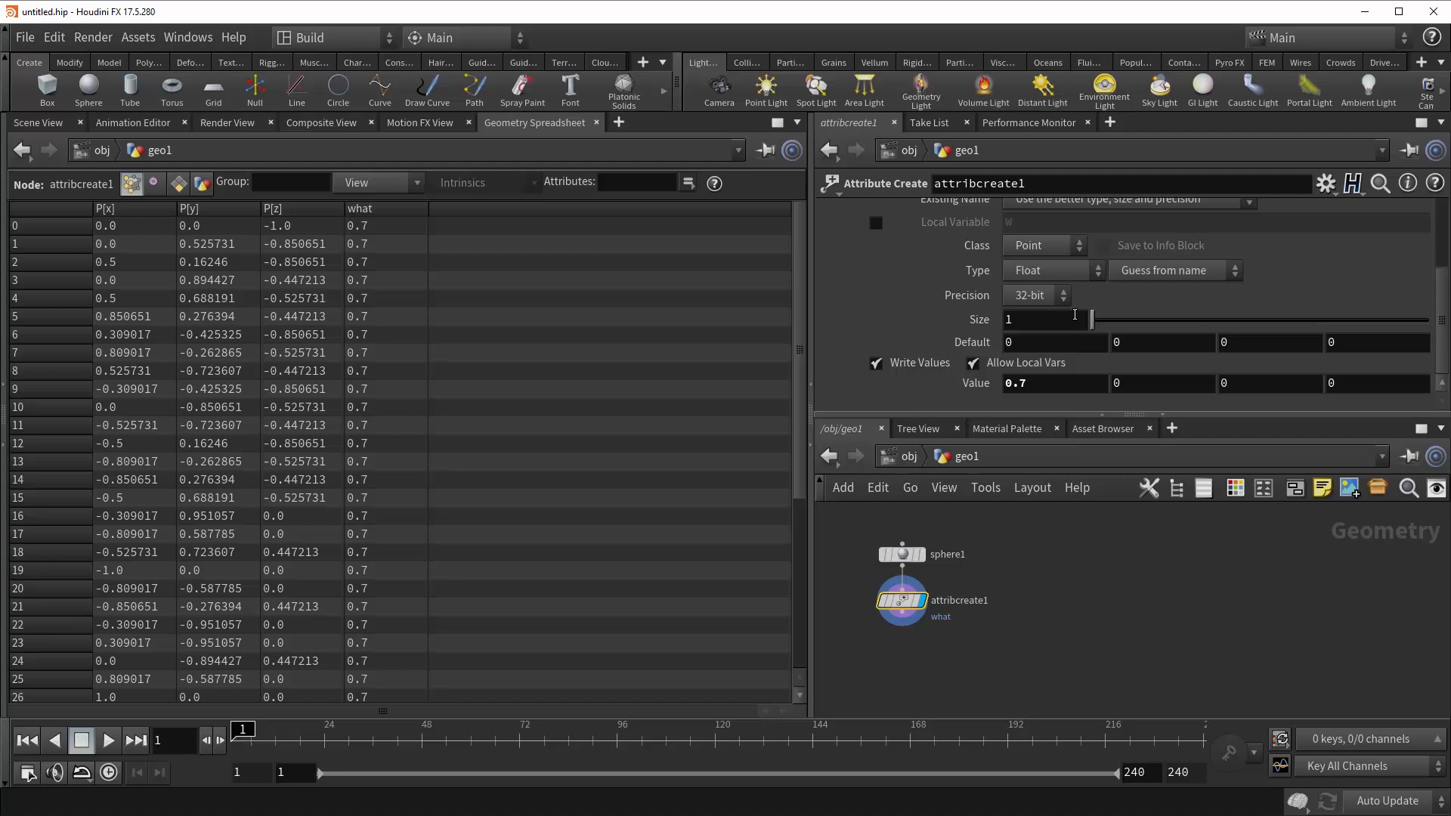
pyautogui.moveTo(1105, 329)
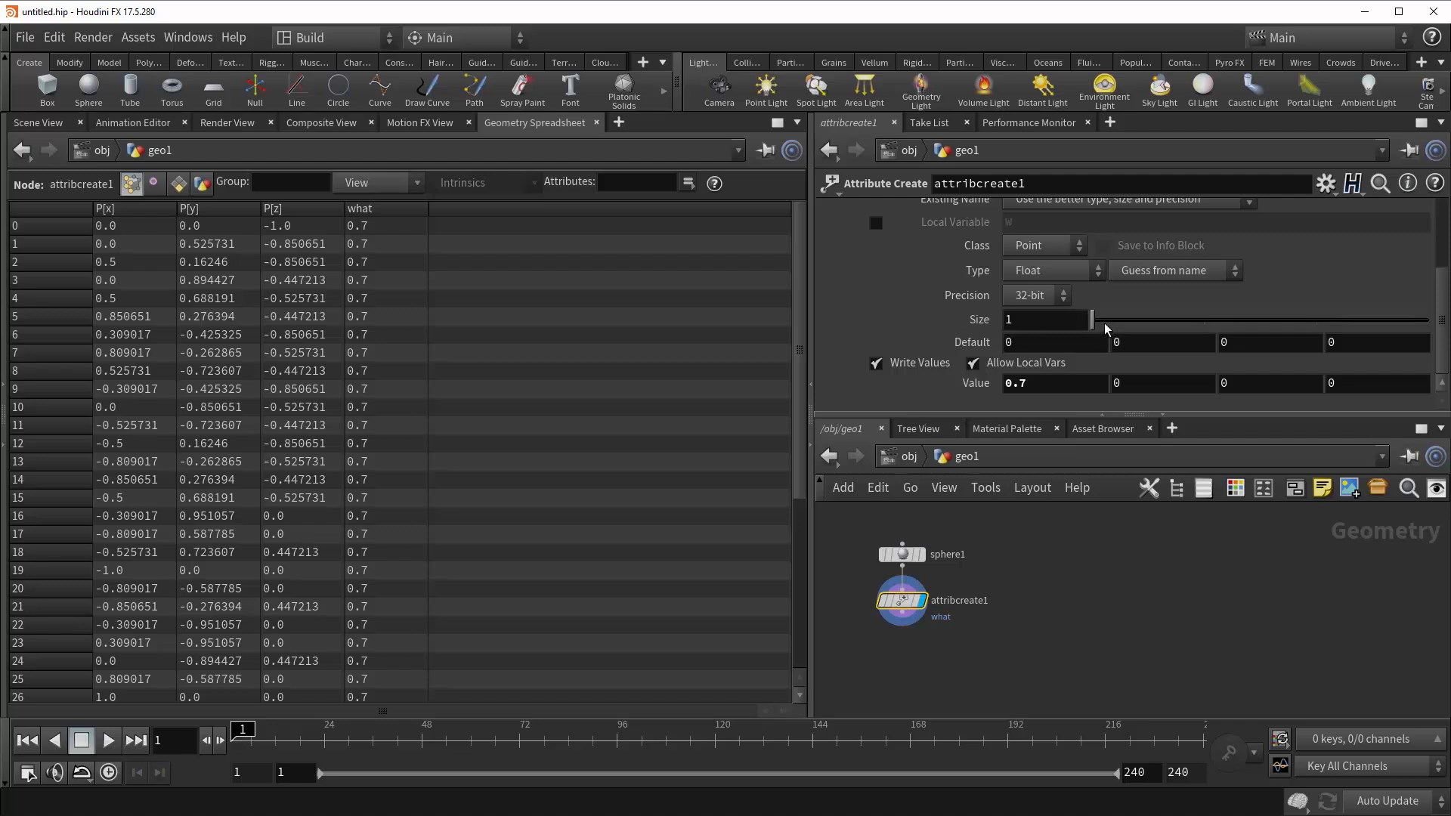
pyautogui.moveTo(1133, 325)
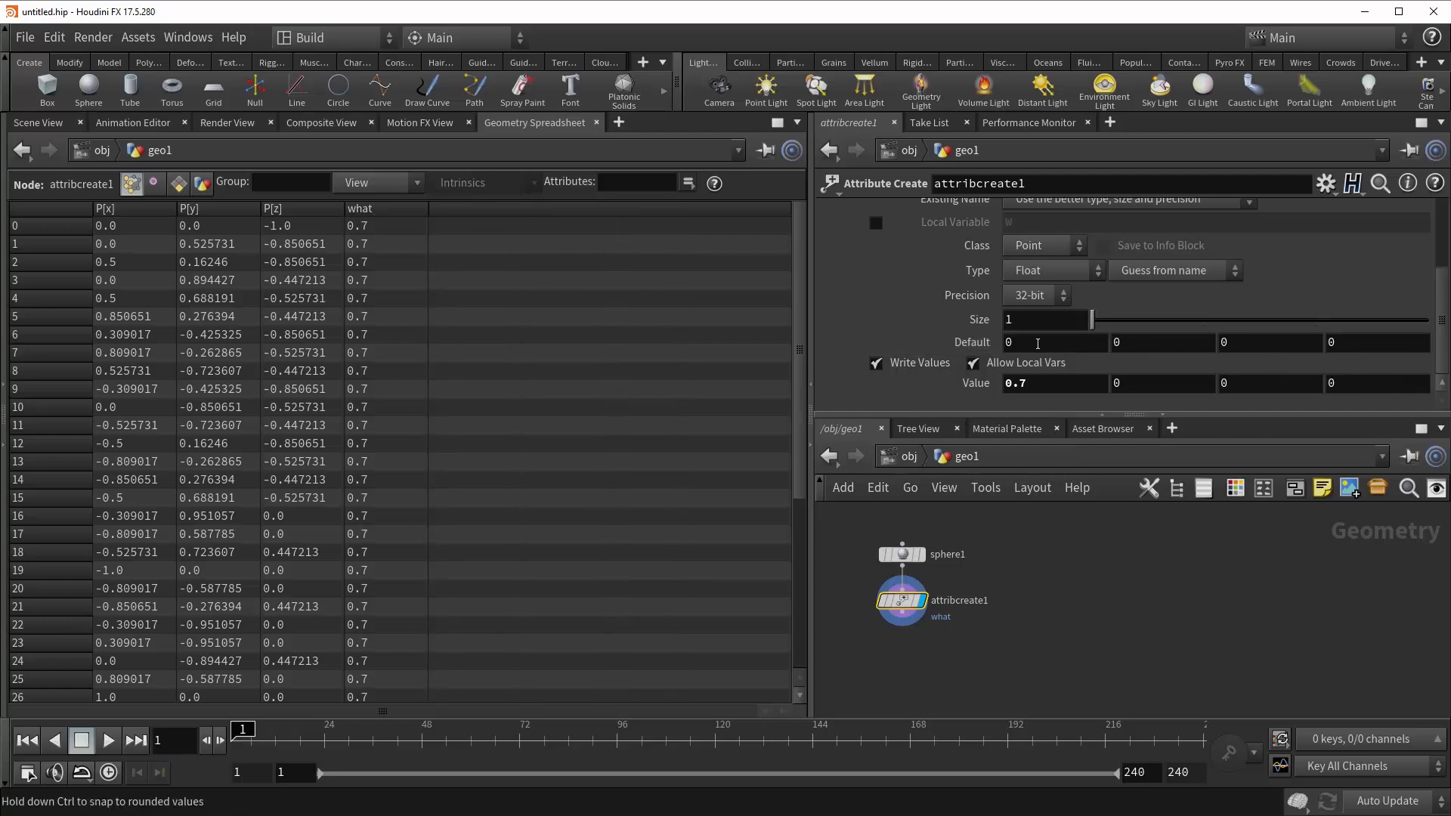
pyautogui.click(1051, 341)
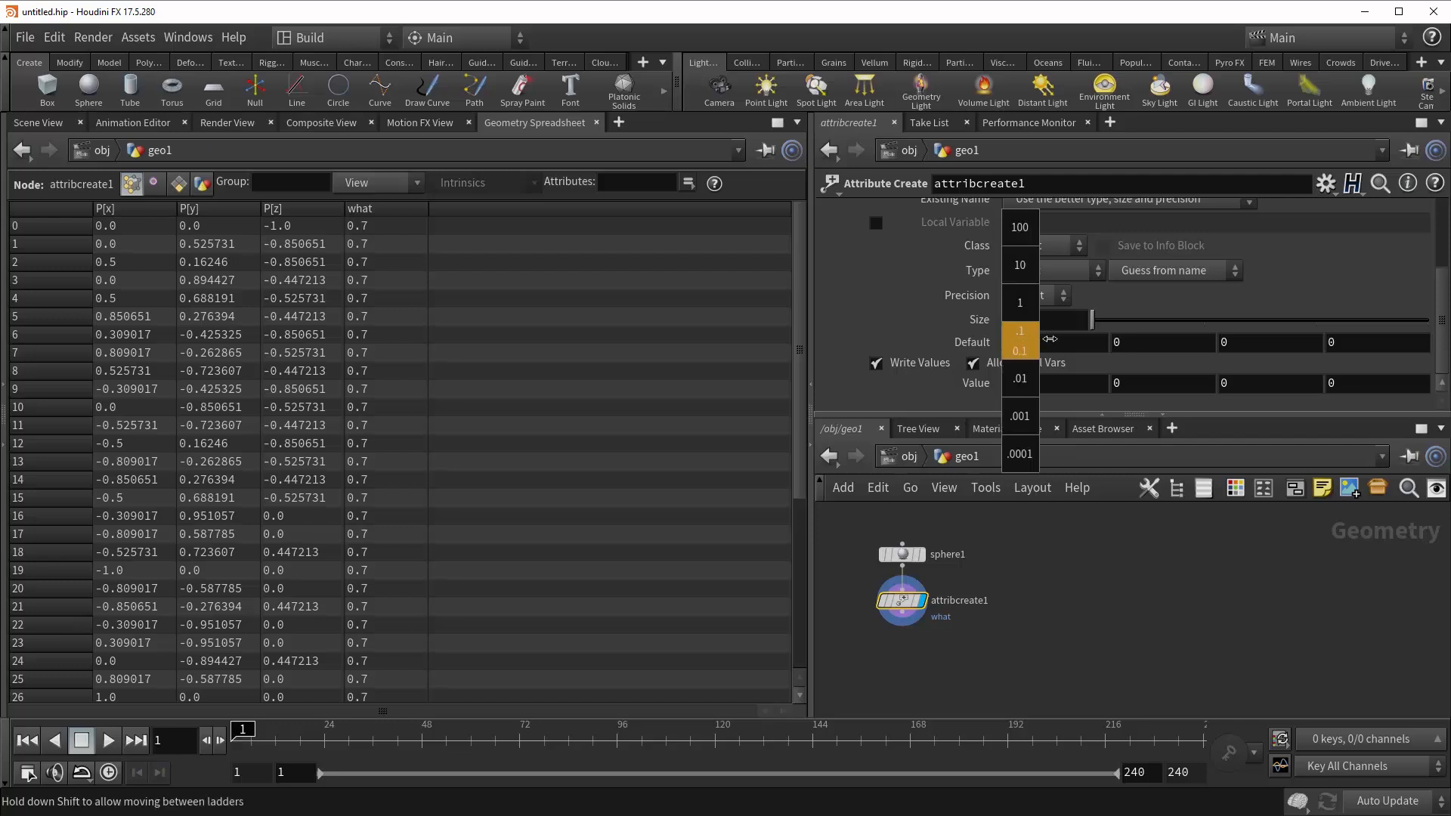
pyautogui.moveTo(1078, 339)
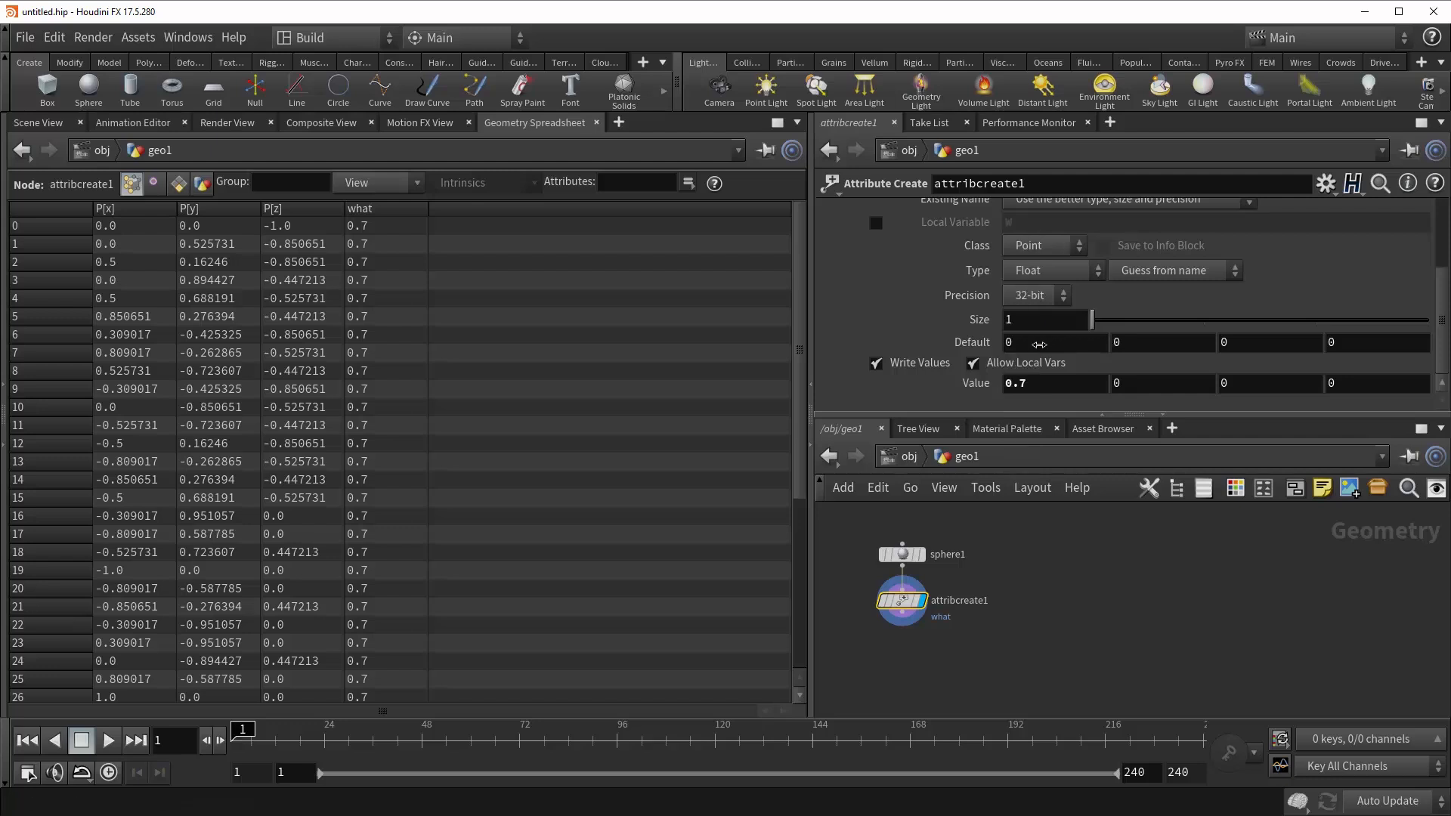
pyautogui.moveTo(1017, 368)
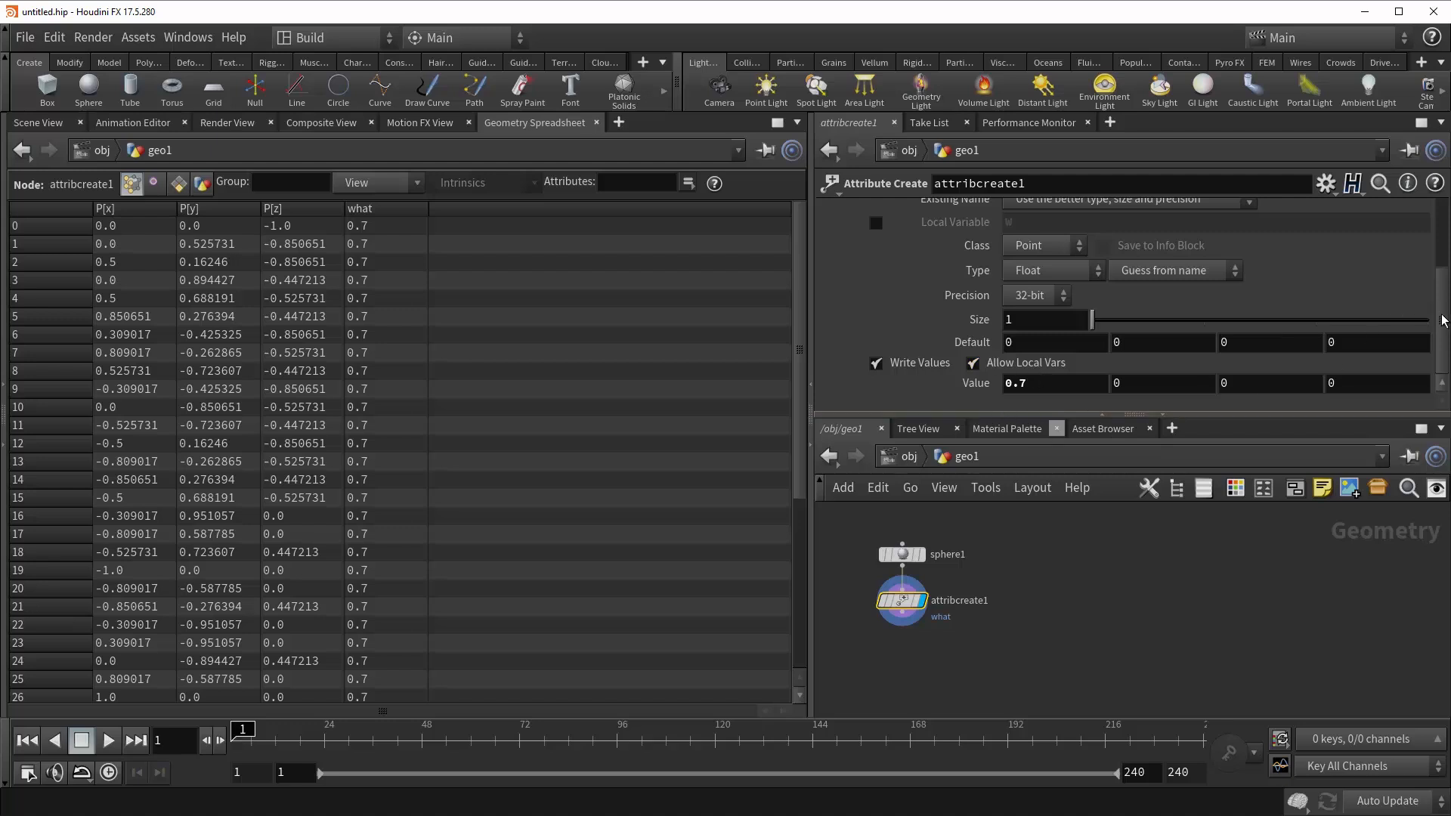
# Restrict the attribute to group 0-7 with a default value of 0.1
pyautogui.scroll(3)
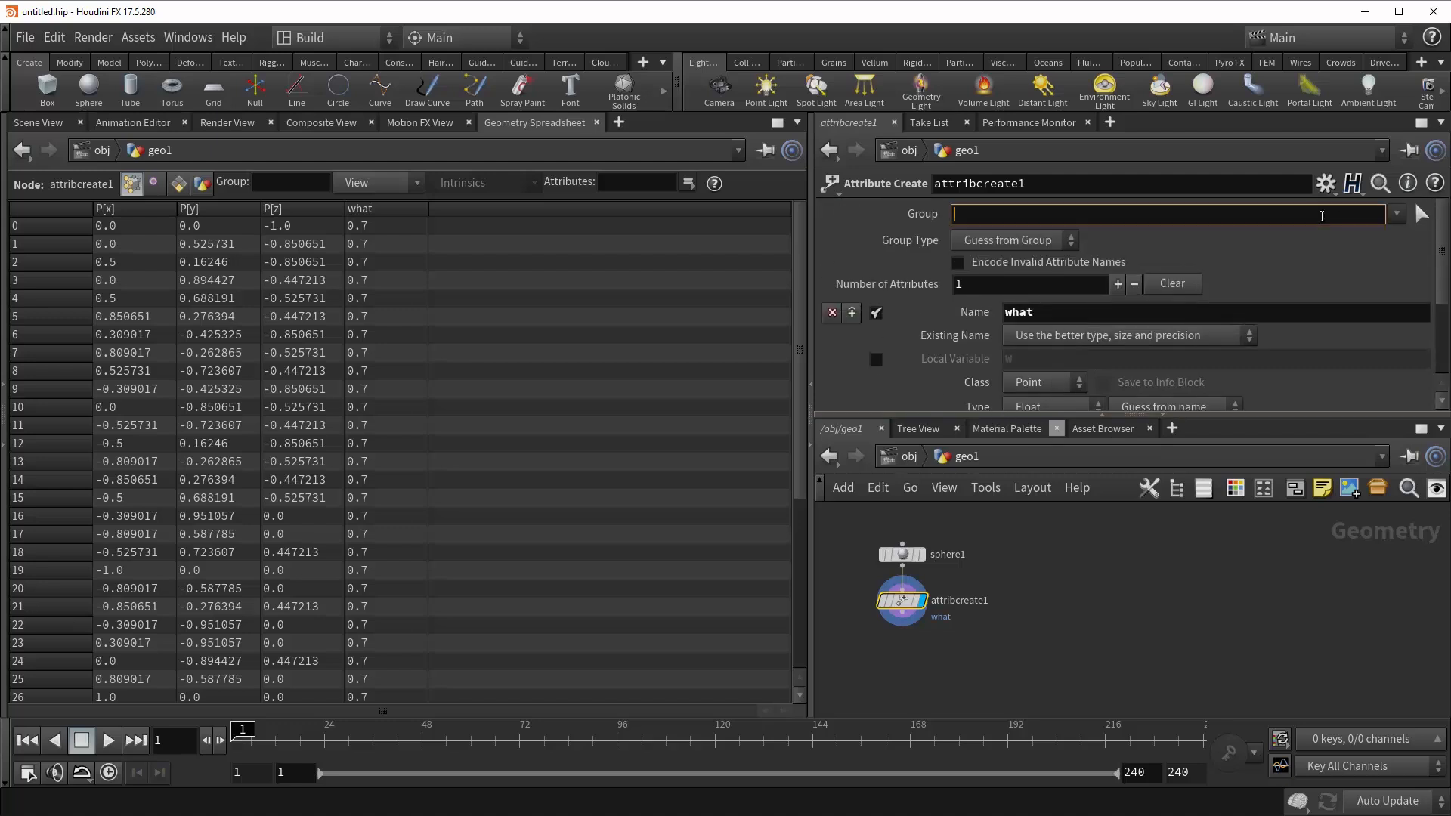
pyautogui.write('0-')
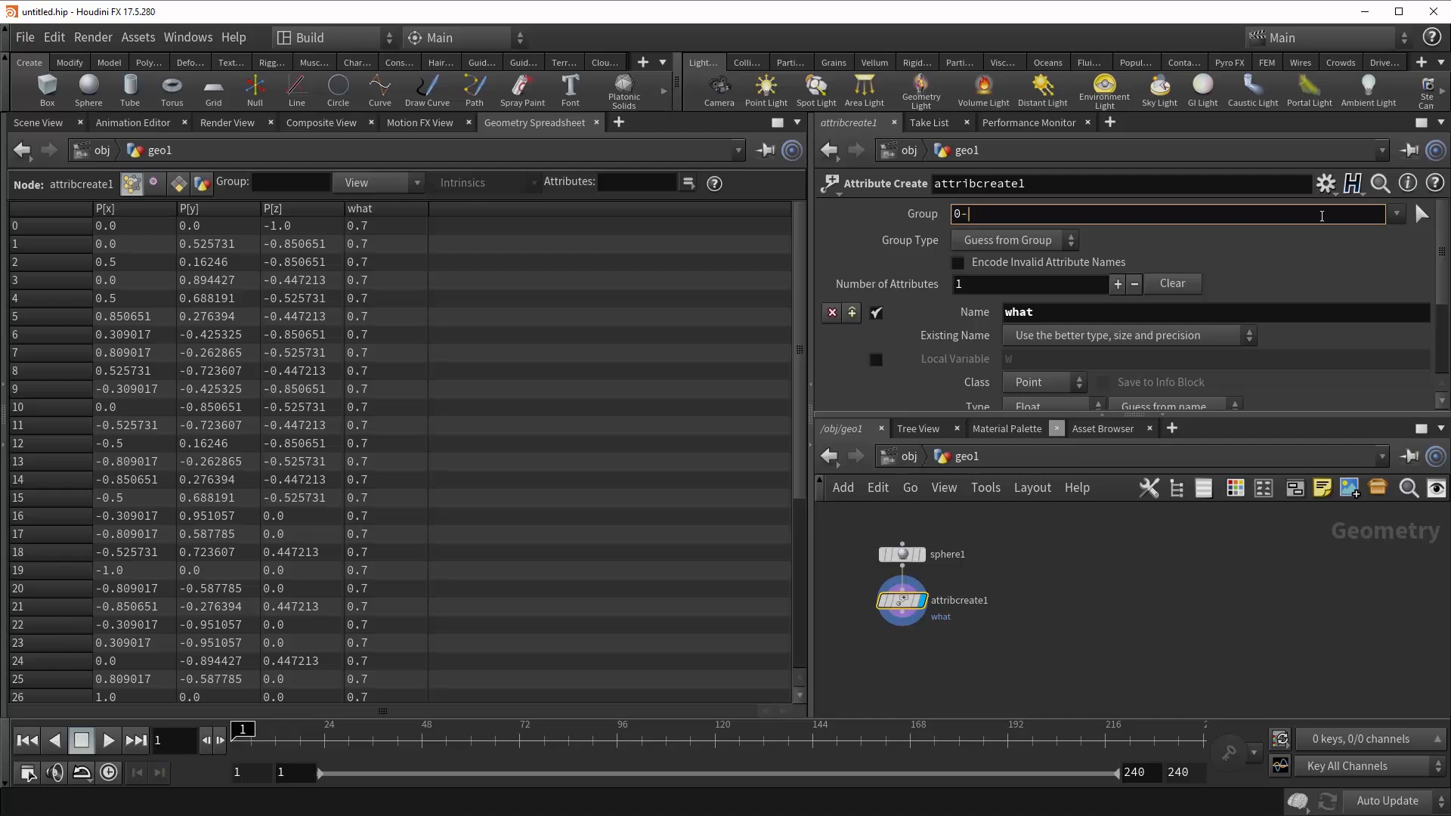
pyautogui.write('7')
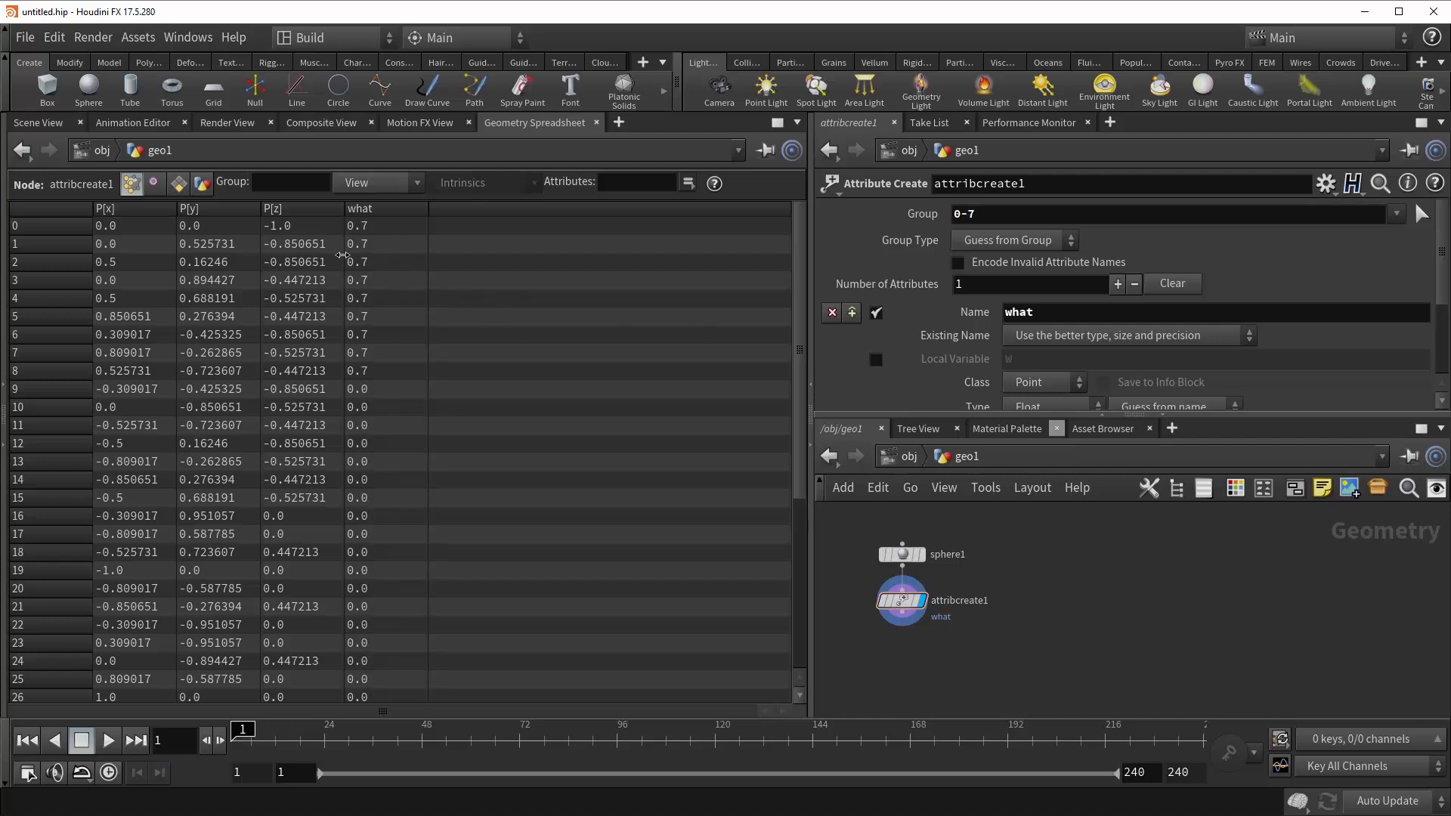
pyautogui.scroll(-3)
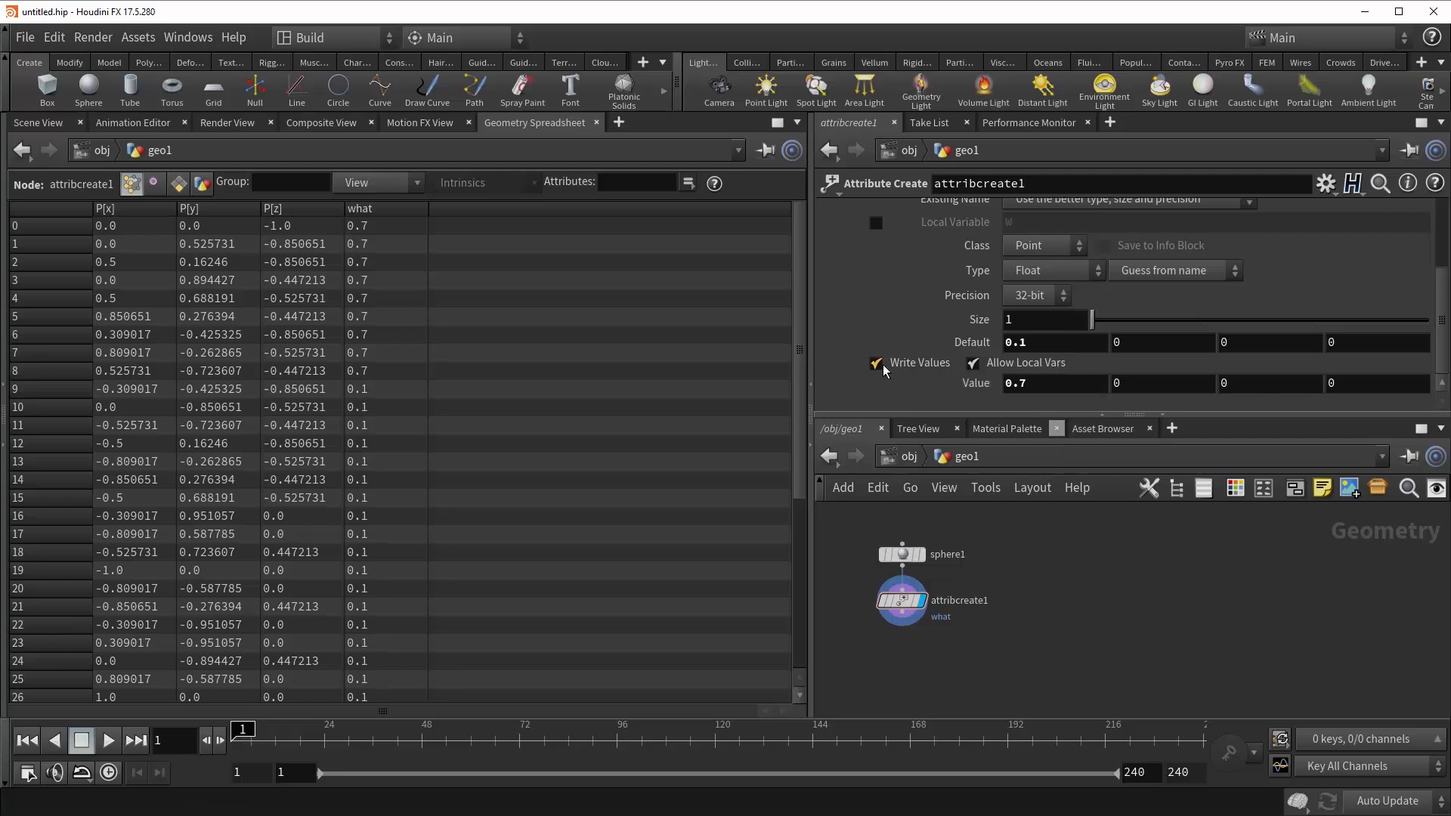
# Toggle Write Values off and back on so the what default becomes 0.5
pyautogui.click(875, 362)
pyautogui.write('0.5')
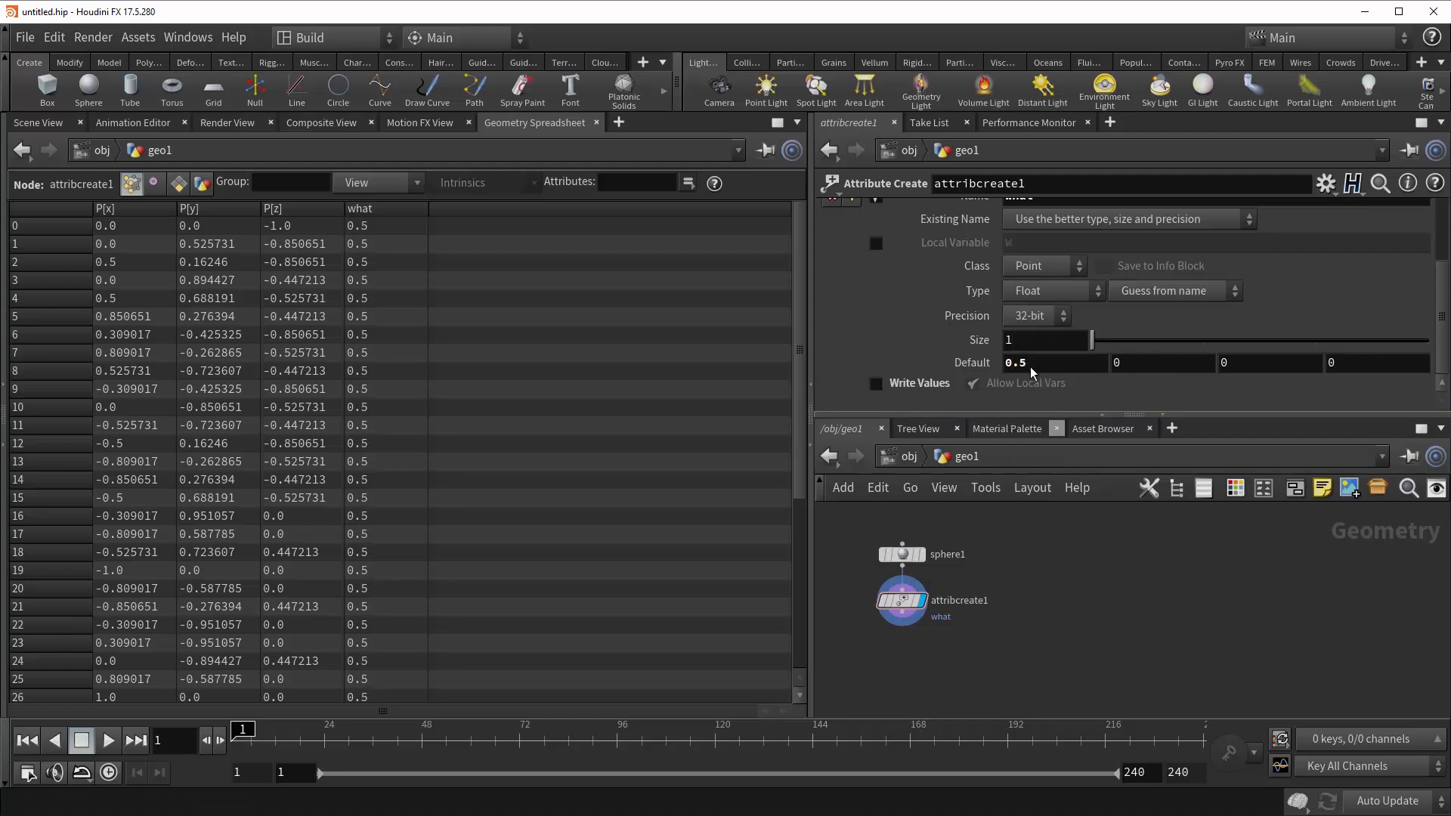
pyautogui.moveTo(1439, 294)
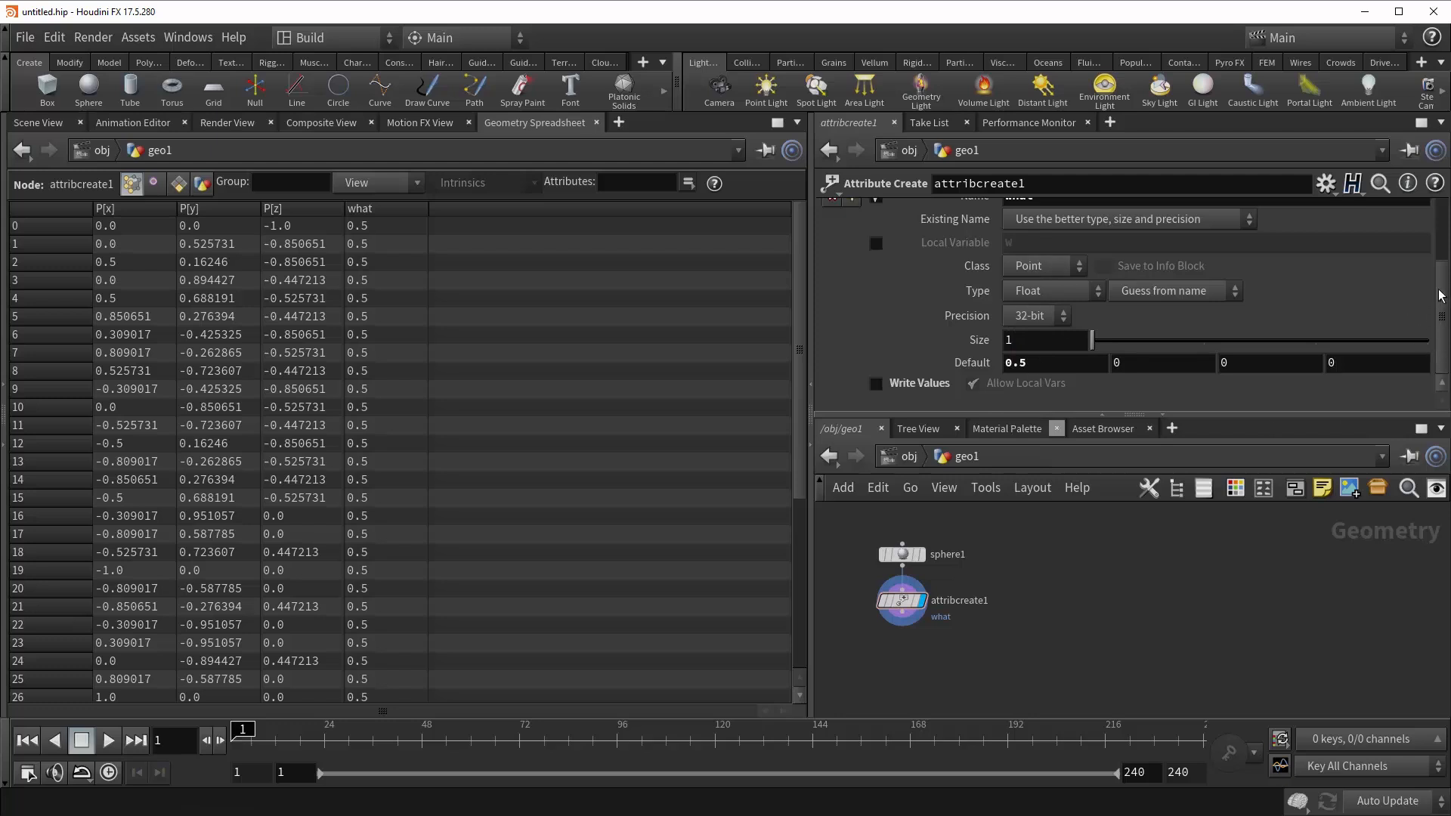
pyautogui.moveTo(1153, 578)
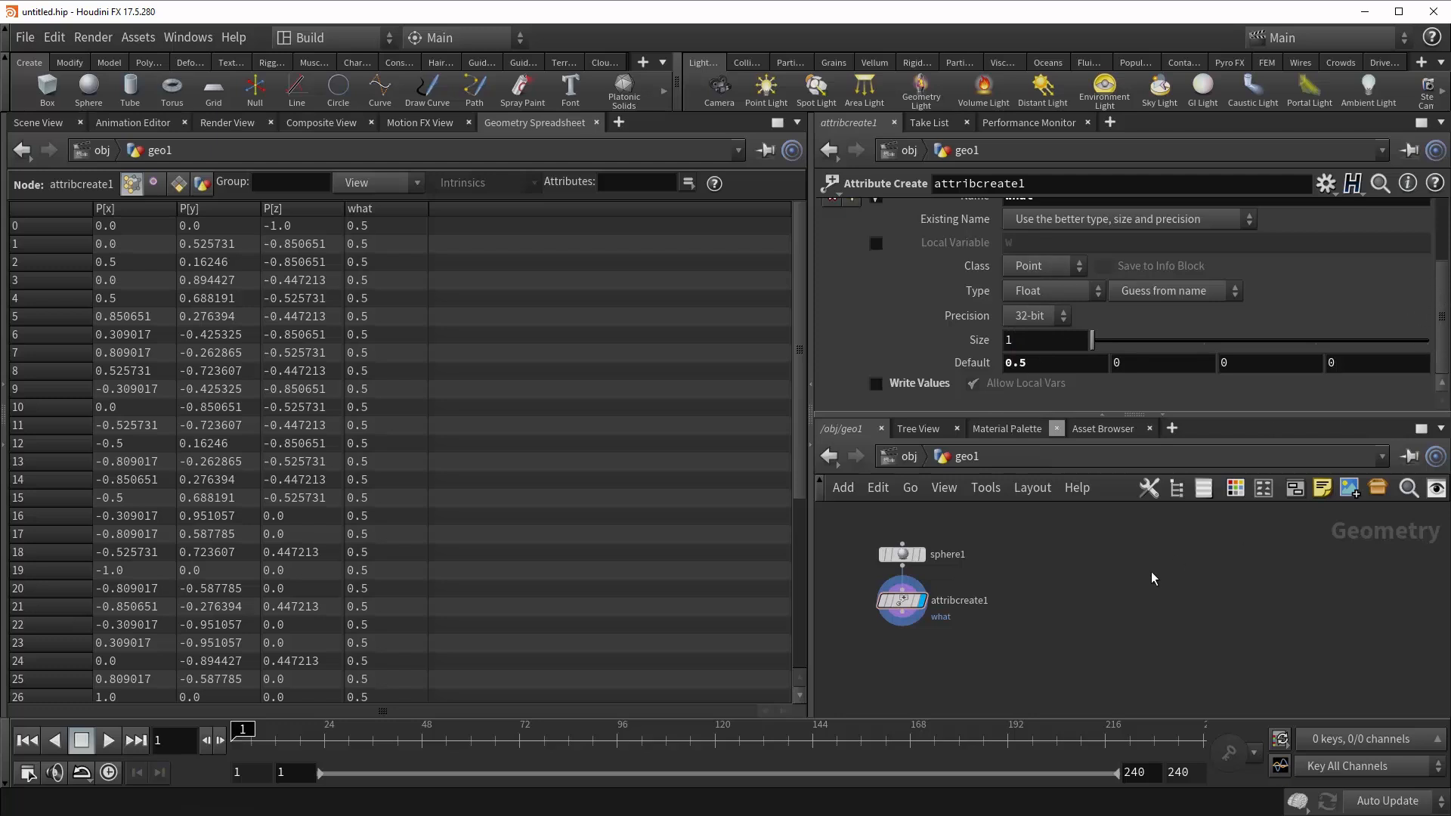
pyautogui.moveTo(1143, 582)
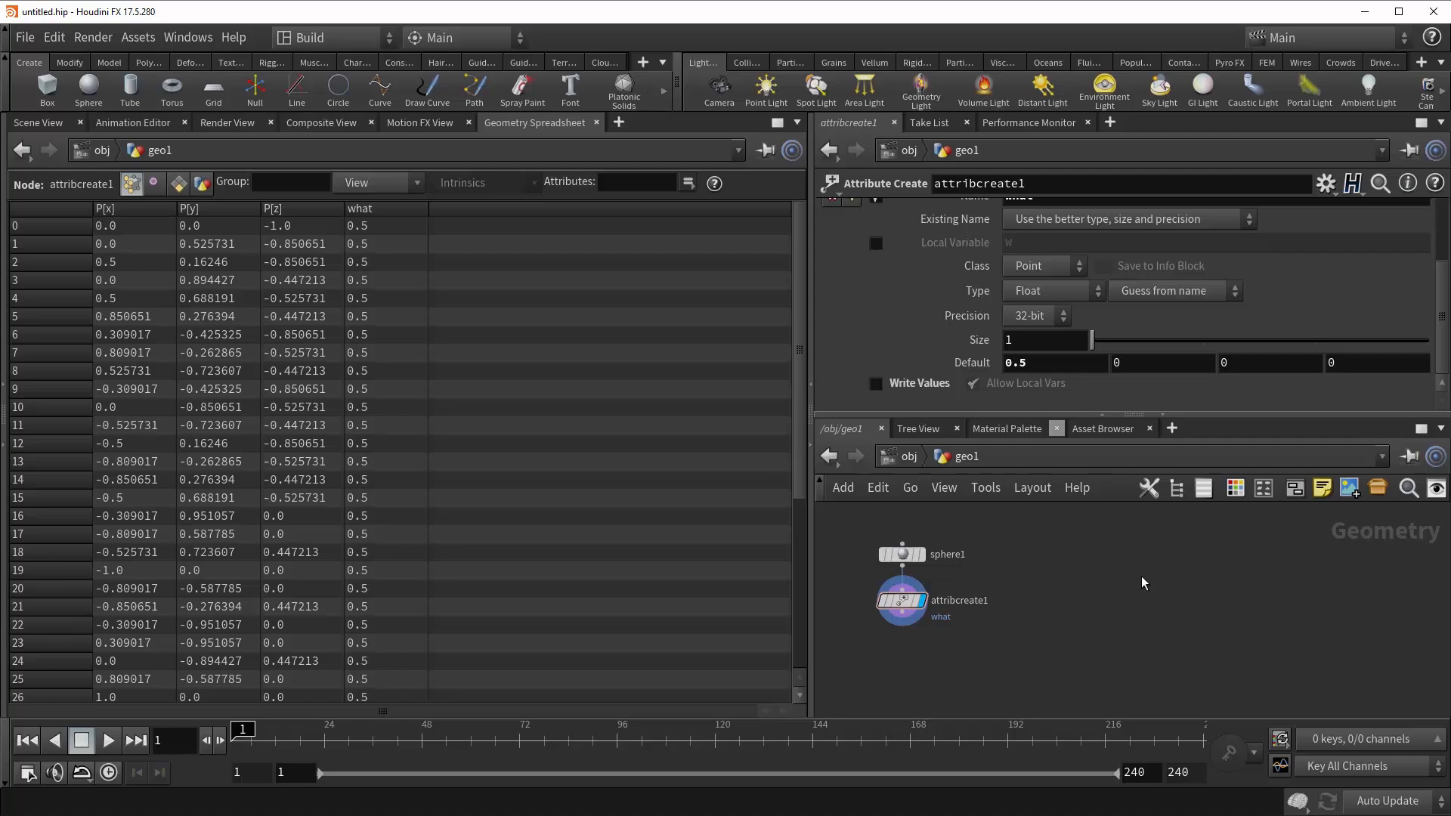
pyautogui.click(875, 383)
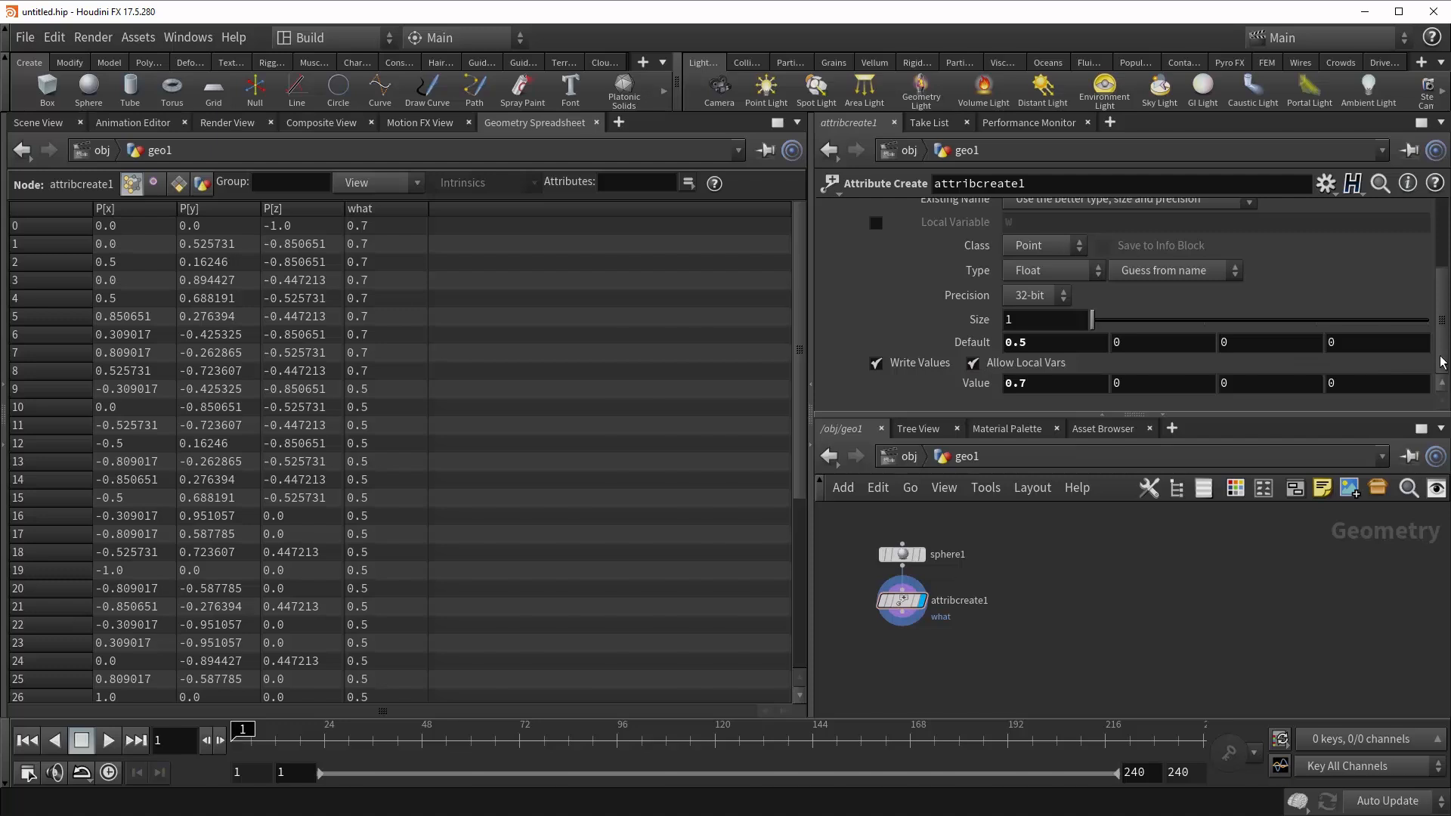
# Set the what attribute Value to the $BBX local variable and clear the Group field
pyautogui.scroll(3)
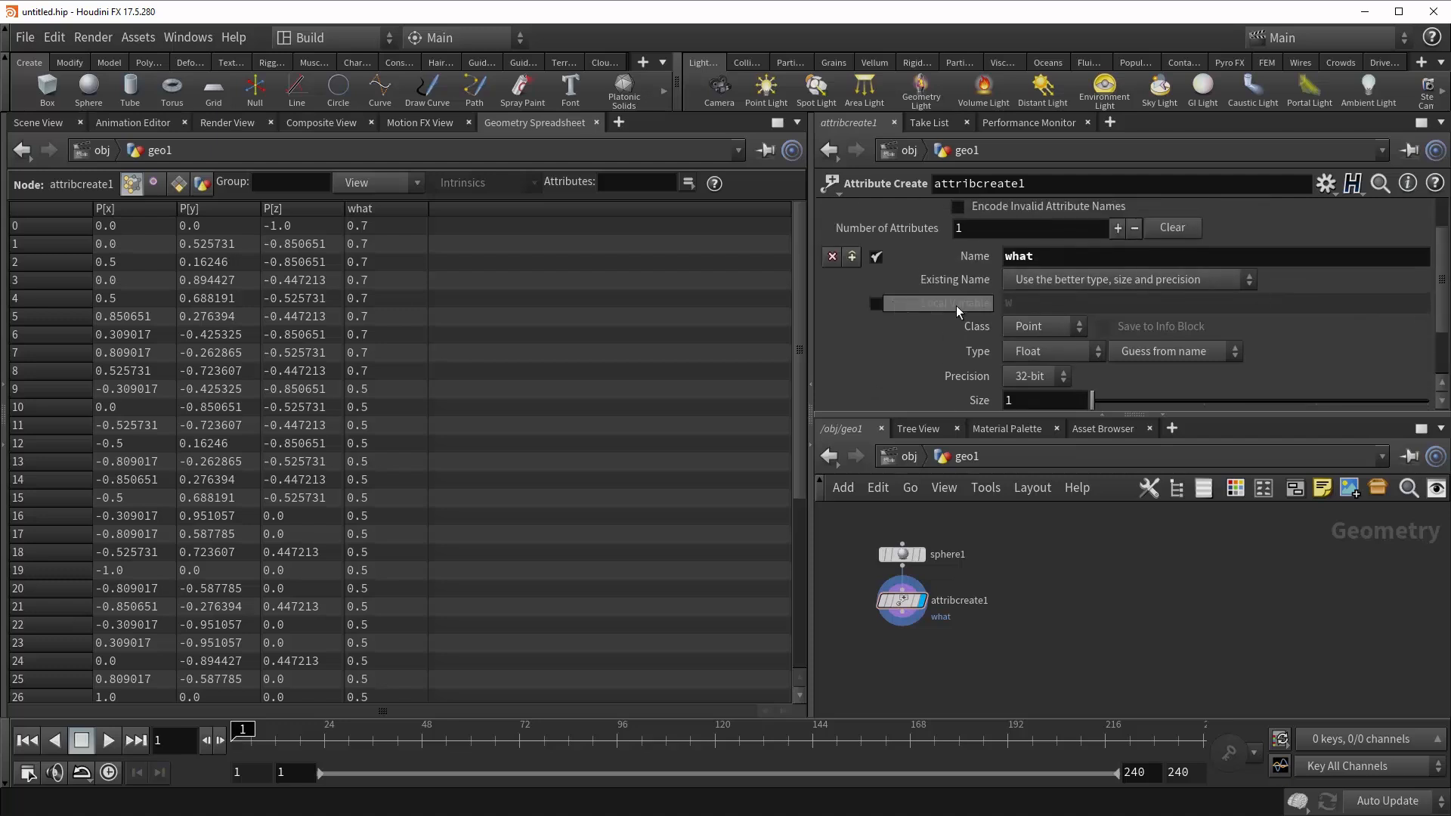
pyautogui.scroll(-3)
pyautogui.write('$')
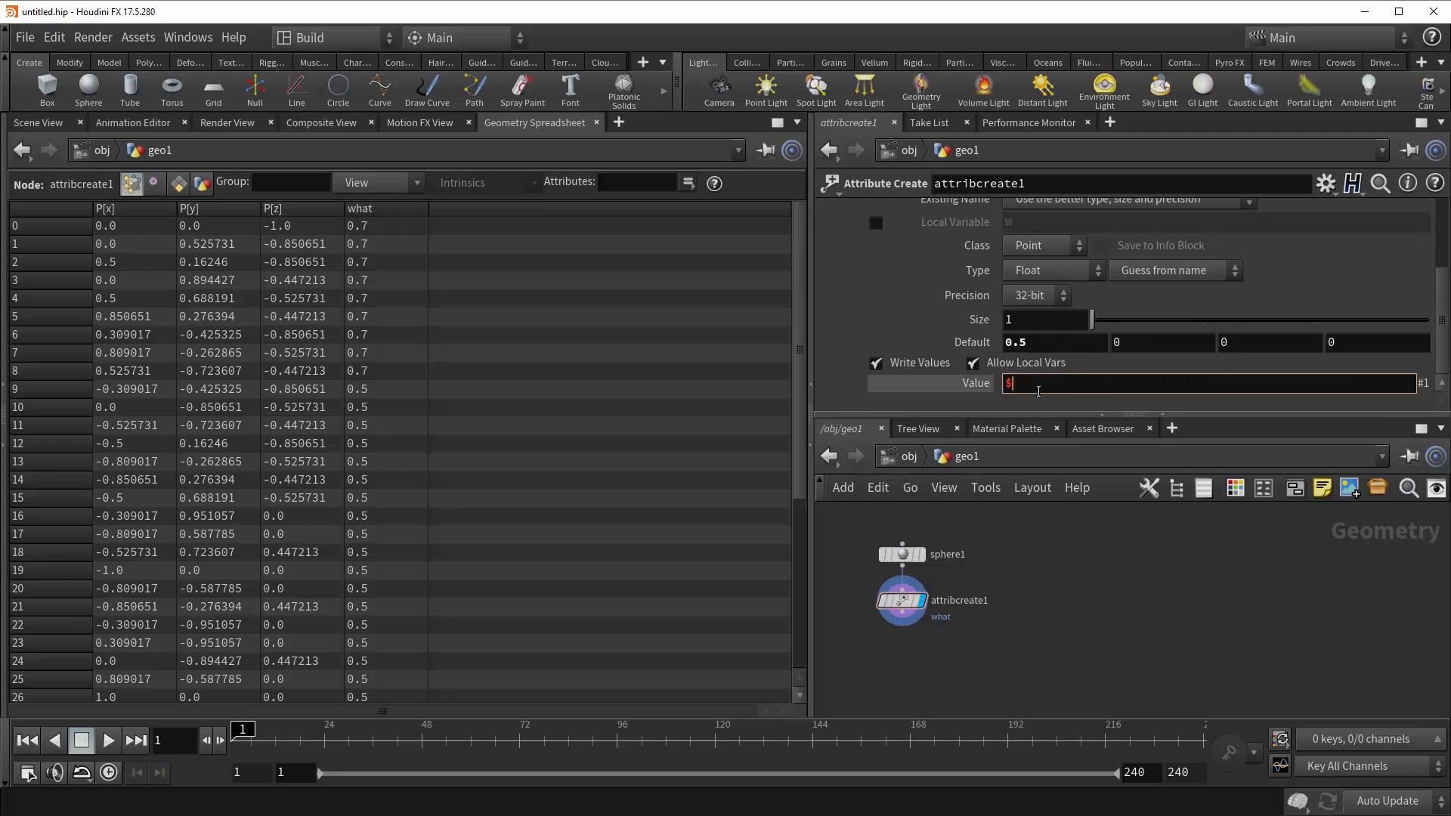
pyautogui.write('BBX')
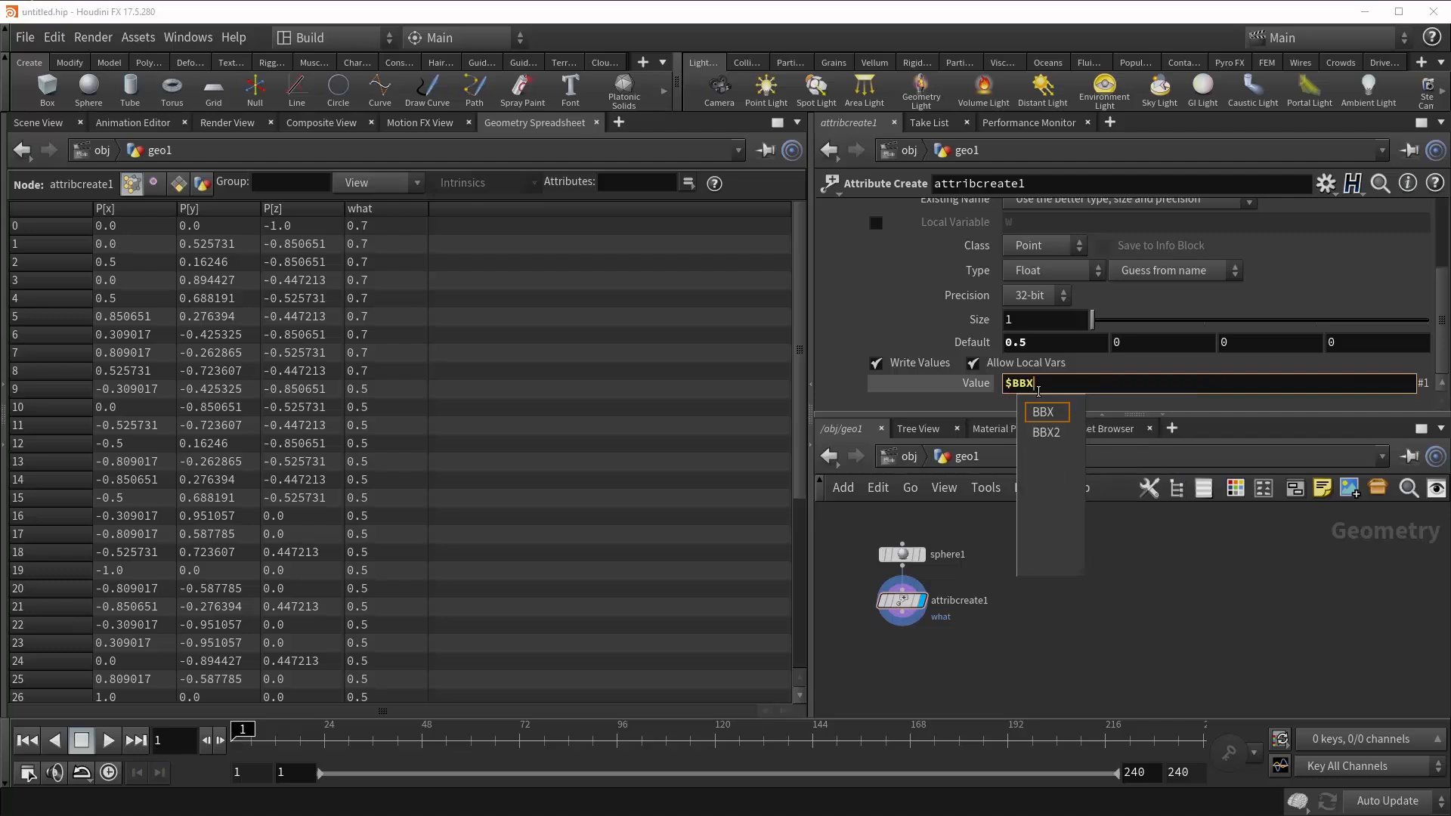
pyautogui.click(1043, 412)
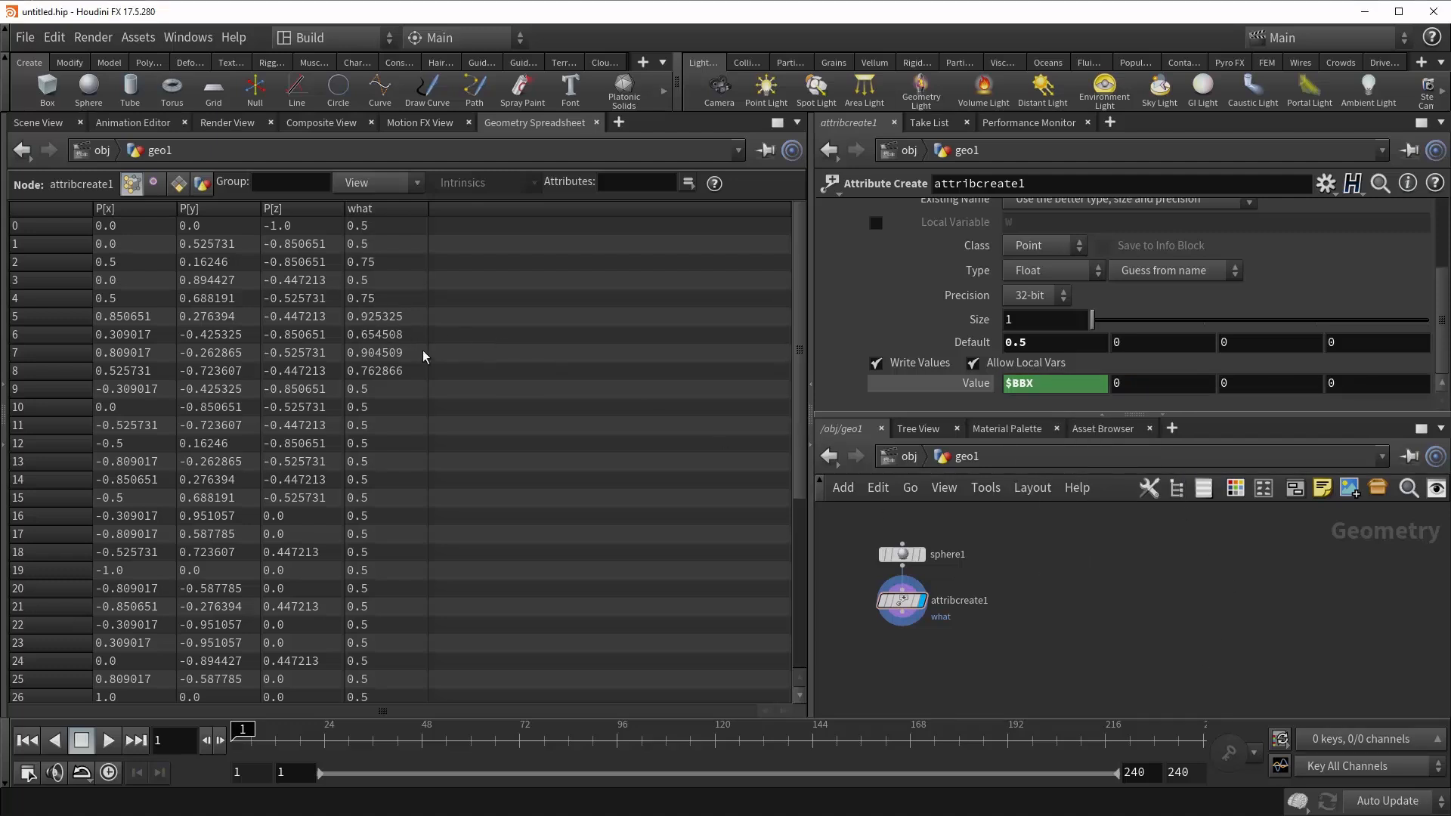
pyautogui.moveTo(389, 243)
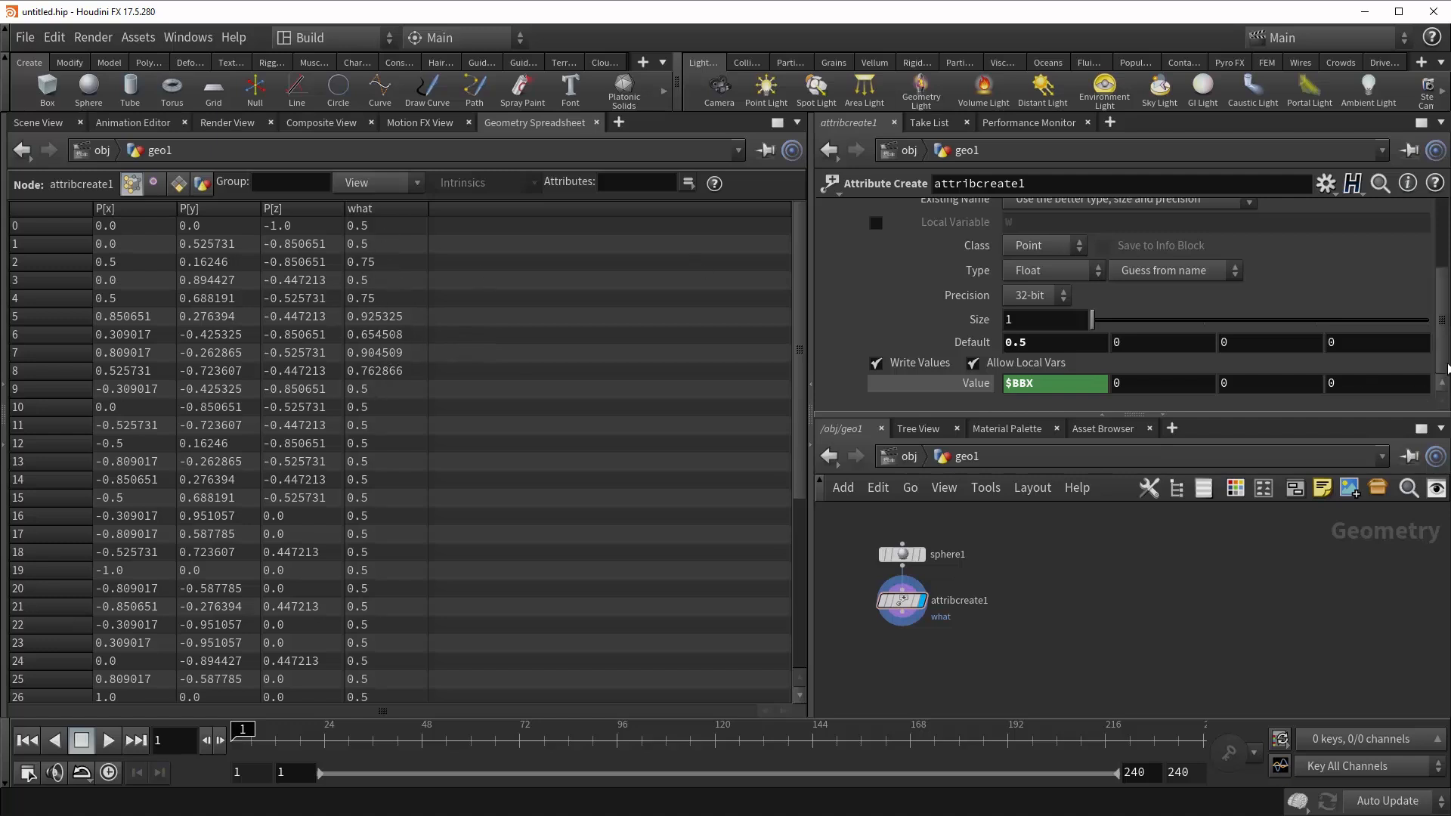
pyautogui.scroll(3)
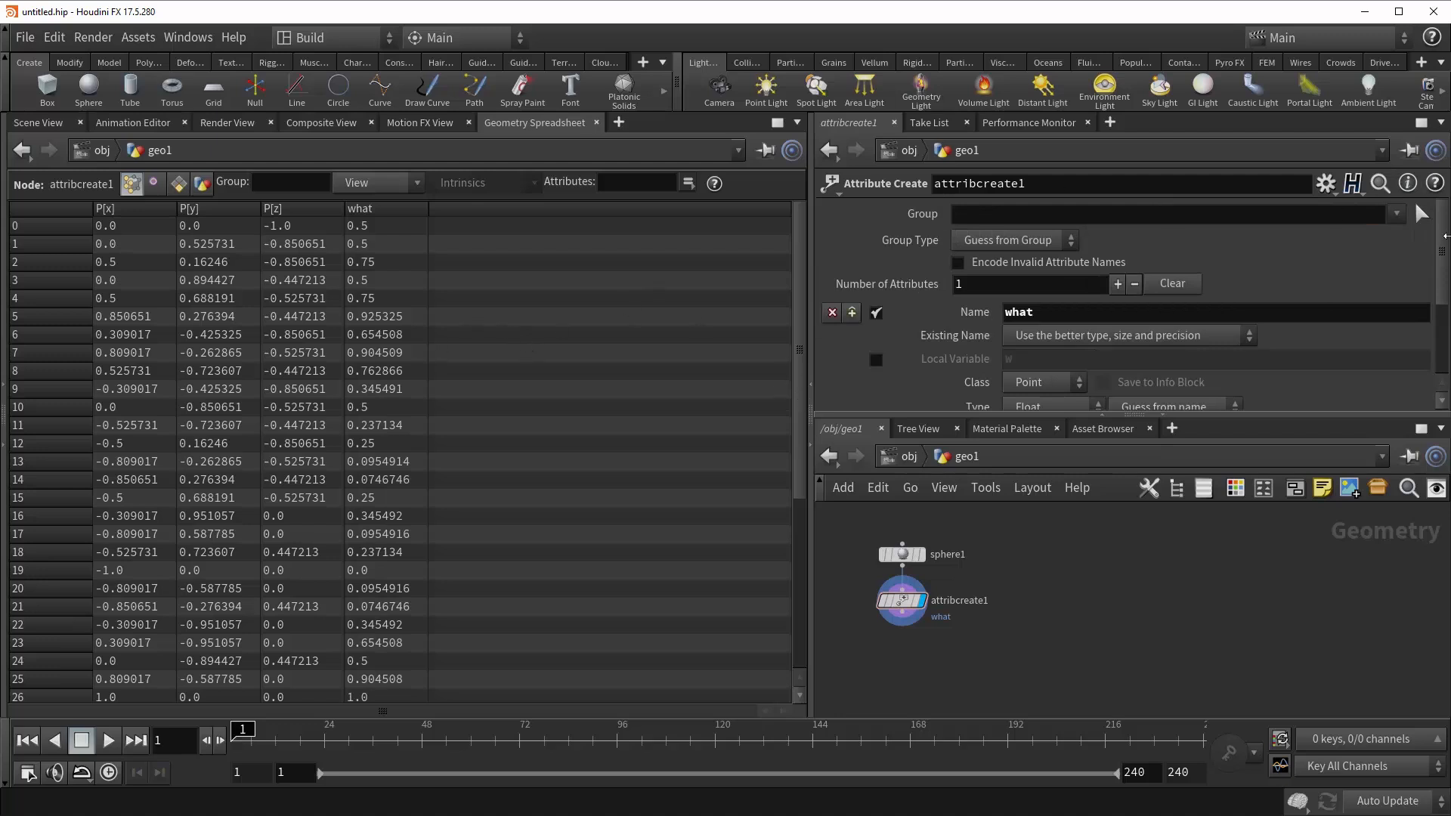
pyautogui.scroll(-3)
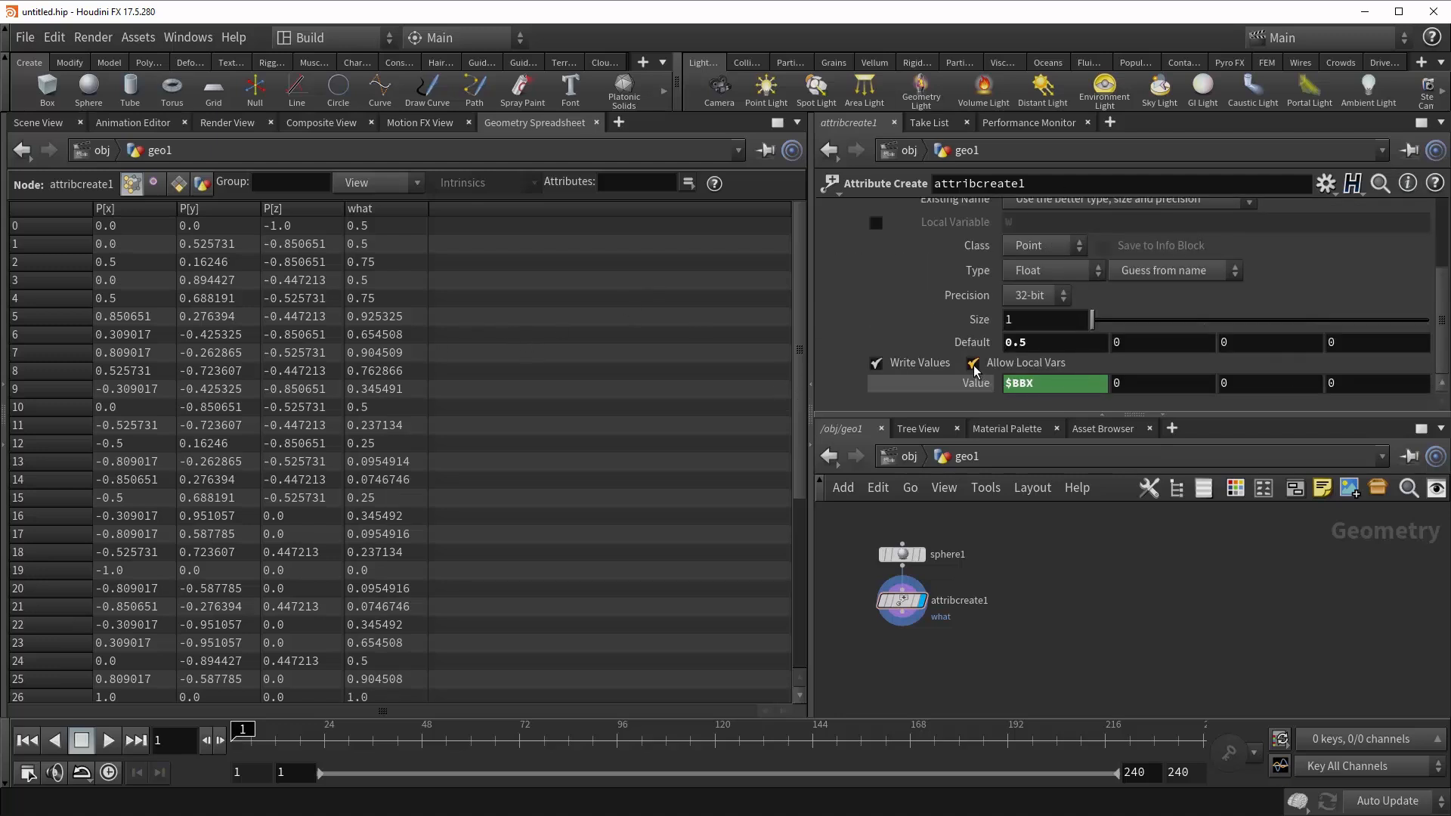
# Disable Allow Local Vars and delete the $BBX channel from the Value field
pyautogui.click(971, 362)
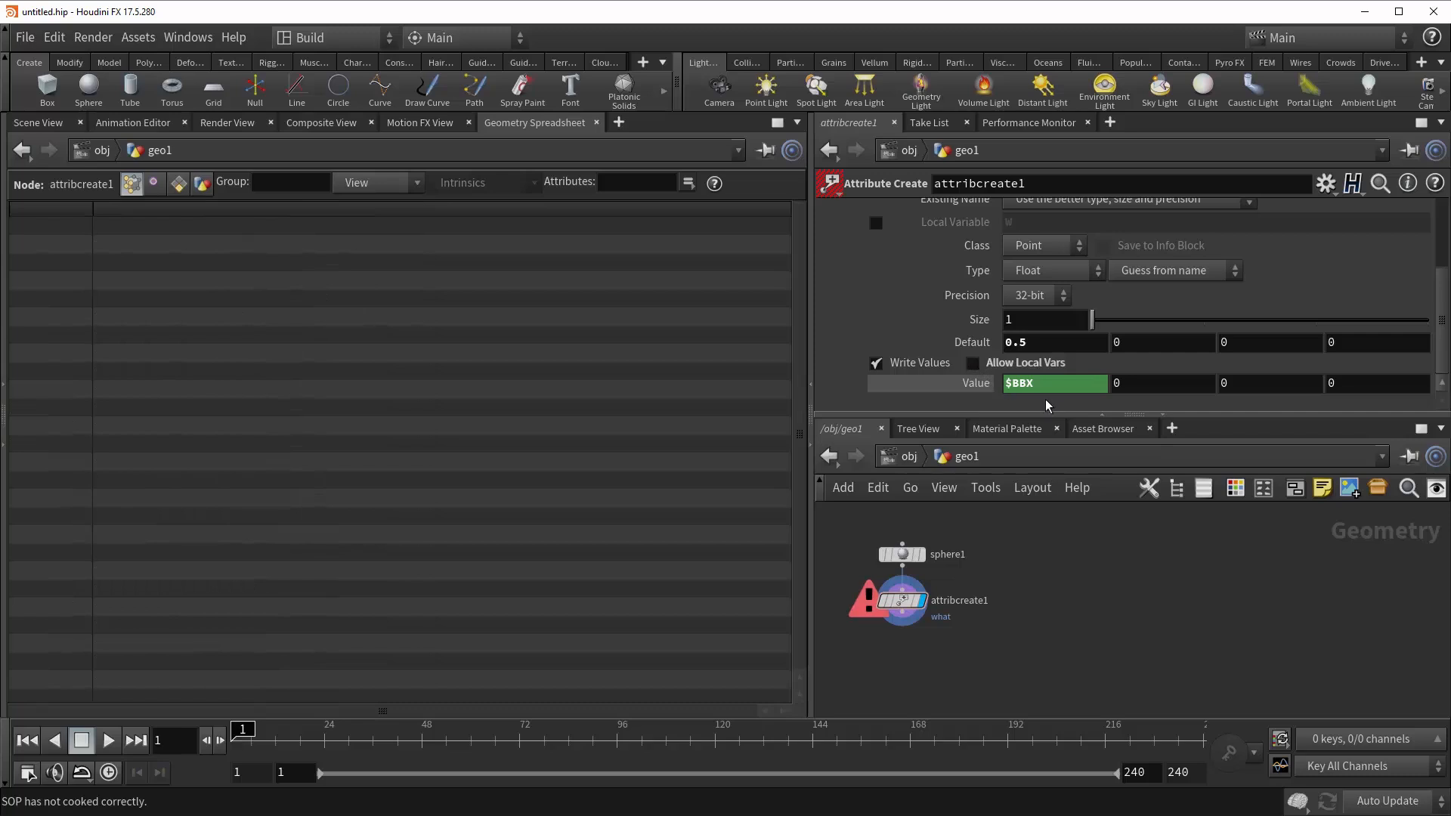
pyautogui.click(1023, 383)
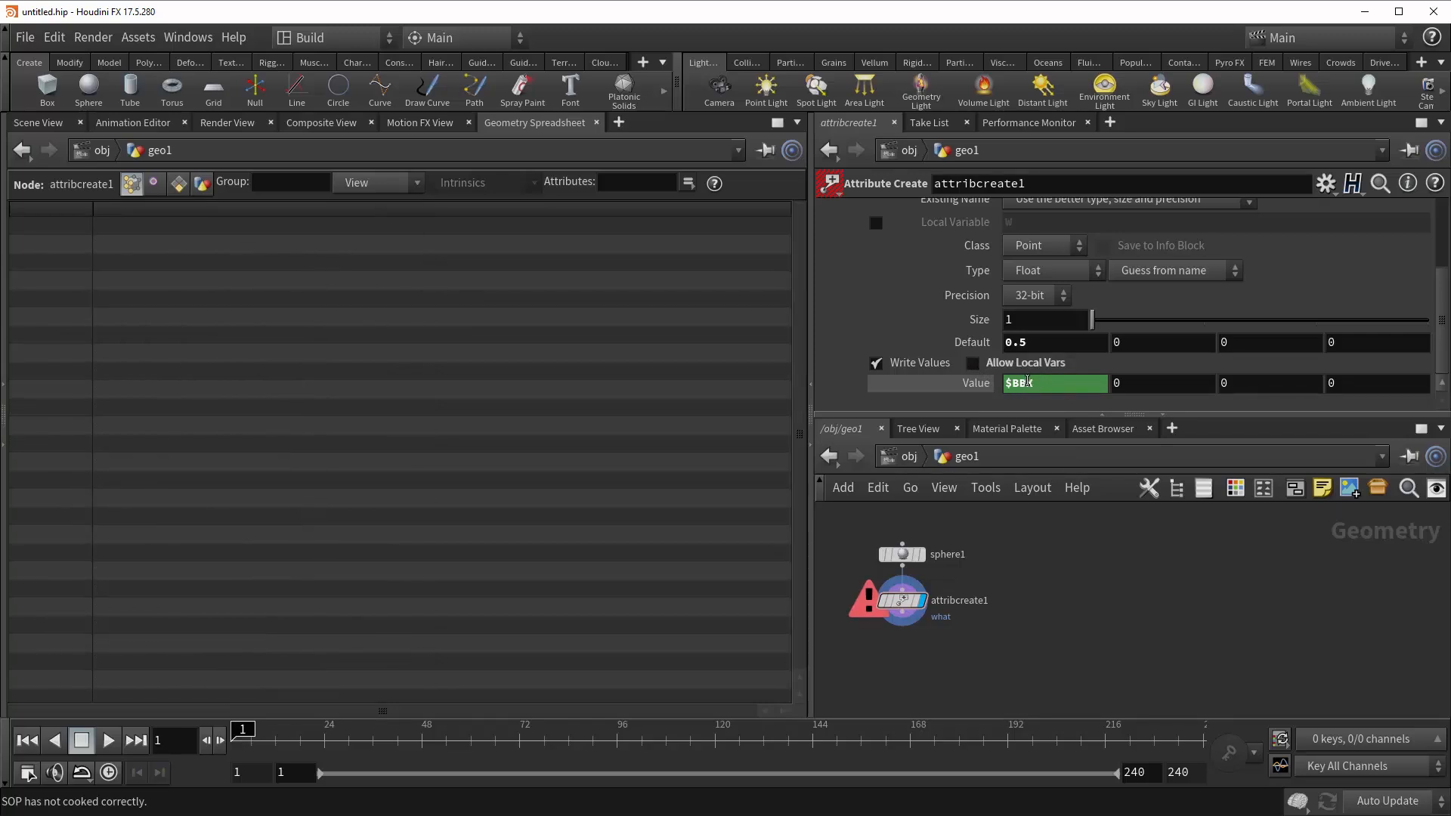
pyautogui.rightClick(1053, 383)
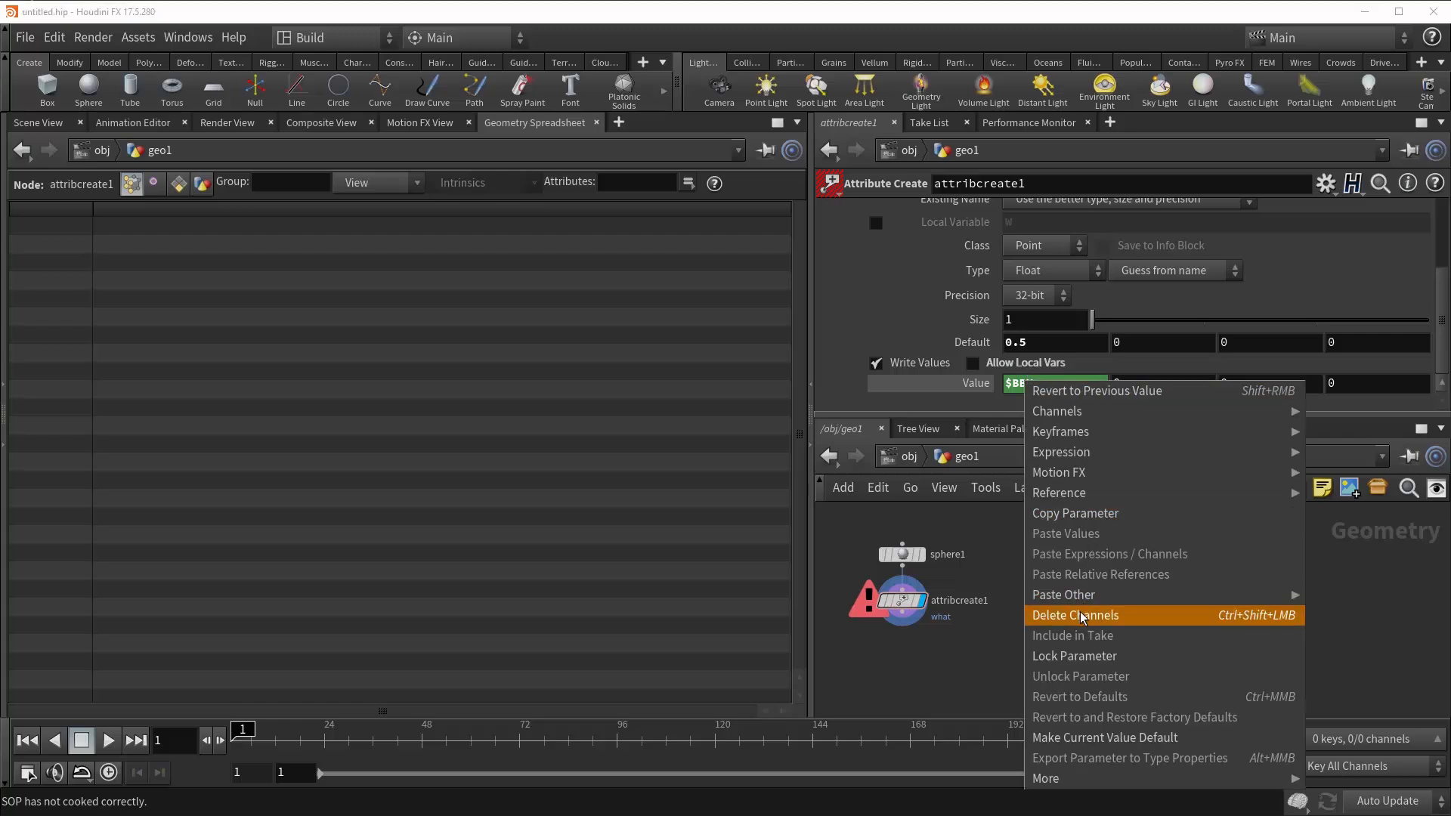
pyautogui.click(1074, 615)
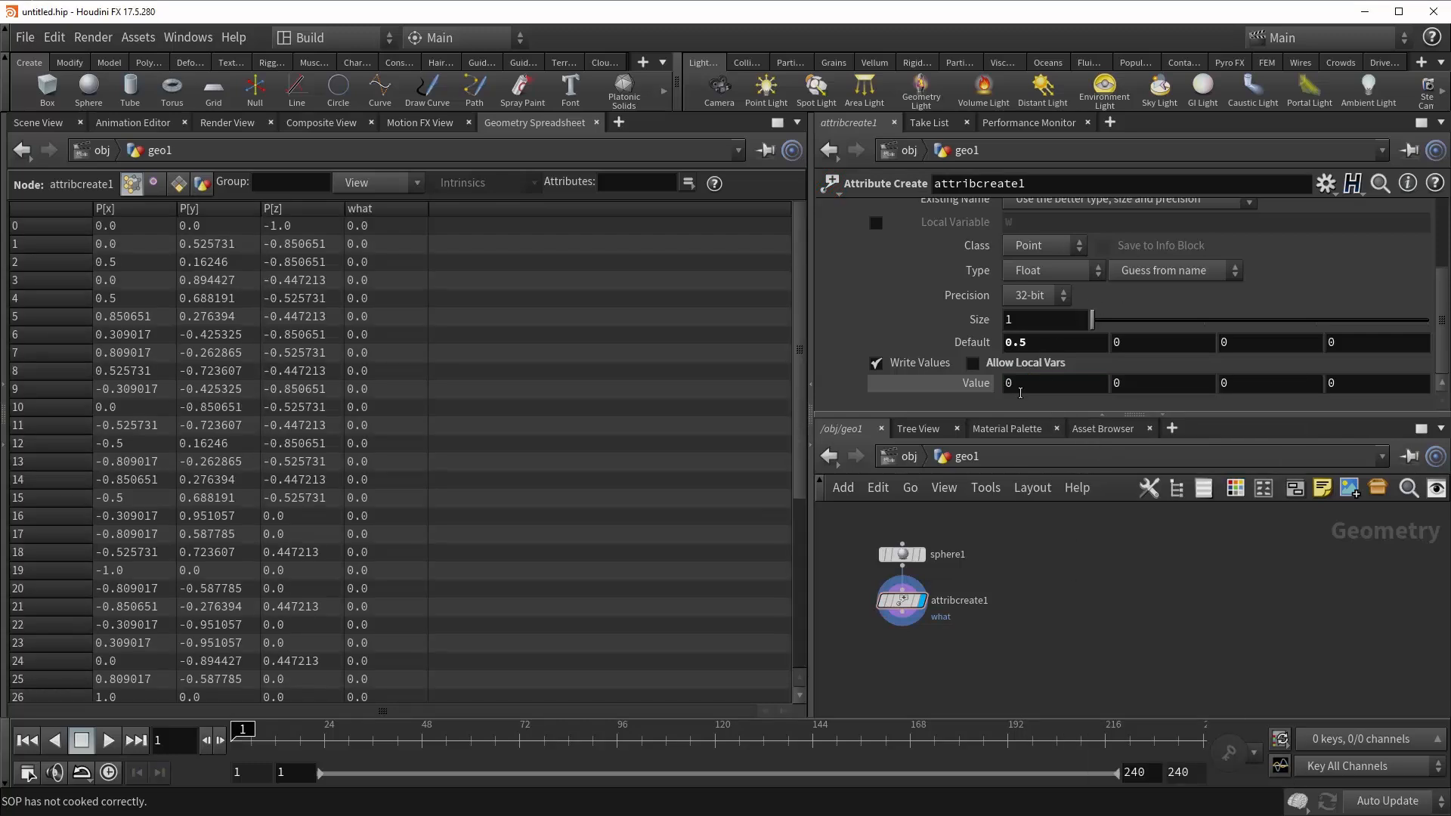